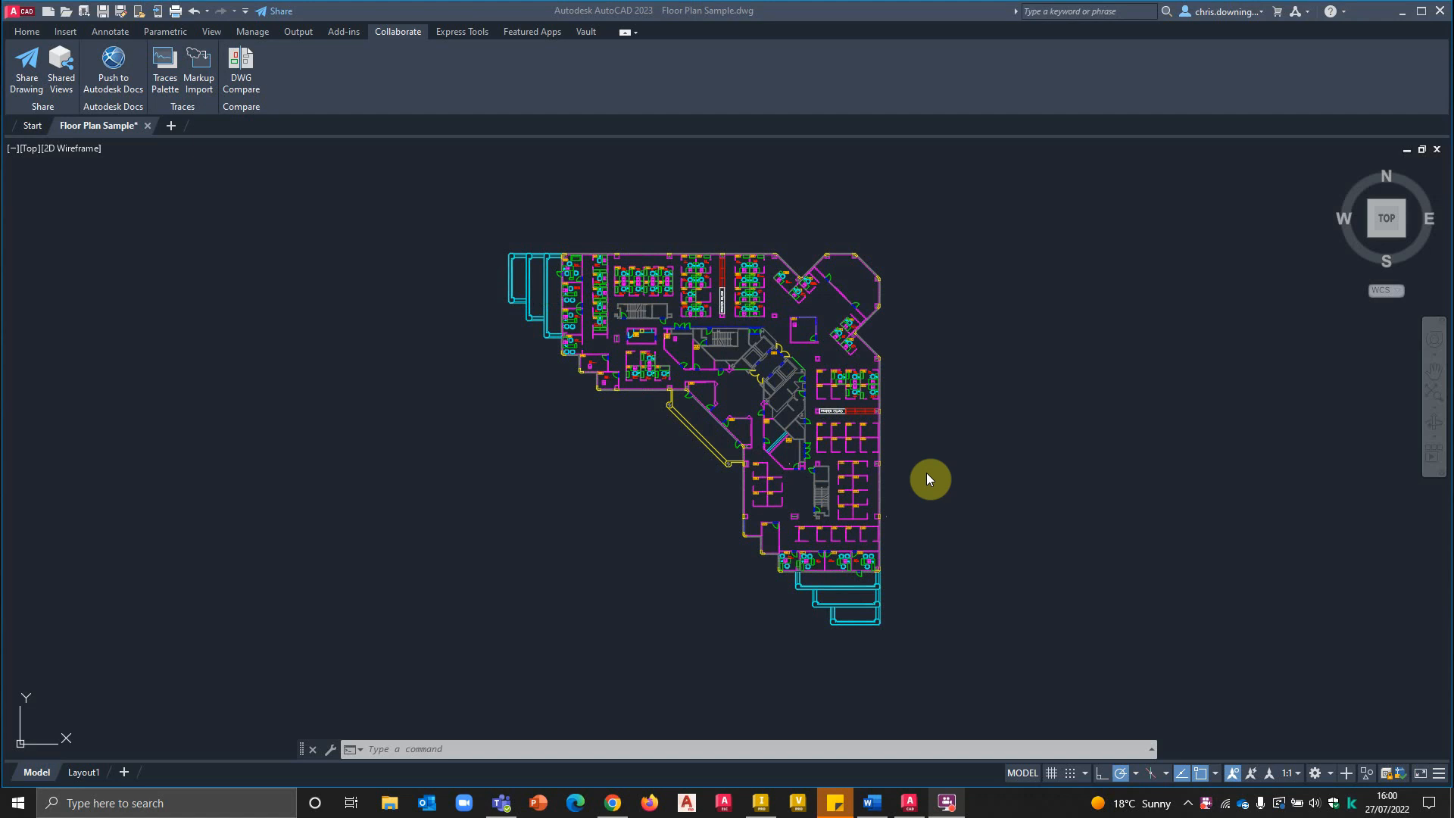
mouse_move(774, 362)
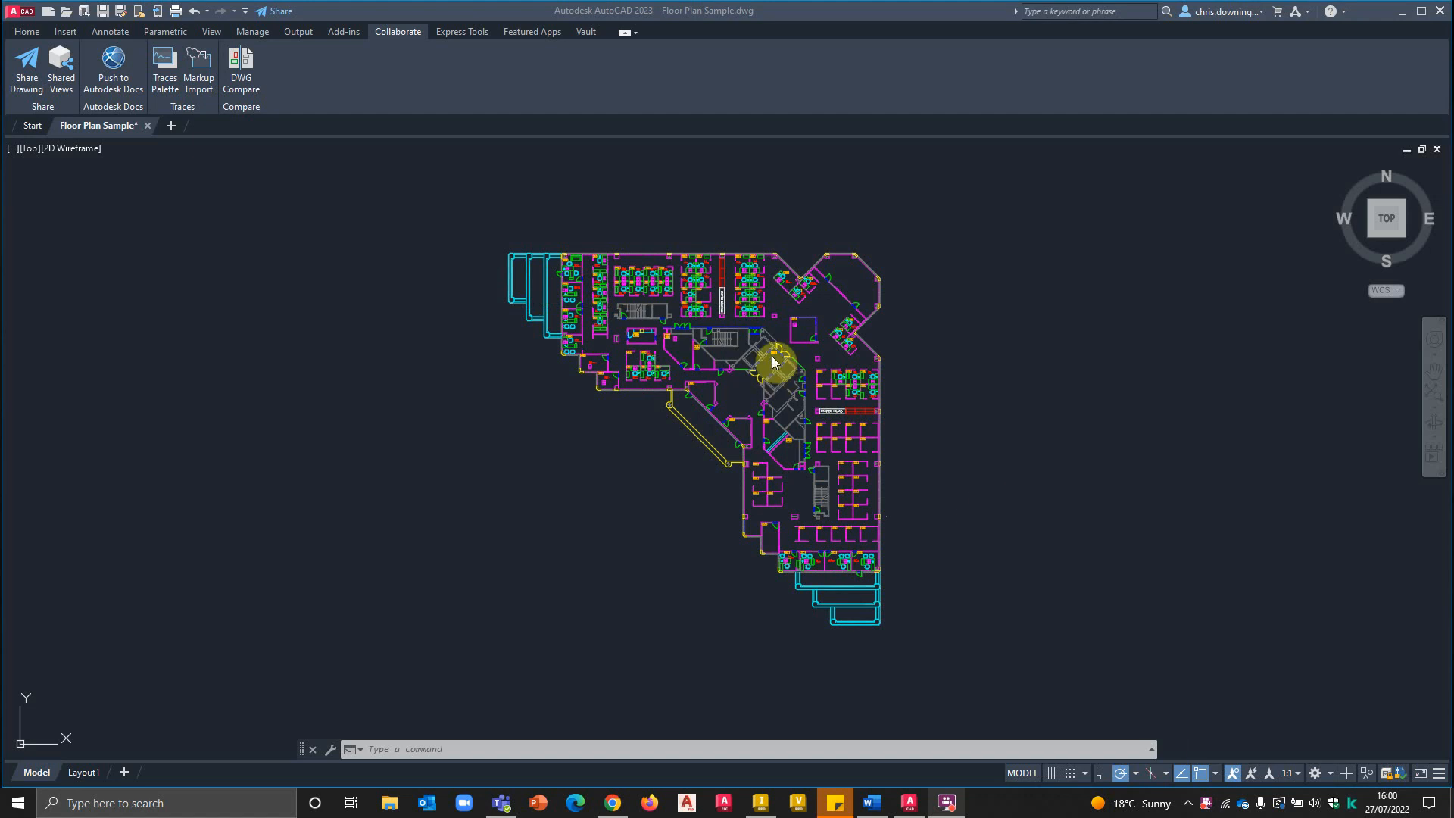
mouse_move(767, 375)
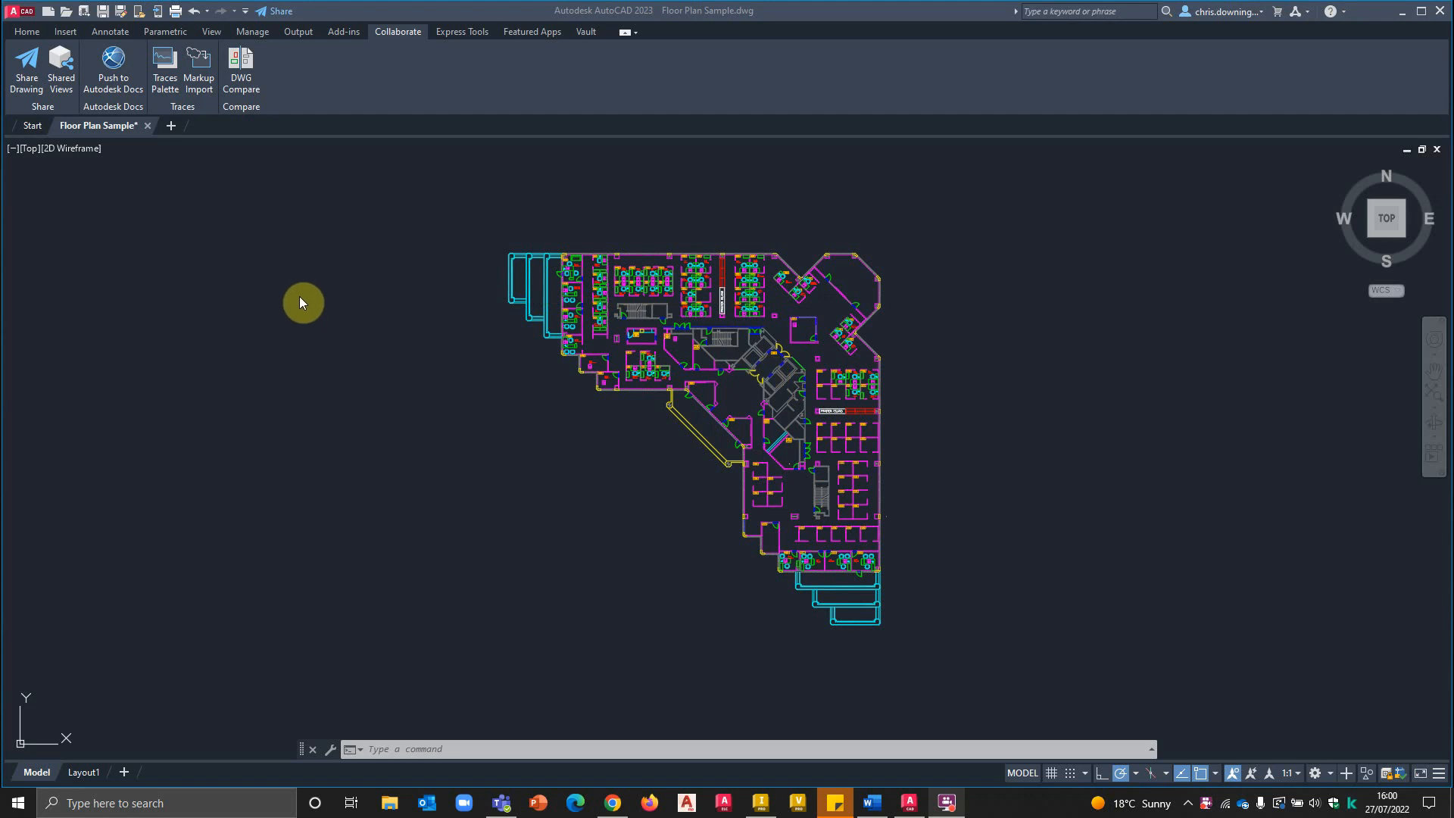
mouse_move(410, 330)
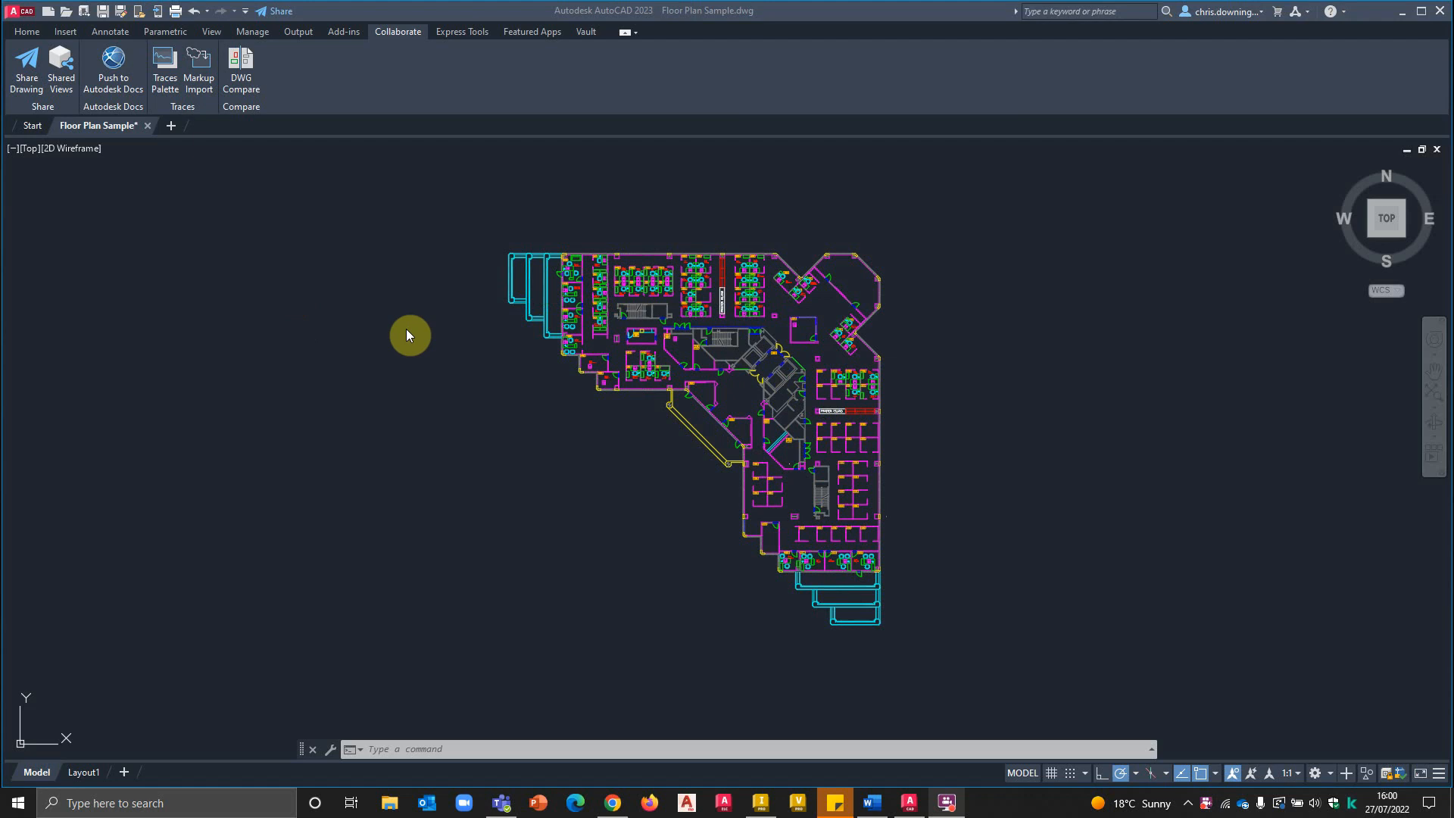
mouse_move(849, 455)
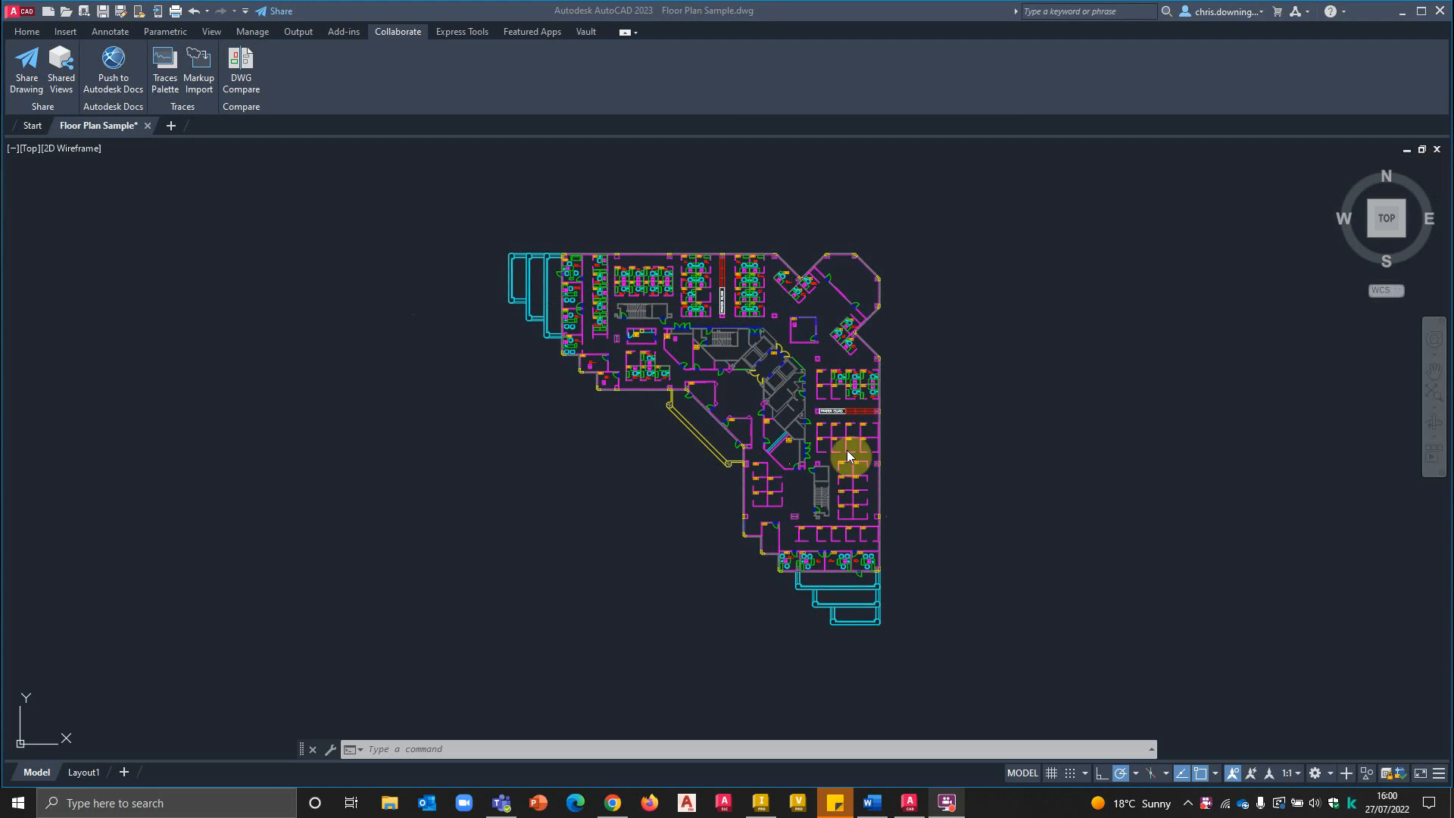
mouse_move(907, 459)
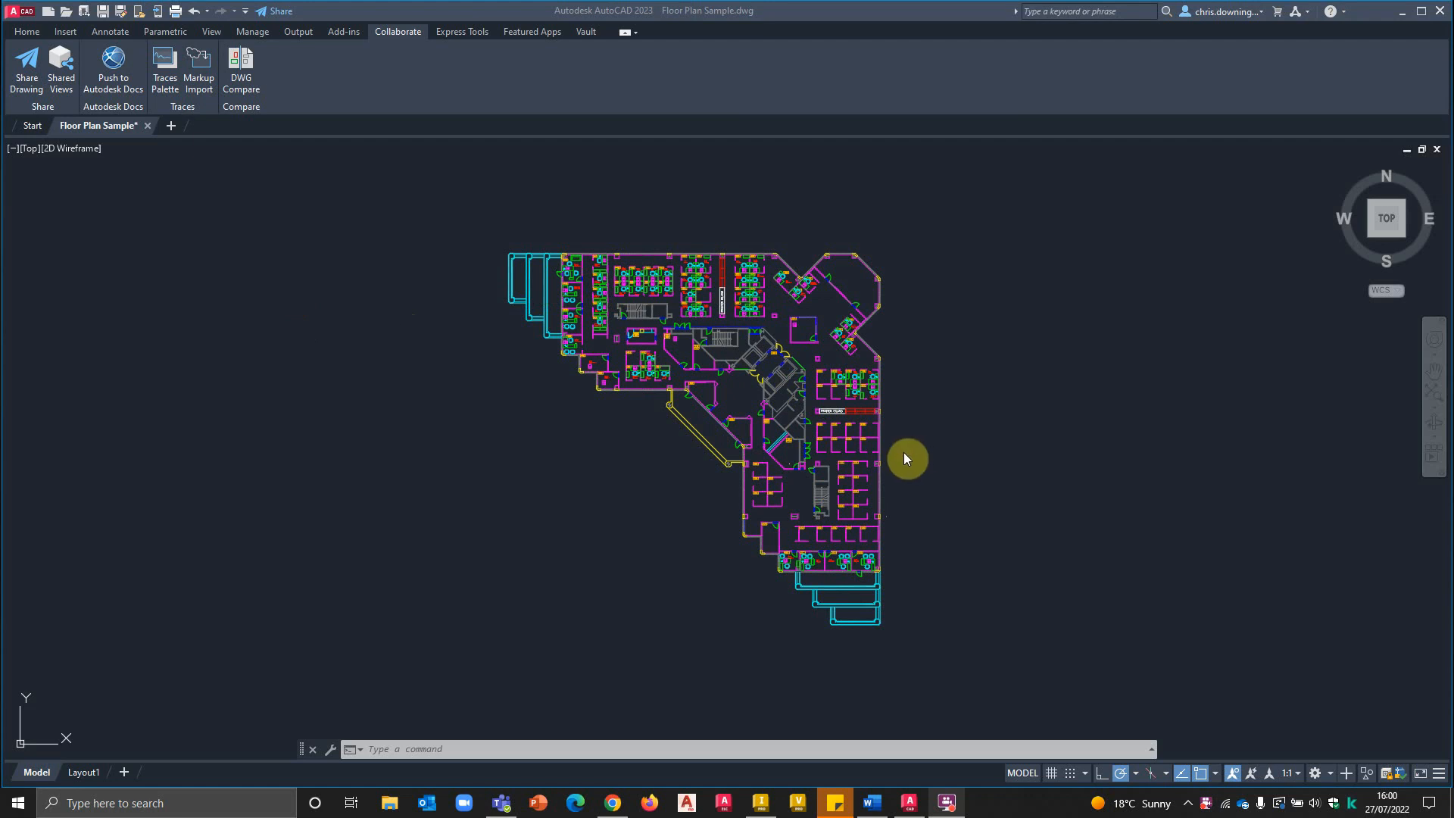
mouse_move(338, 170)
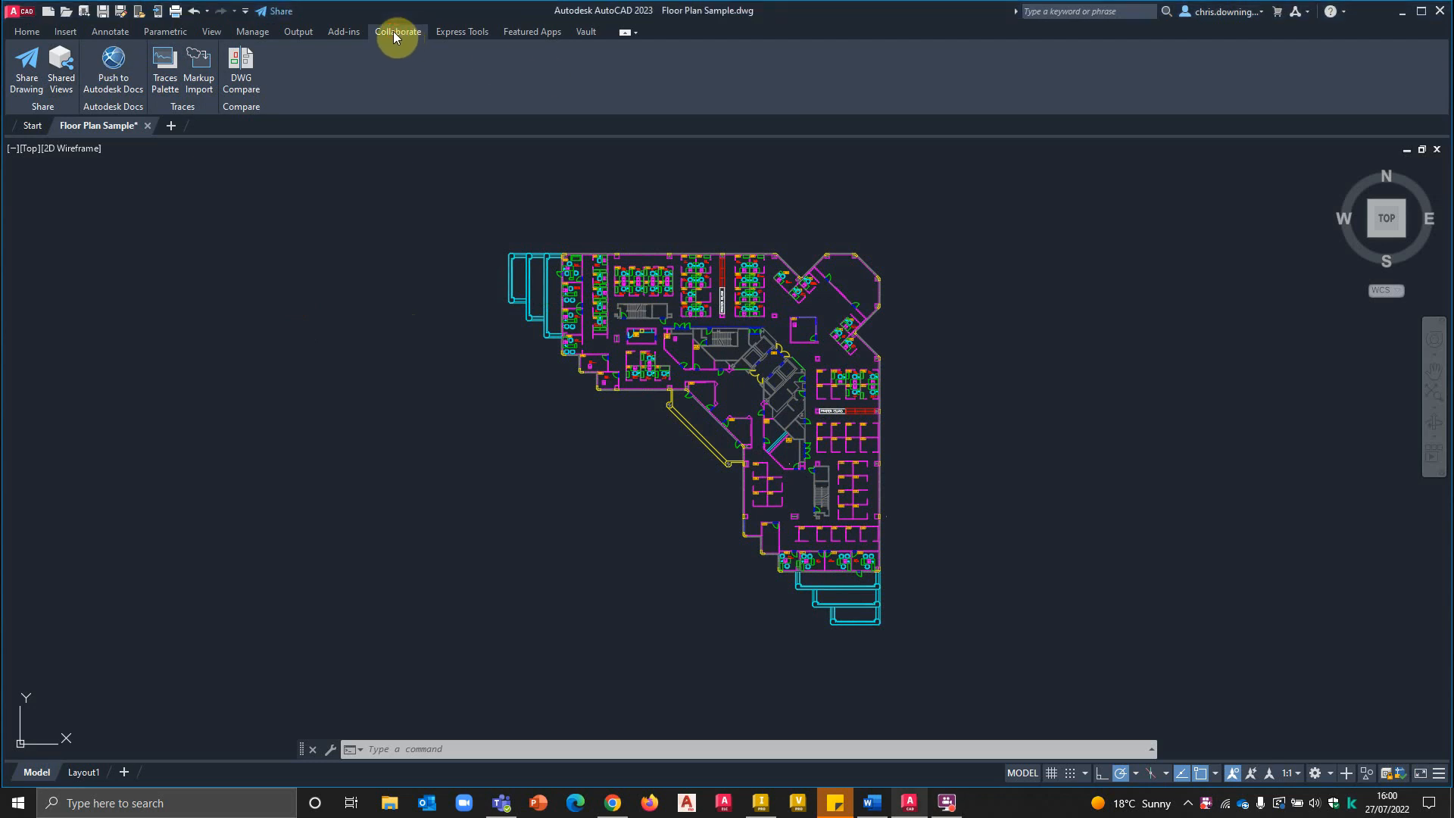
mouse_move(60, 65)
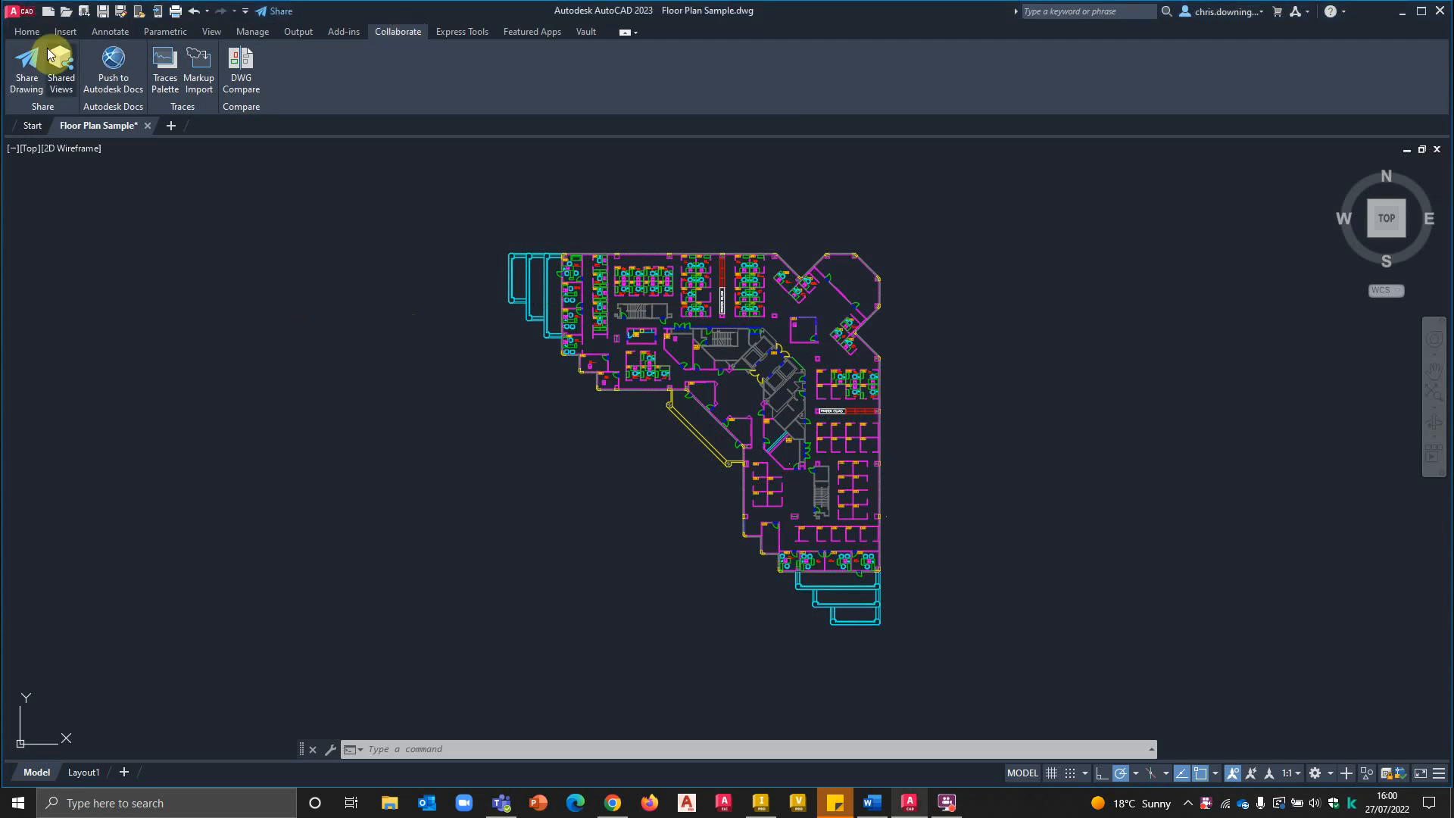
mouse_move(25, 70)
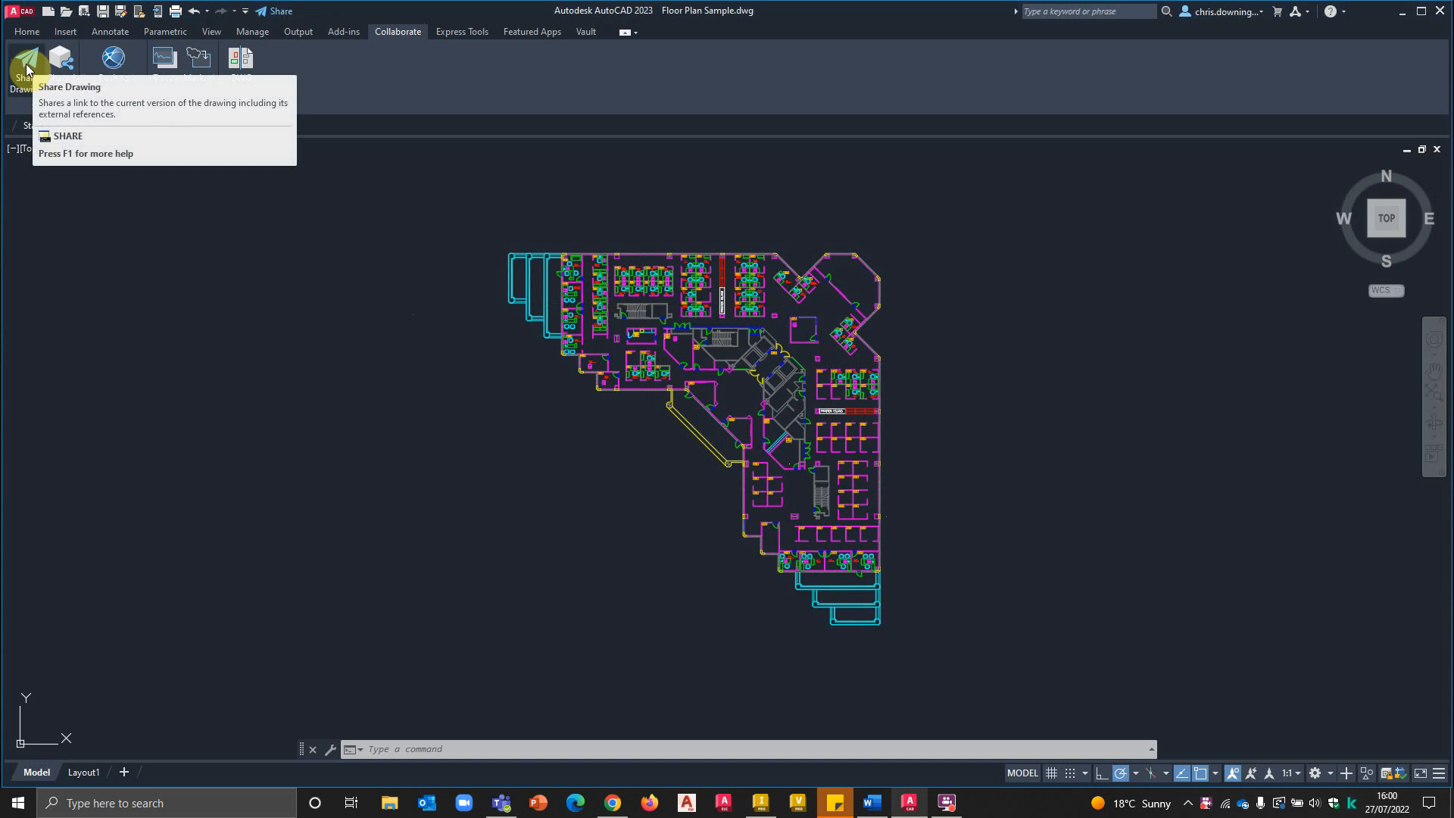
Step: Share a link to the floor plan, trying View only before settling on Edit and save a copy
click(26, 69)
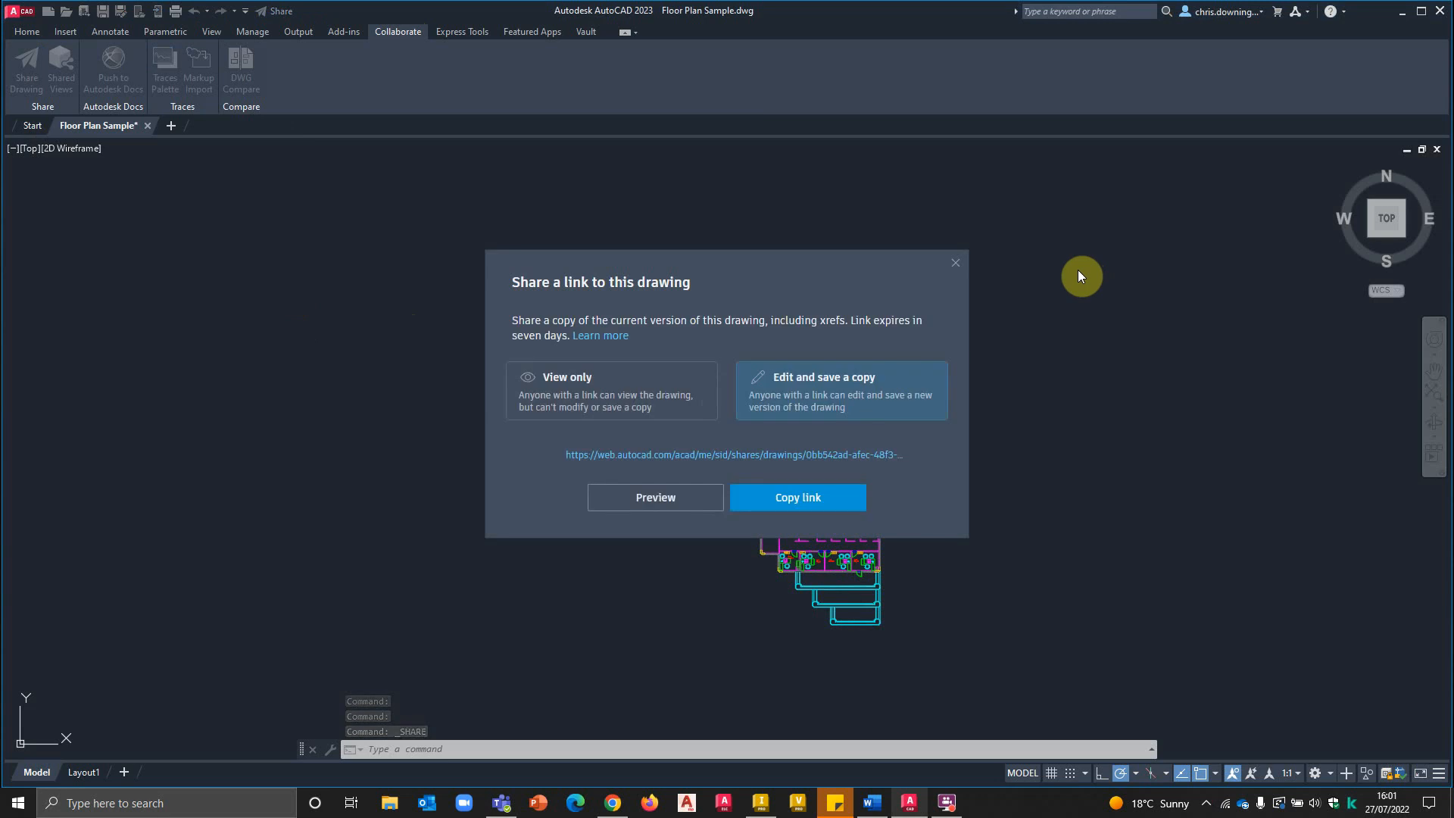
mouse_move(542, 327)
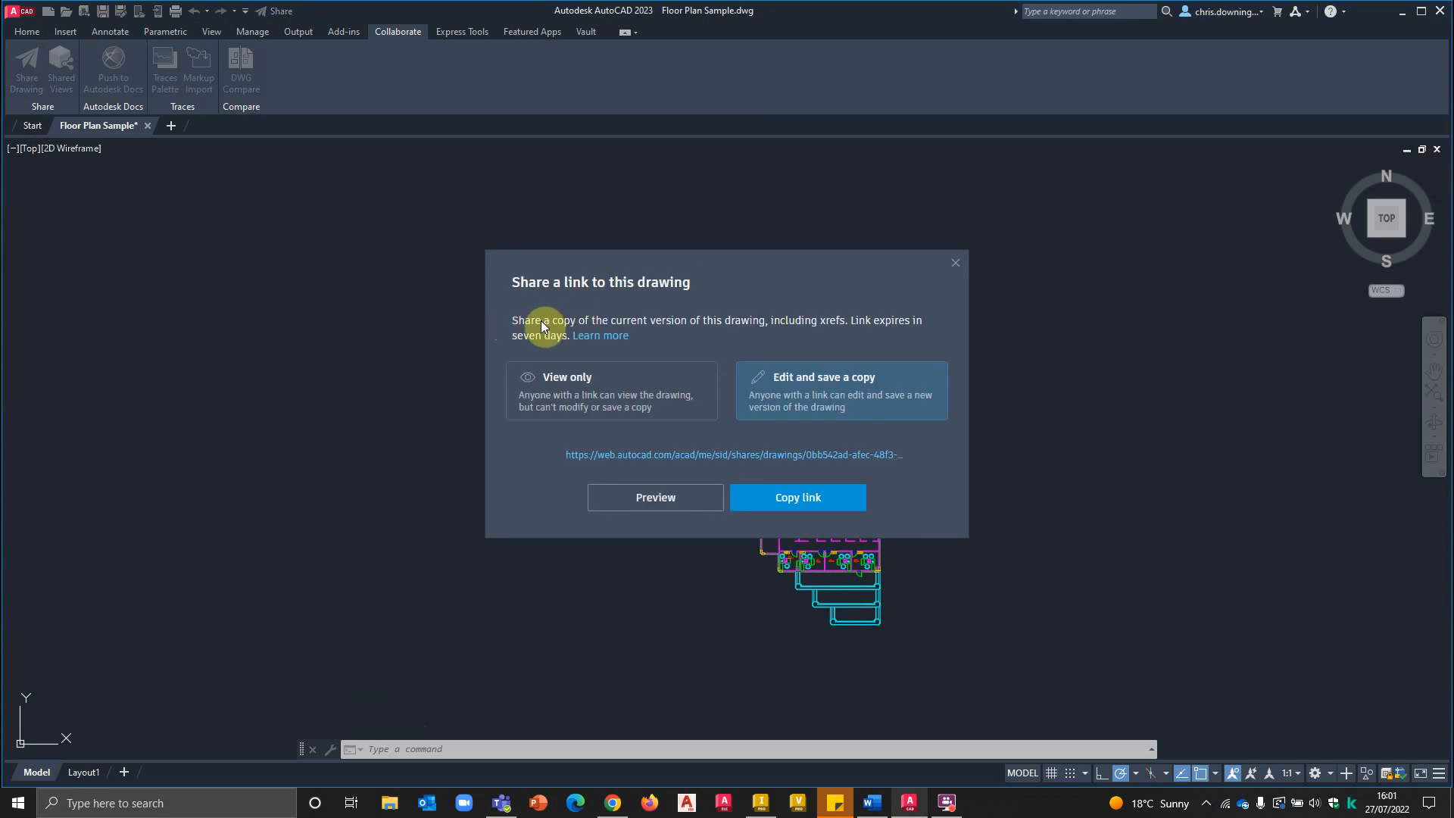
mouse_move(784, 331)
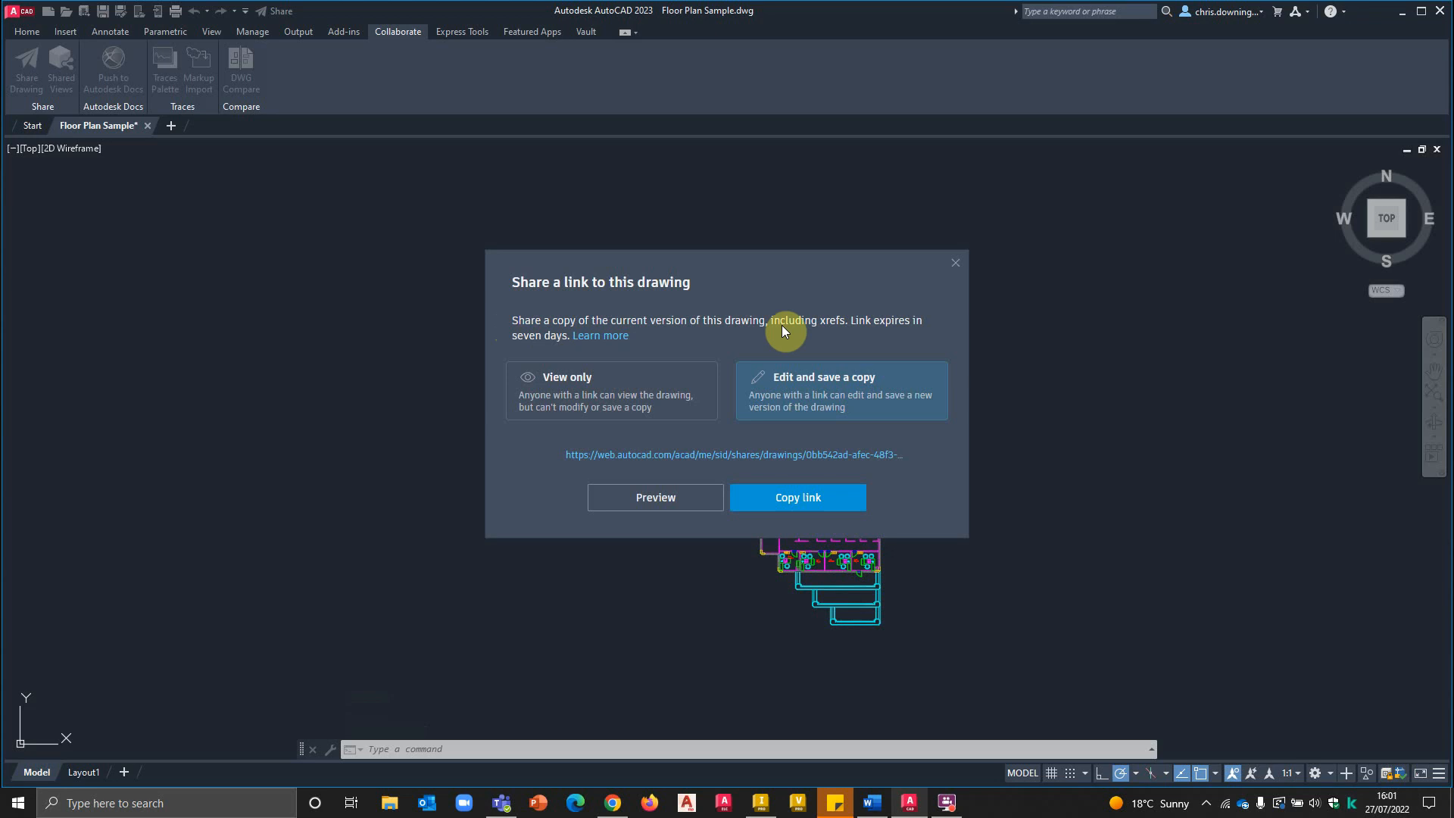
mouse_move(860, 334)
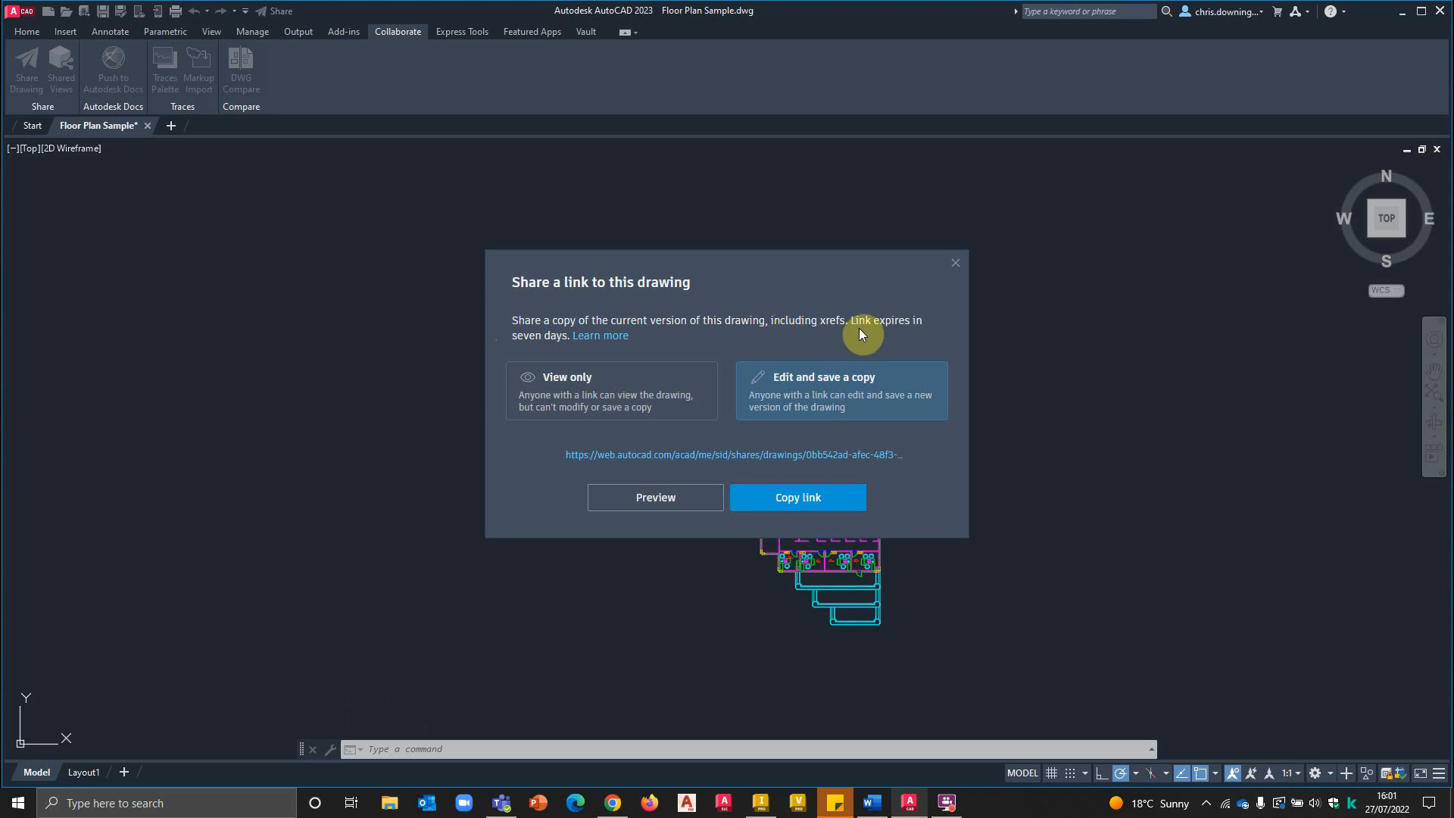
mouse_move(516, 339)
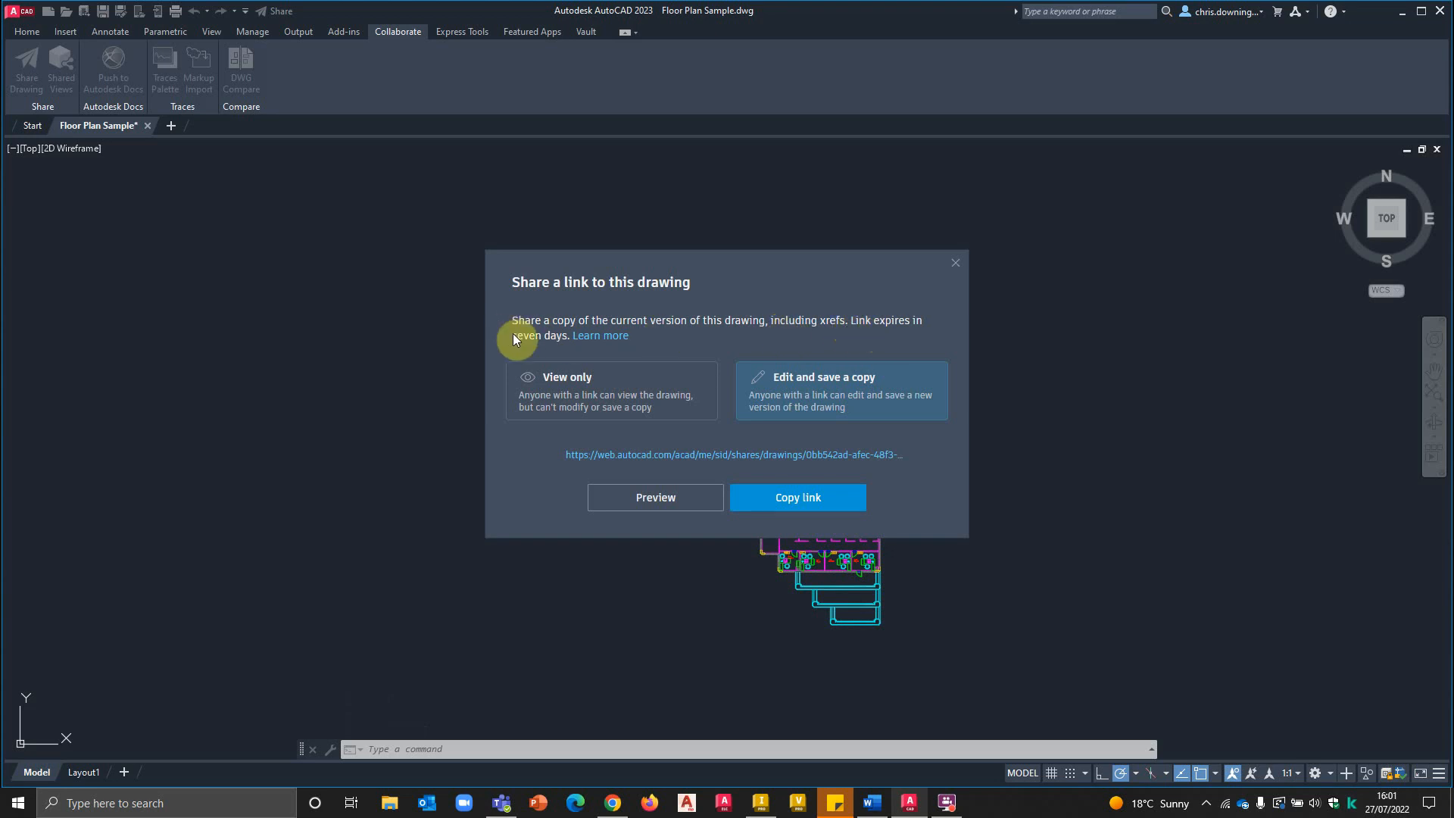
mouse_move(853, 468)
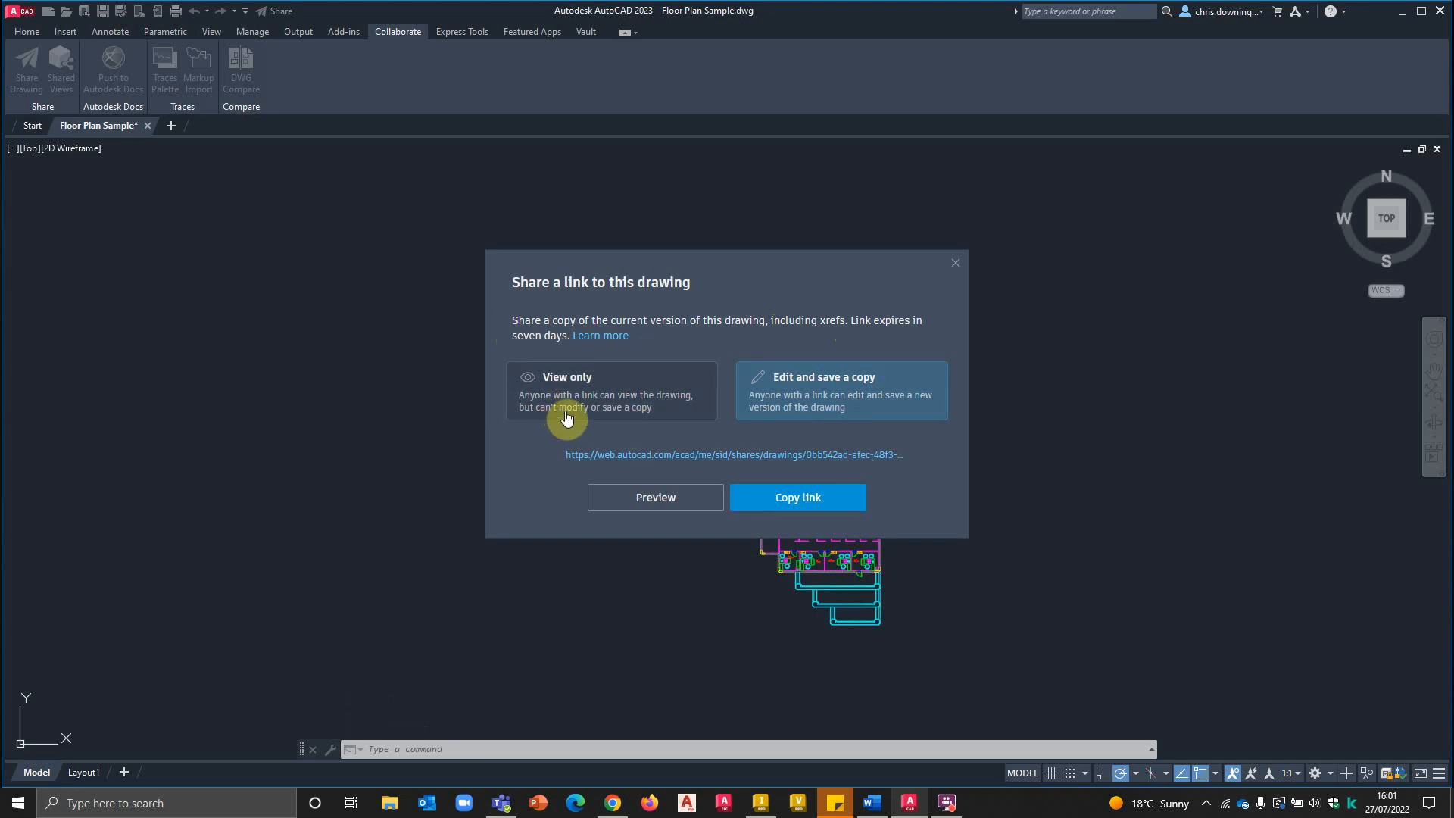
mouse_move(607, 406)
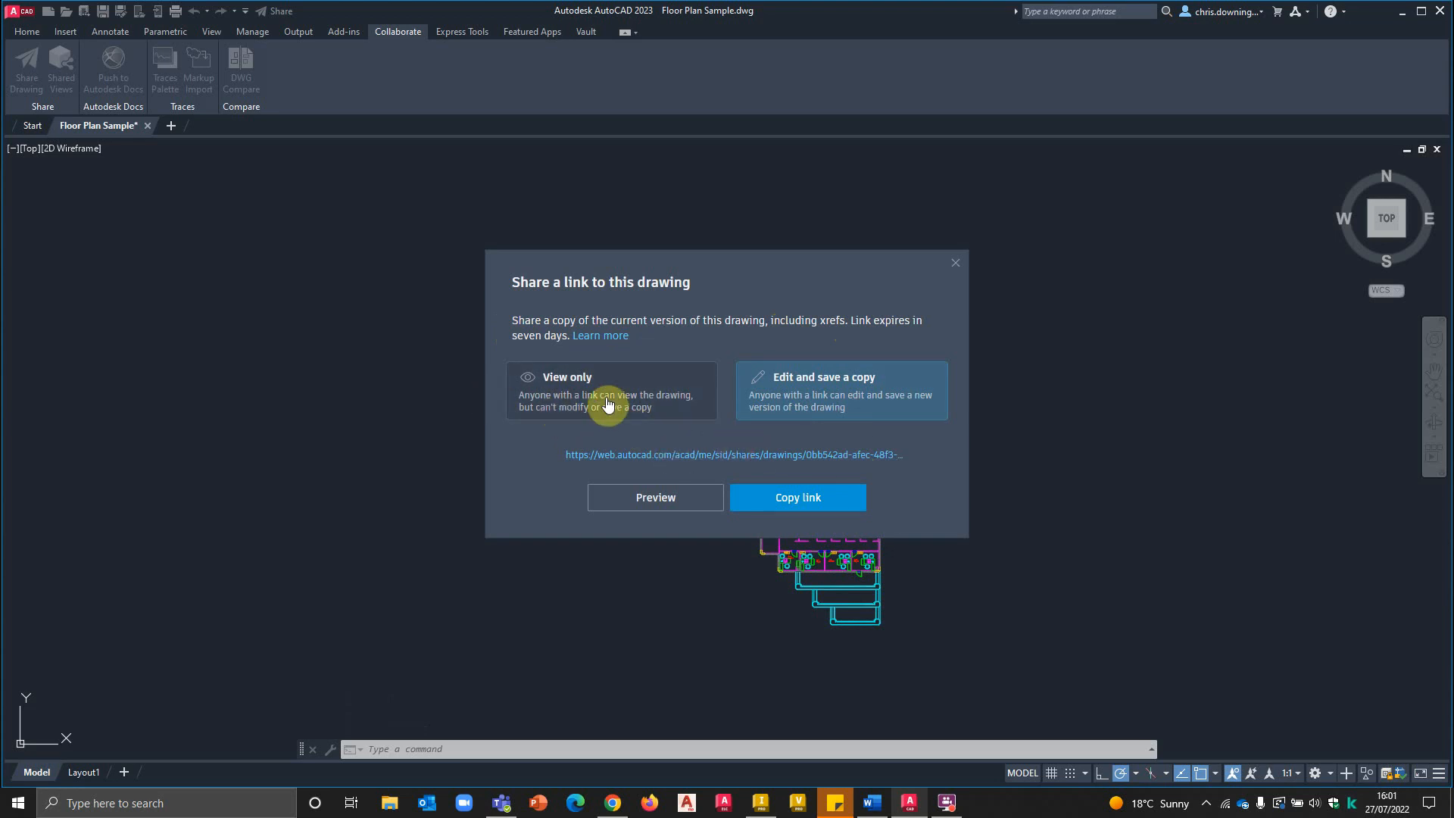
click(840, 390)
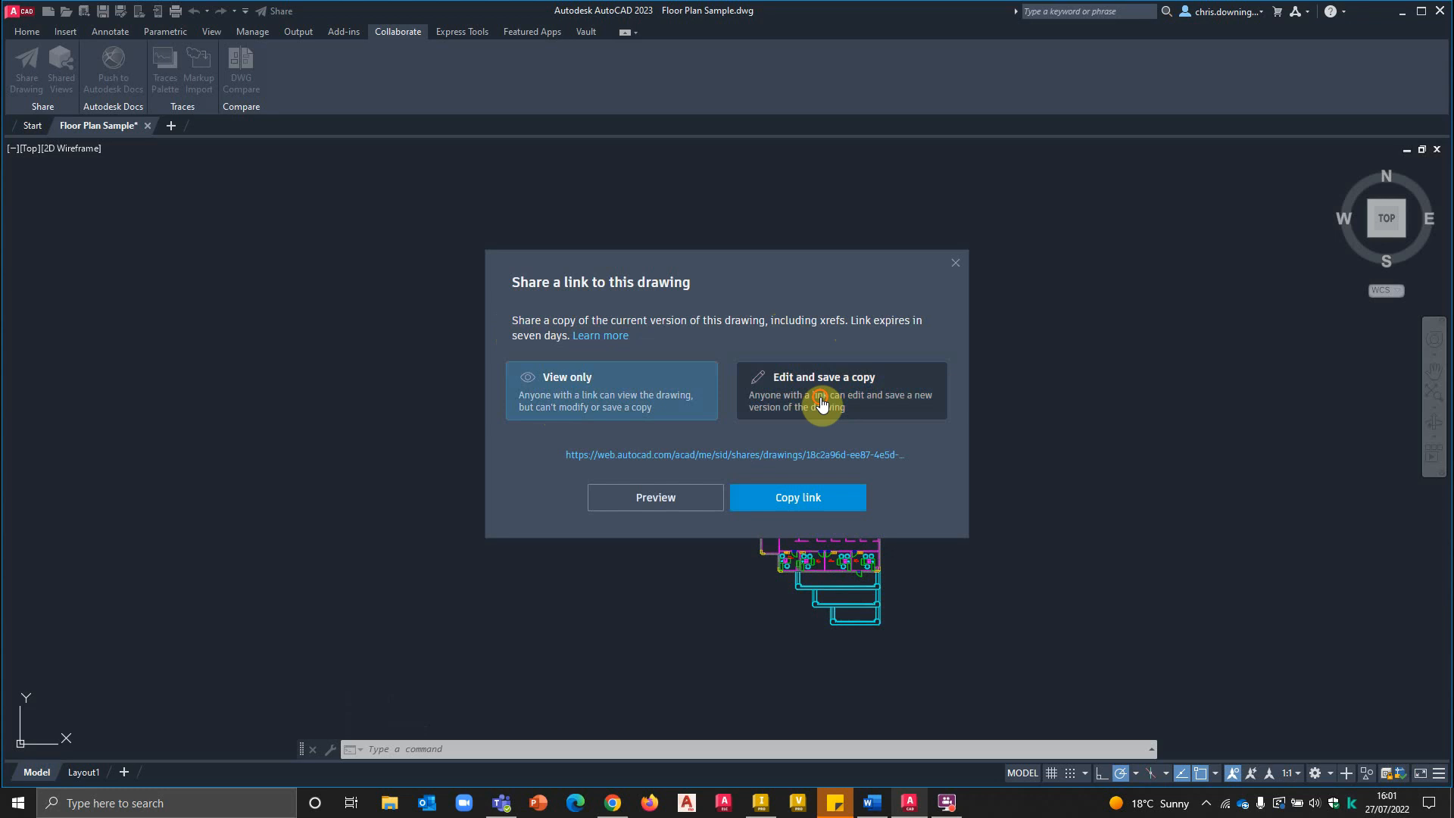
click(839, 389)
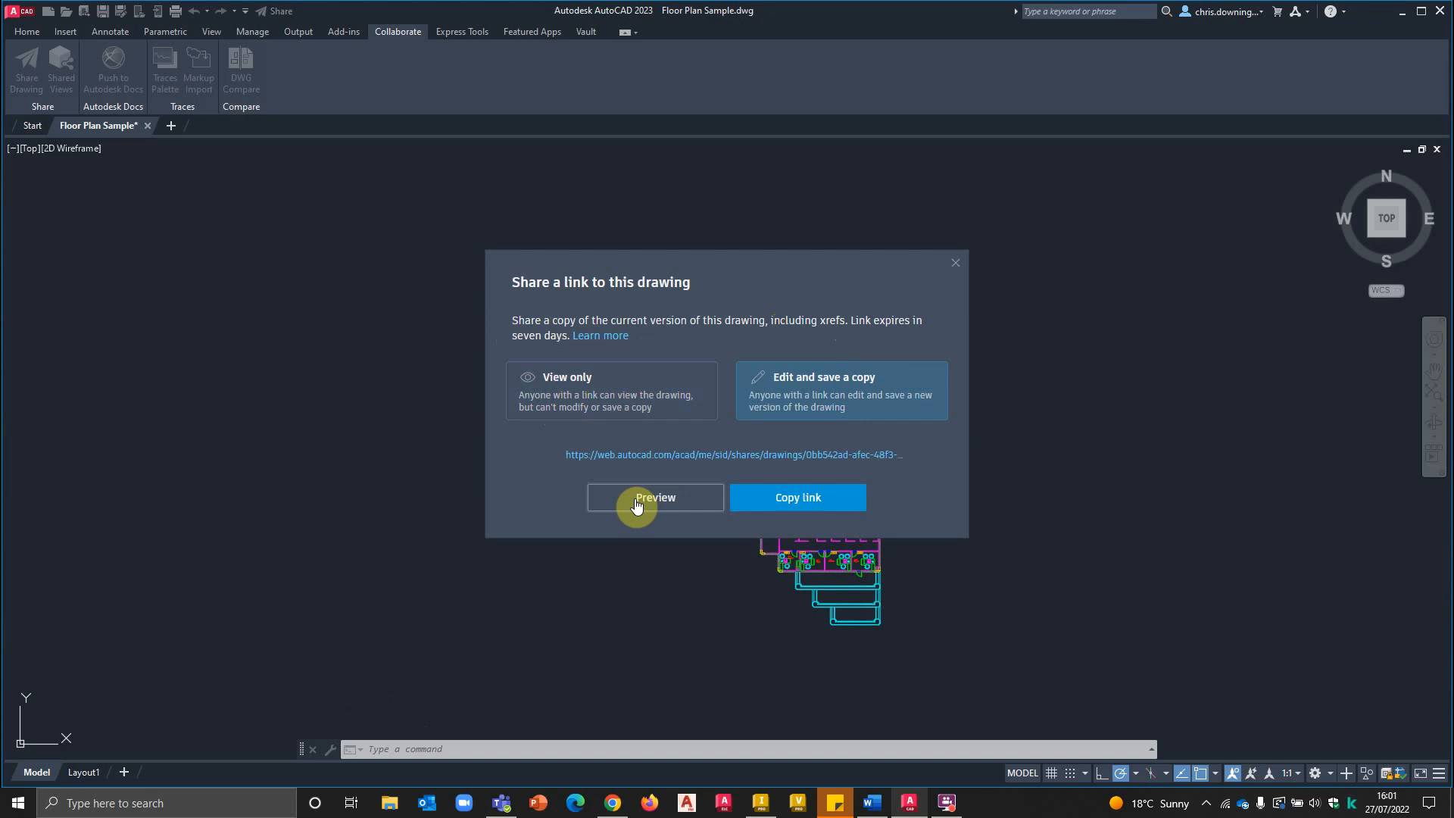
mouse_move(811, 454)
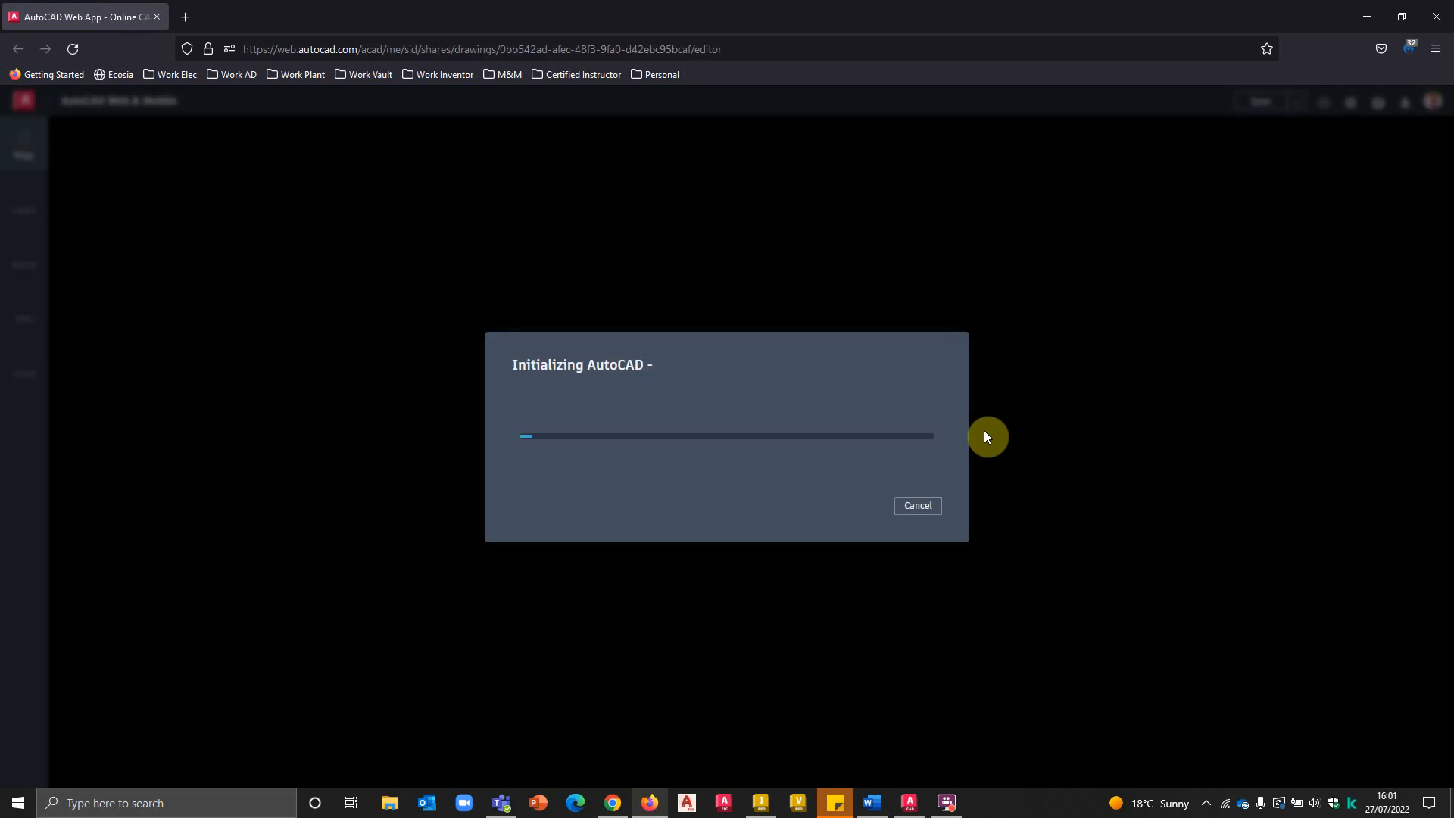
mouse_move(426, 399)
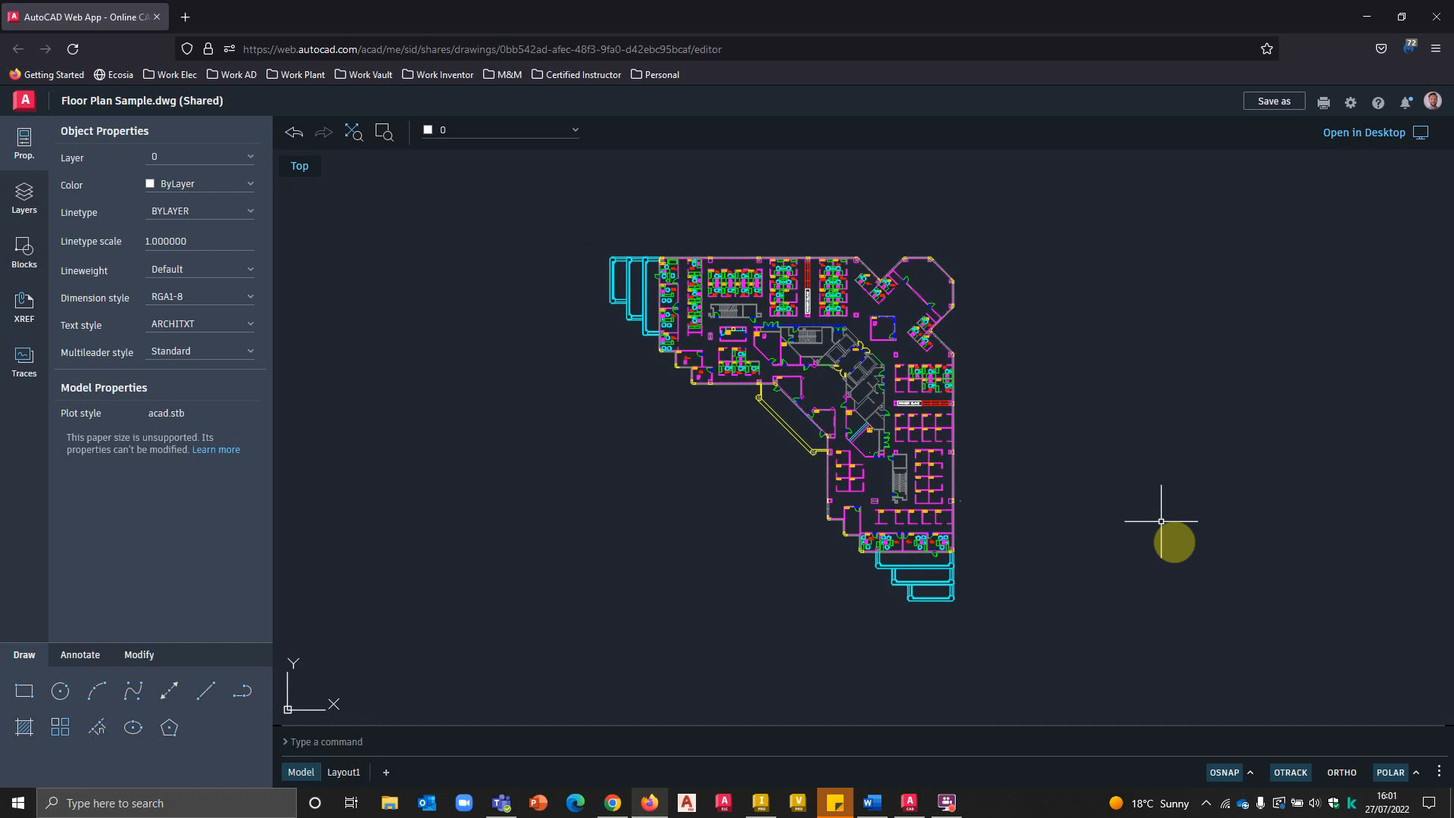
Step: Switch back to the shared Floor Plan Sample.dwg open in the browser
click(1363, 133)
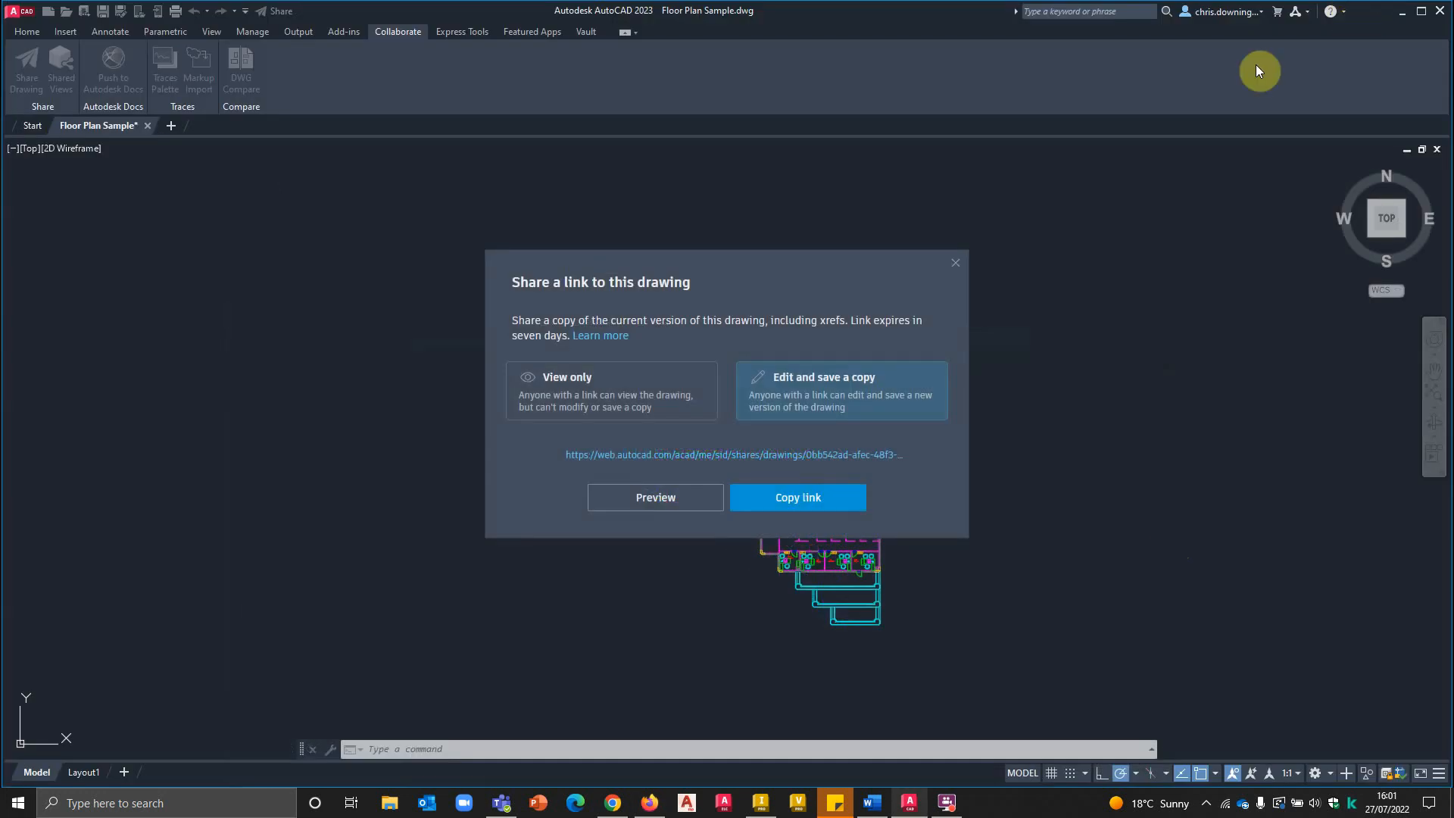
mouse_move(768, 722)
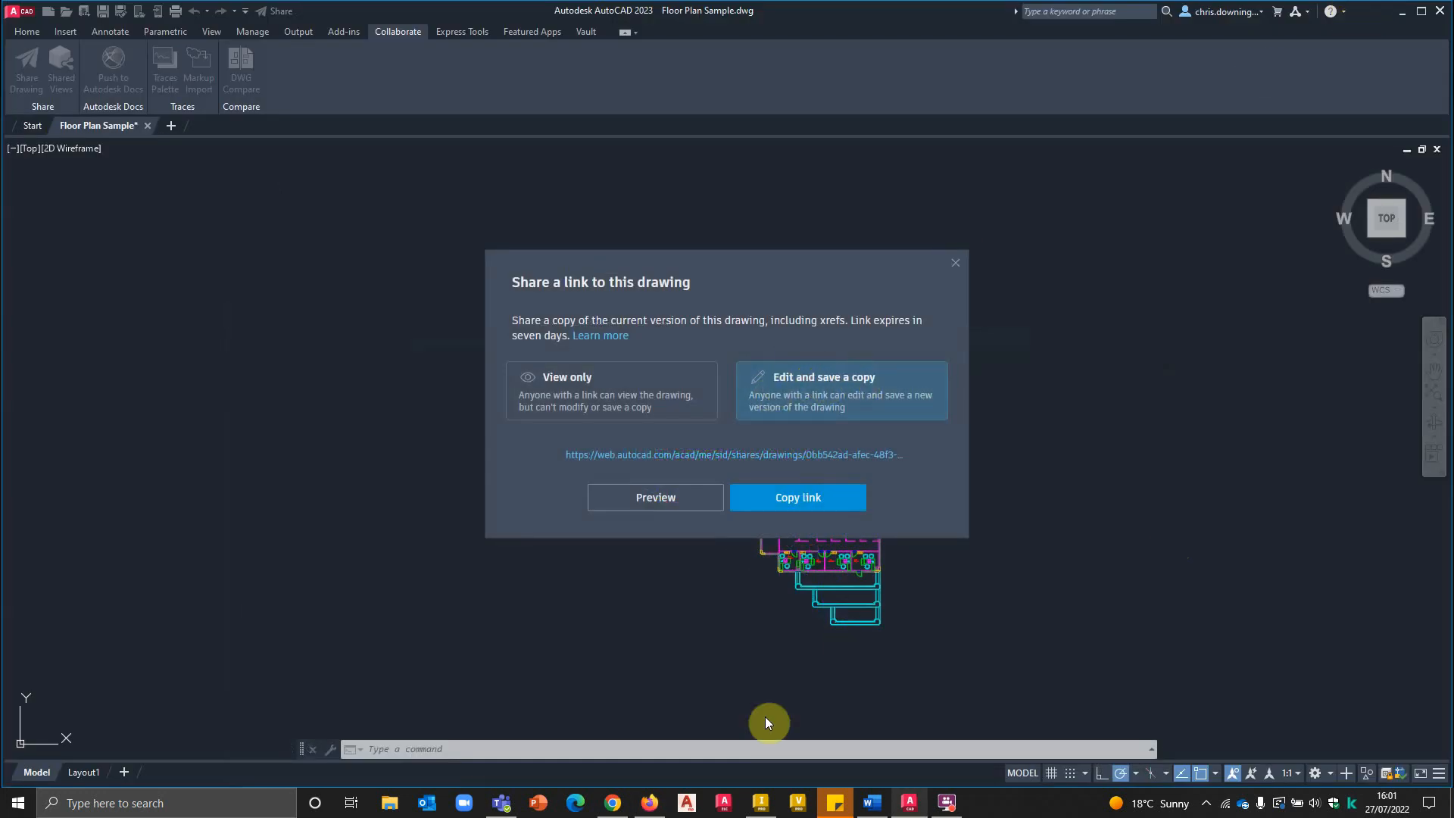
click(654, 497)
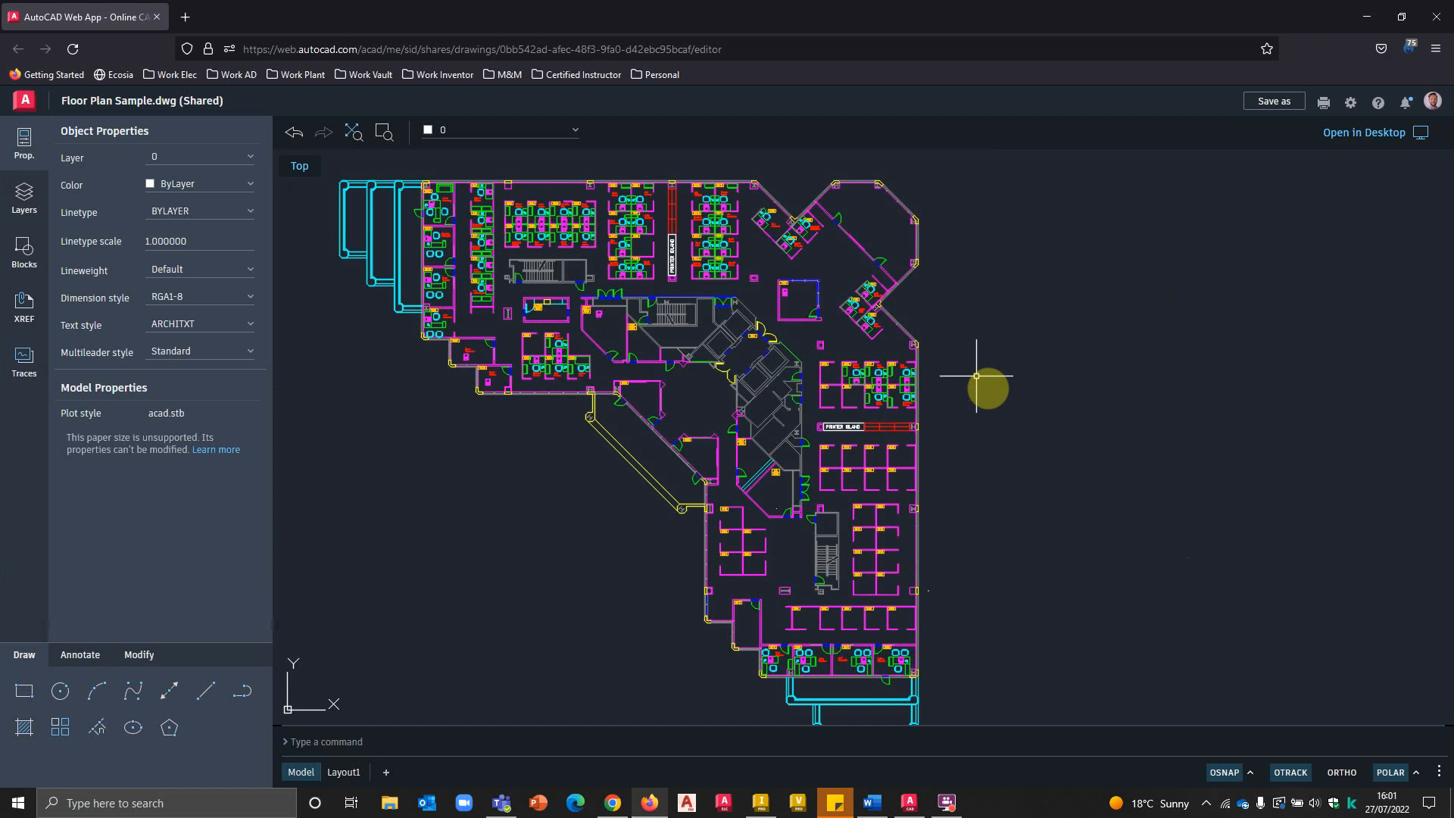
mouse_move(961, 377)
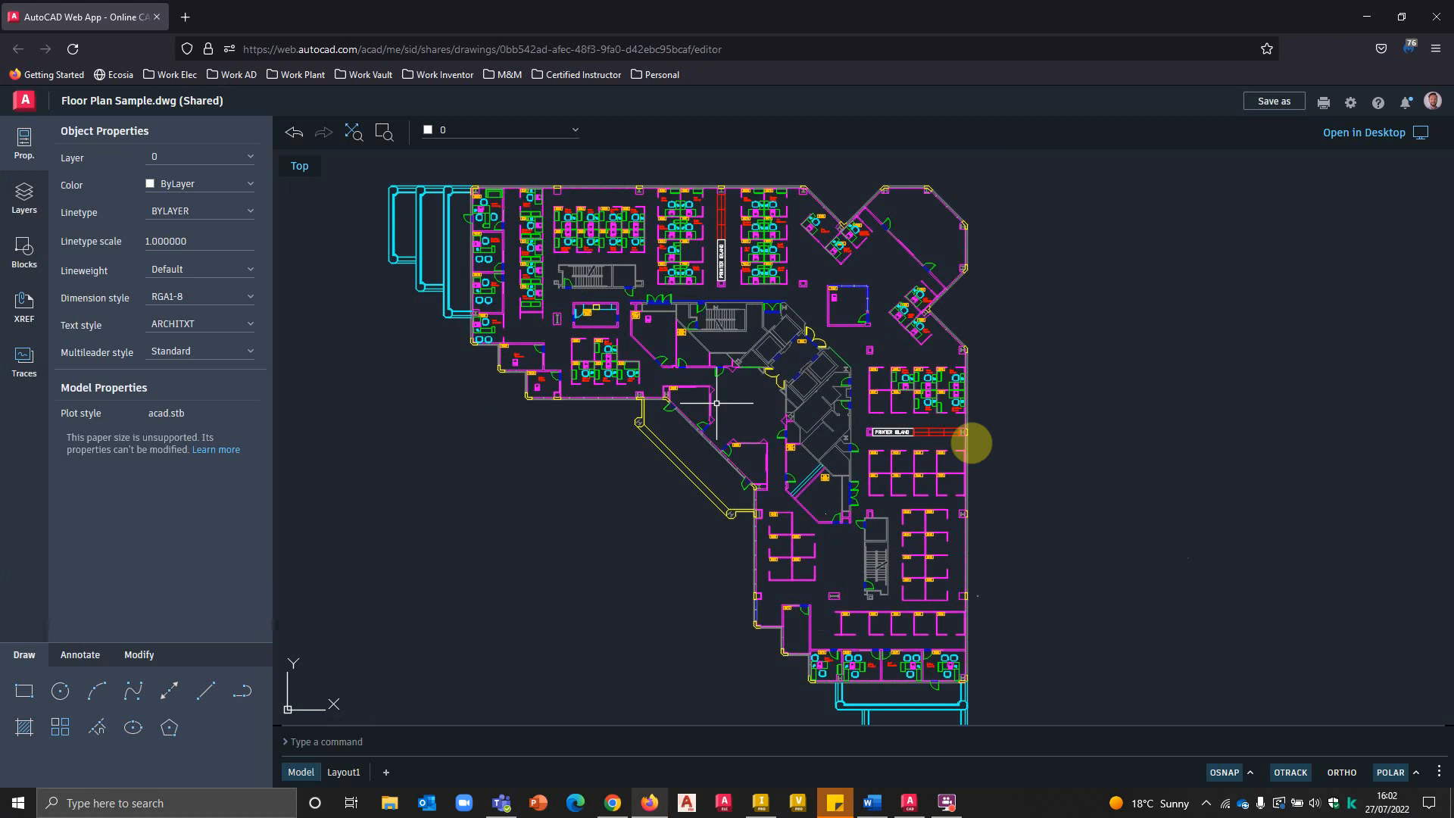
mouse_move(25, 142)
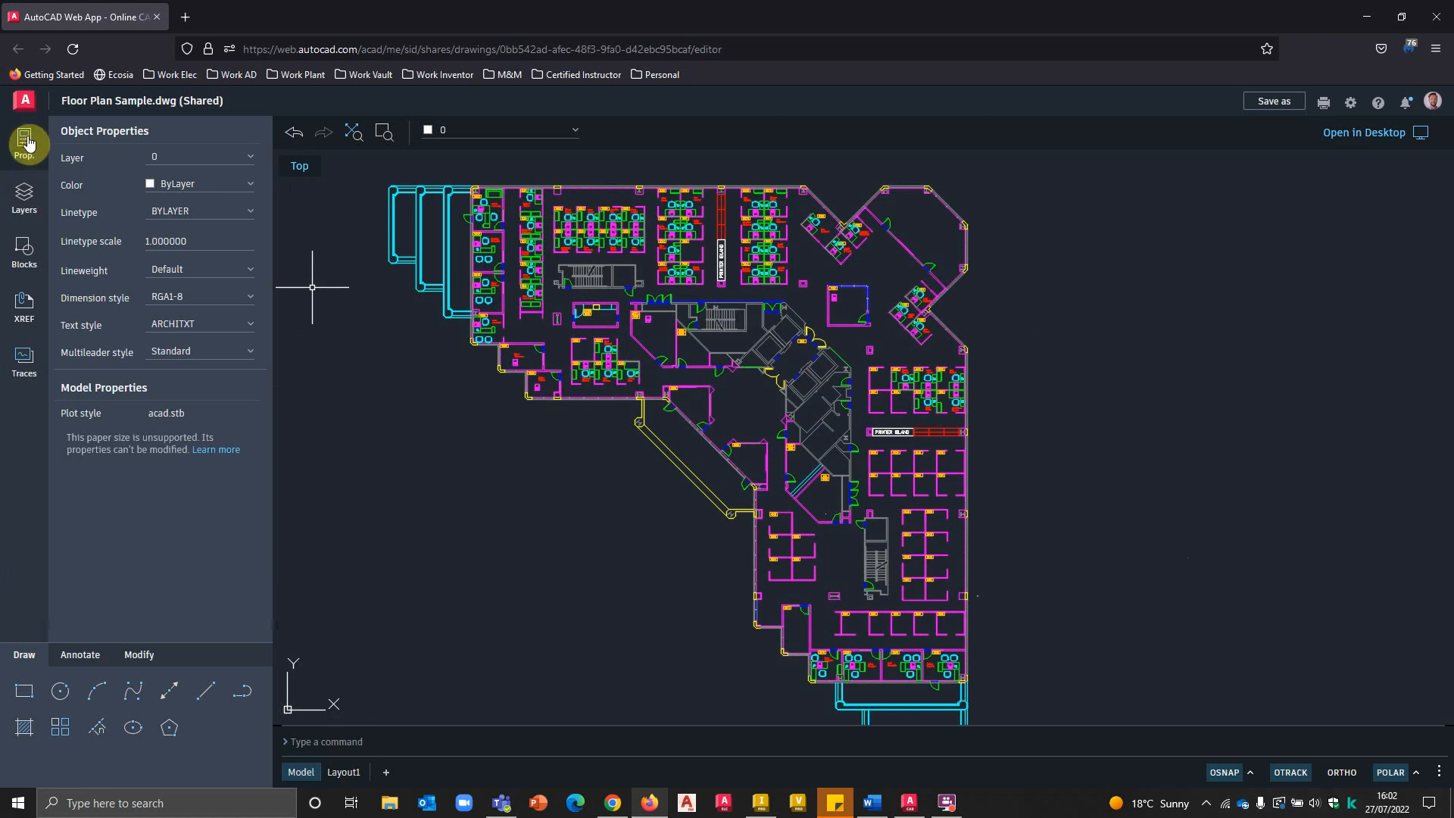
Step: Select a computer block, then turn the CHAIRS layer red and back to cyan
scroll(up, 3)
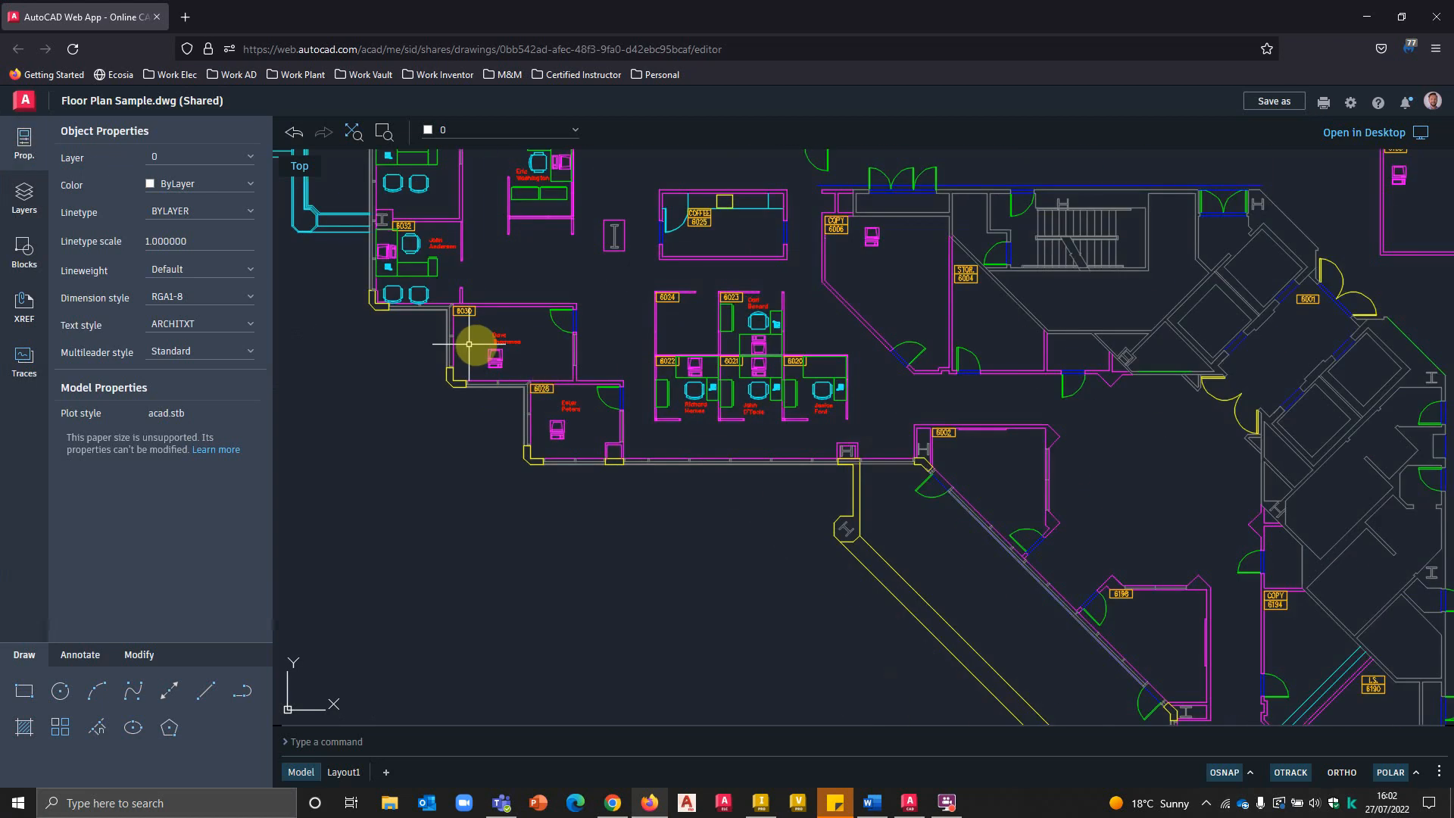
click(491, 357)
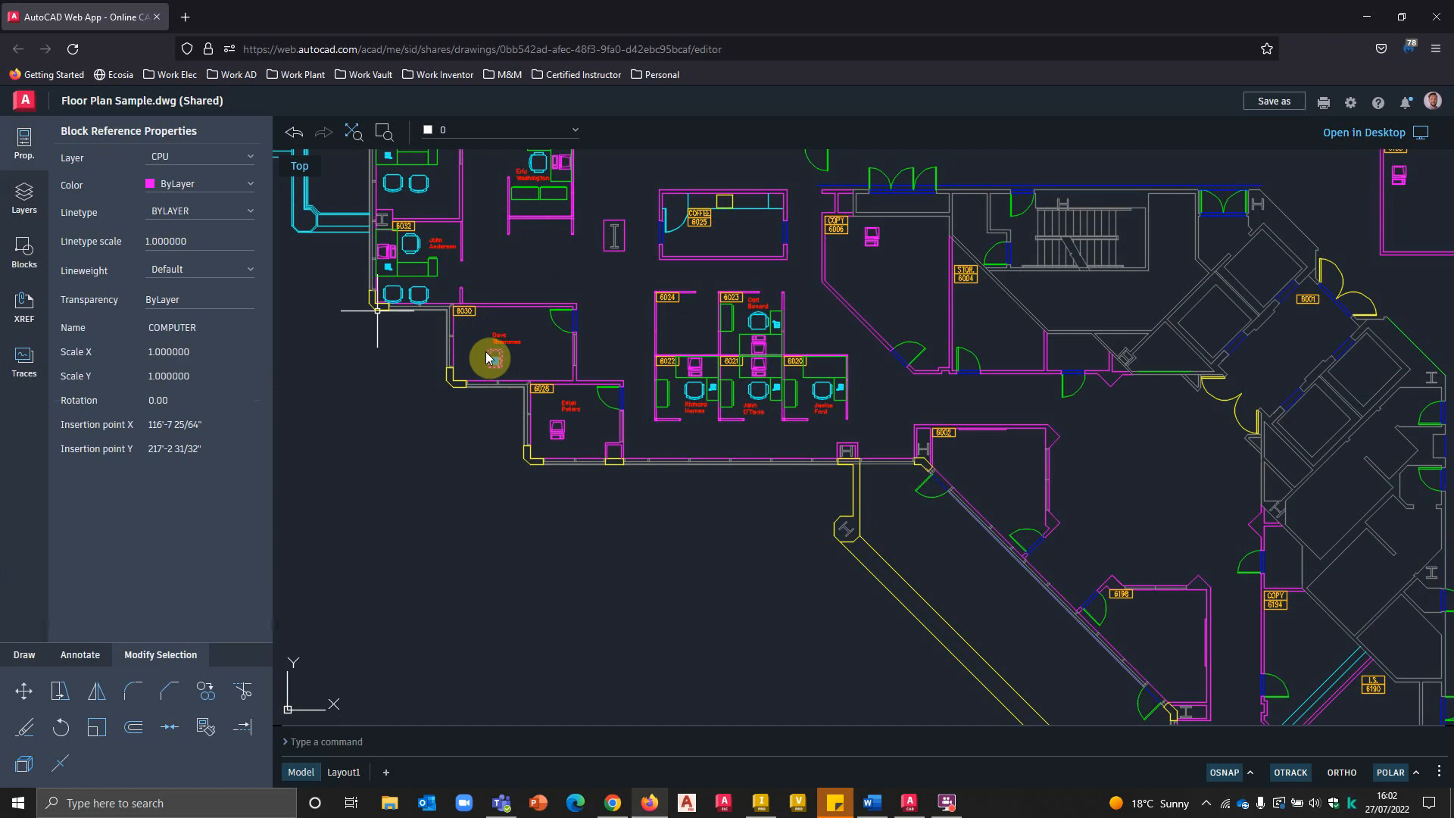
click(24, 195)
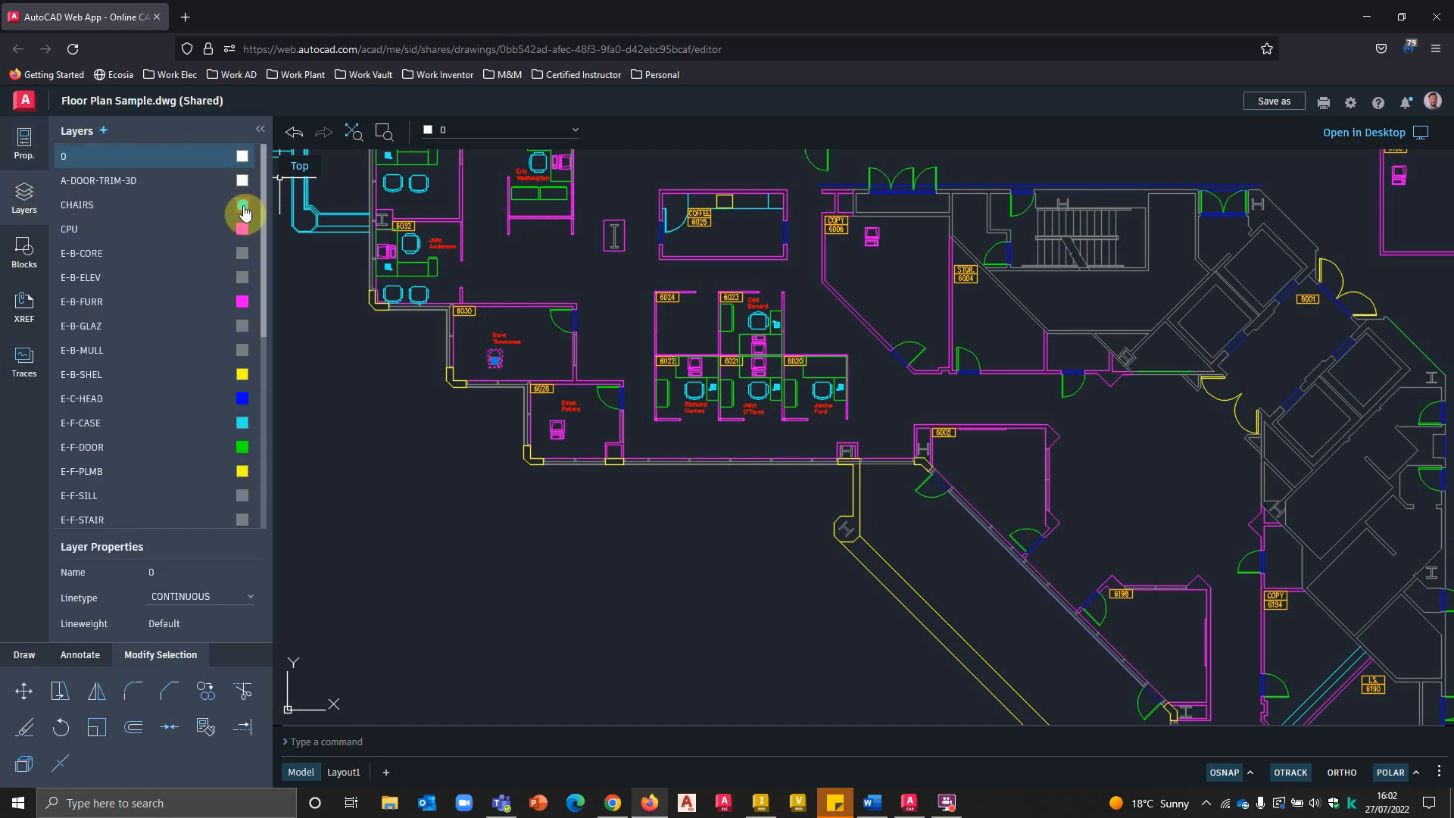
click(243, 207)
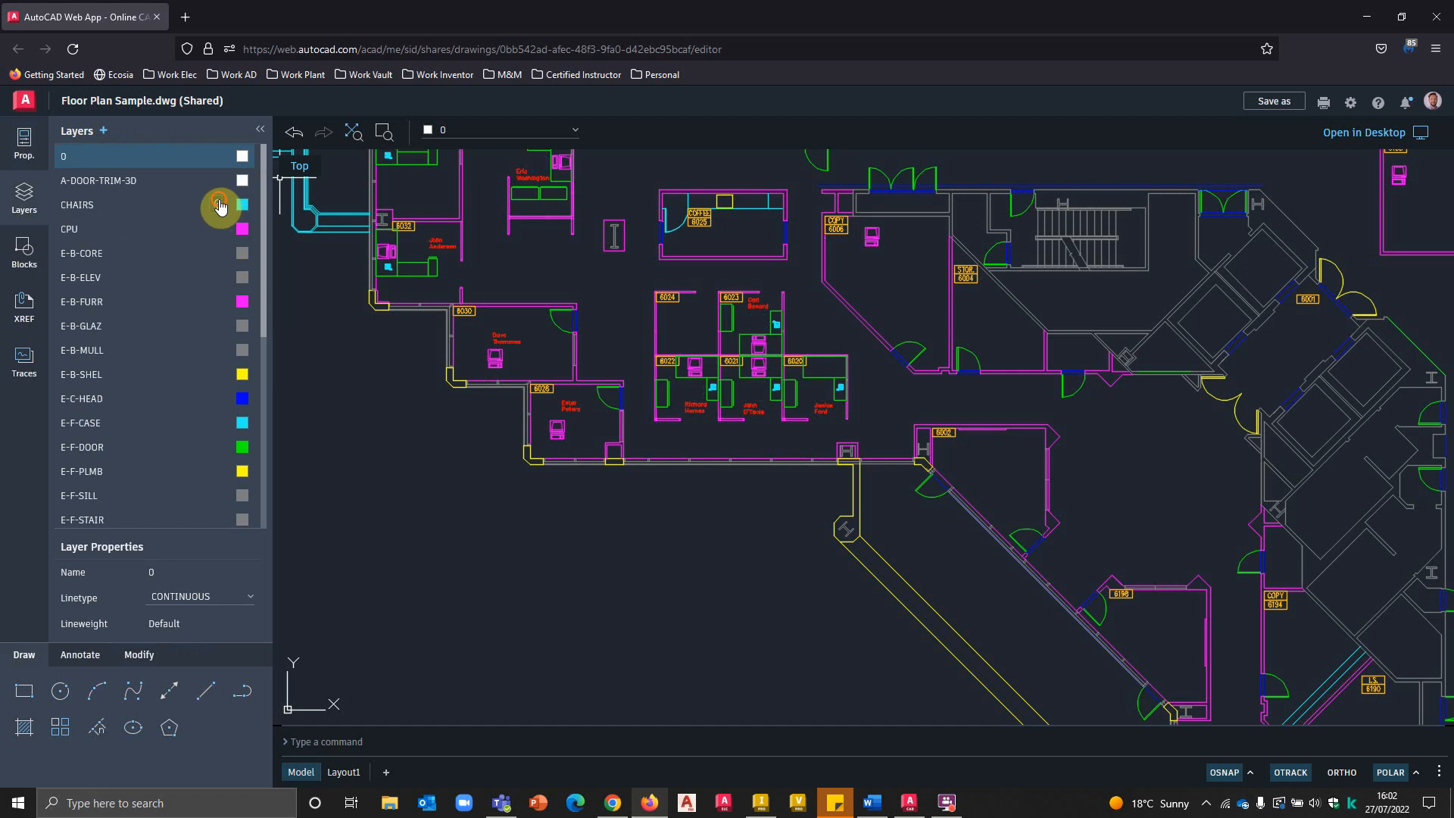
click(242, 206)
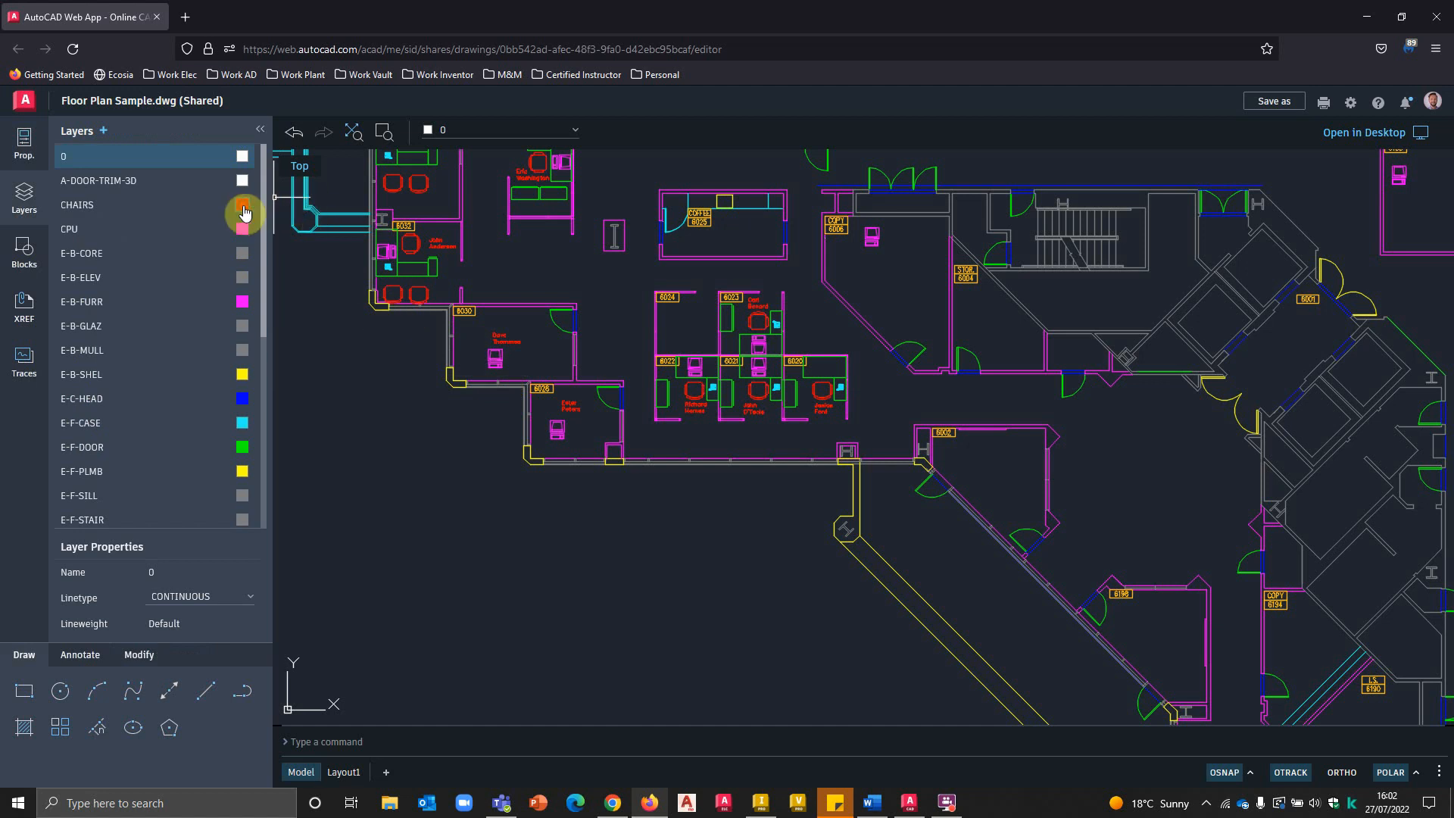
click(243, 211)
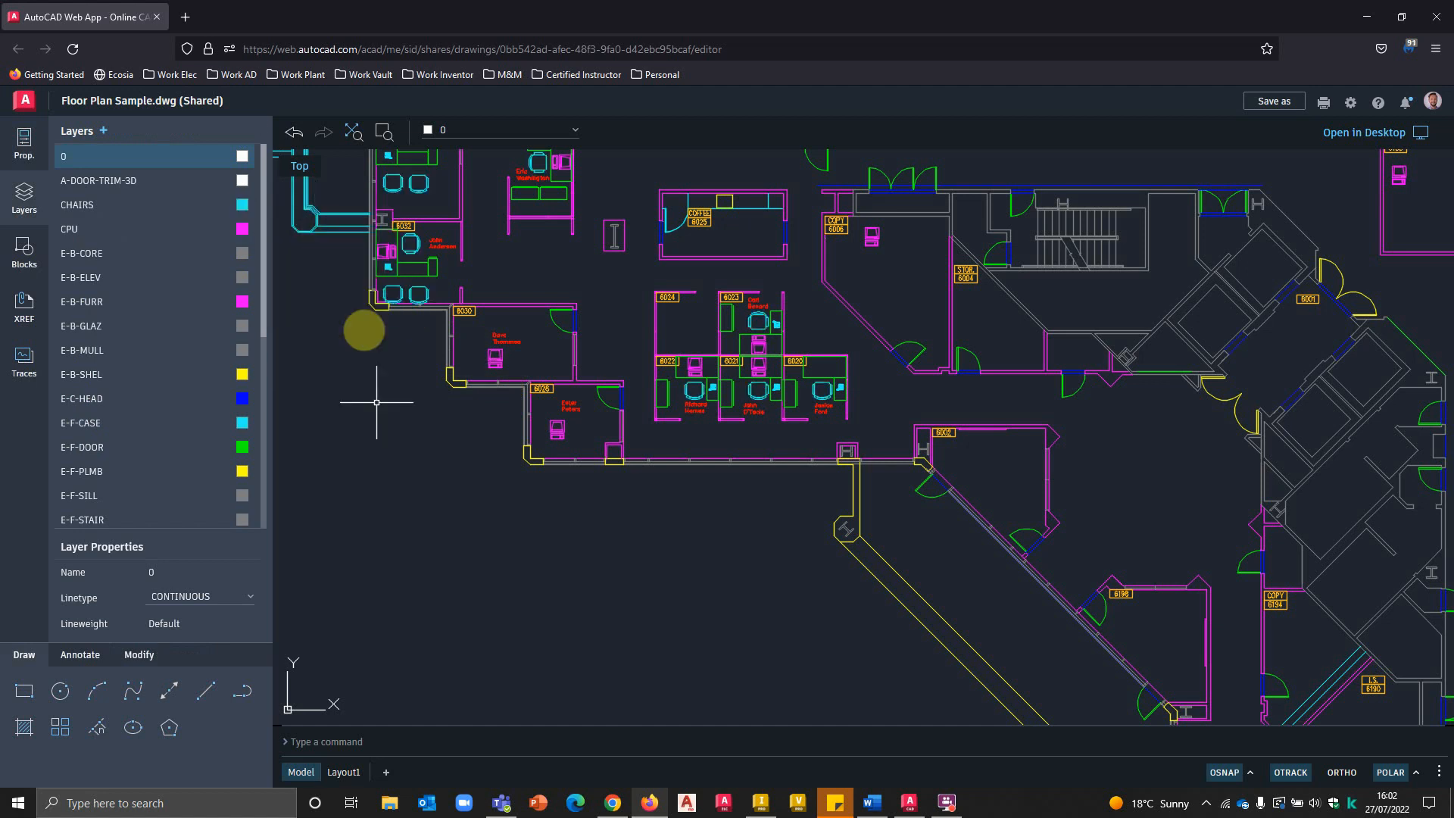
Step: Browse the Blocks list and DESK3 properties, then the empty XREF and Traces lists
click(24, 251)
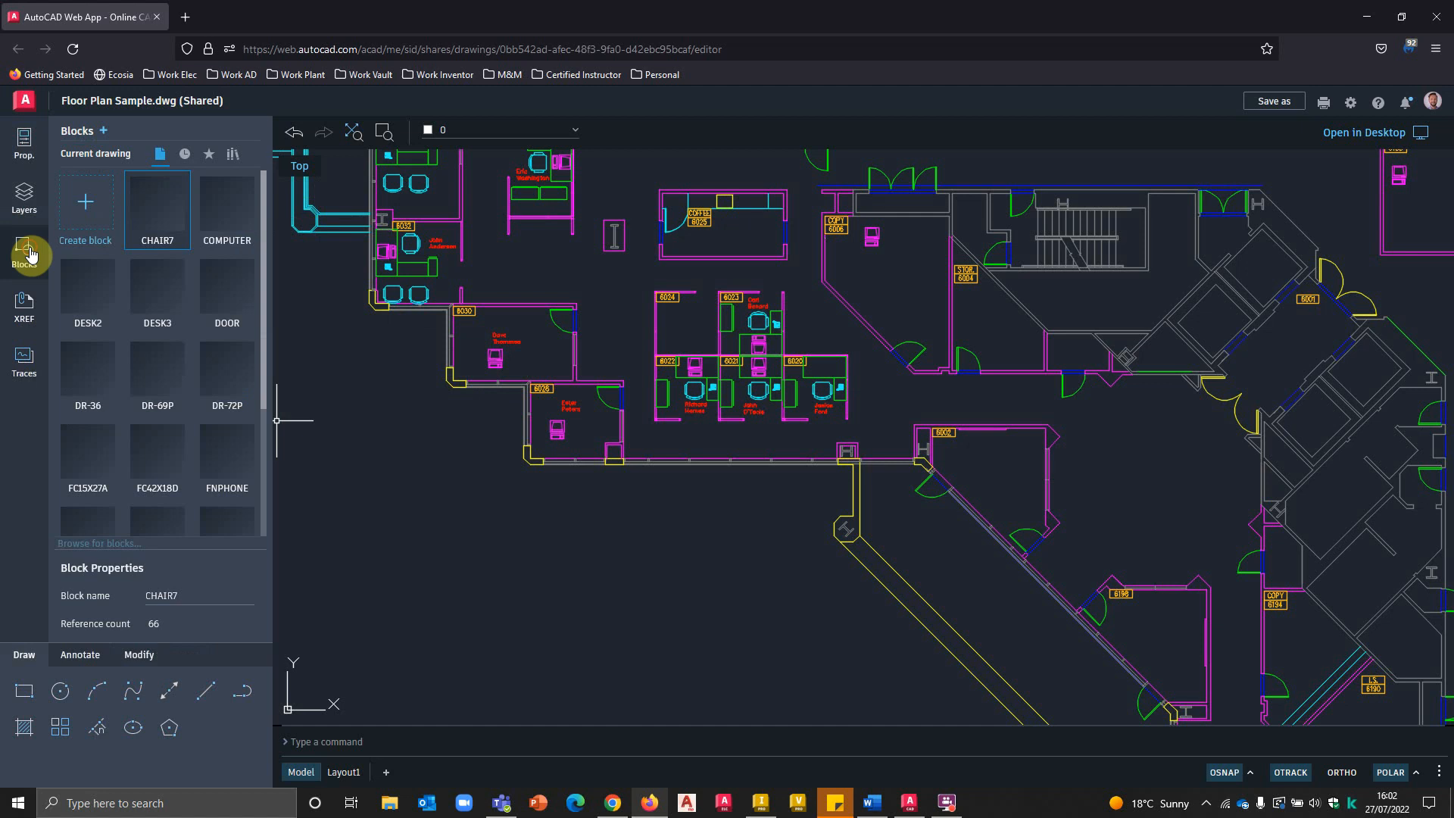
click(156, 292)
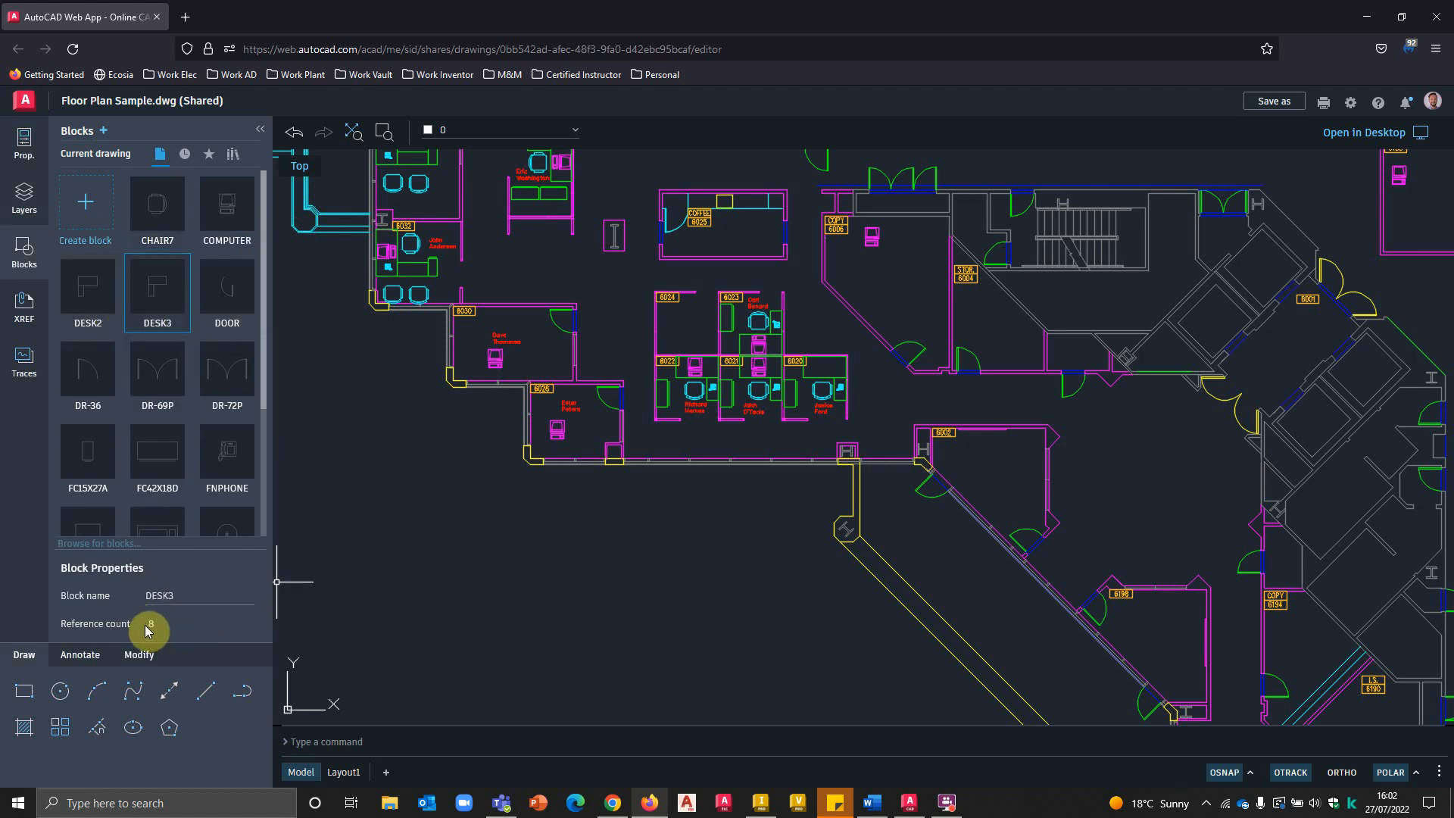
mouse_move(243, 379)
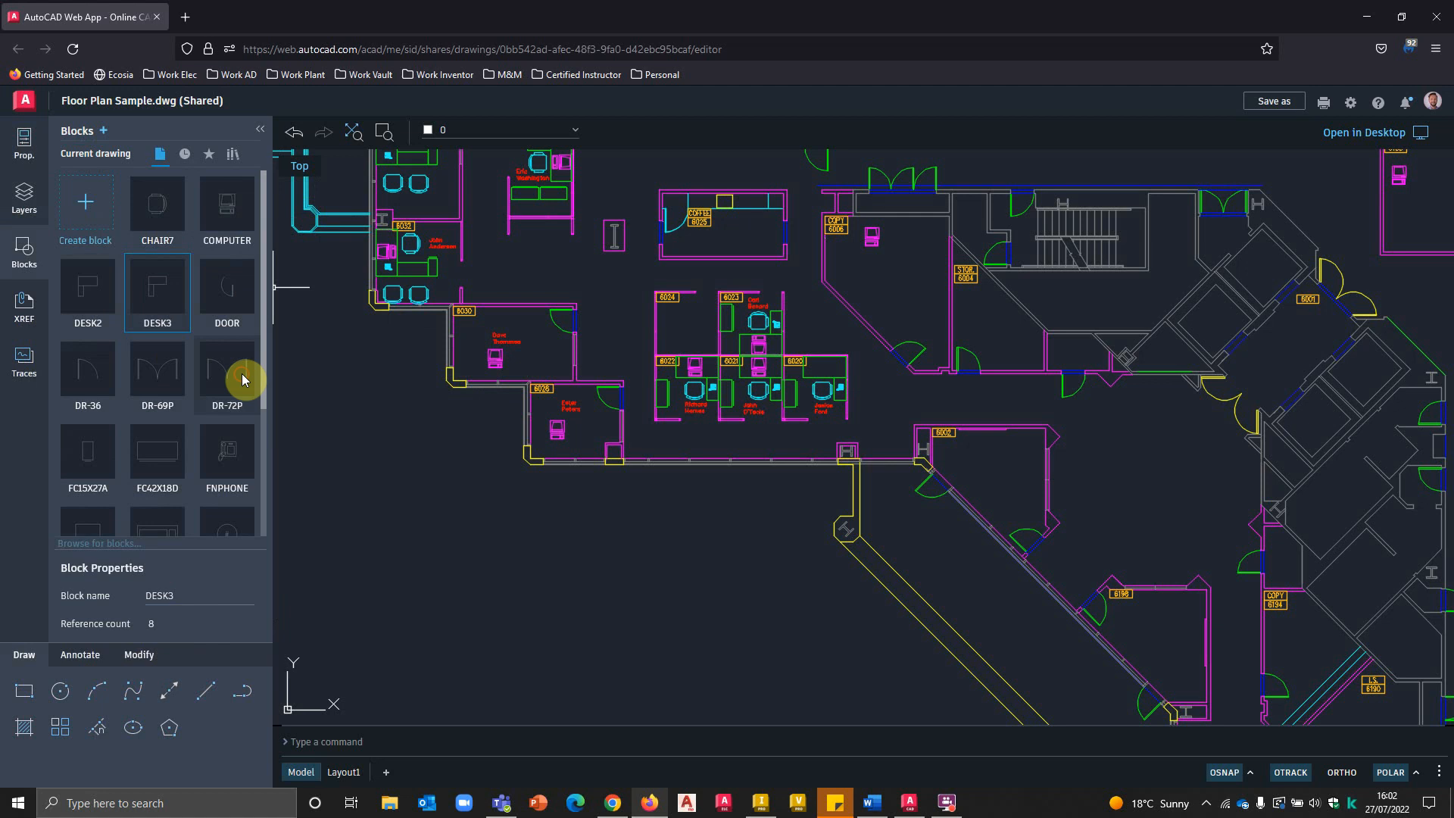
click(23, 306)
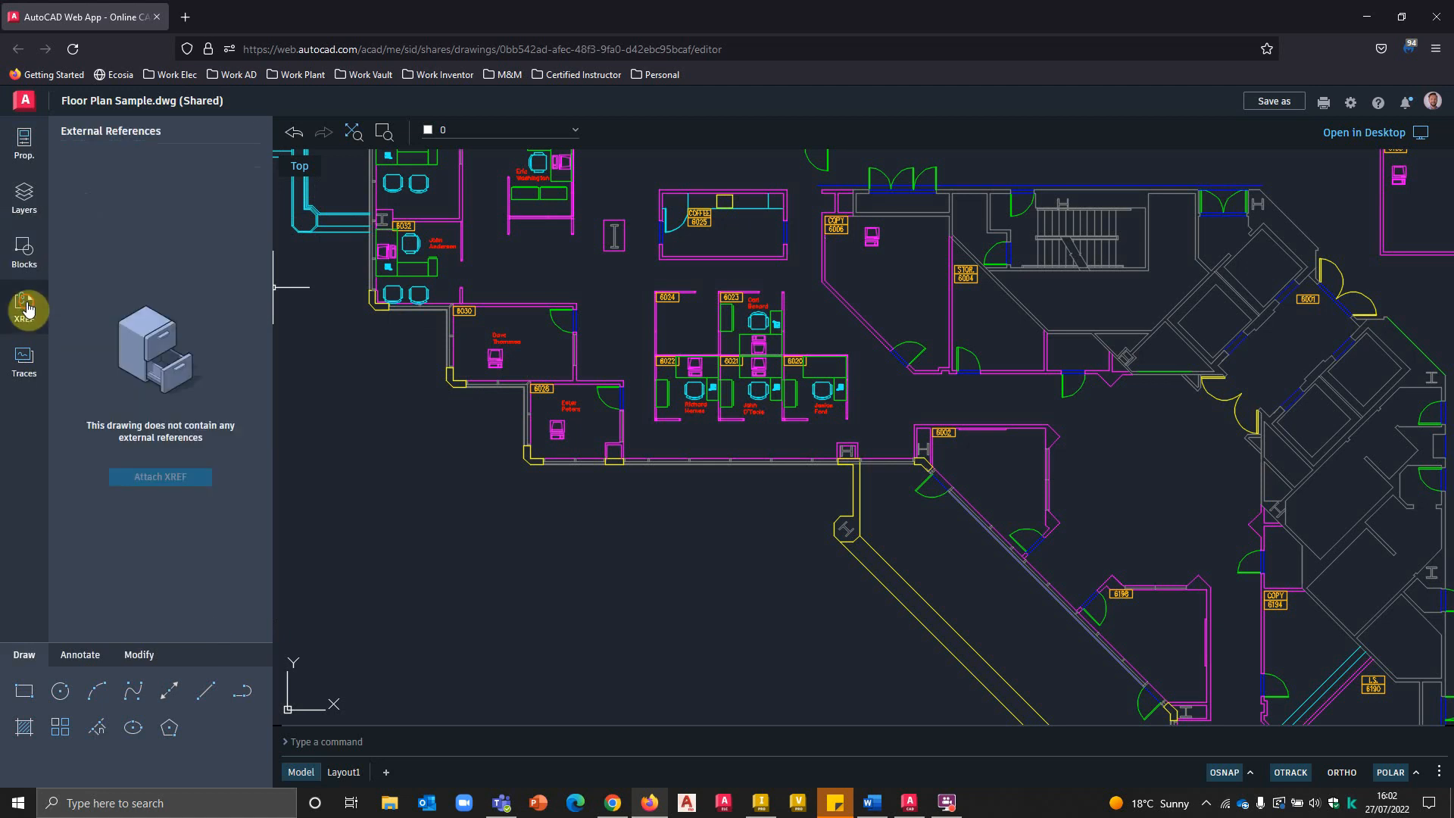
click(23, 359)
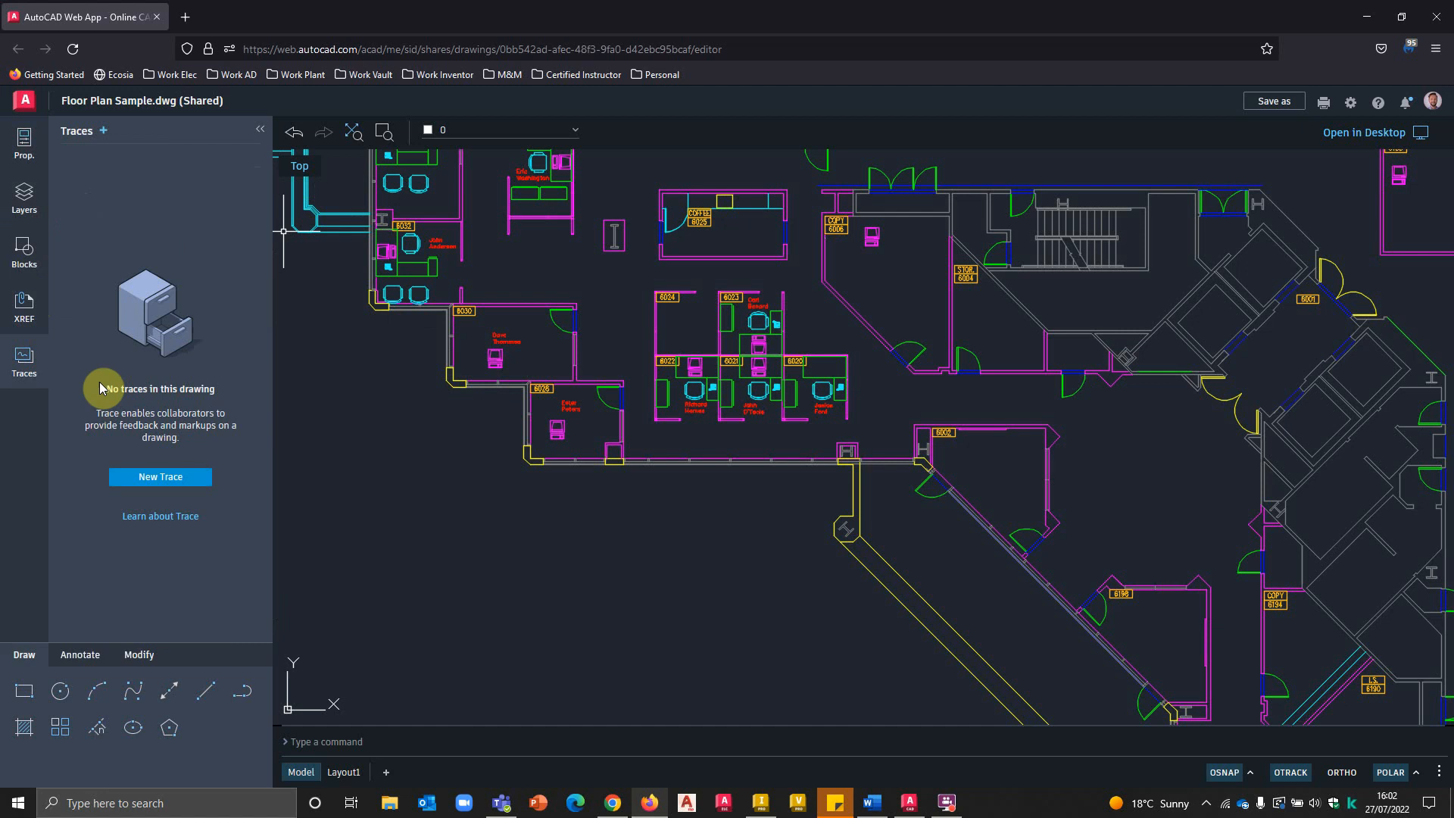
mouse_move(263, 686)
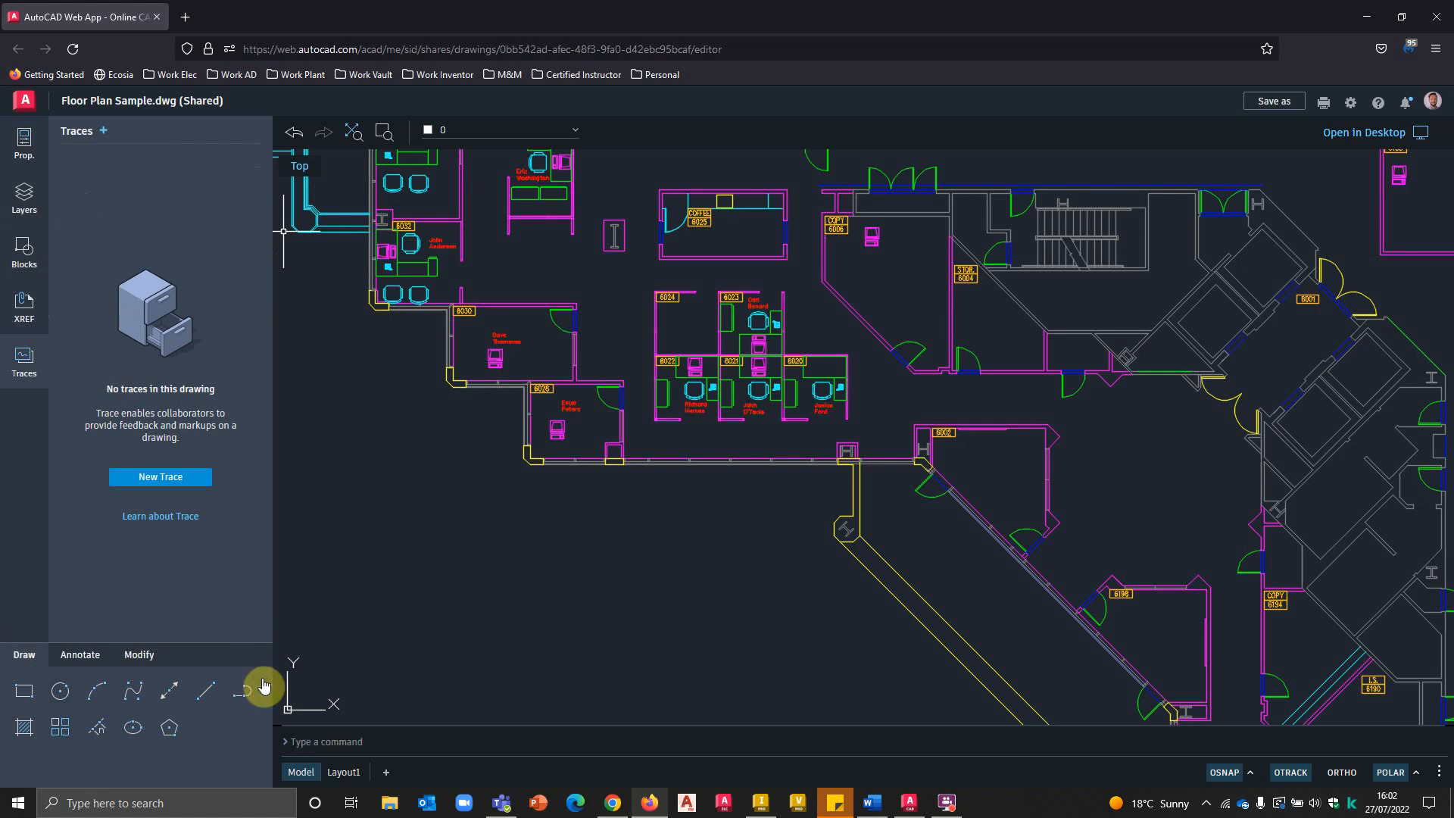
Step: Draw a rectangle framing the cluster of offices on the lower left
click(138, 654)
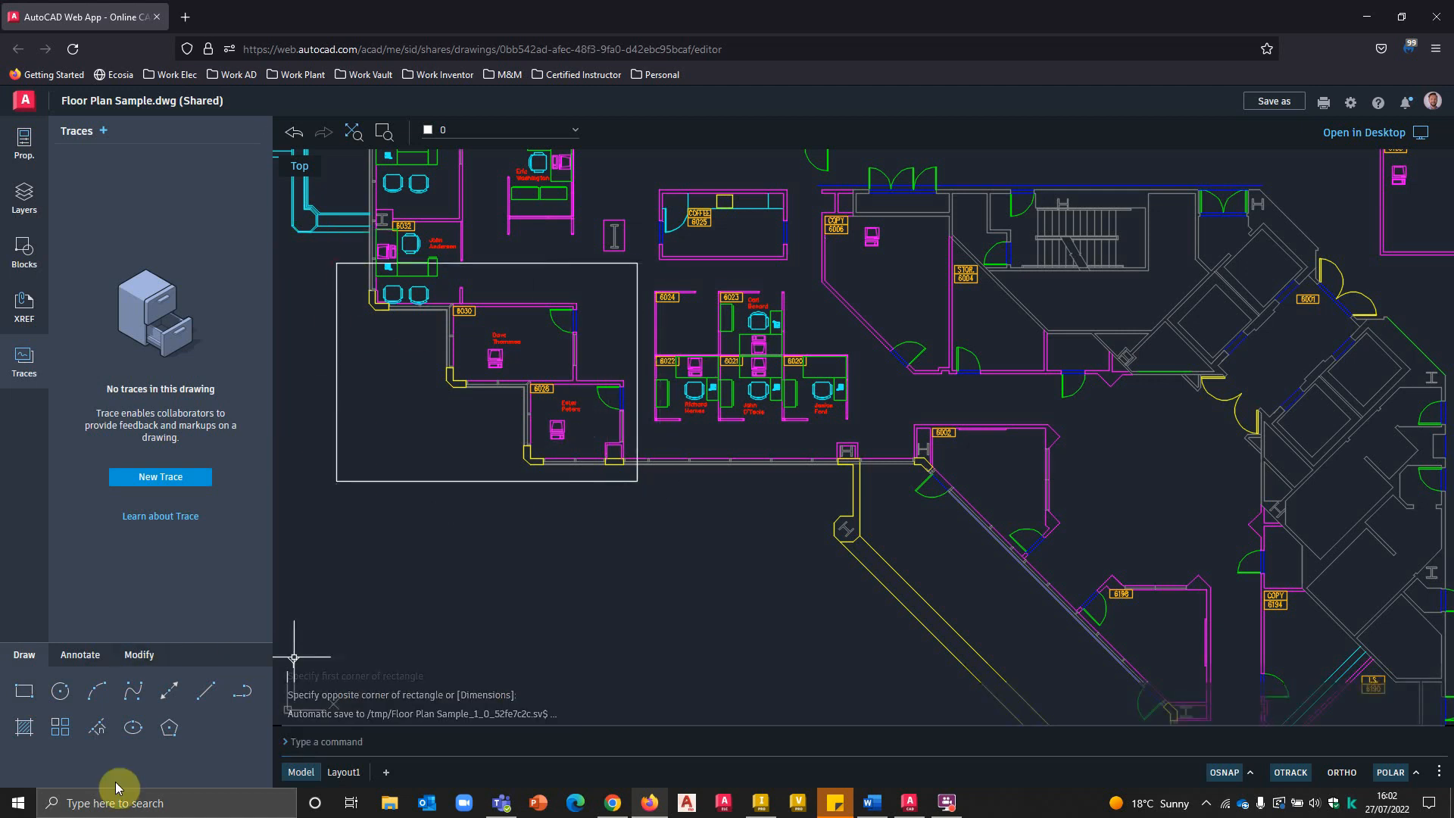
click(80, 654)
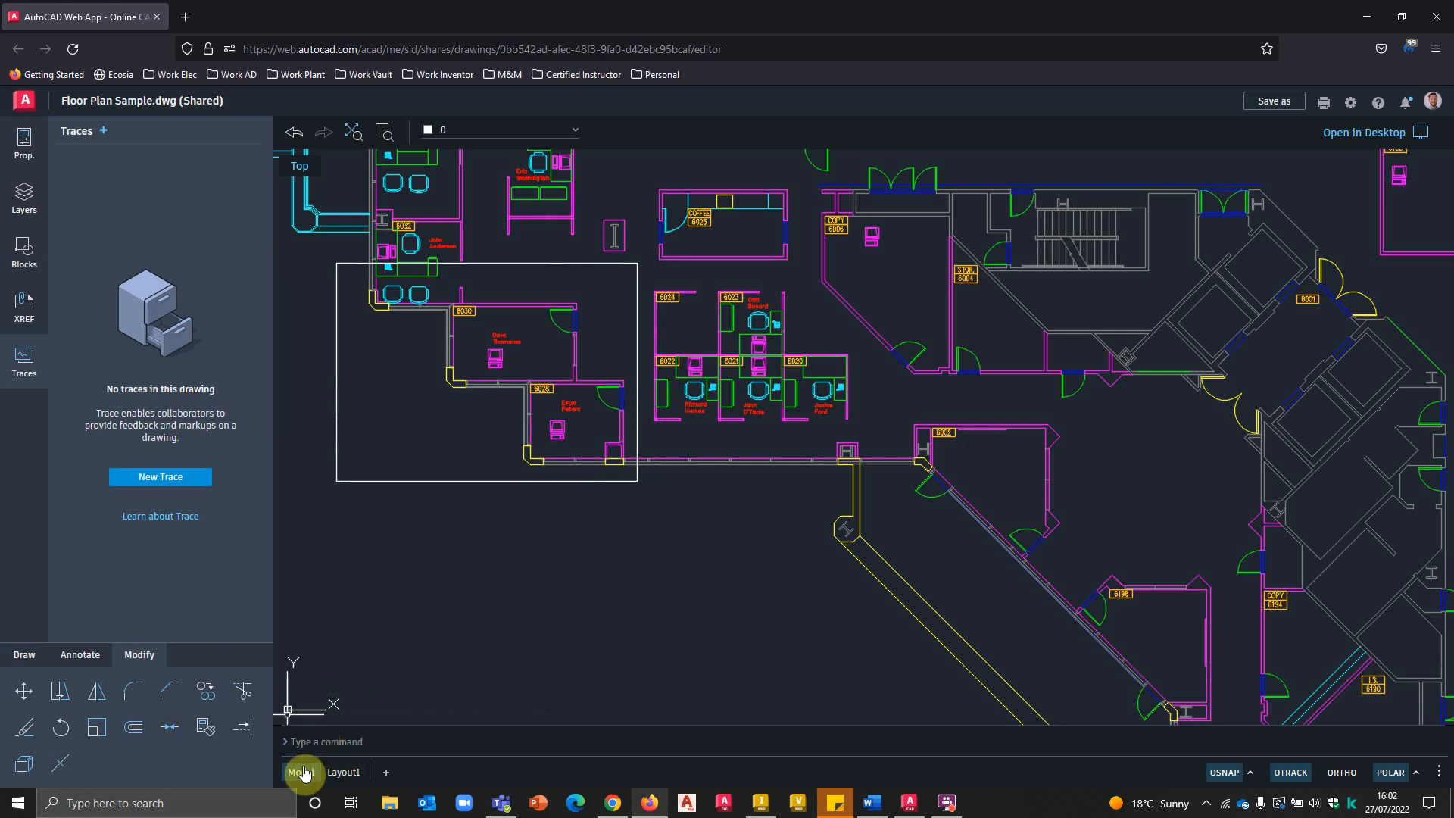
Step: View Layout1, create Layout2 with +, and go back to the Model tab
click(343, 772)
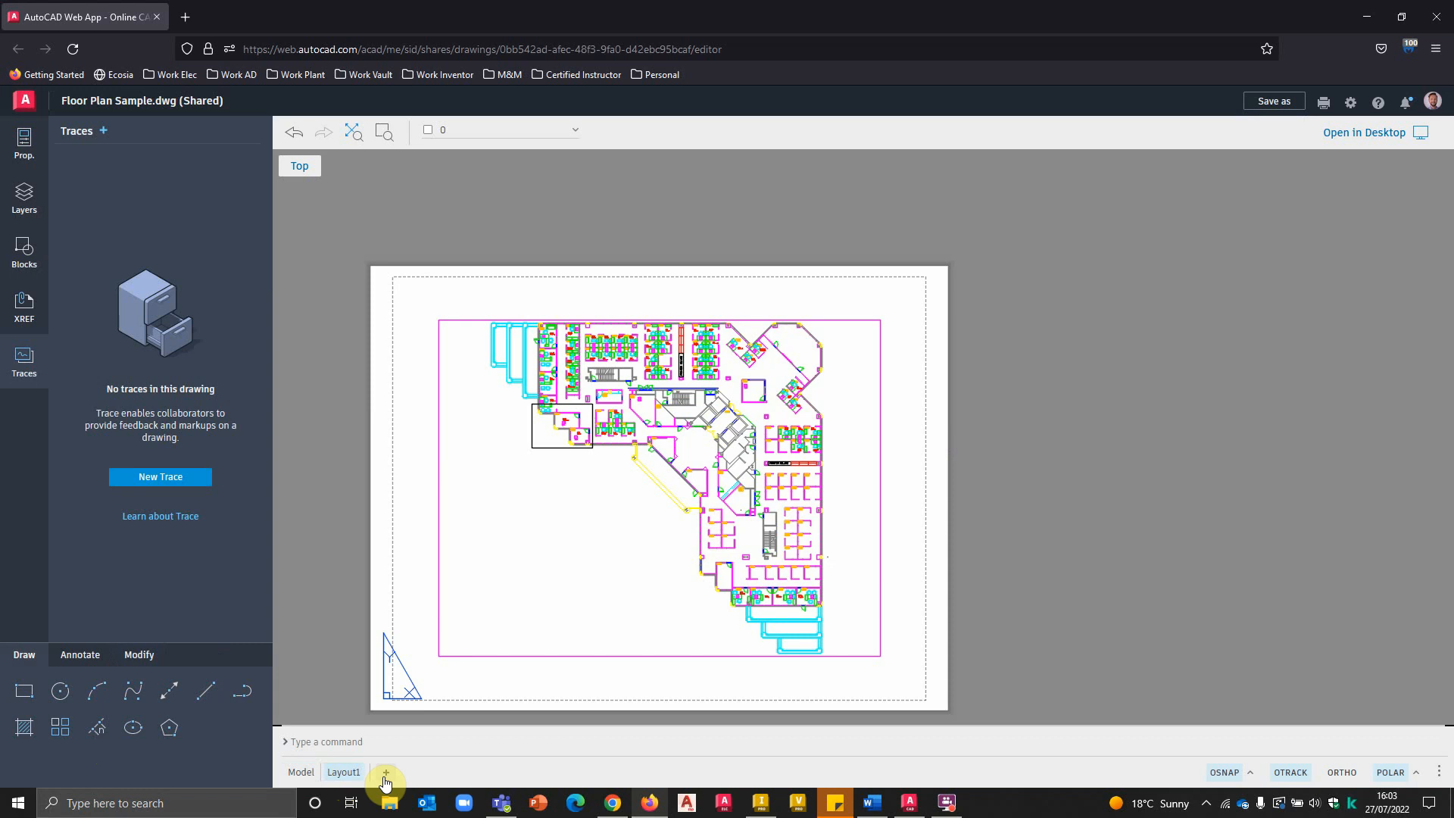
click(385, 772)
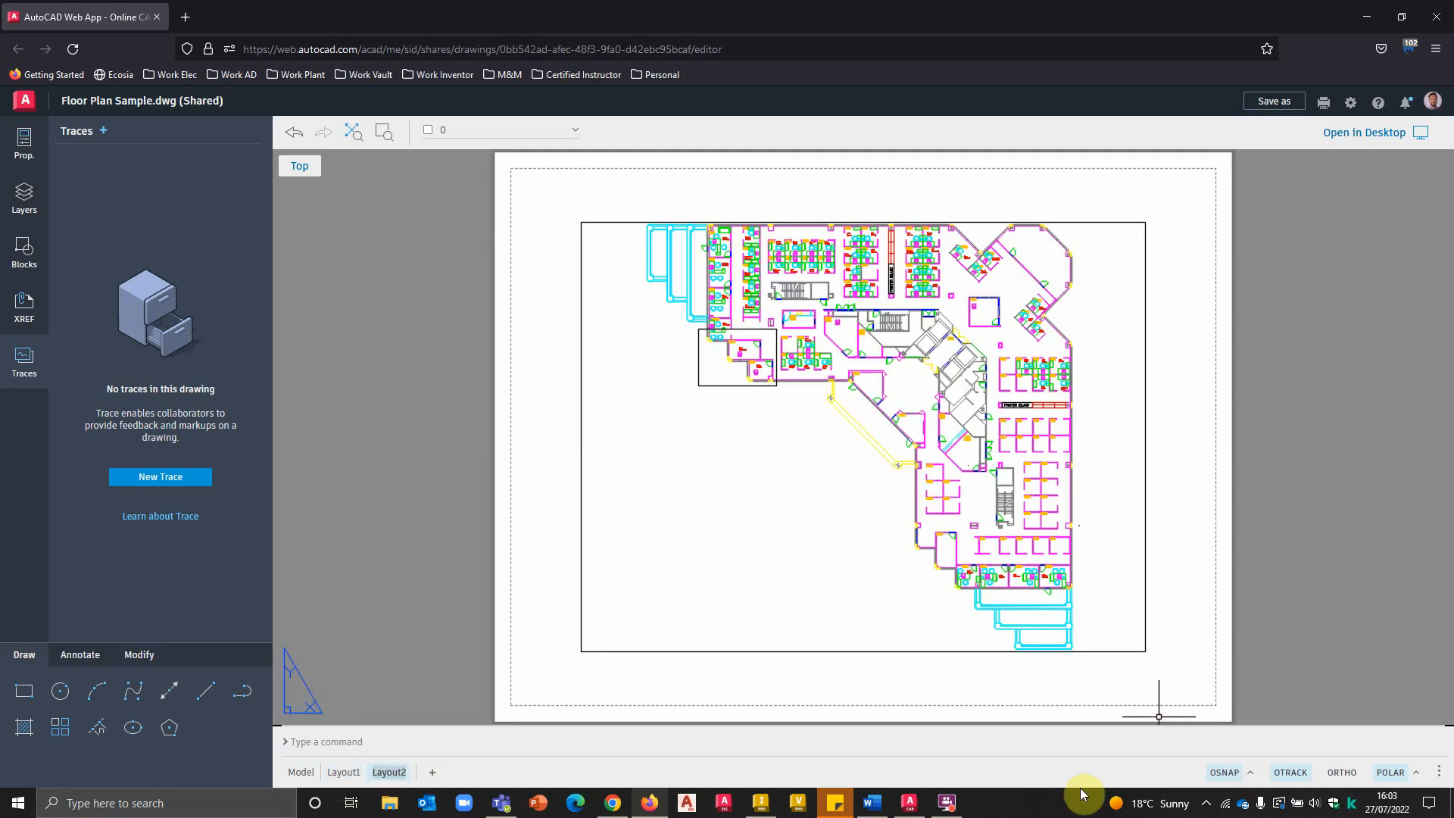
click(300, 771)
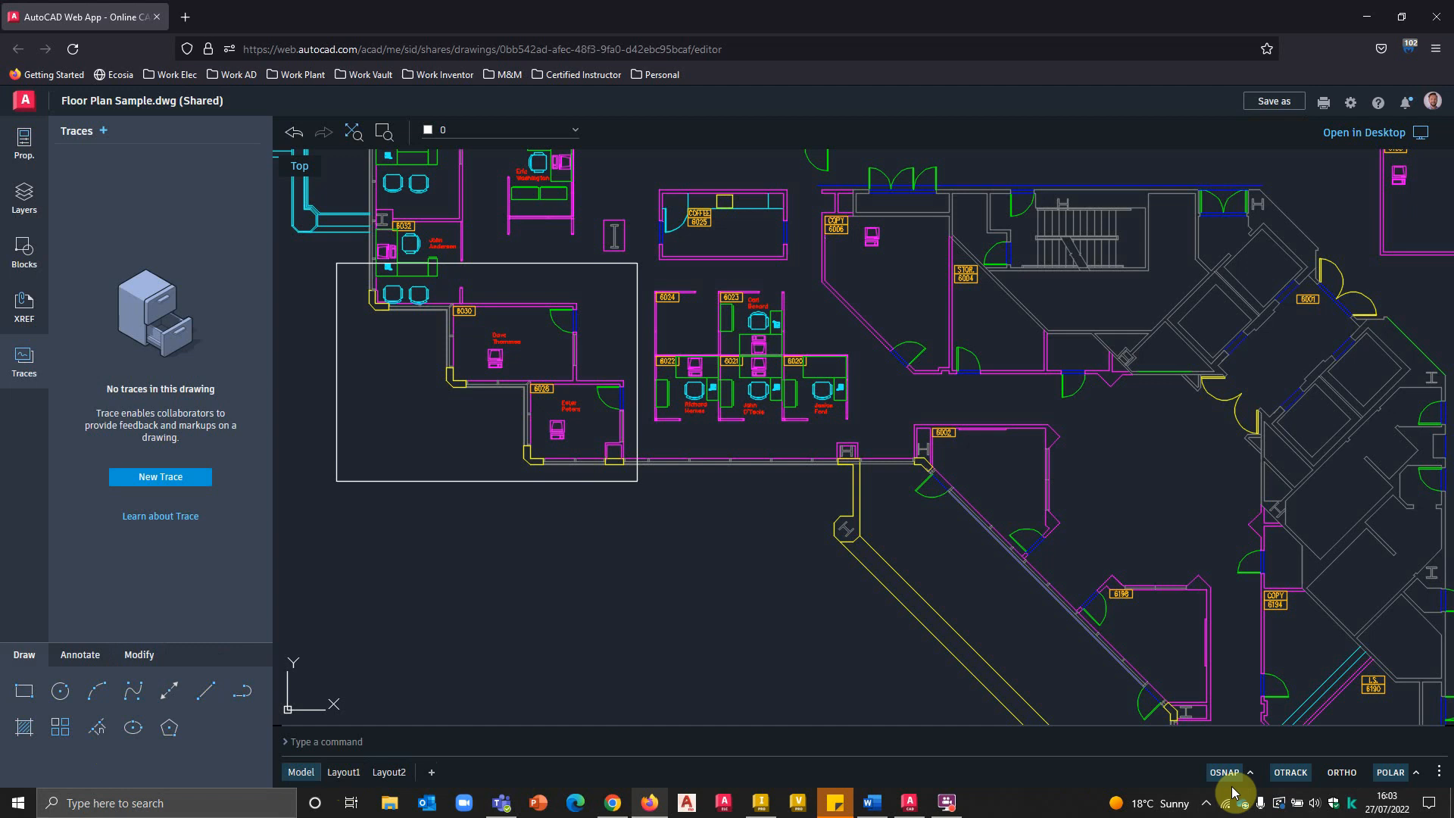
click(1247, 772)
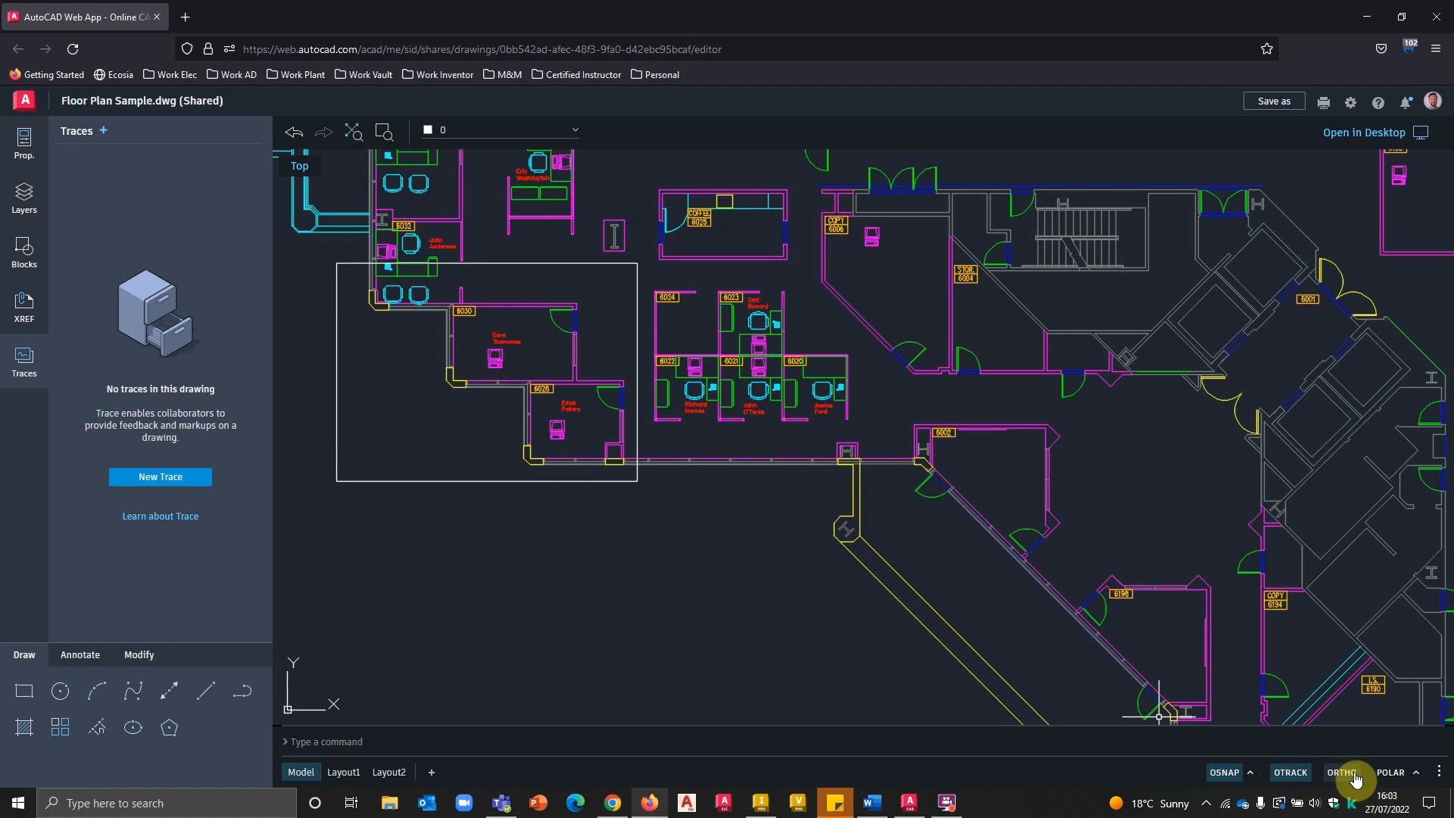
click(1417, 772)
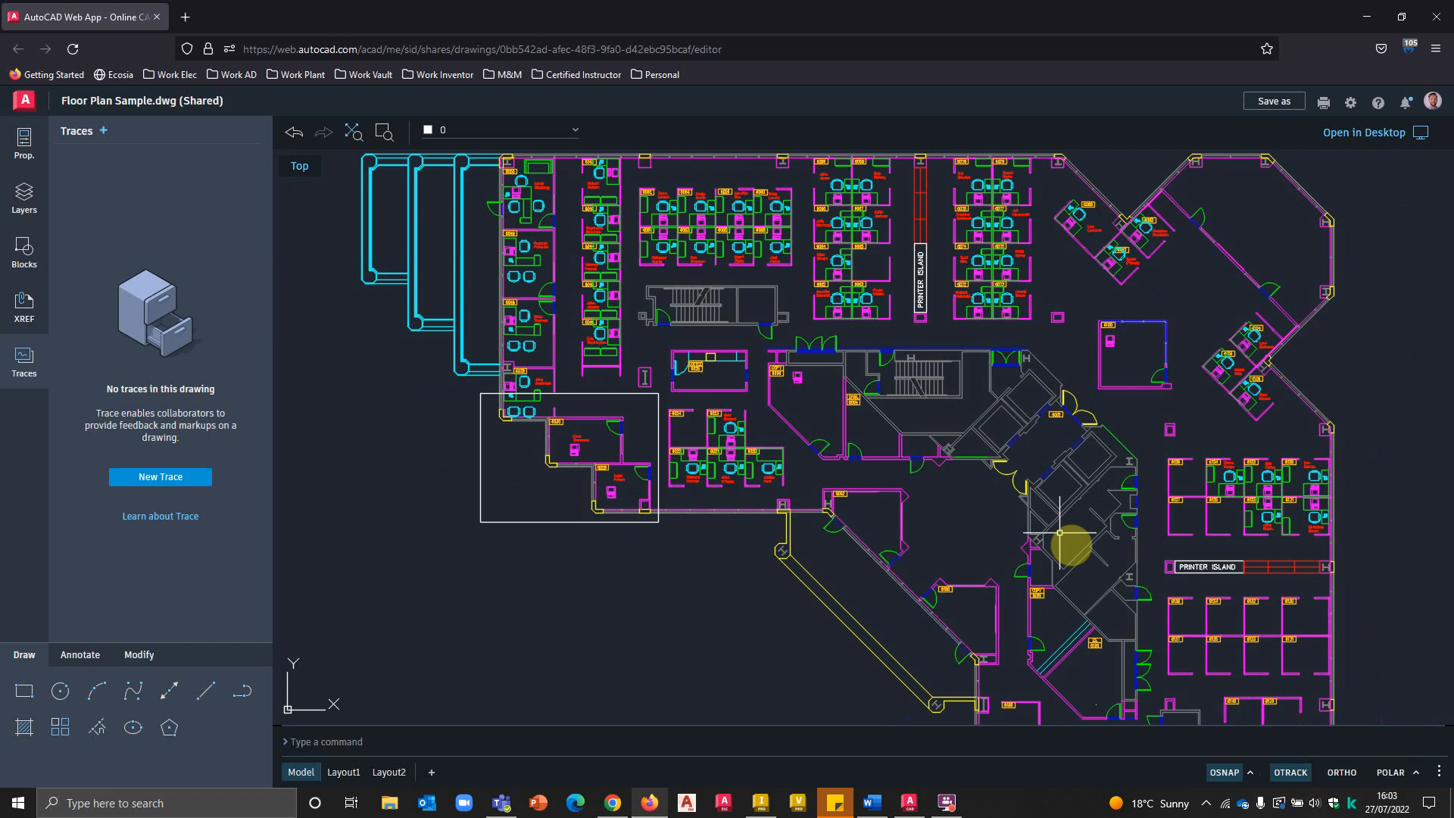
mouse_move(1323, 108)
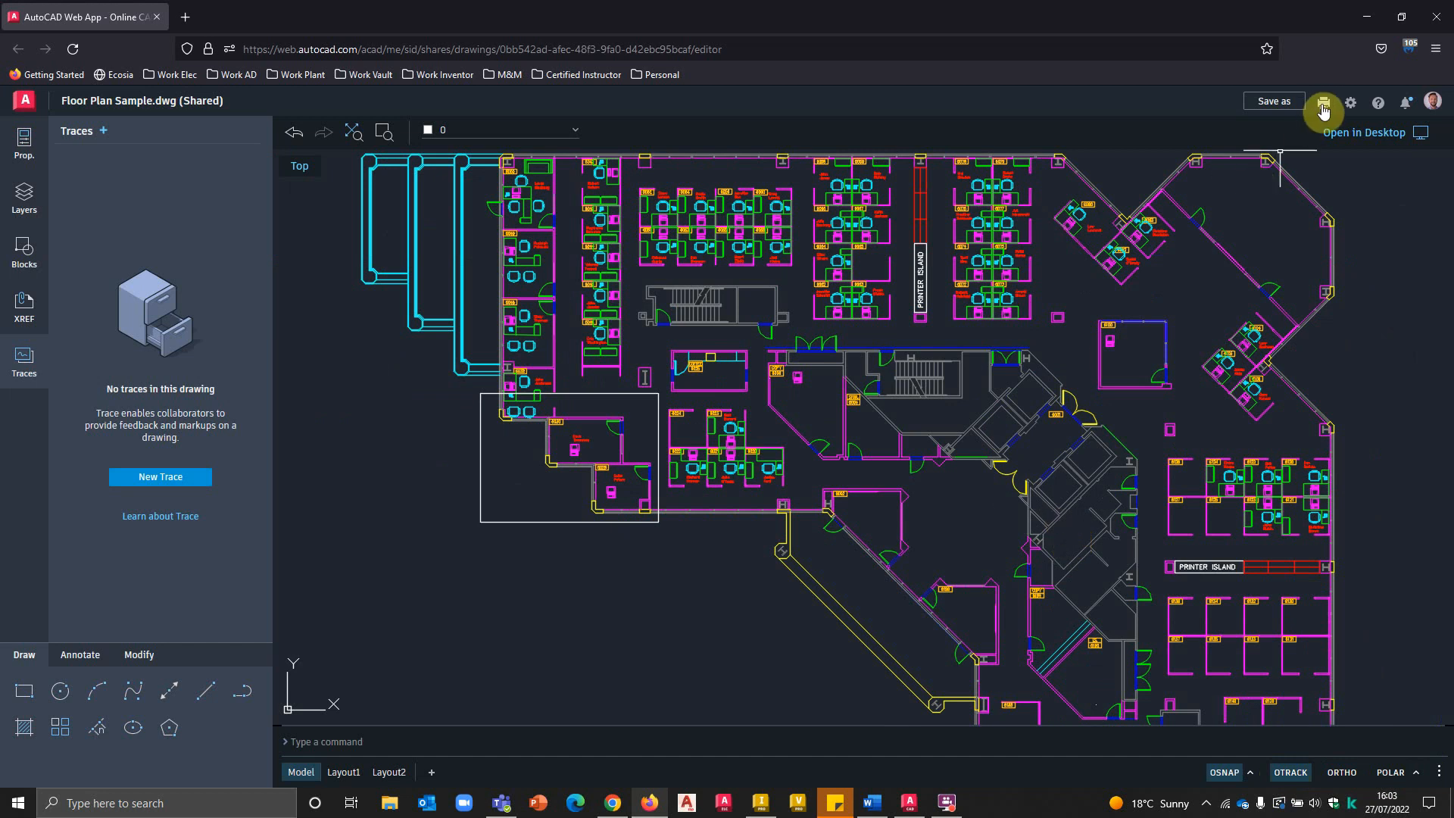
mouse_move(1404, 103)
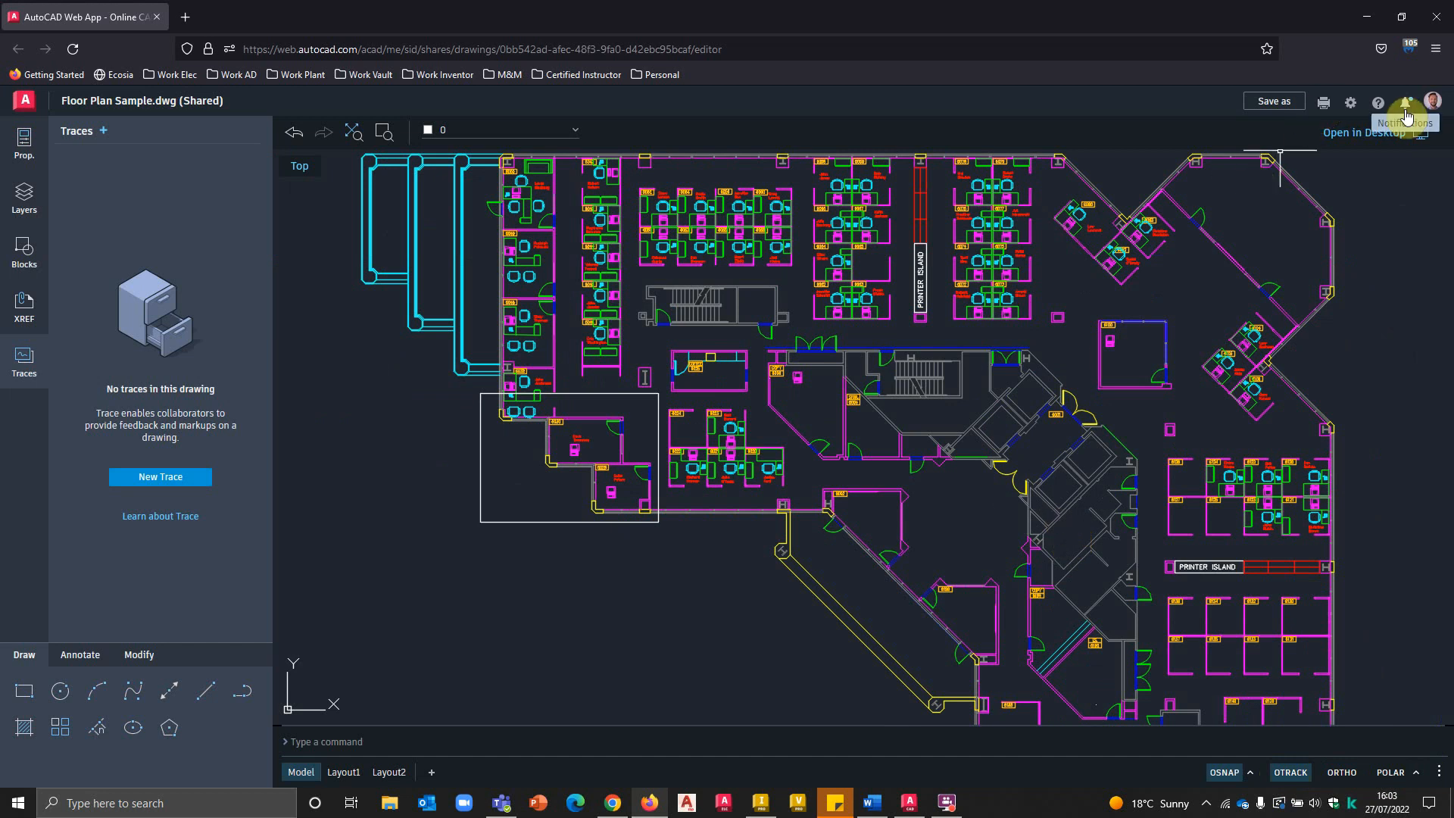
click(1403, 102)
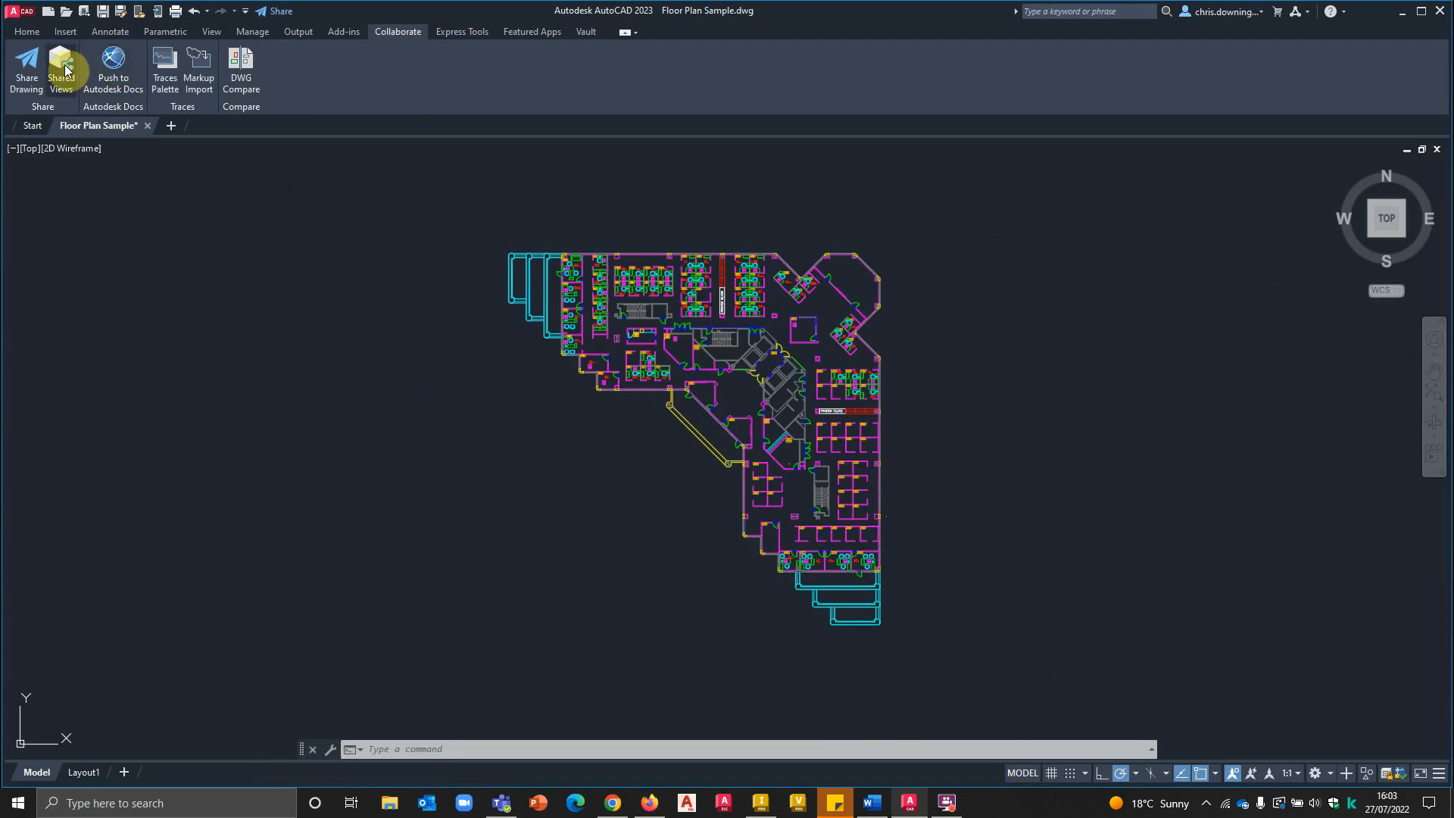
mouse_move(61, 70)
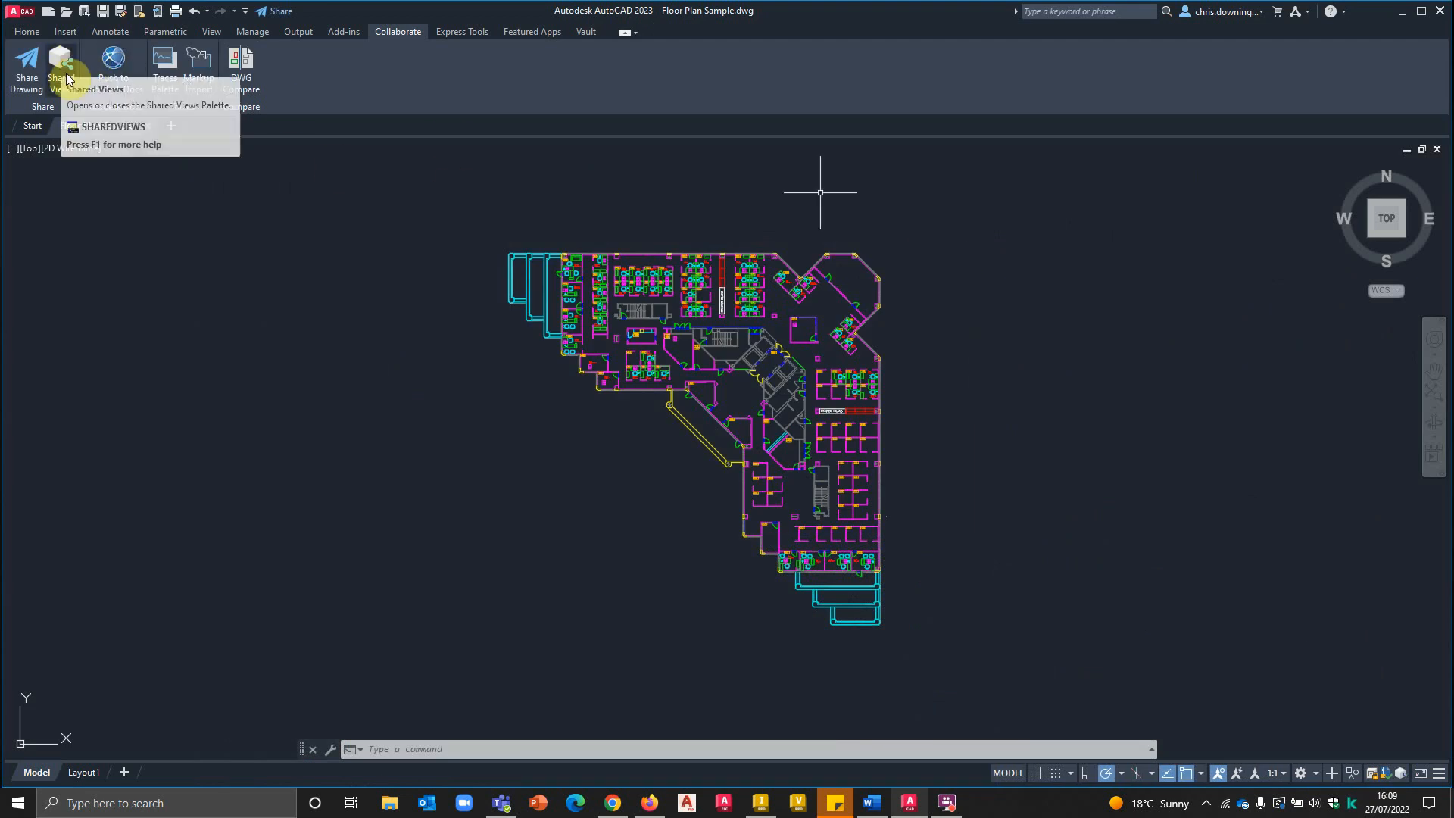
Step: Open the Shared Views palette listing the drawing's three published views
click(61, 69)
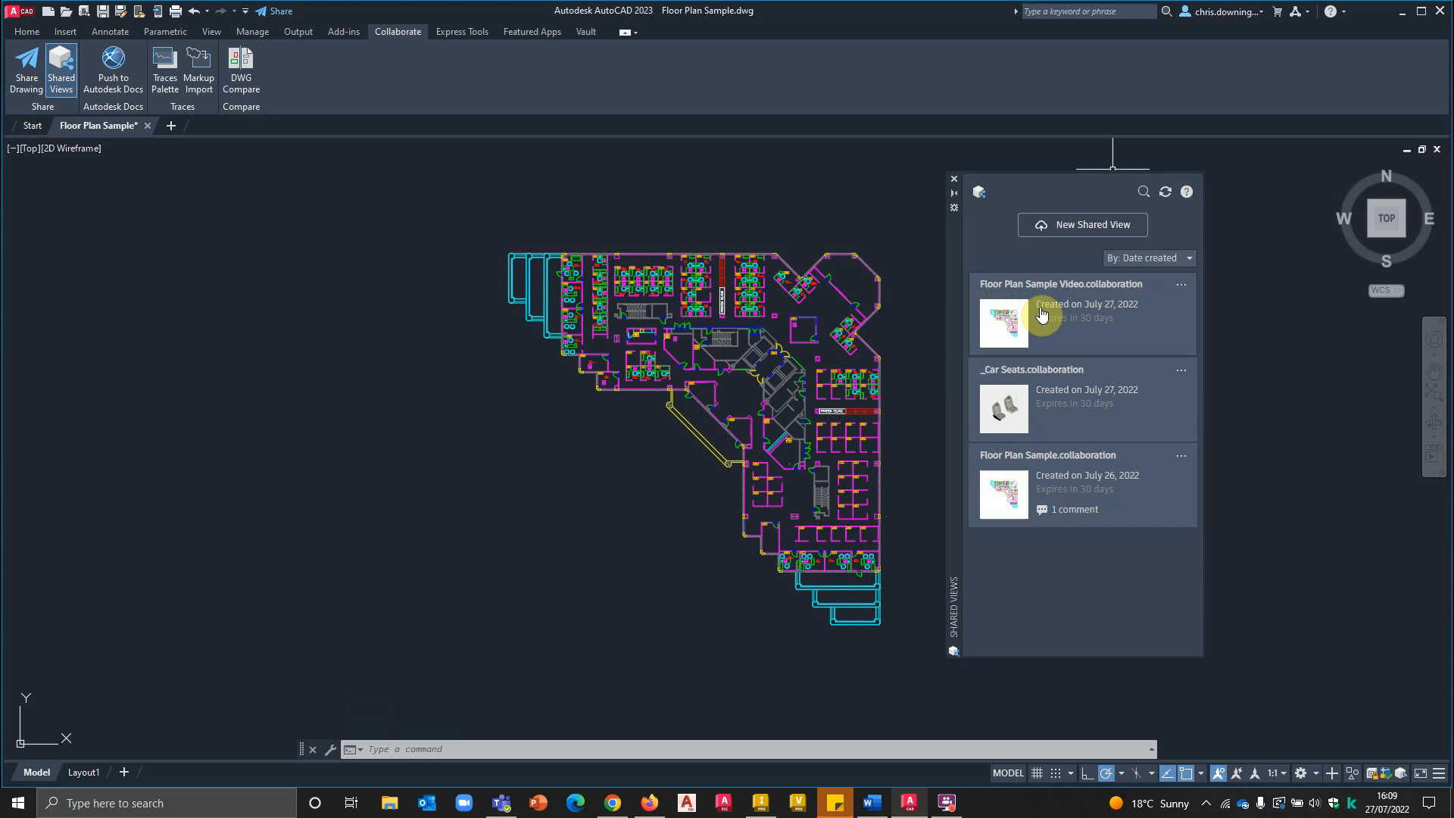
mouse_move(1128, 490)
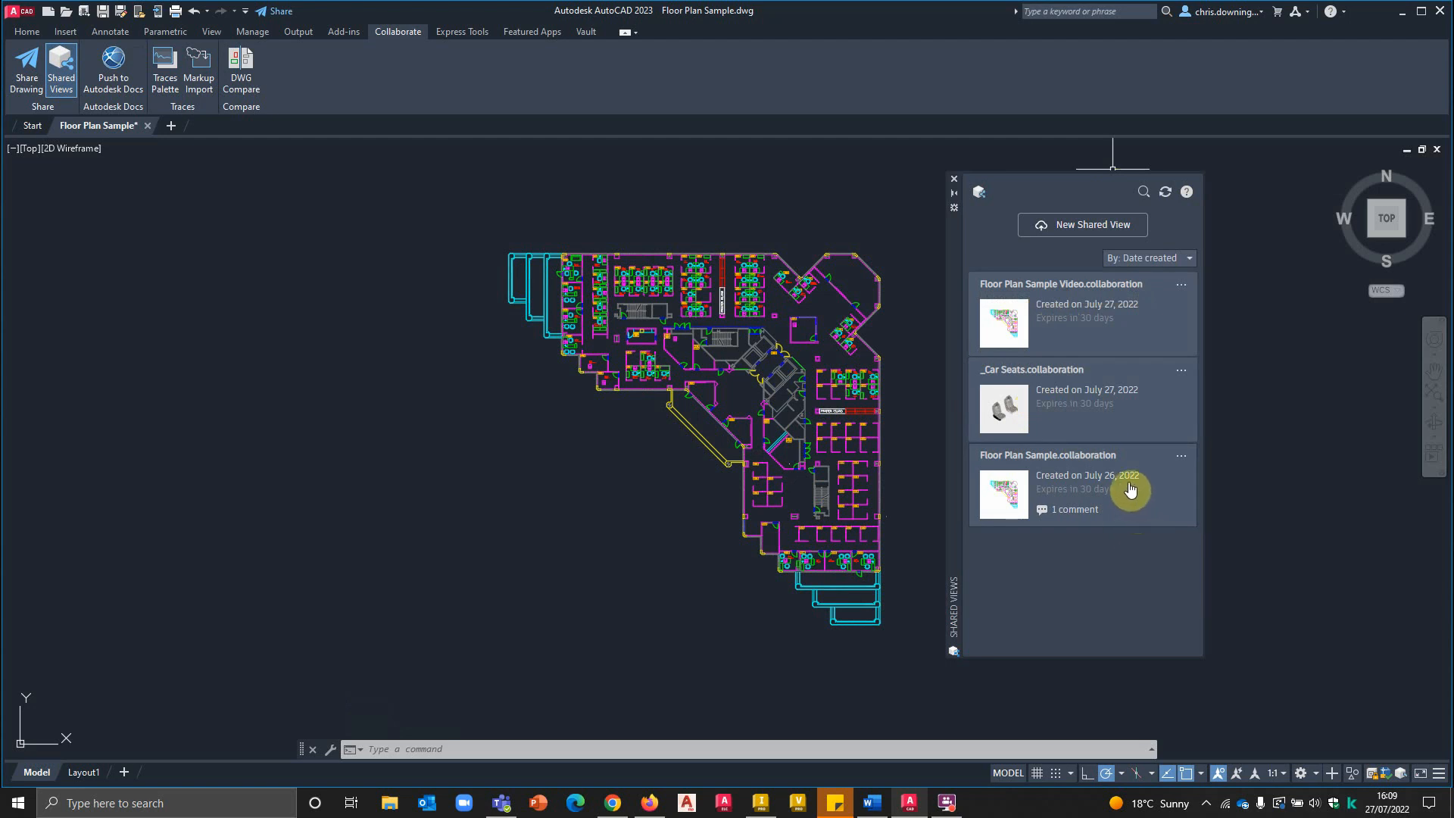
mouse_move(1112, 468)
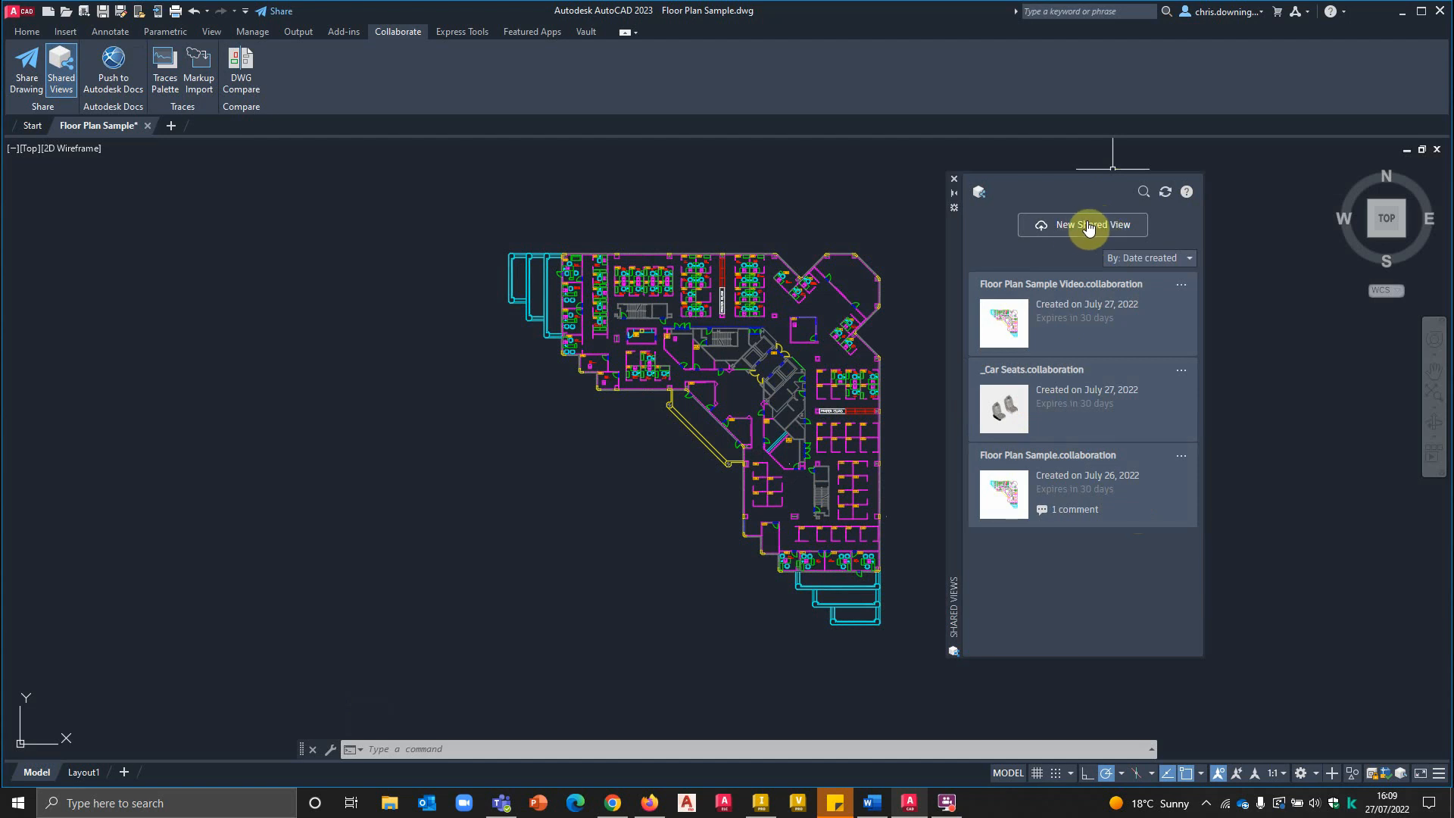
Step: Publish a new shared view named 'Floor Plan Sample YouTube' and upload it
click(1165, 192)
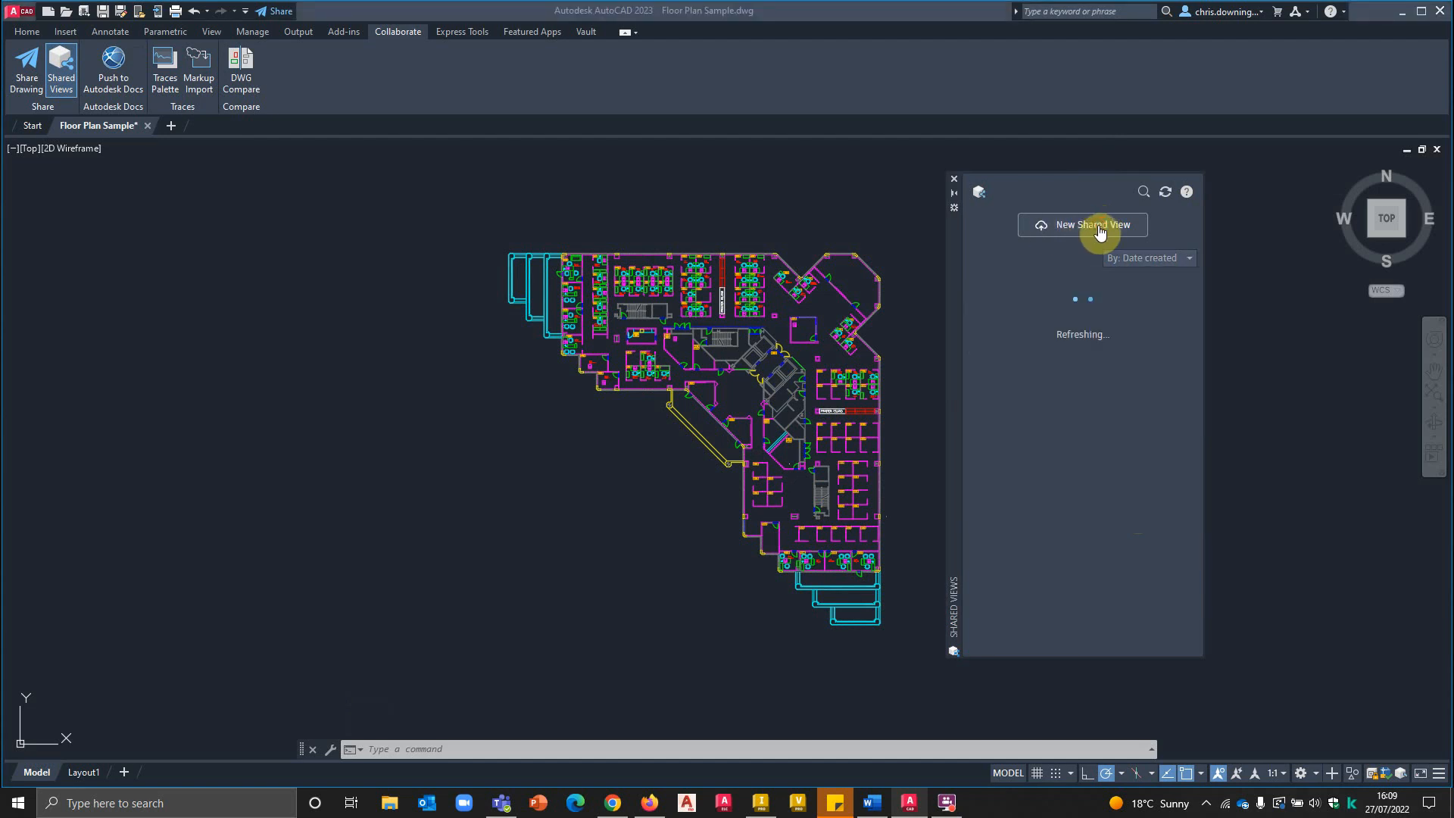
click(1082, 225)
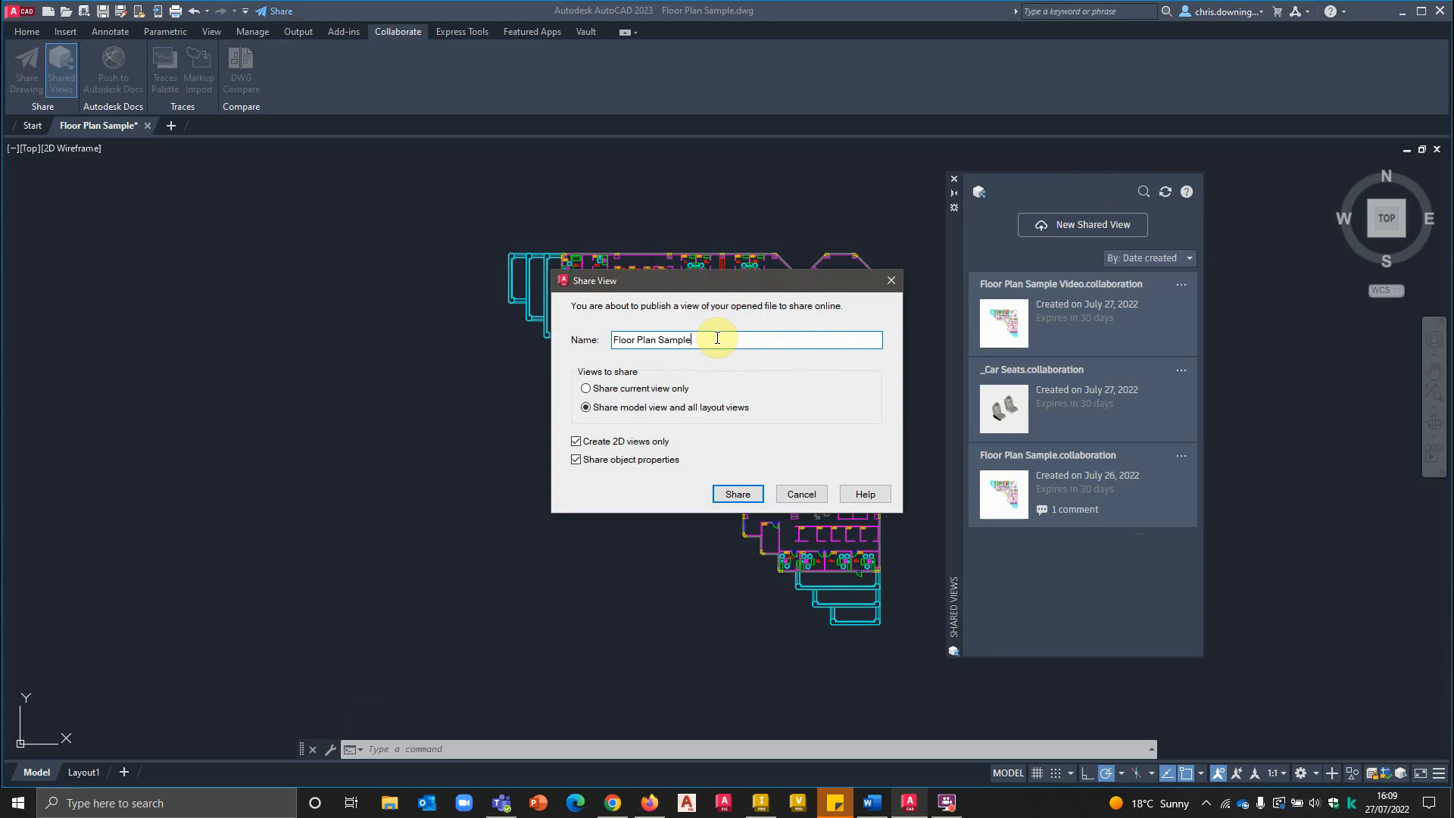
text(You)
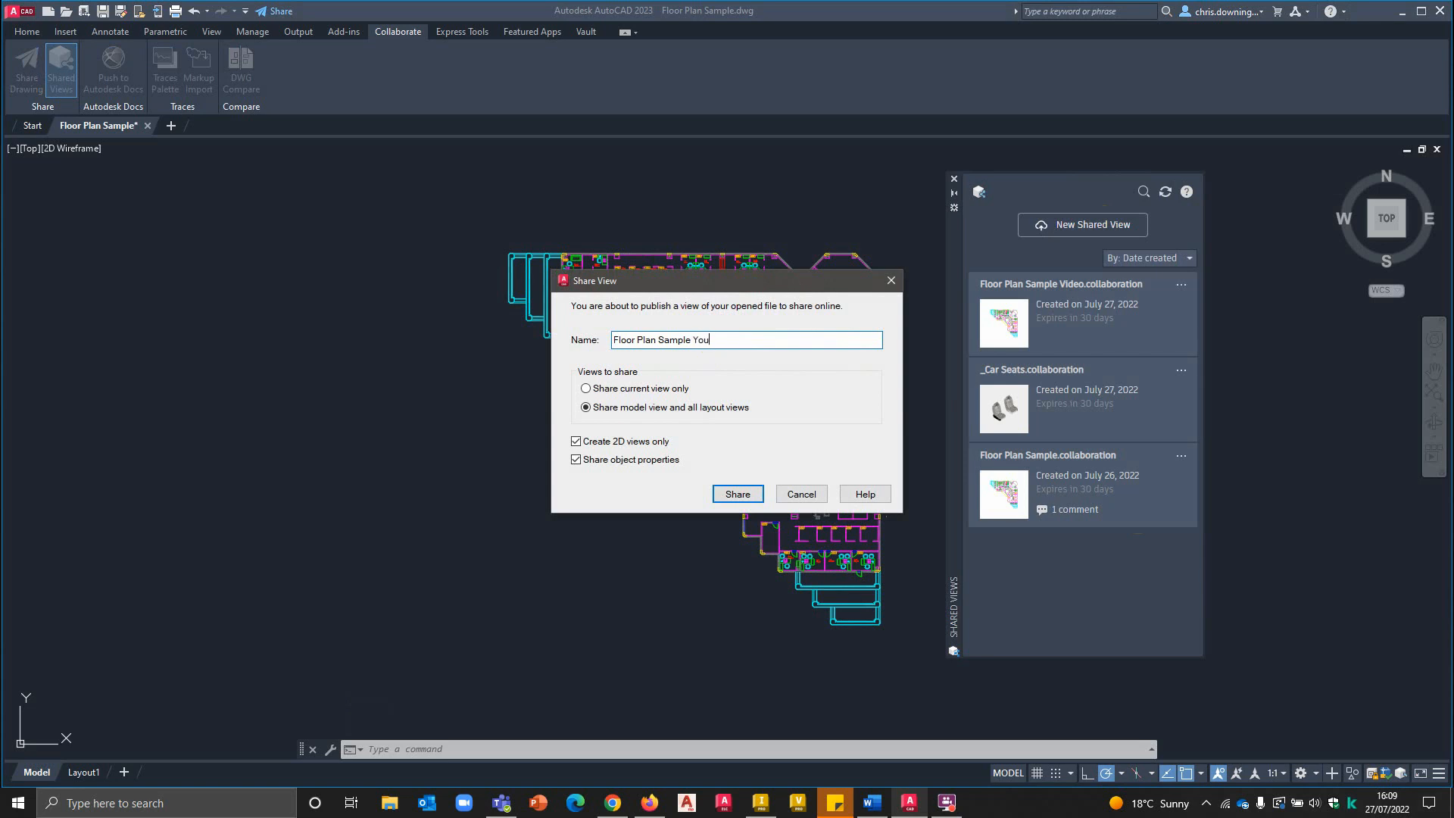
text(Tube)
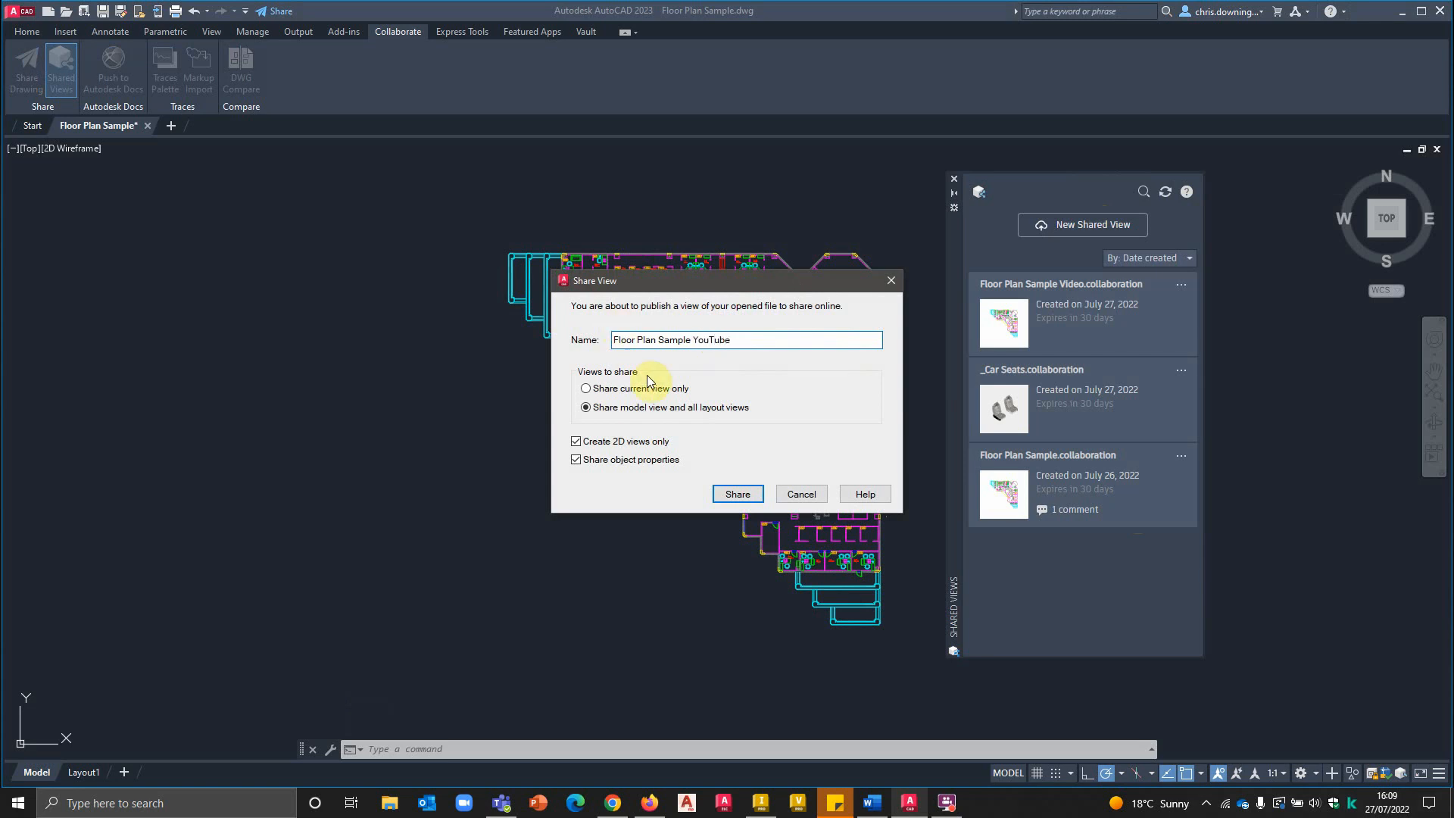
mouse_move(575, 389)
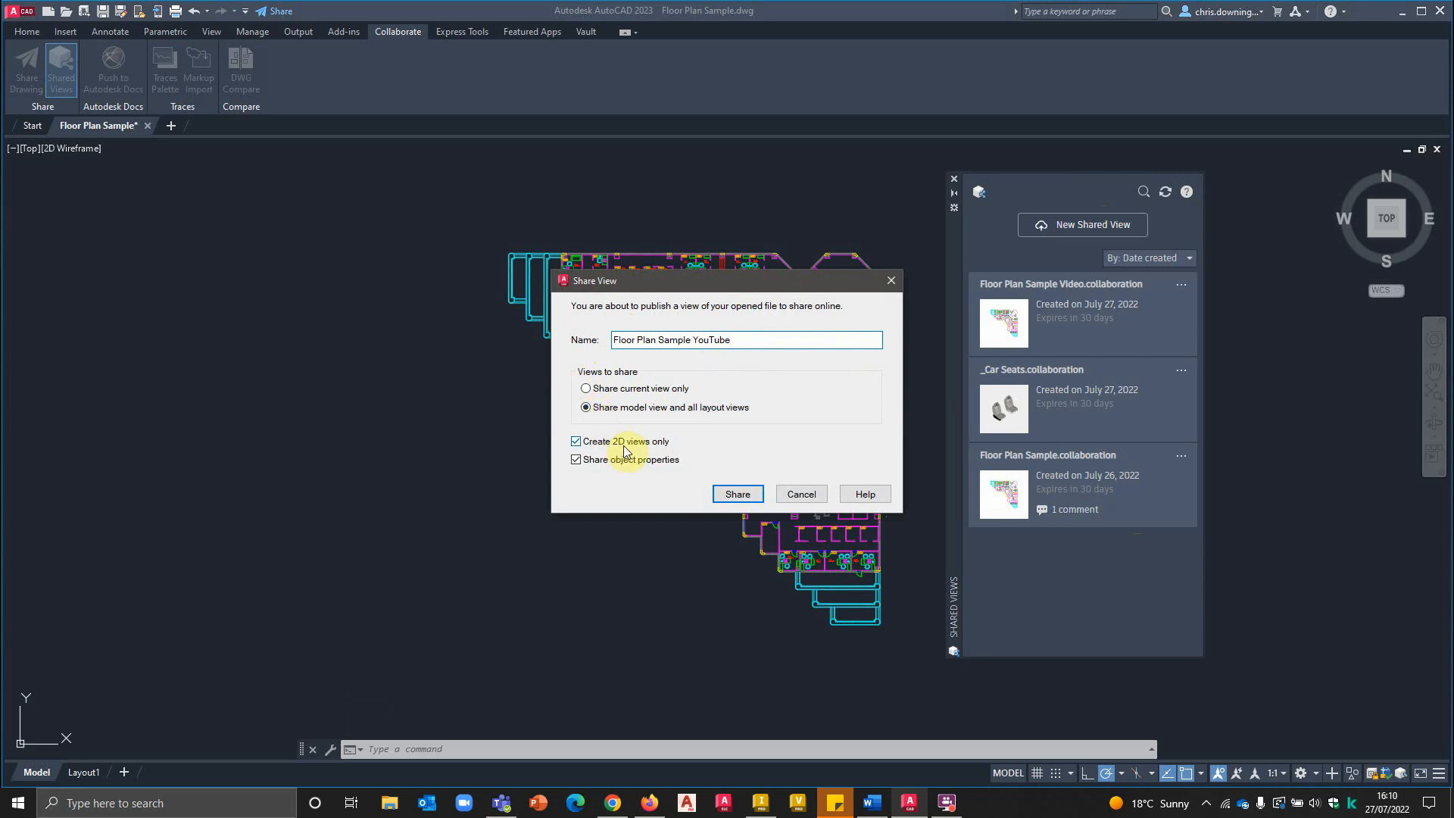
click(737, 493)
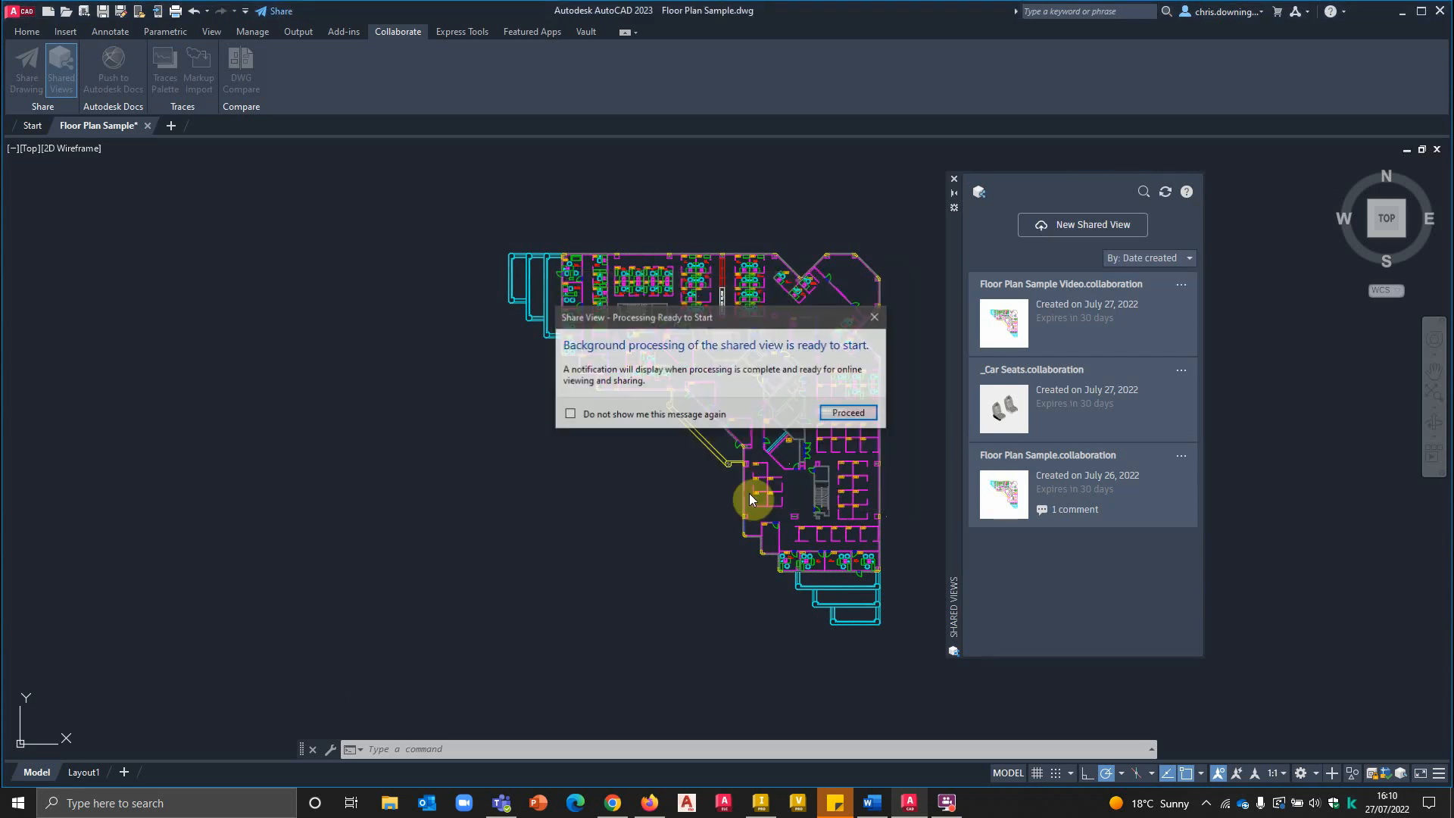
mouse_move(862, 455)
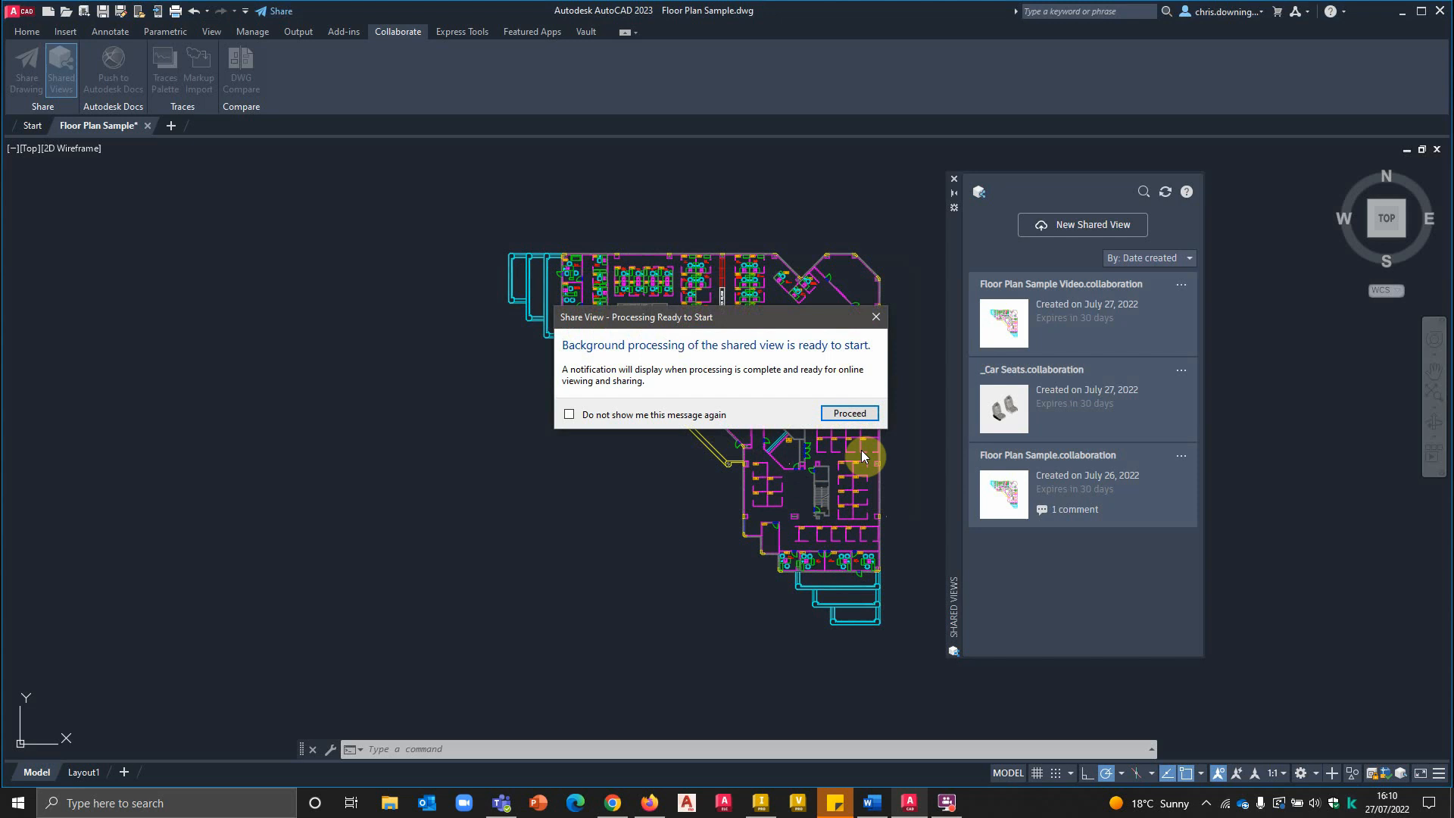
mouse_move(591, 366)
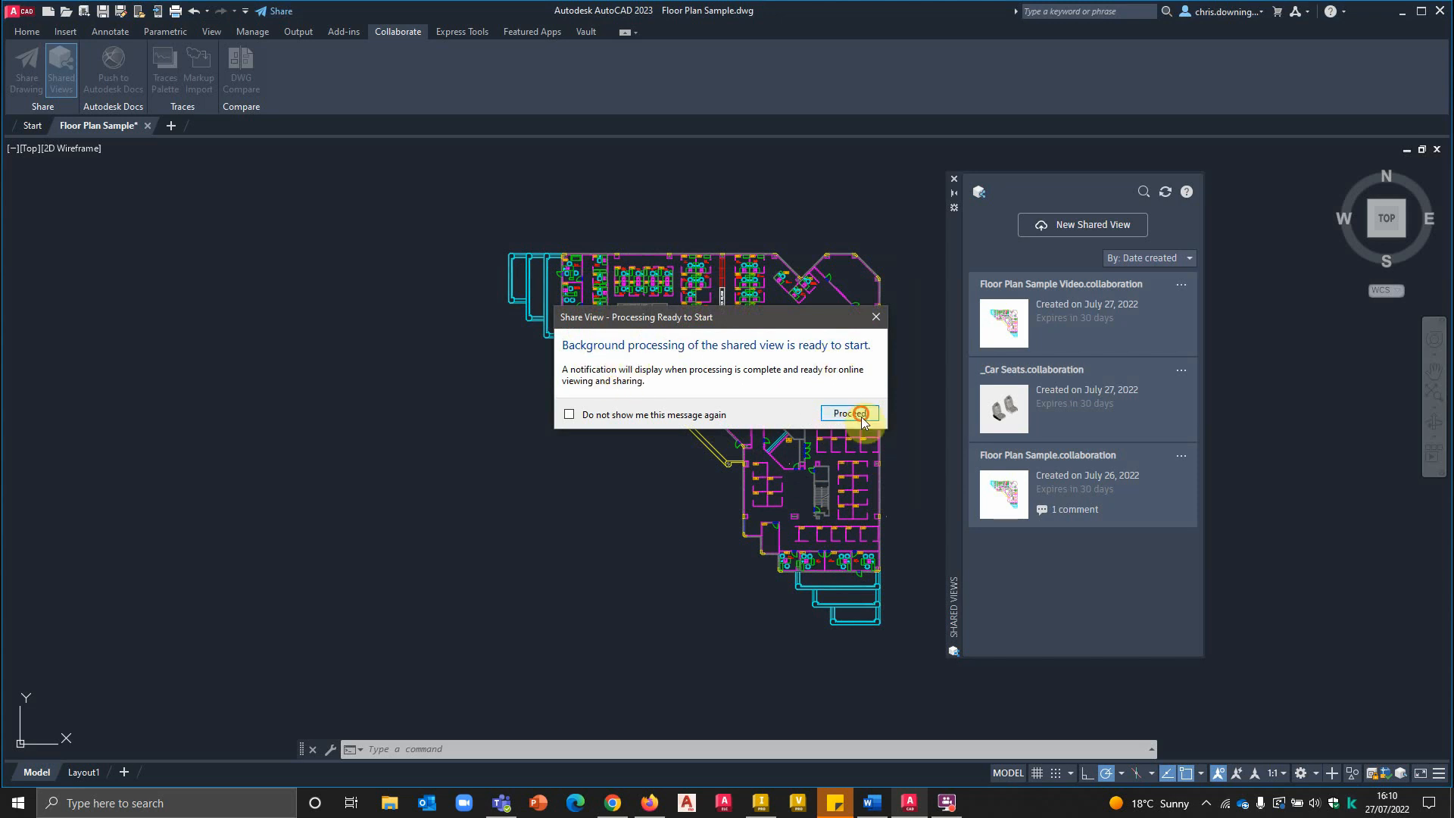
click(846, 414)
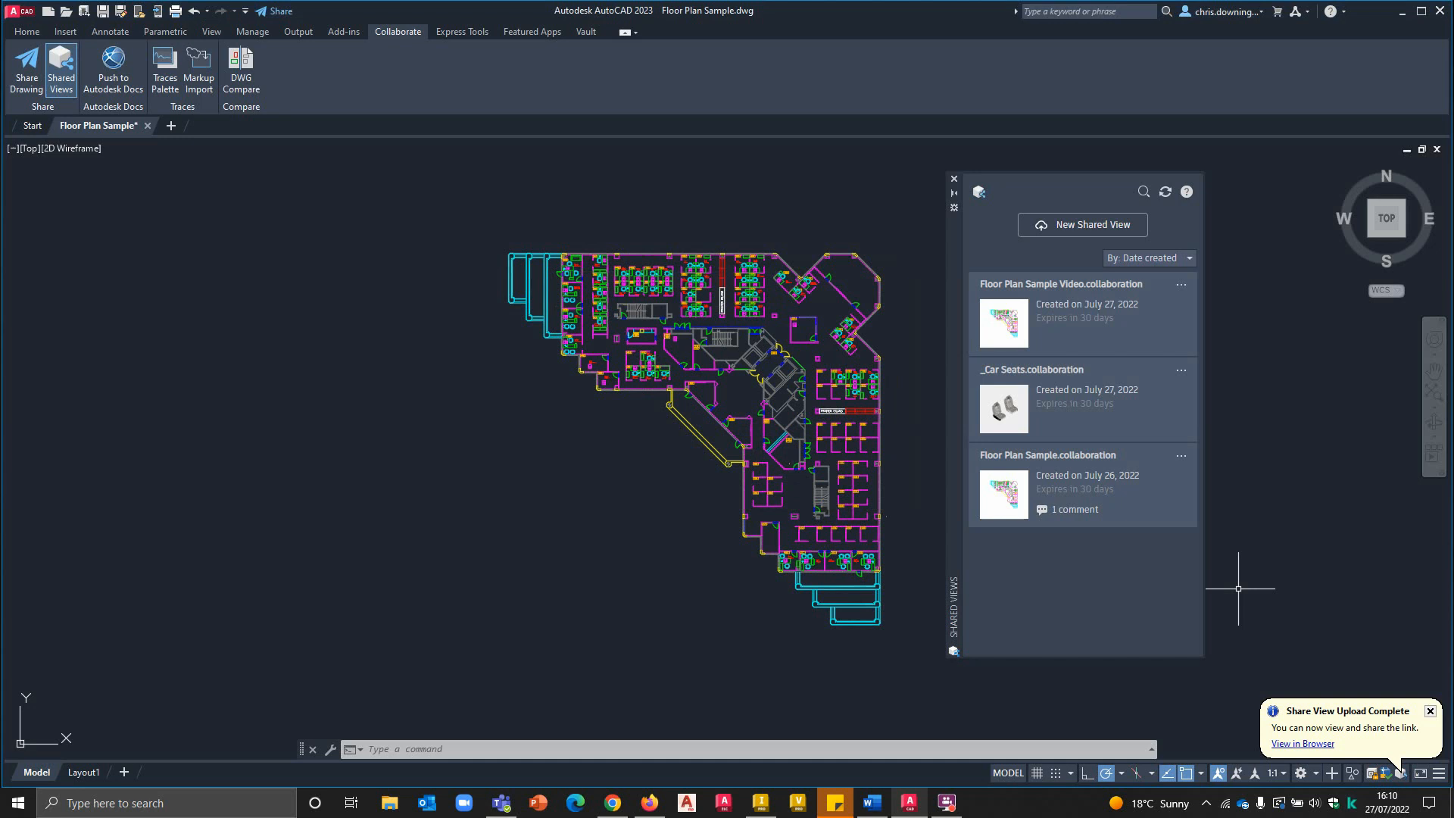
mouse_move(1350, 771)
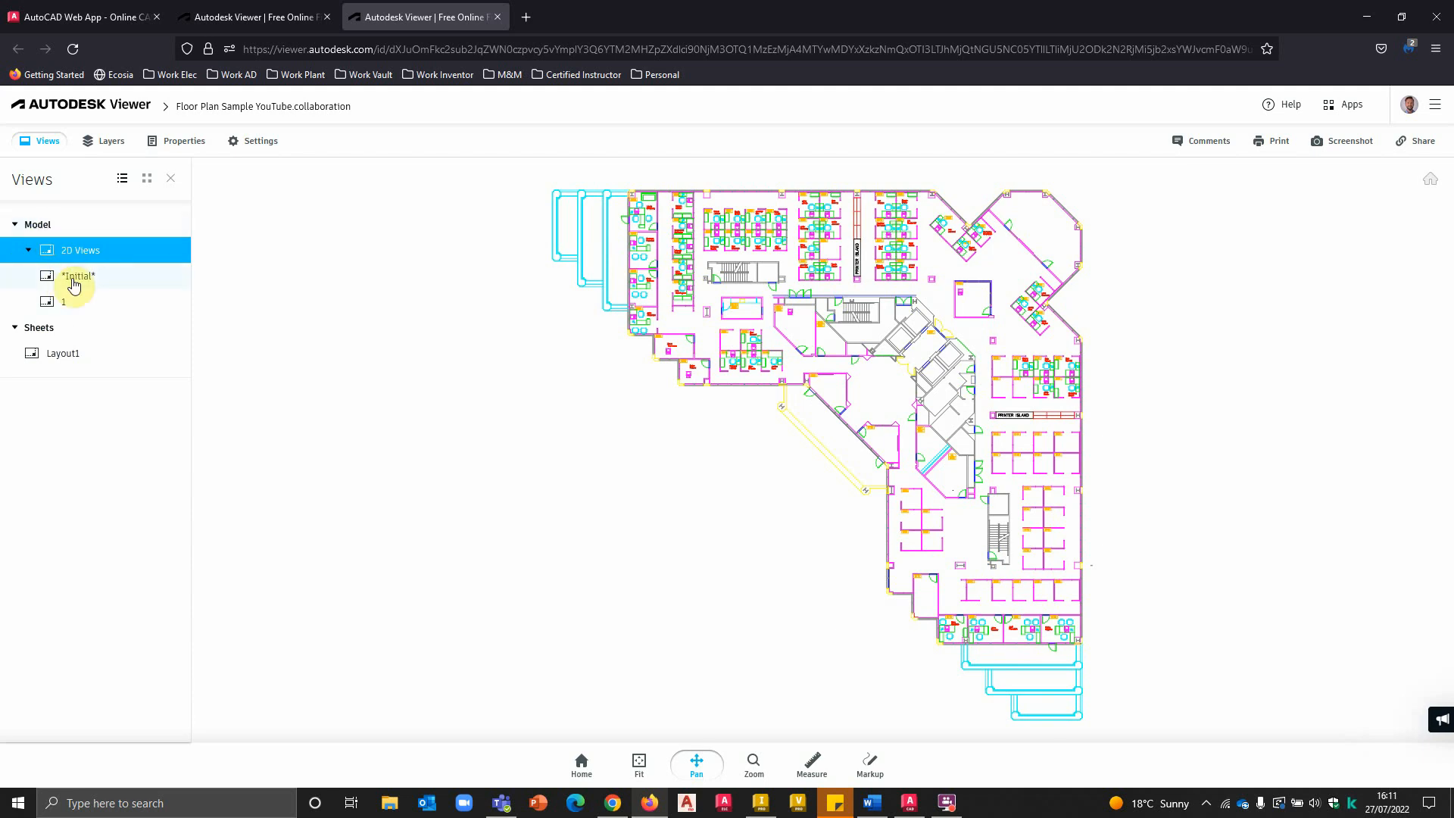
click(63, 353)
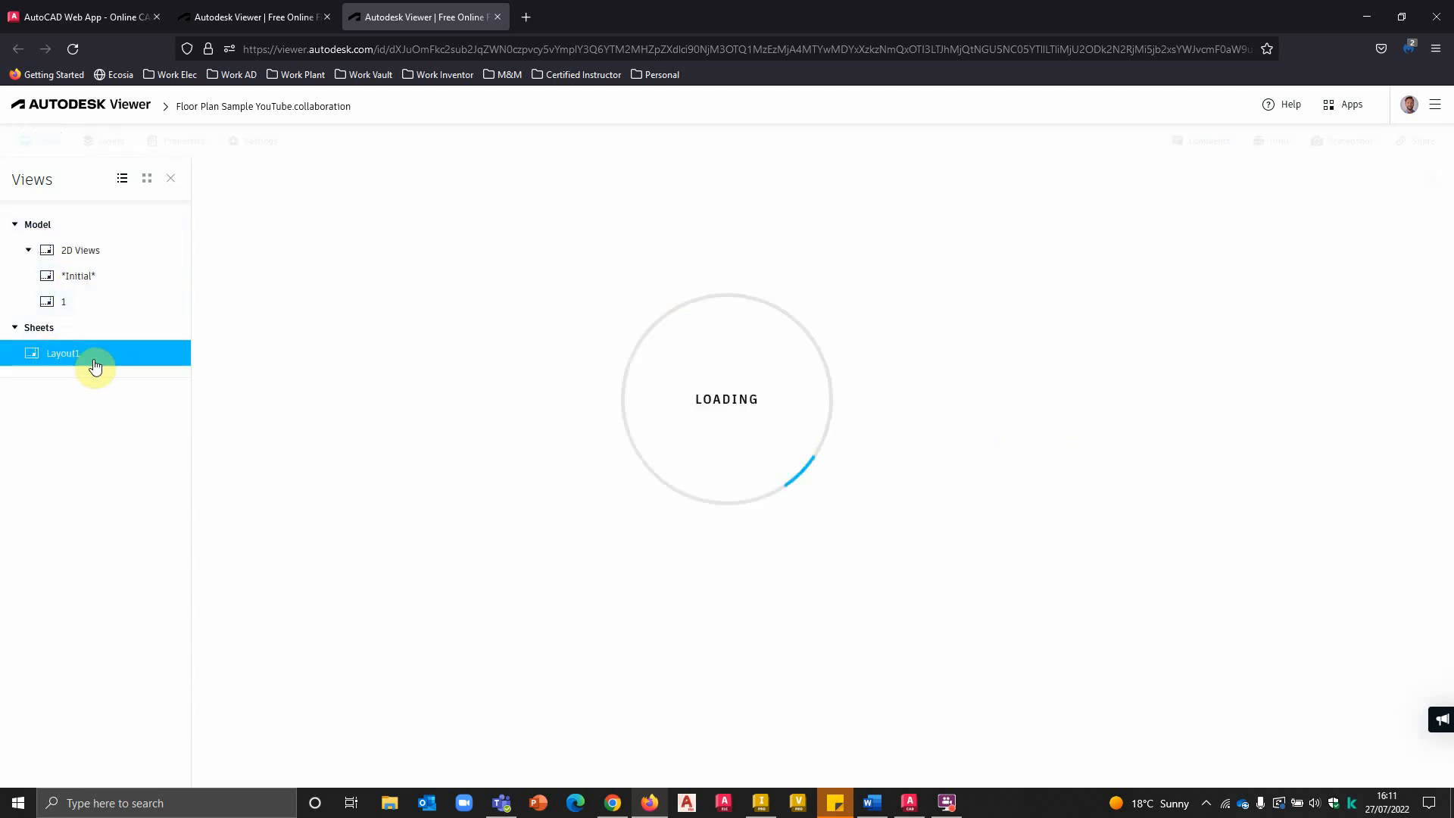
click(62, 353)
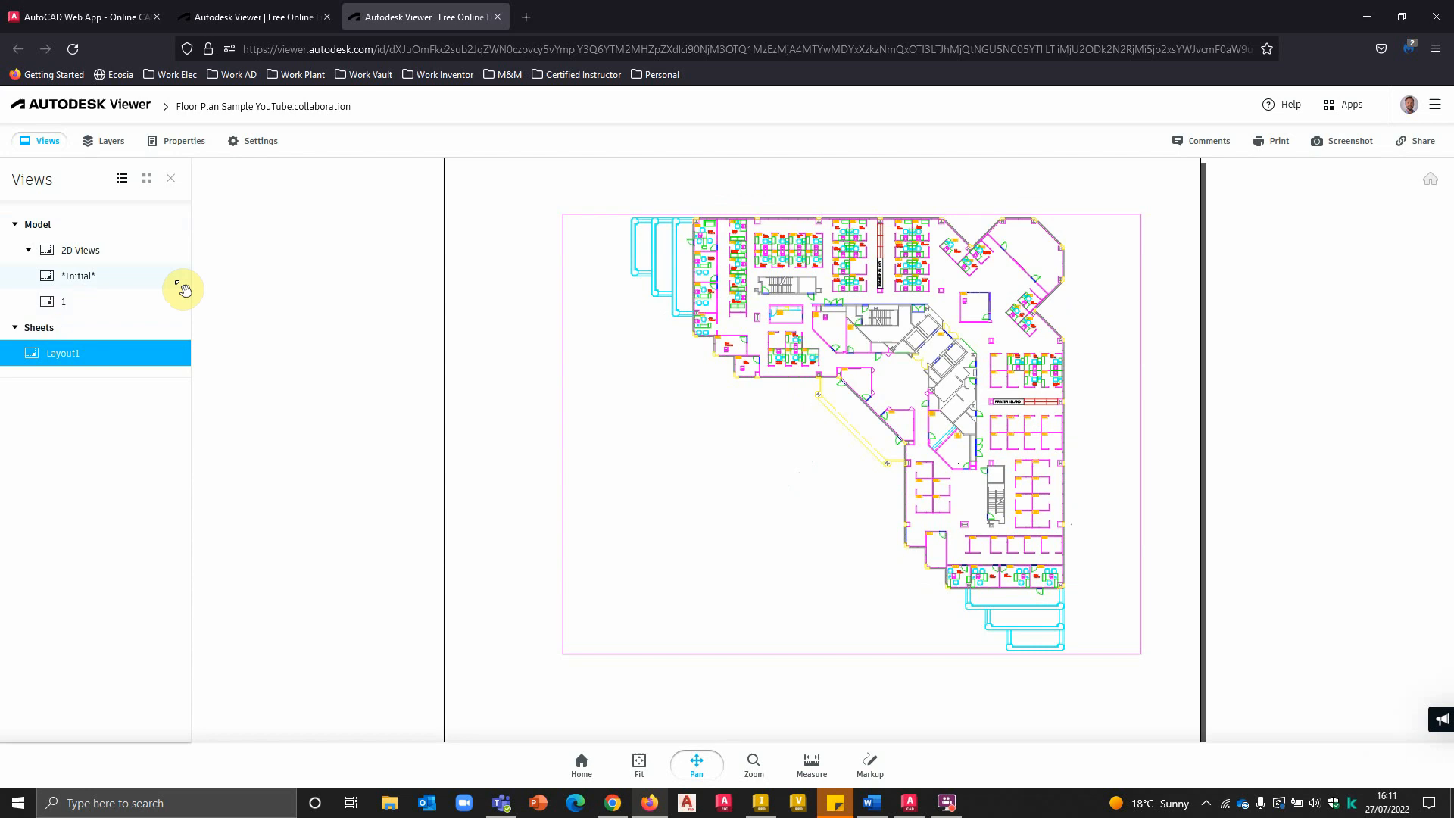
click(110, 140)
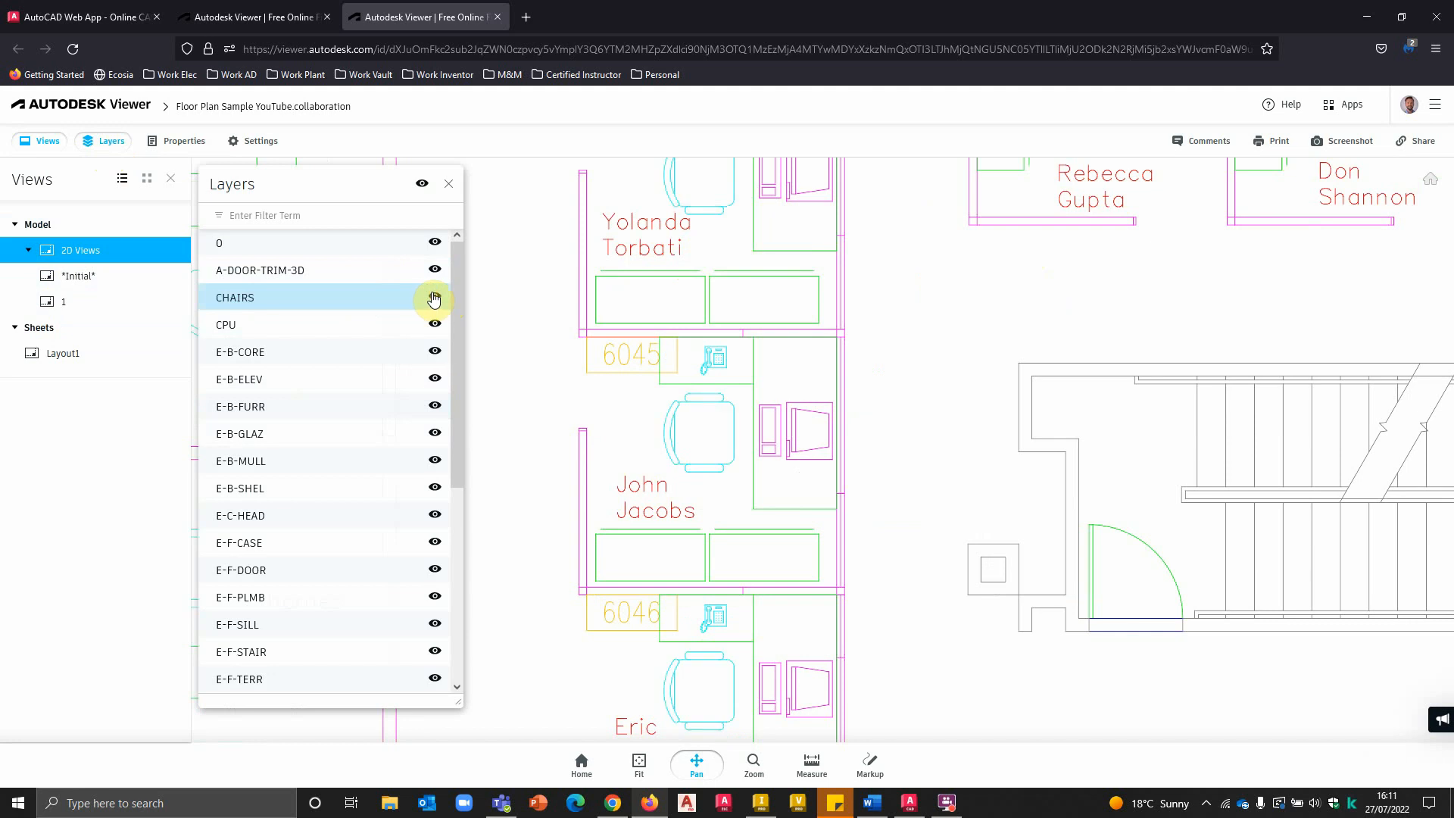
scroll(down, 3)
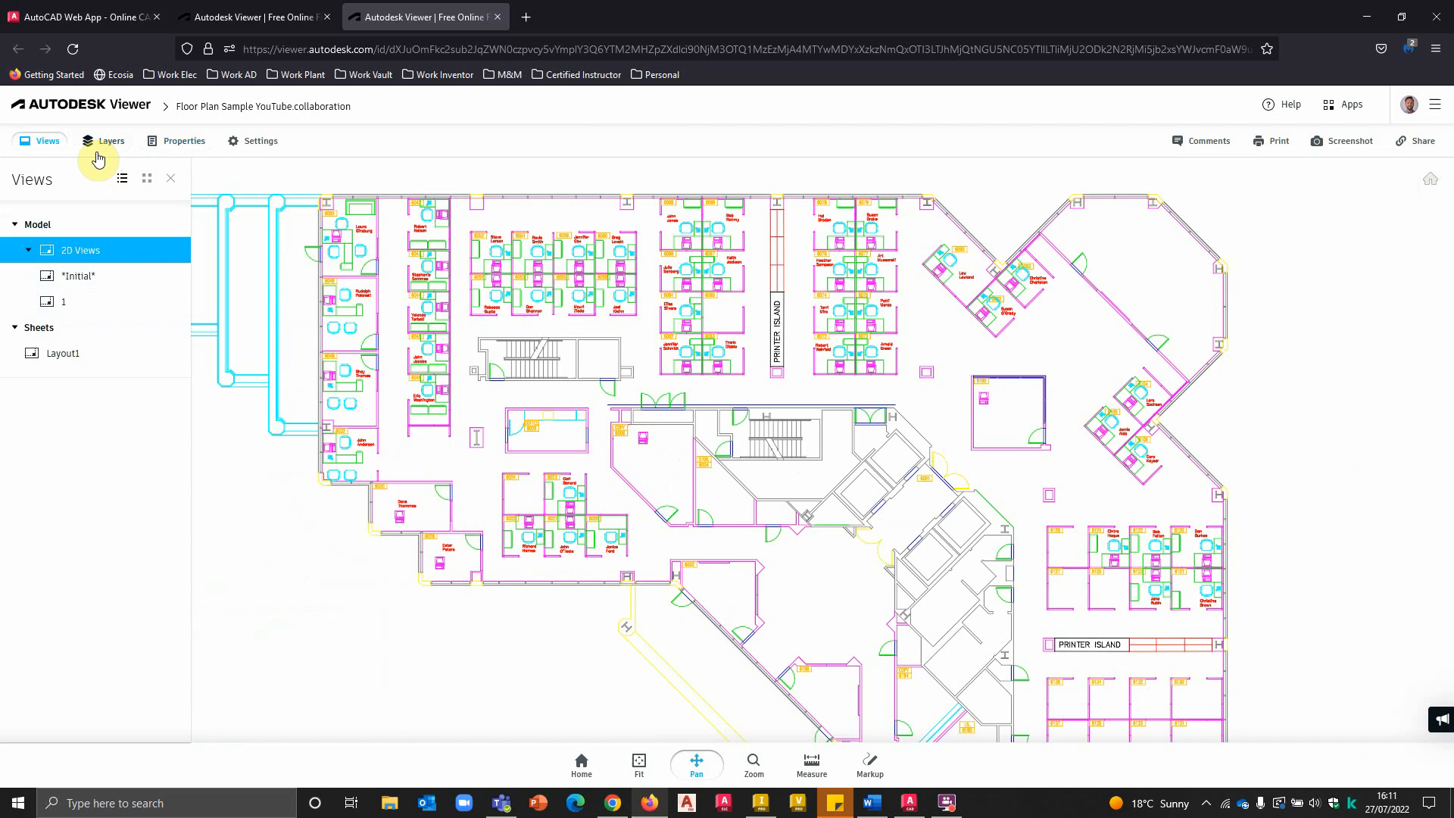
Step: Read the properties of a polyline, the CHAIR7 block and a diagonal line, then return Home
click(183, 140)
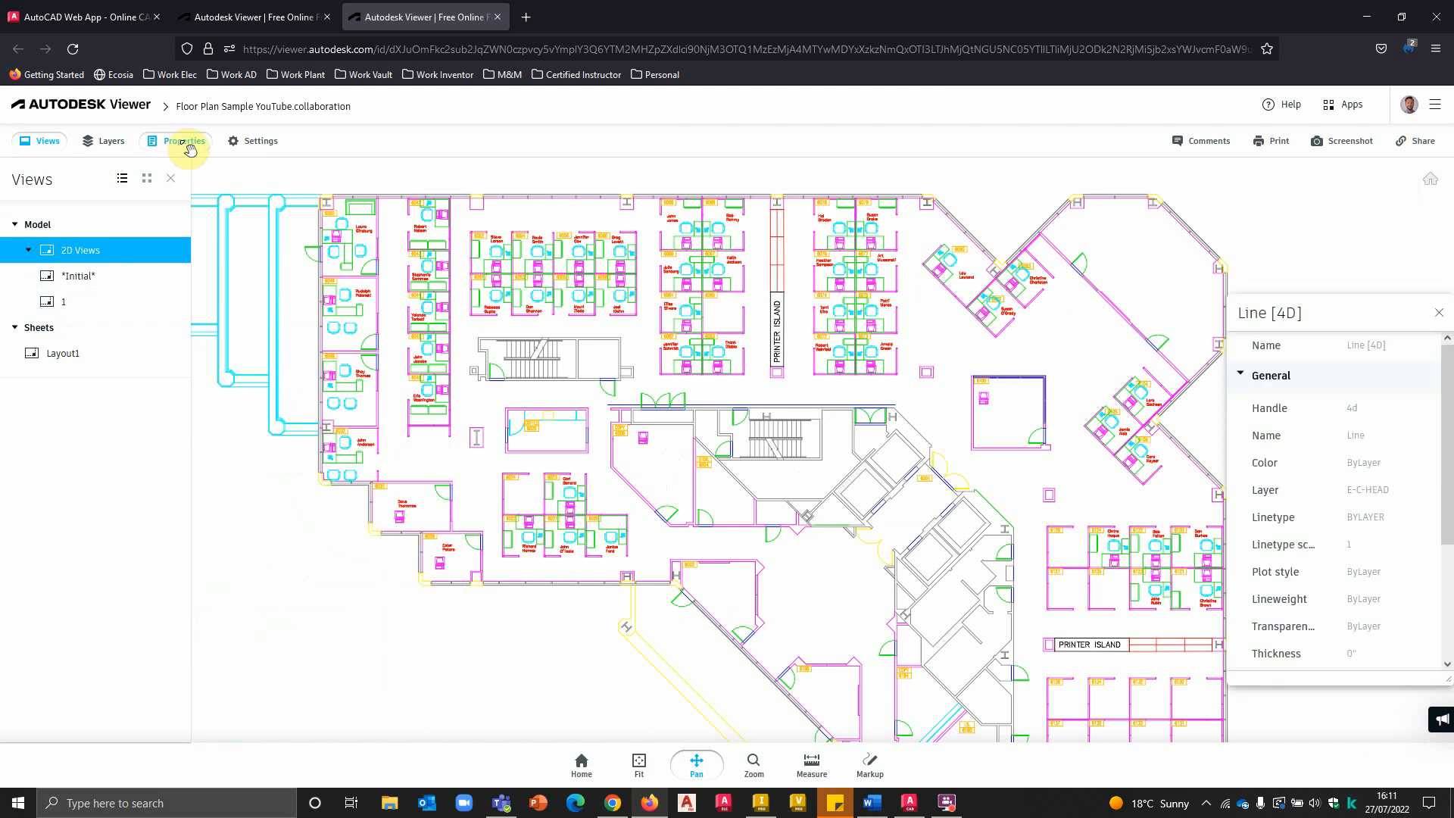
click(1000, 343)
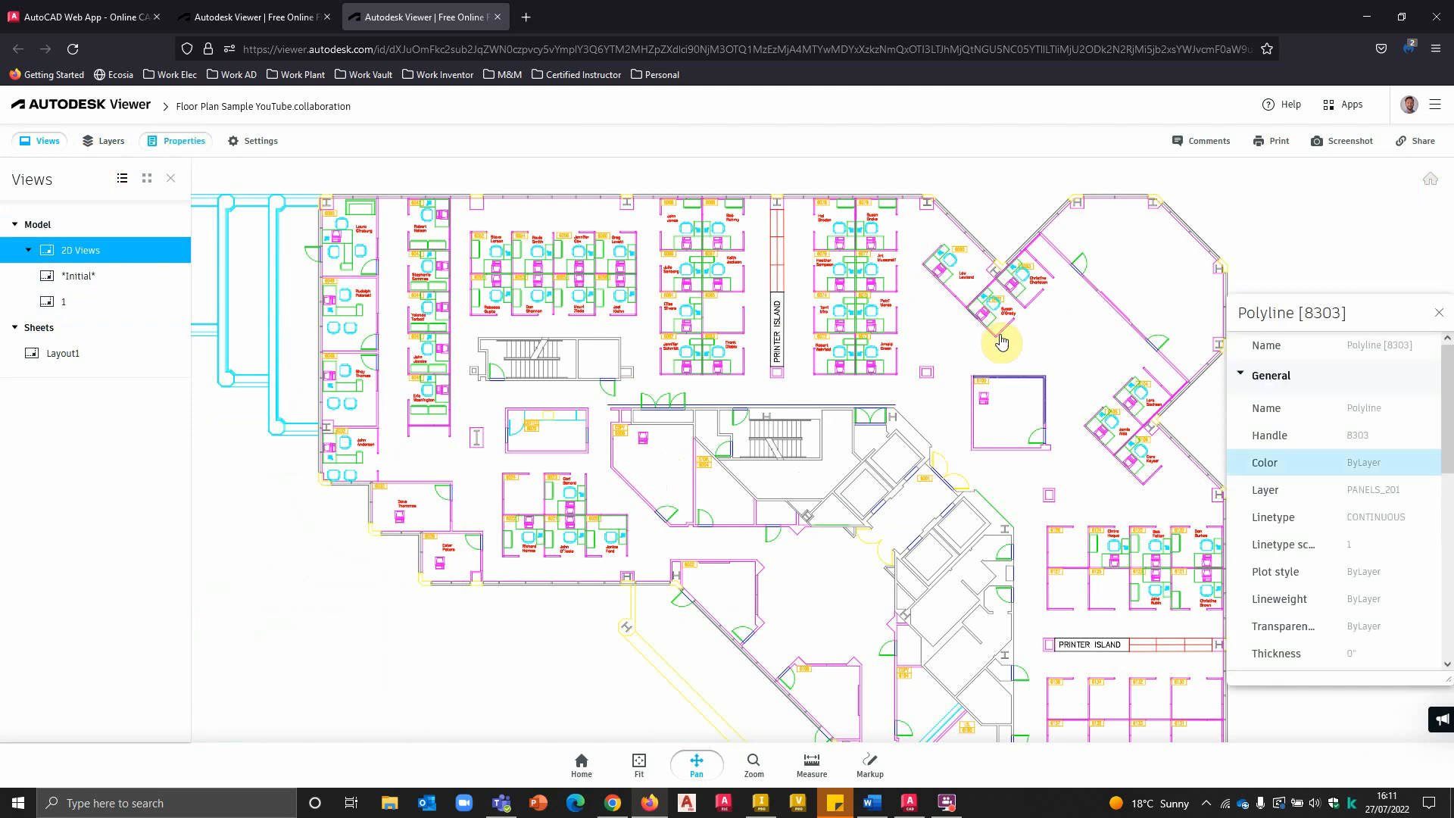
scroll(down, 3)
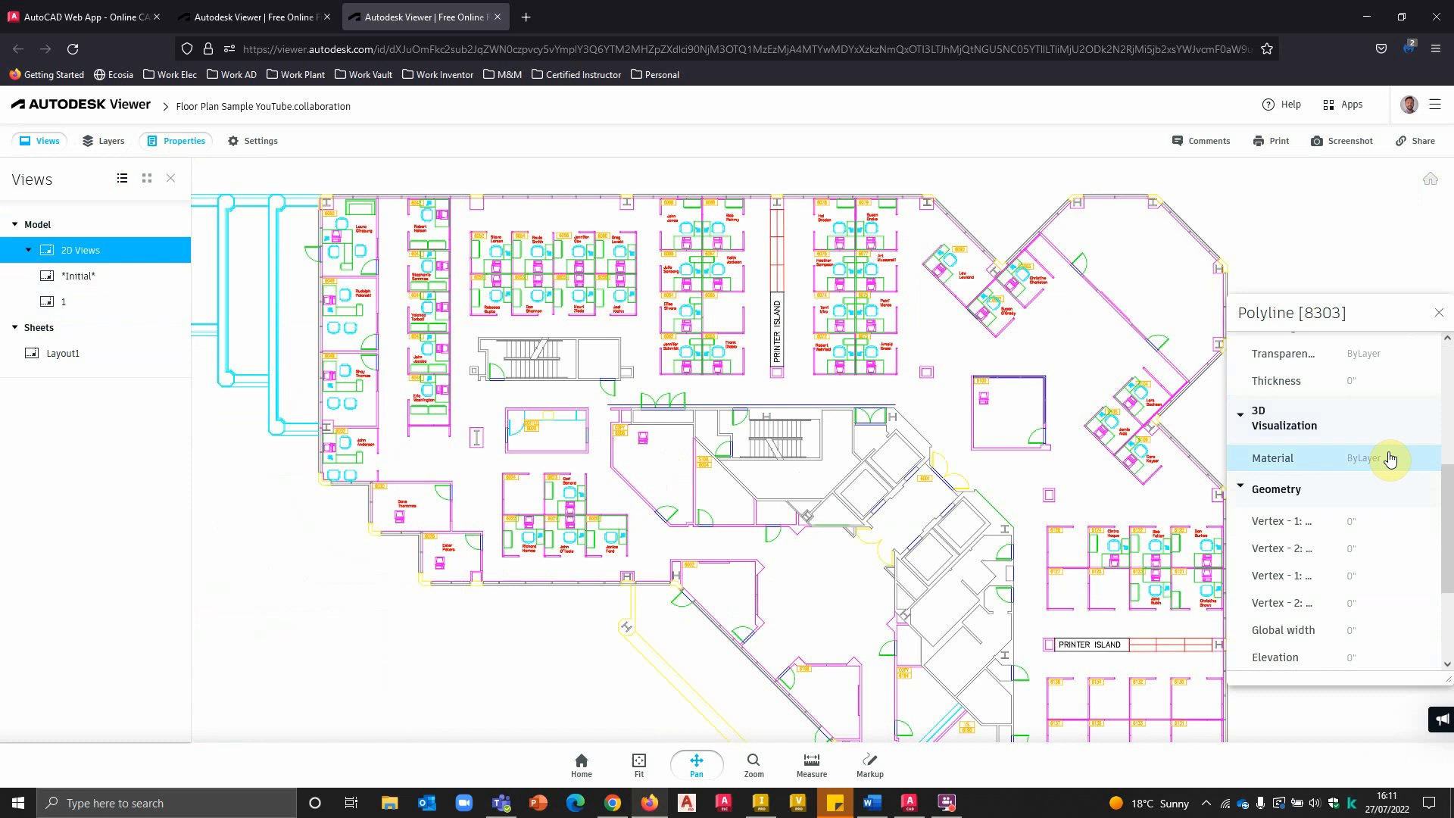
click(717, 352)
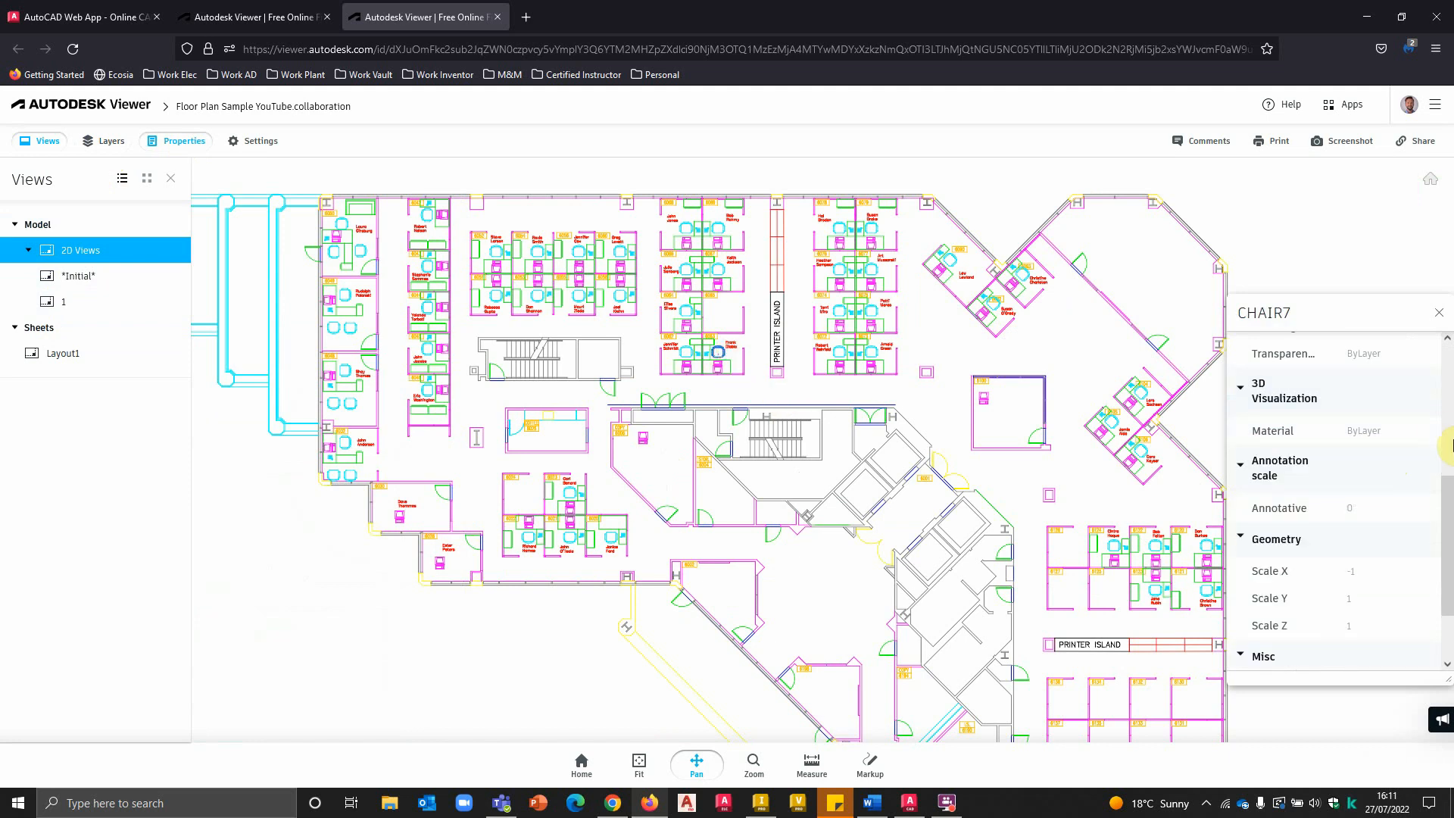
scroll(down, 3)
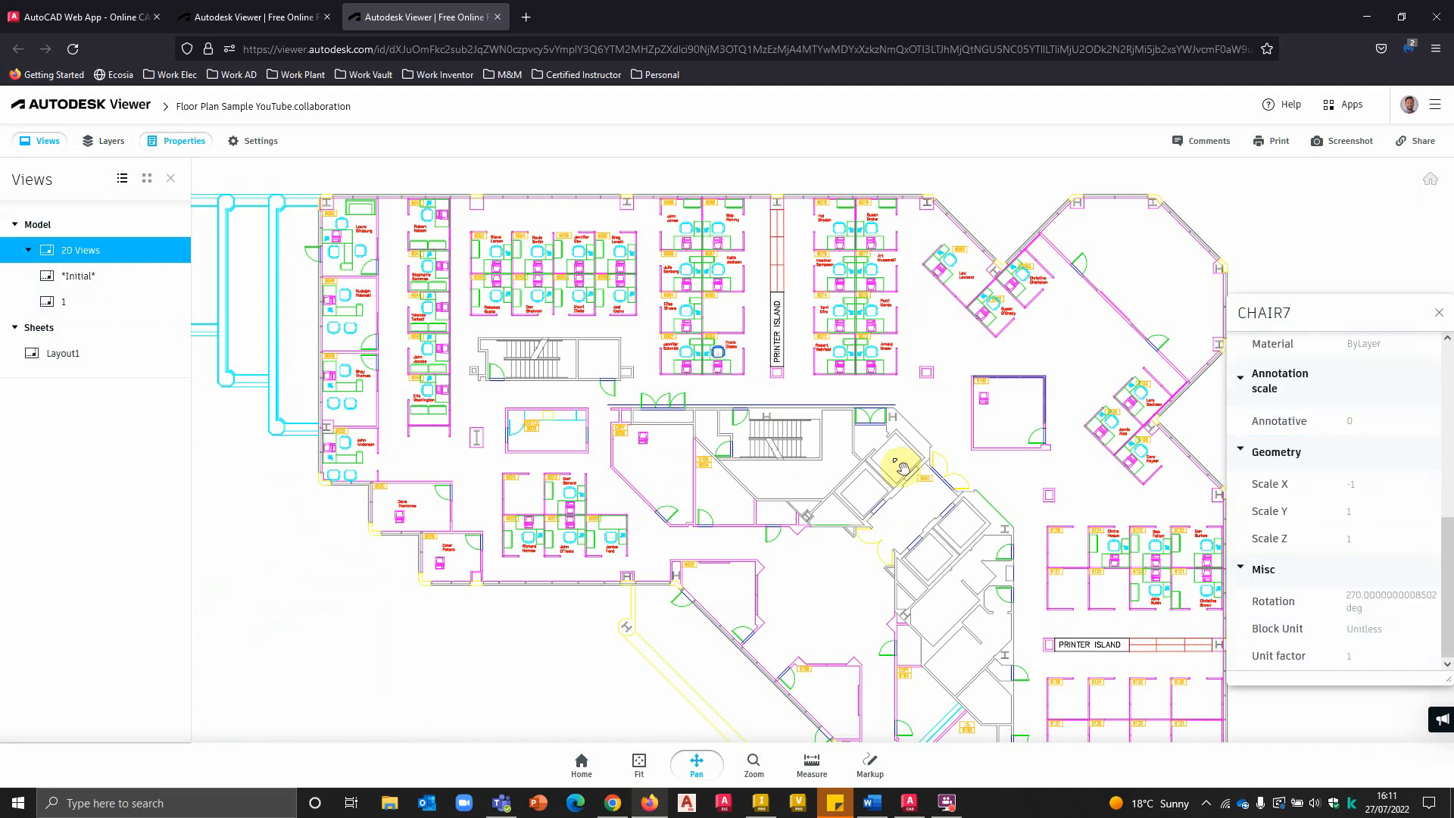
click(925, 436)
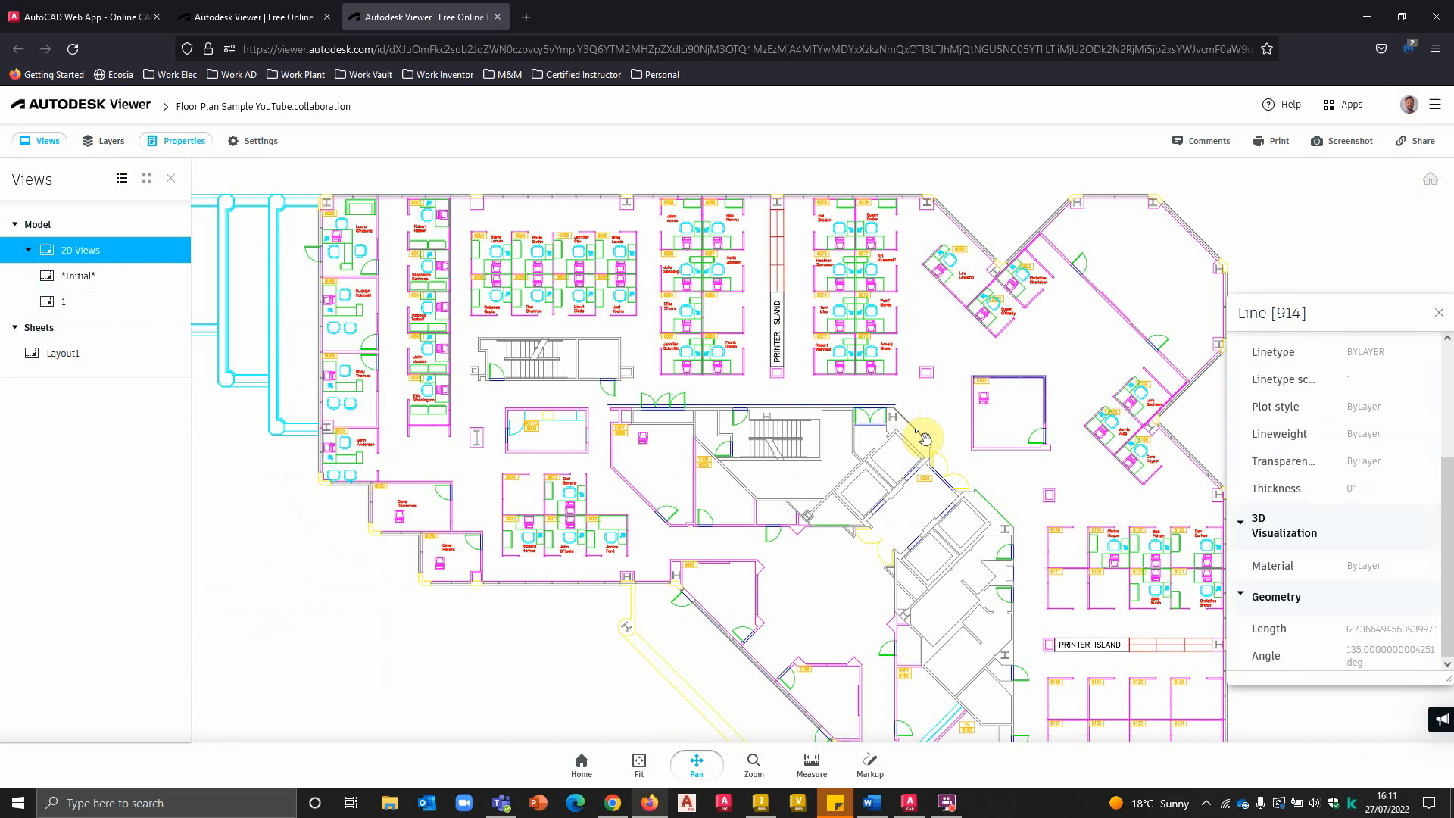
mouse_move(1293, 596)
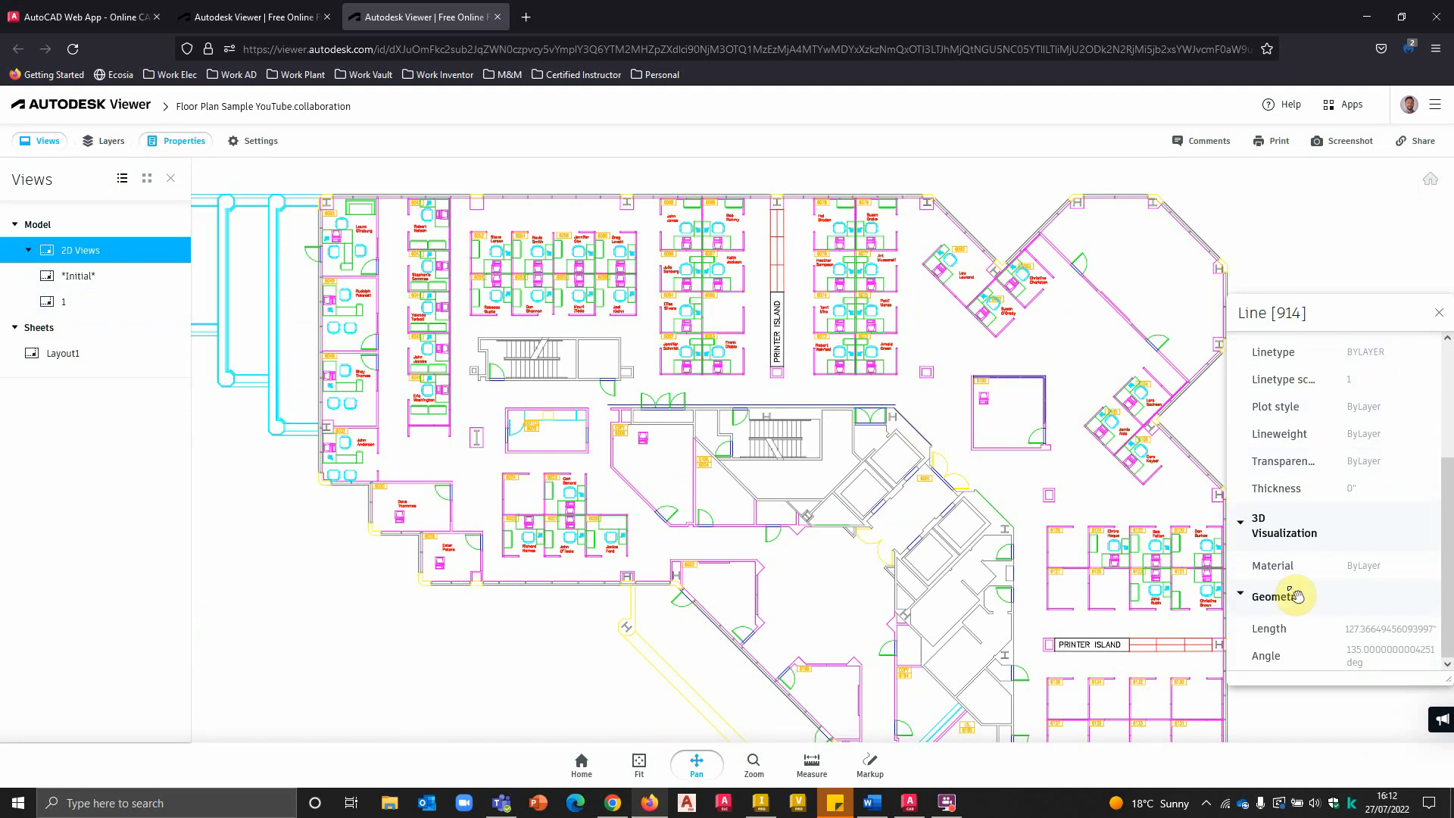
mouse_move(512, 393)
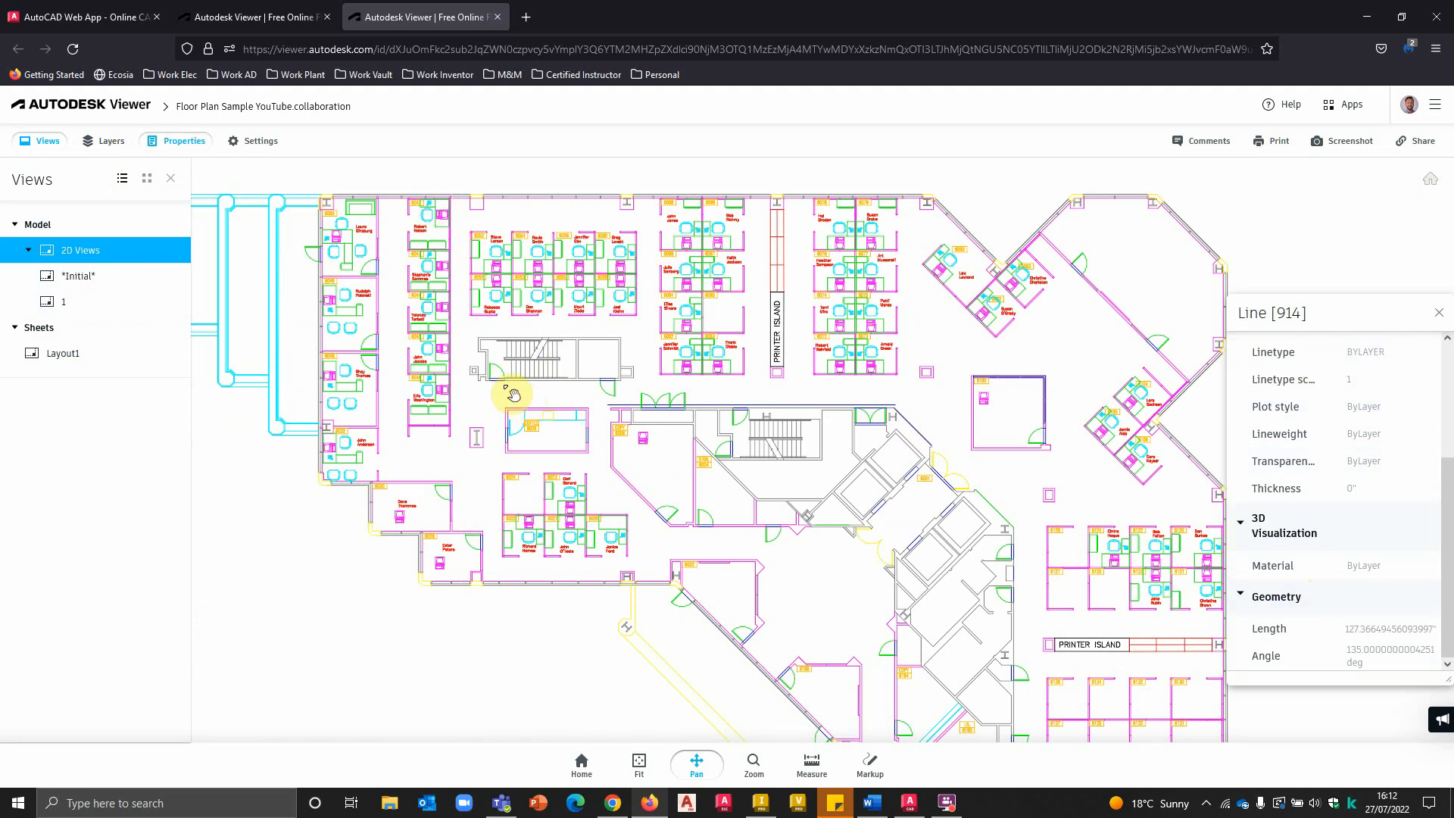
click(581, 760)
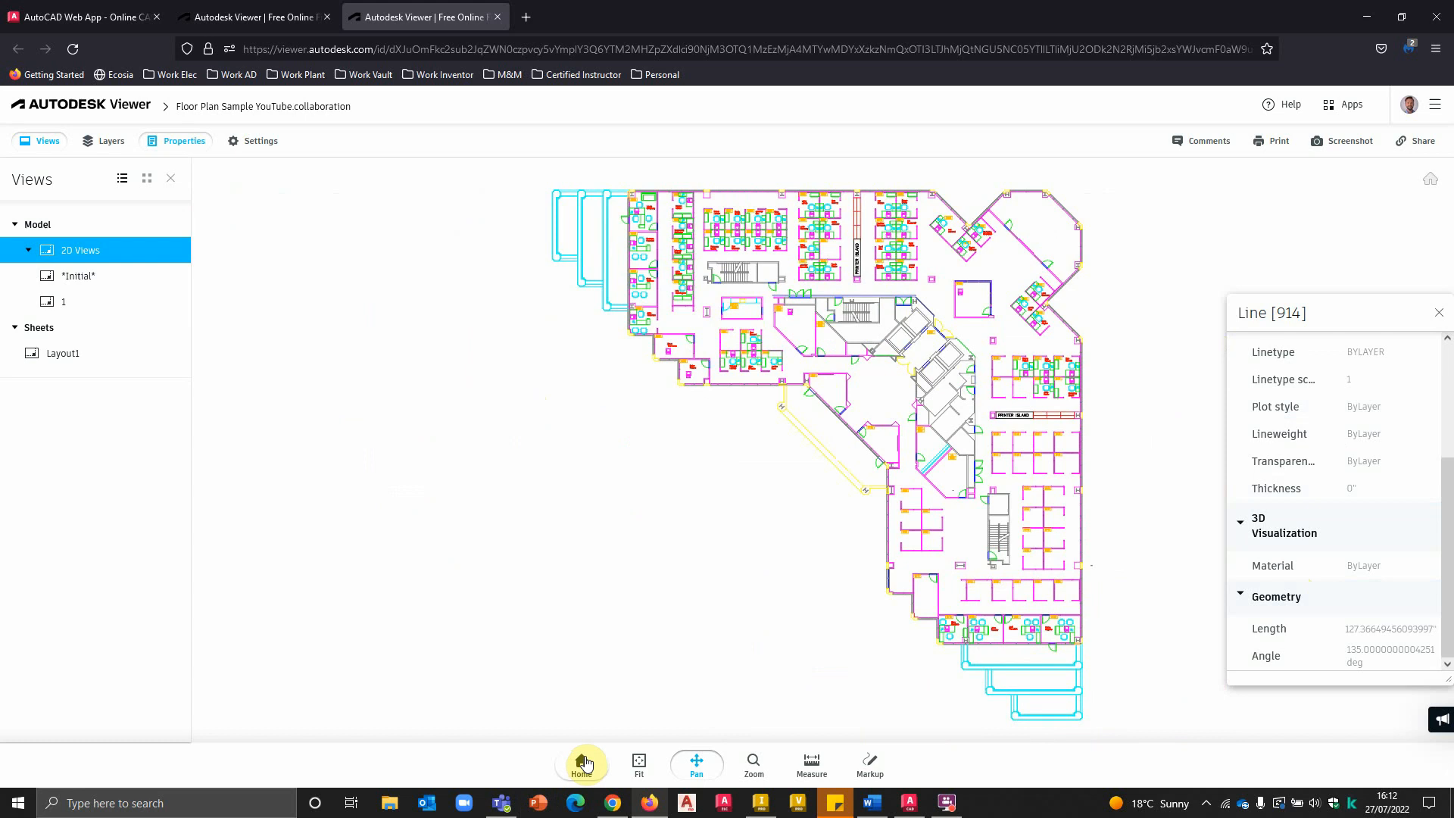
mouse_move(510, 805)
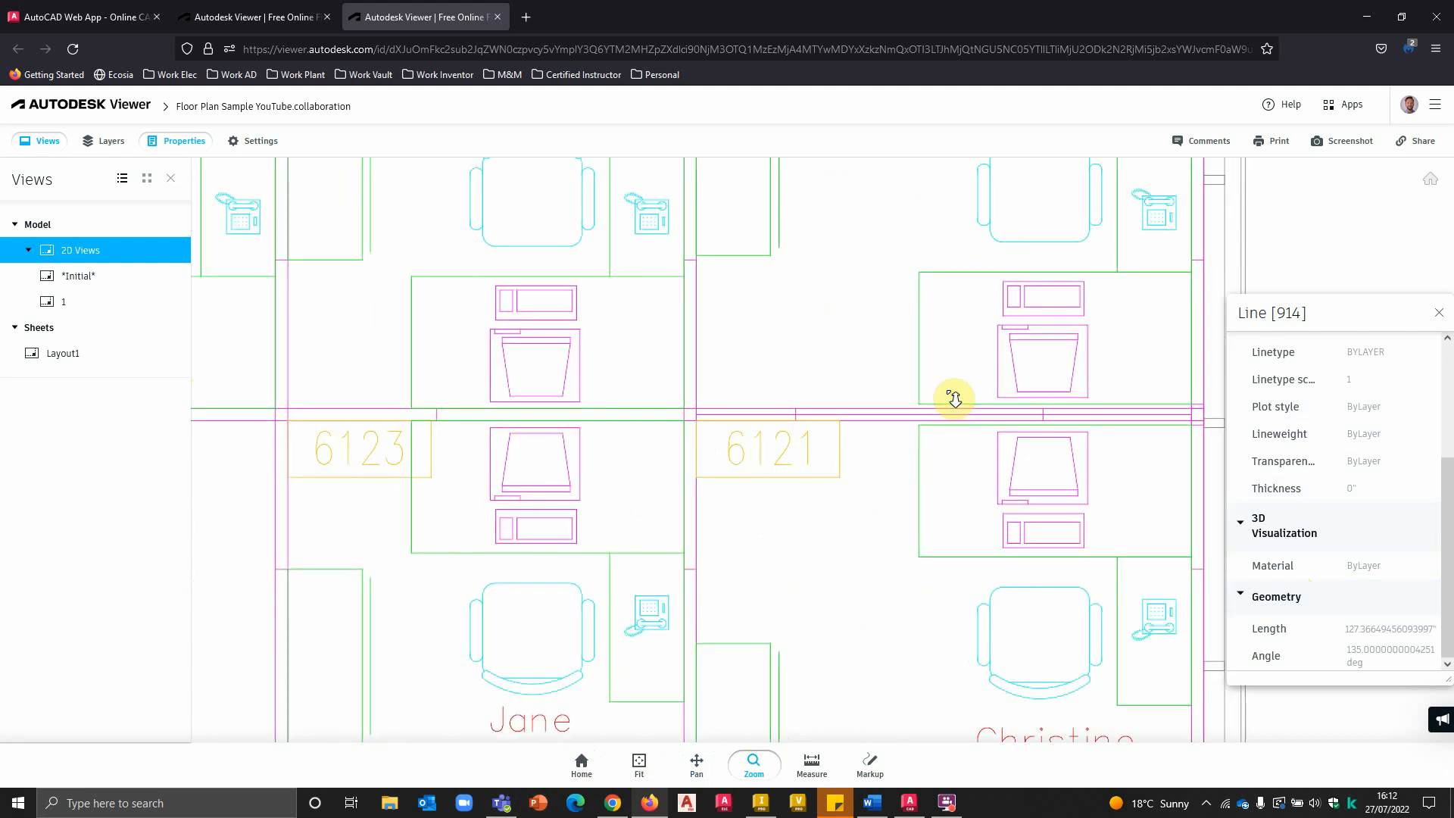
Step: Measure the 123-unit wall span and post the comment 'Check this measurement'
click(810, 764)
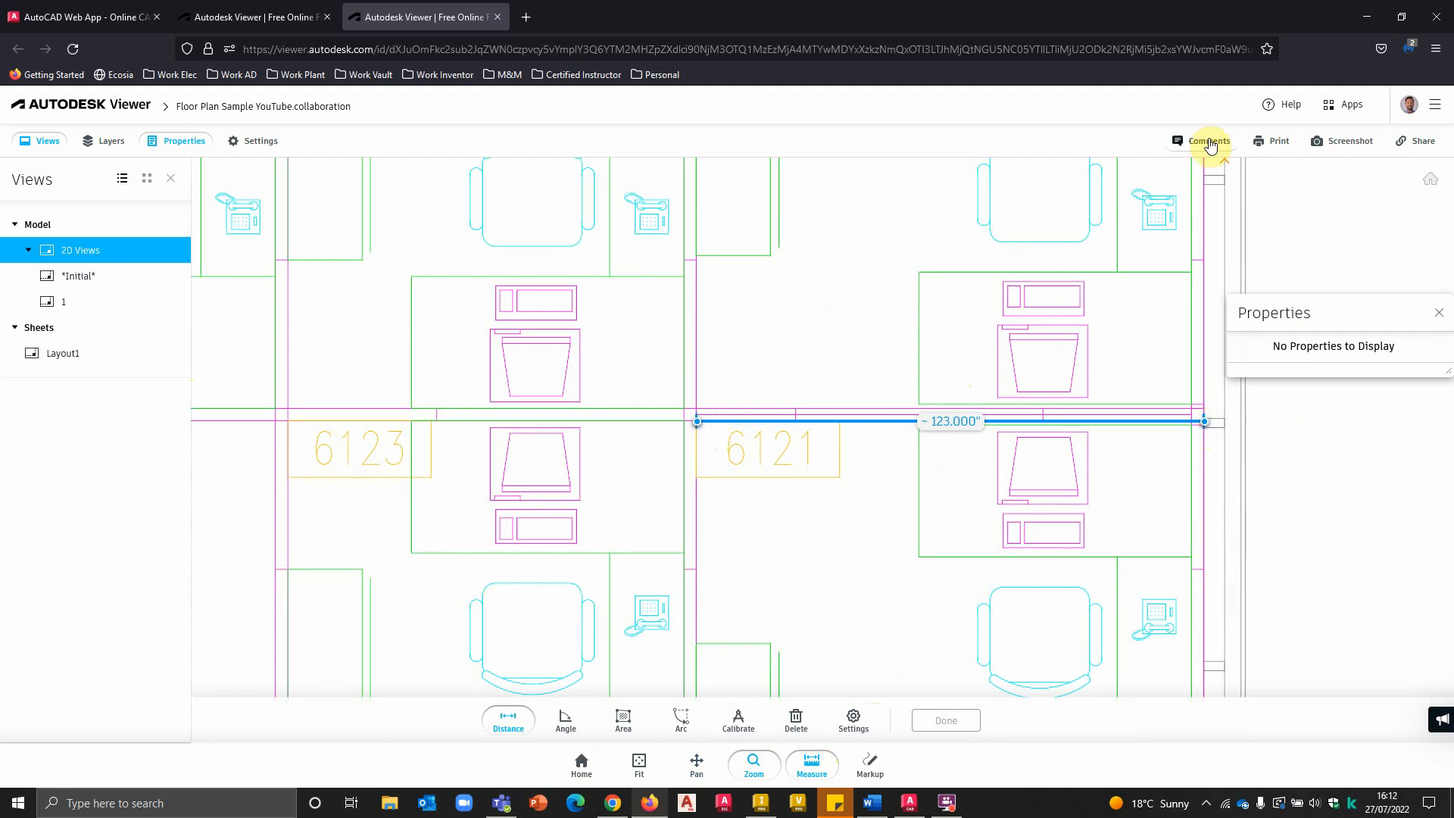
click(1210, 140)
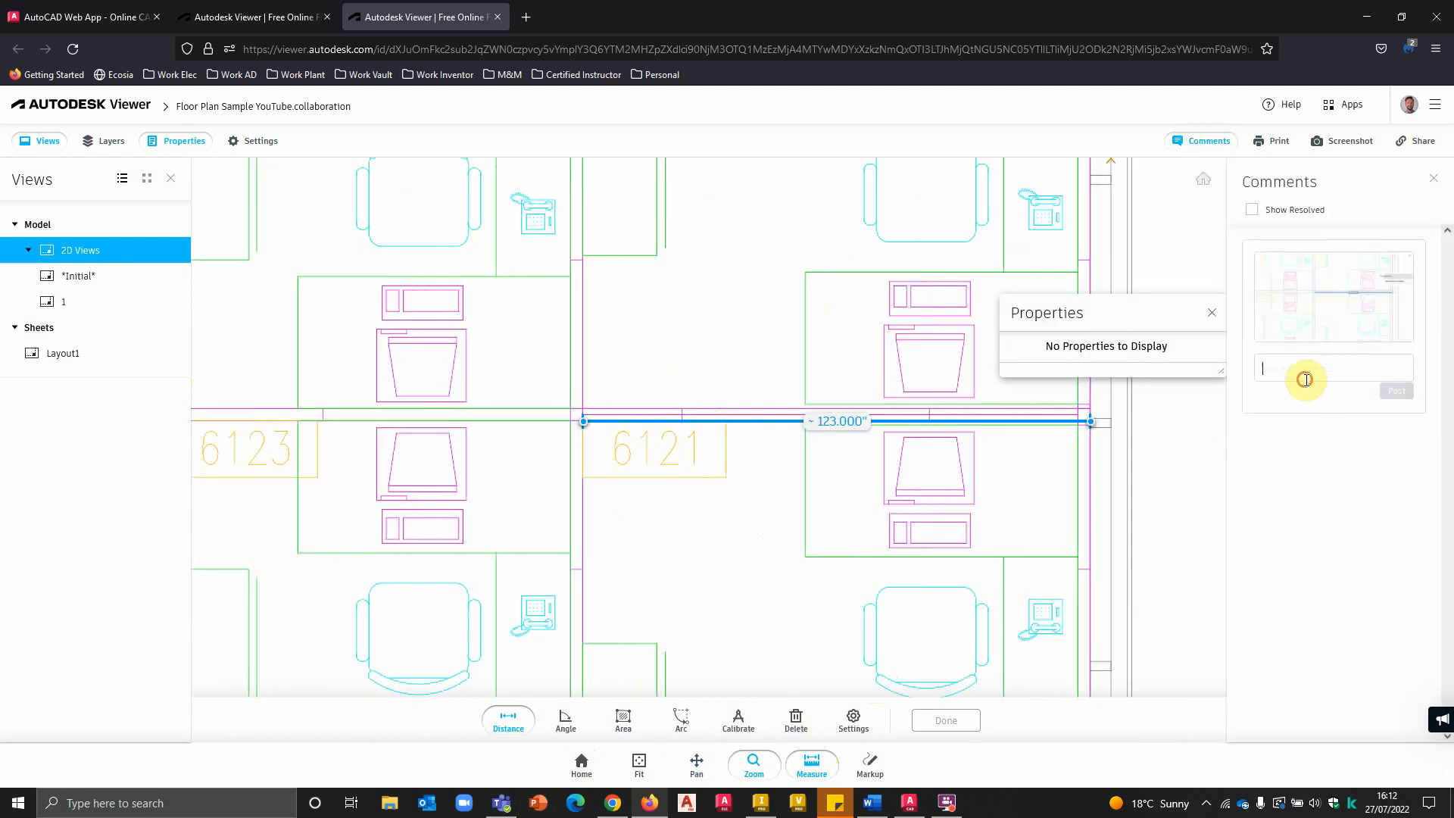
text(Check thi)
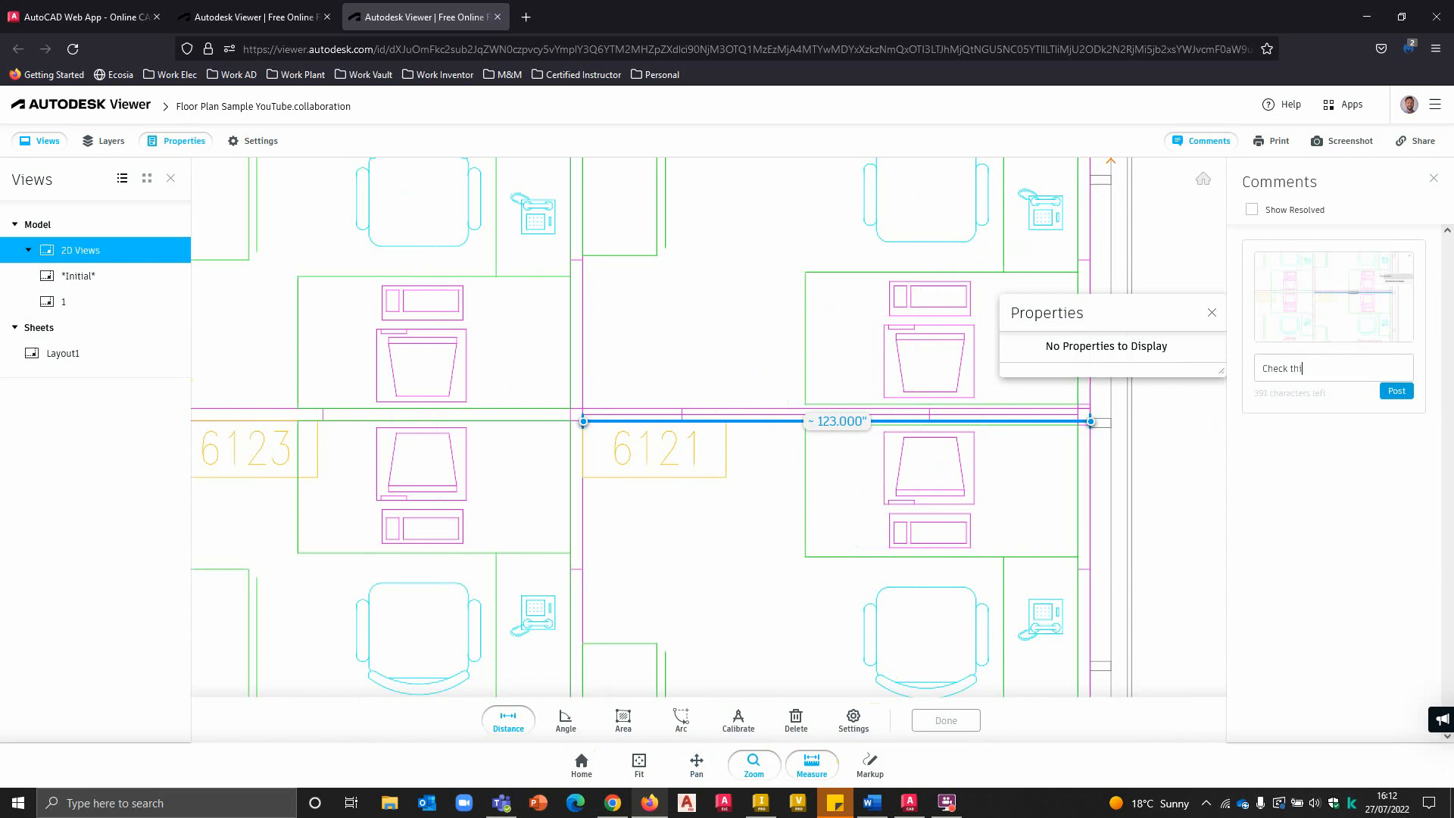
text(s measurement)
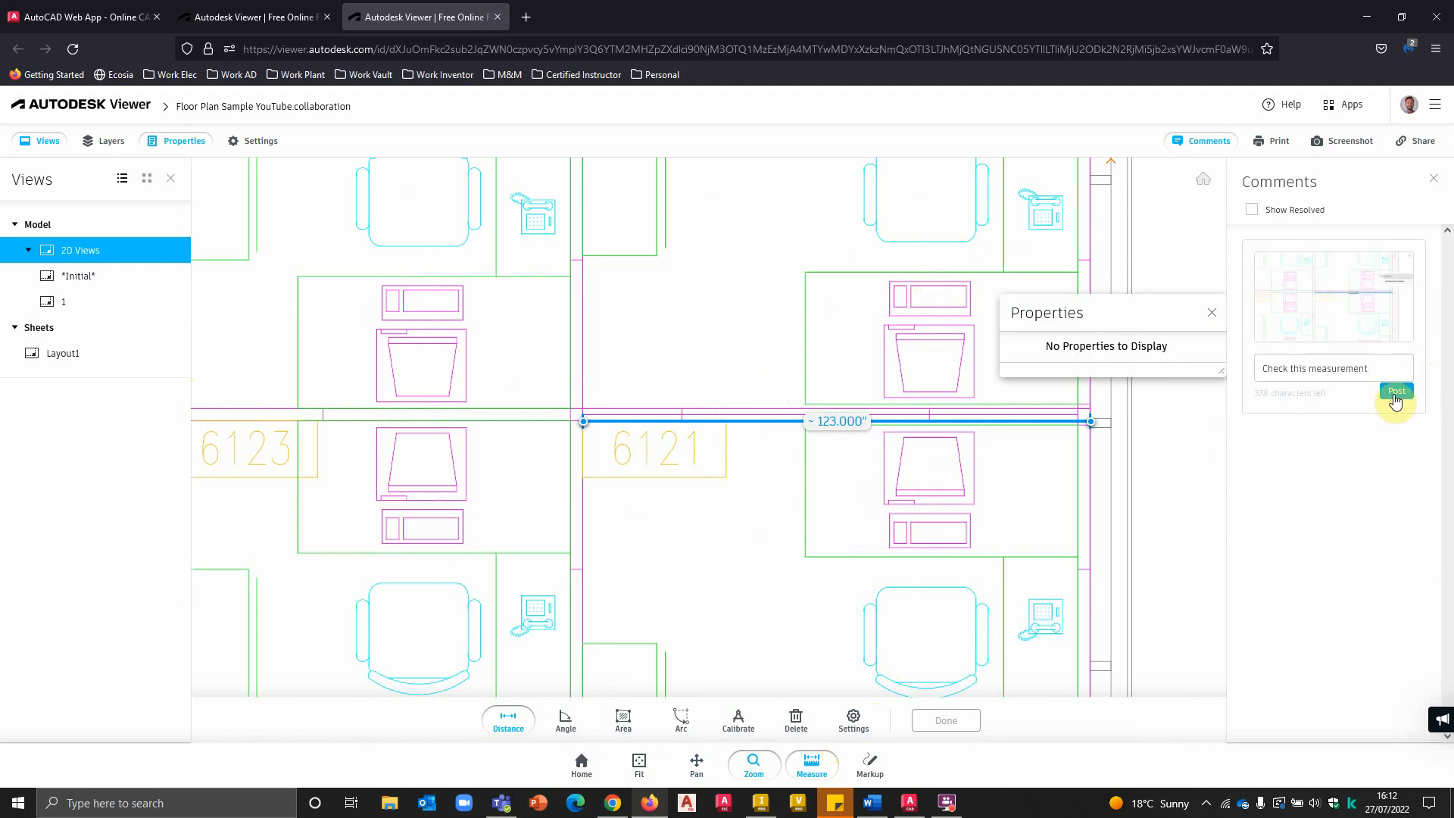
click(1396, 391)
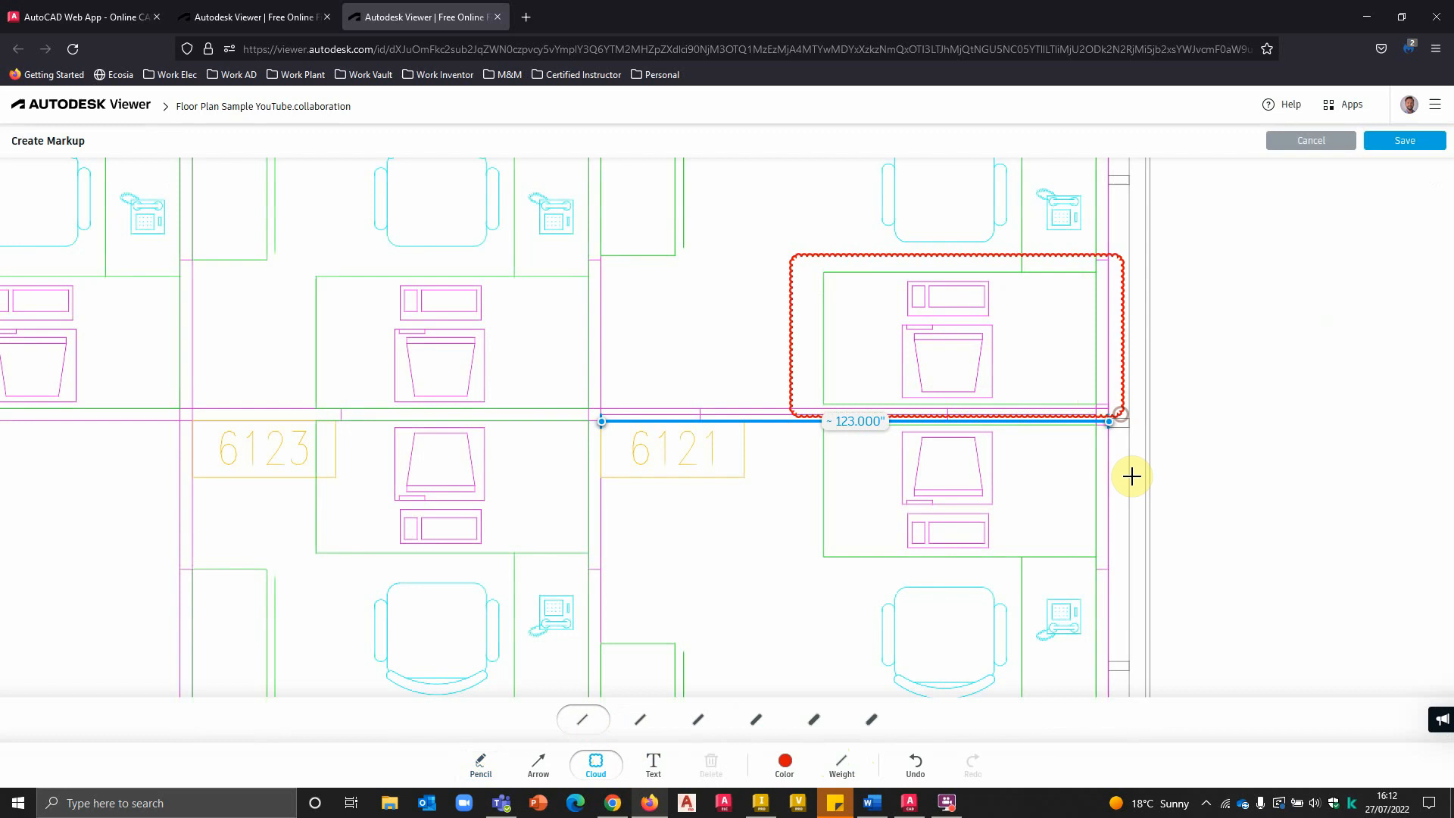
Step: Add an 'is this needed' text note beside the arrow and save the markup as a comment
click(537, 761)
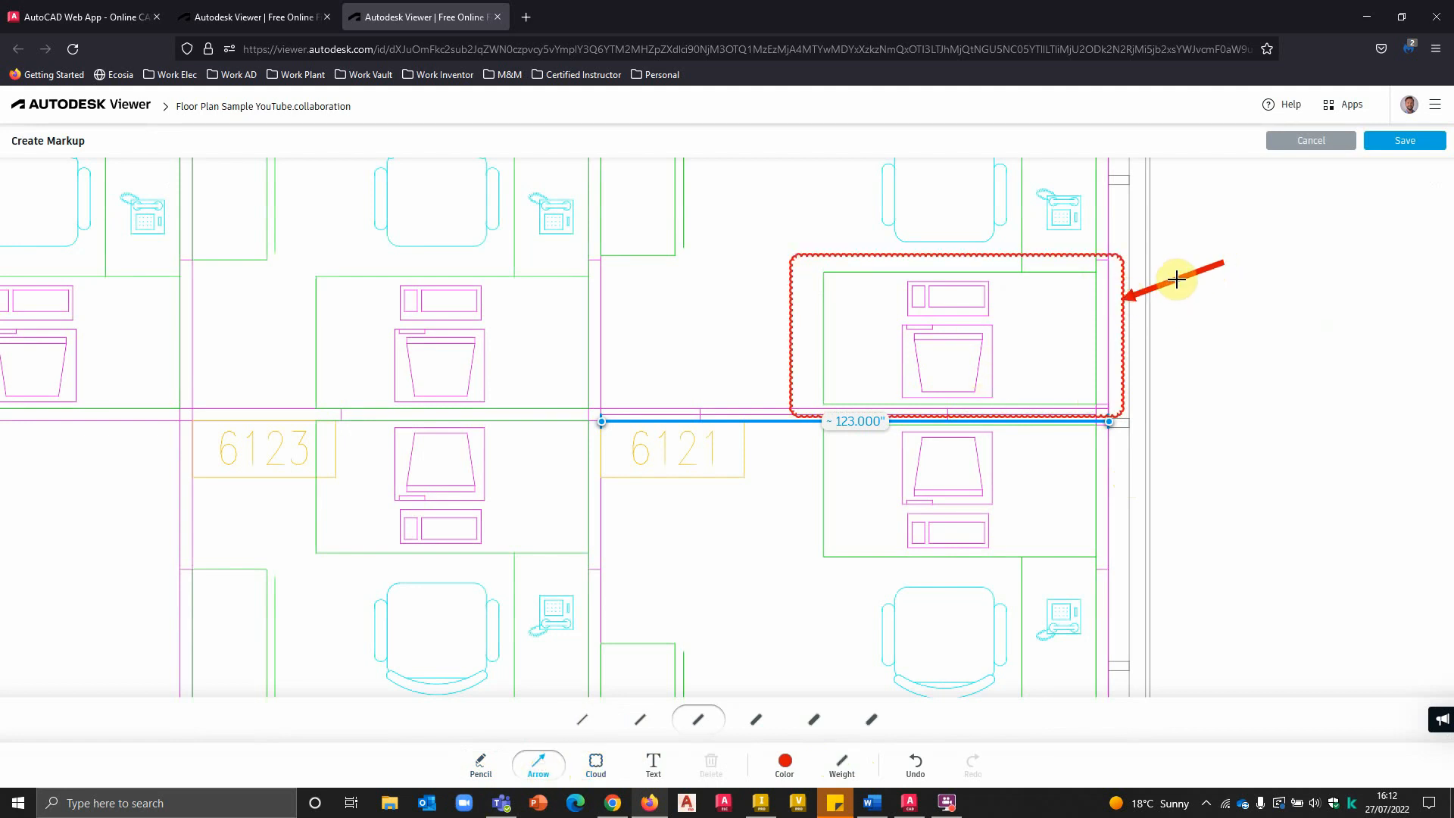
click(652, 762)
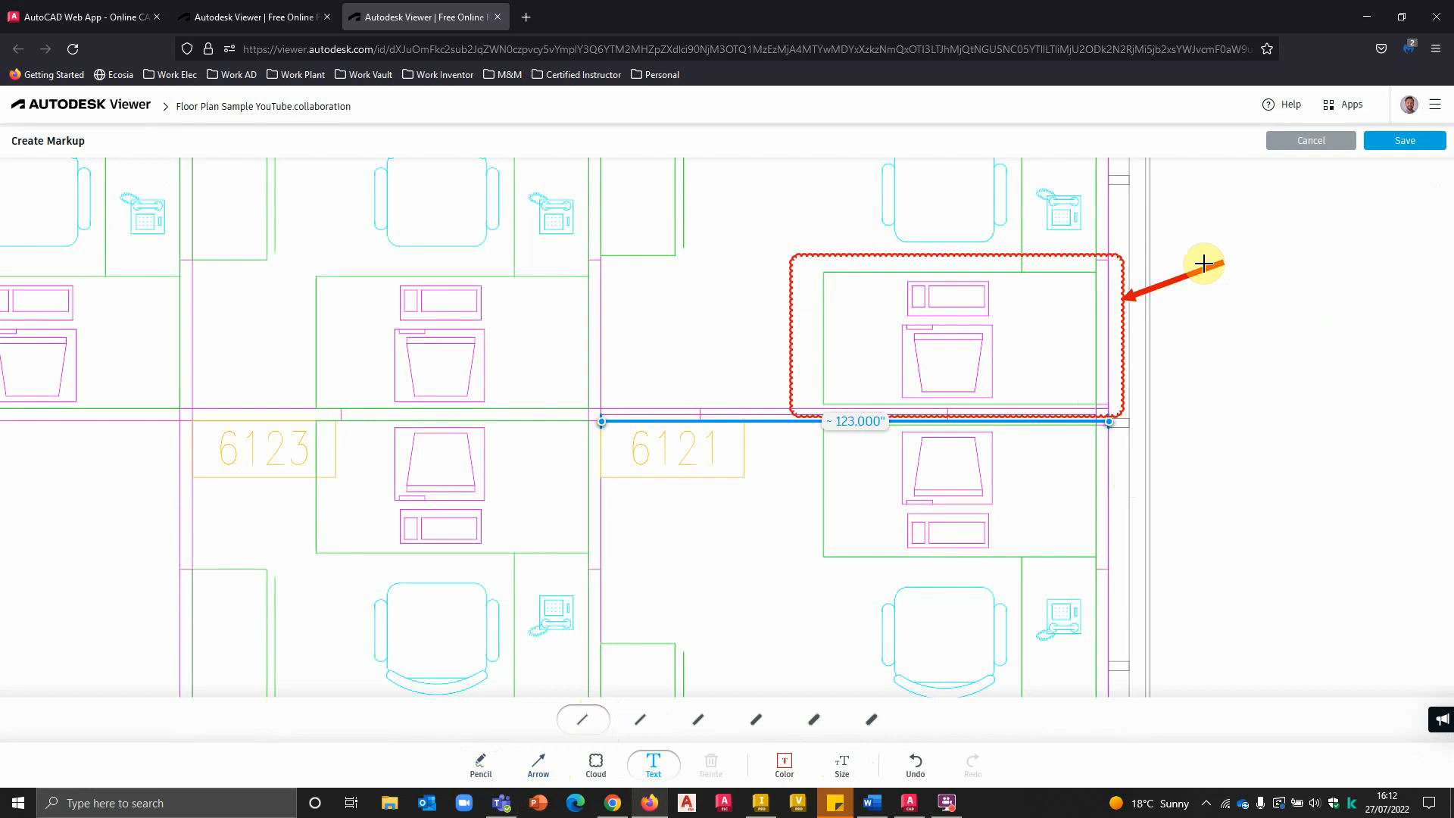
click(1260, 298)
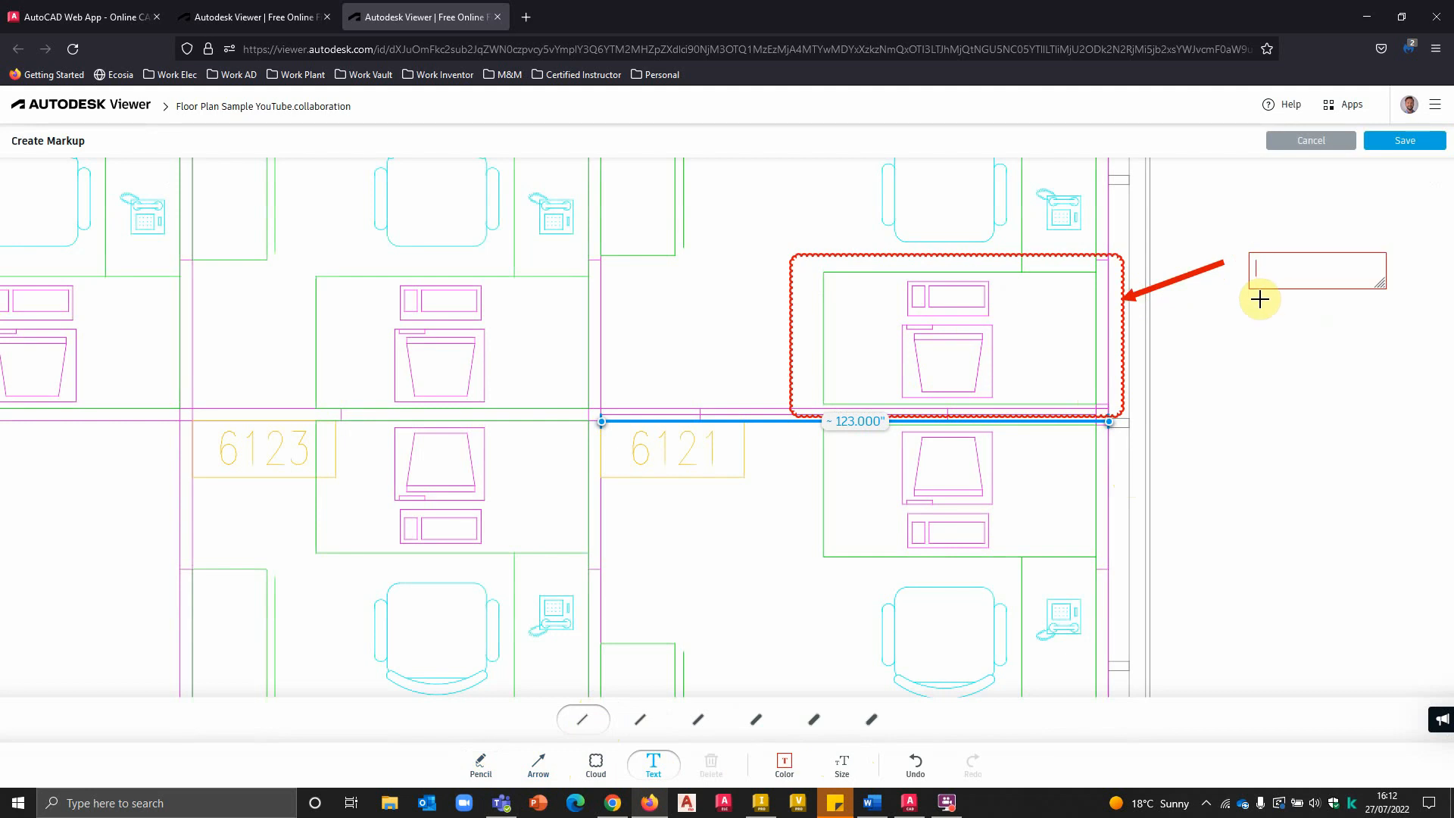
text(is this)
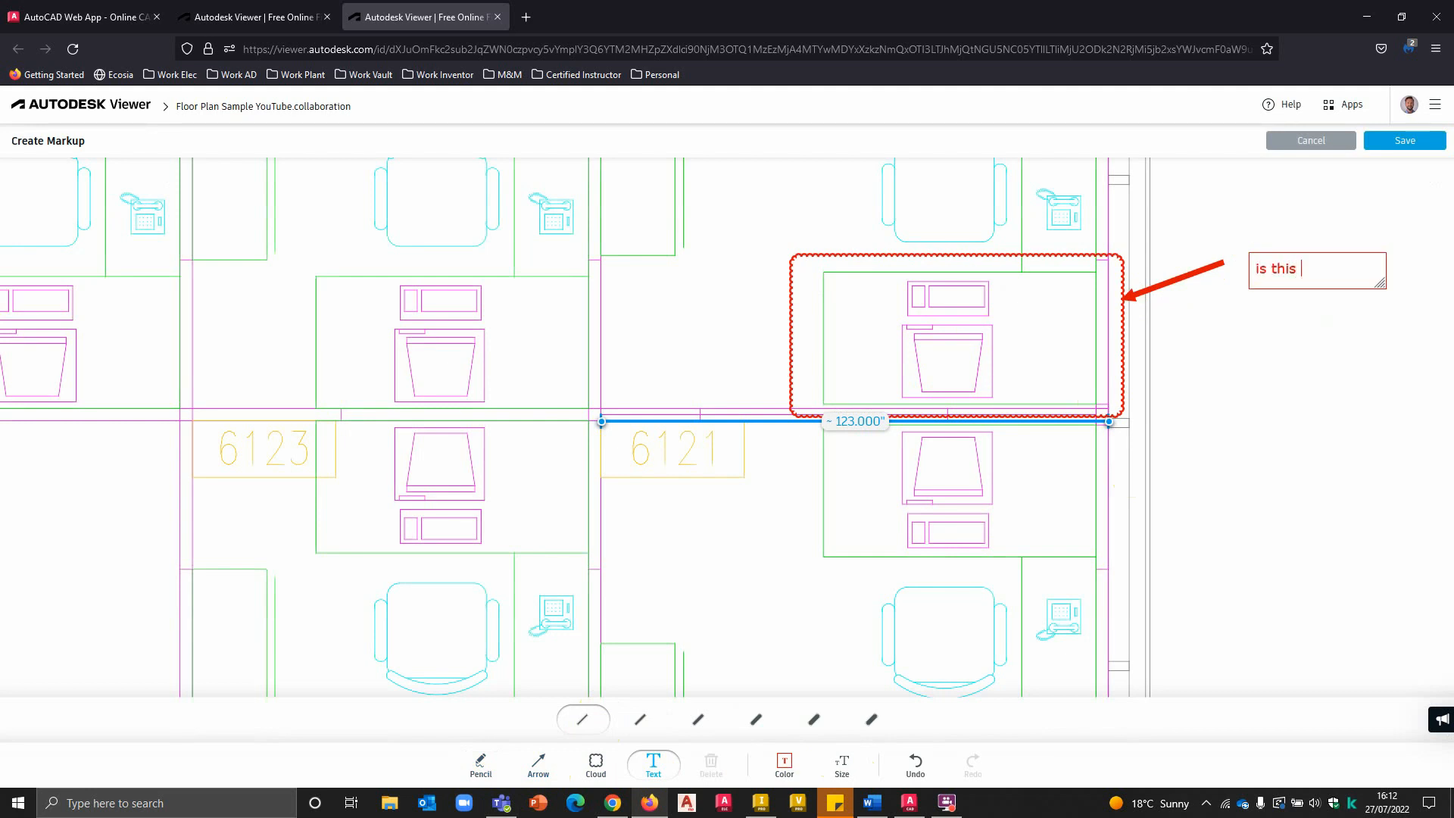
text(needed)
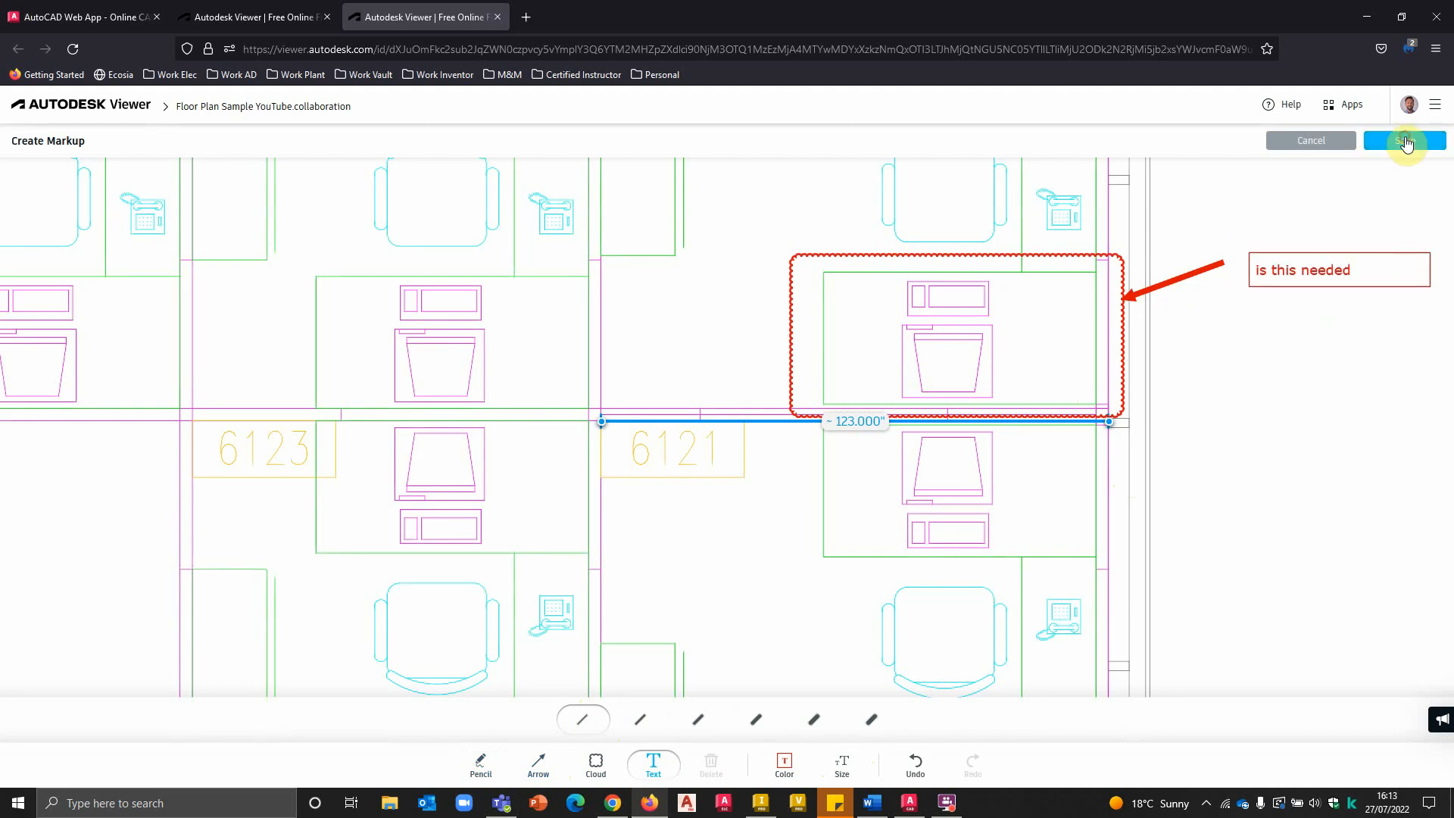
click(1403, 140)
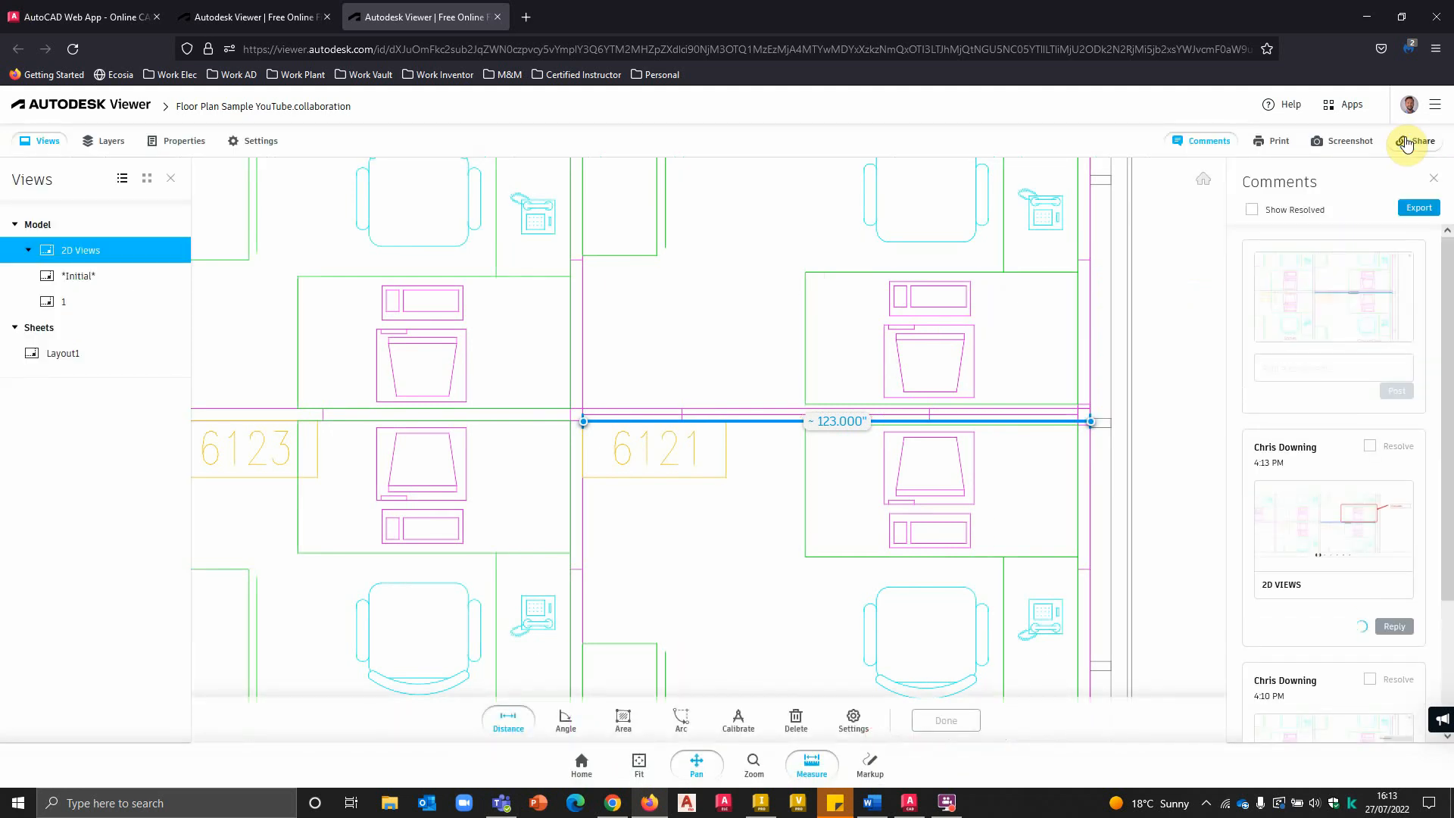
Step: Copy the comment's short autode.sk share link, check it in a new tab, then close the markup
click(1394, 626)
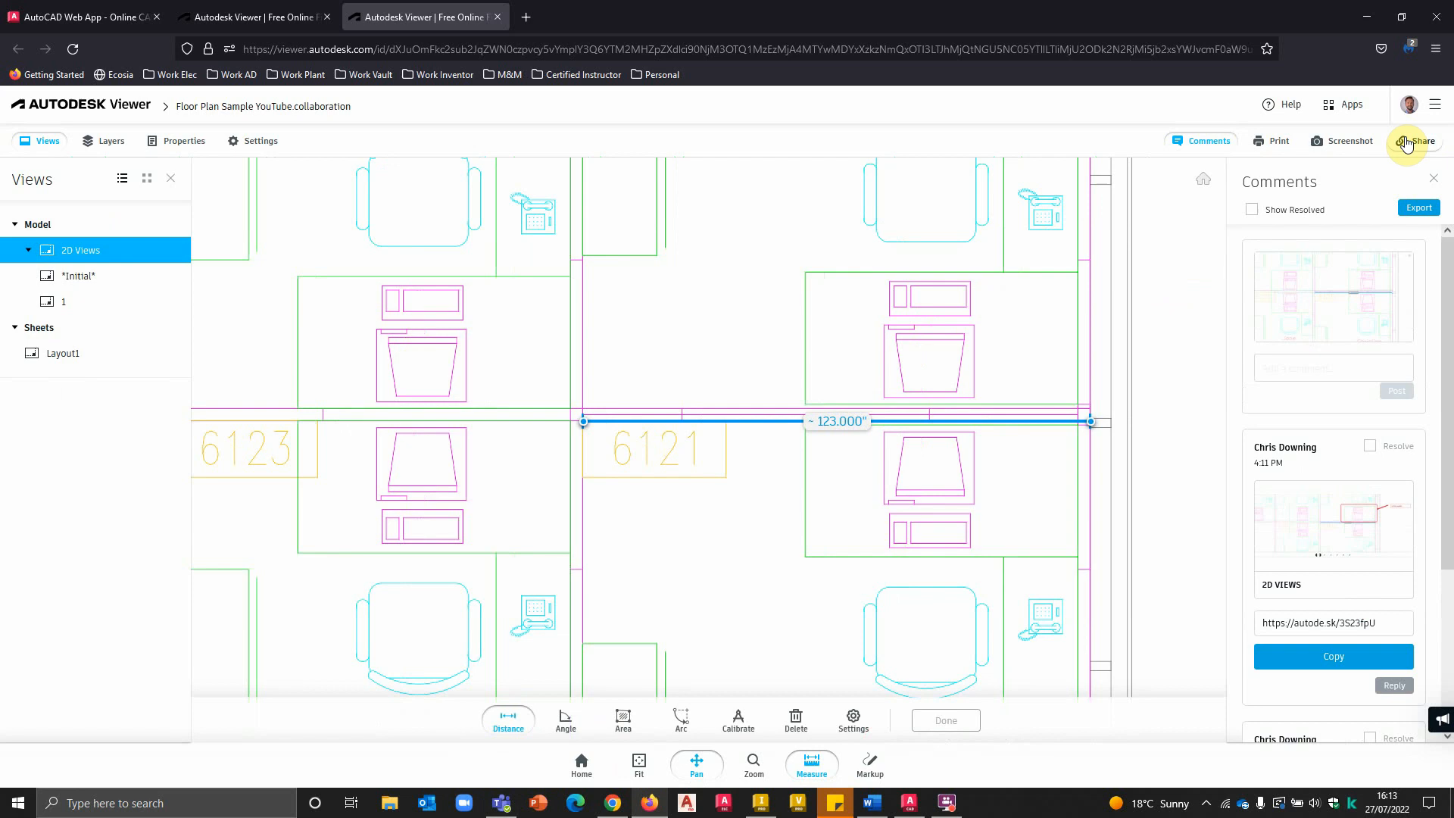
triple_click(1333, 623)
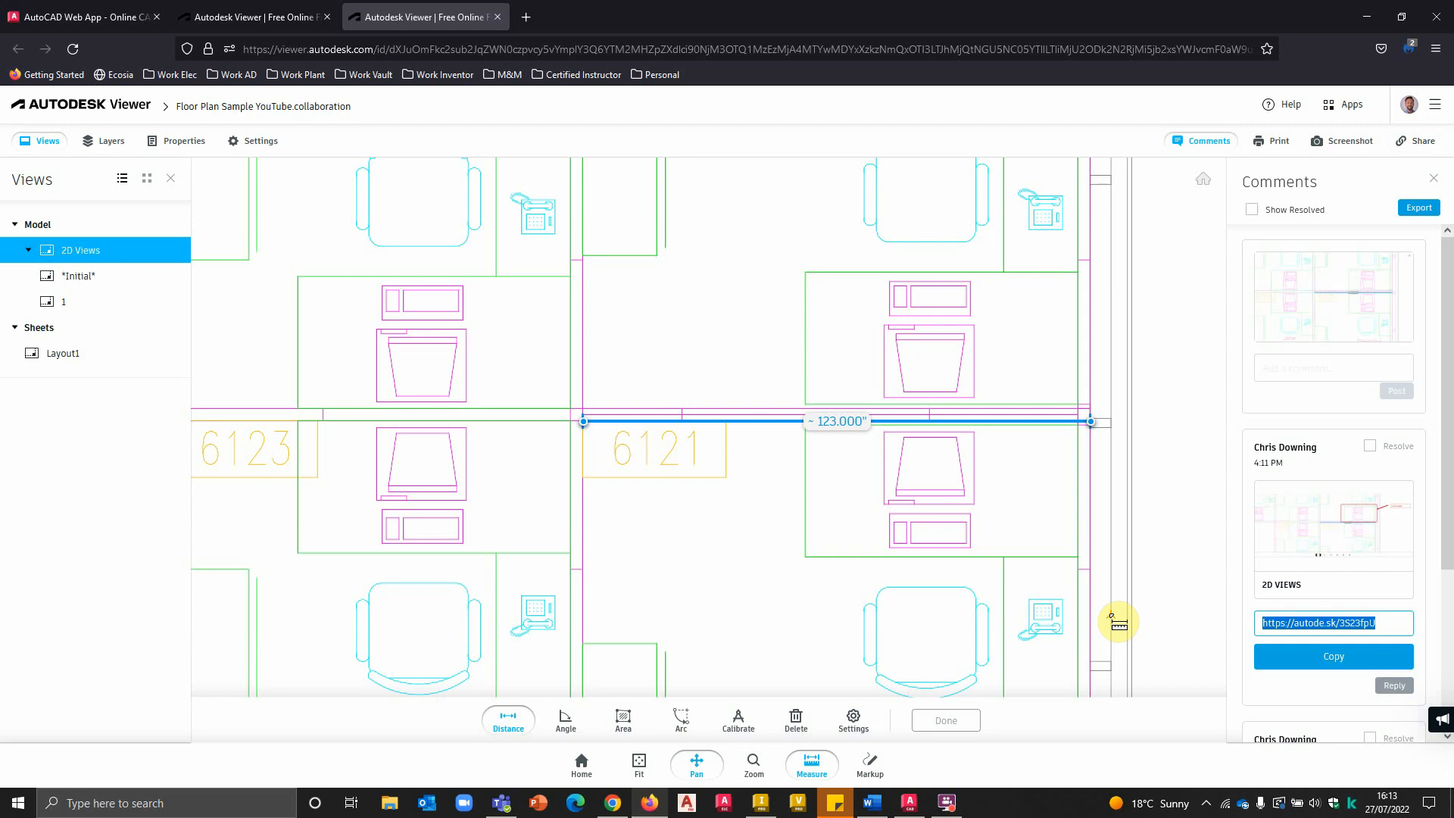
mouse_move(1391, 730)
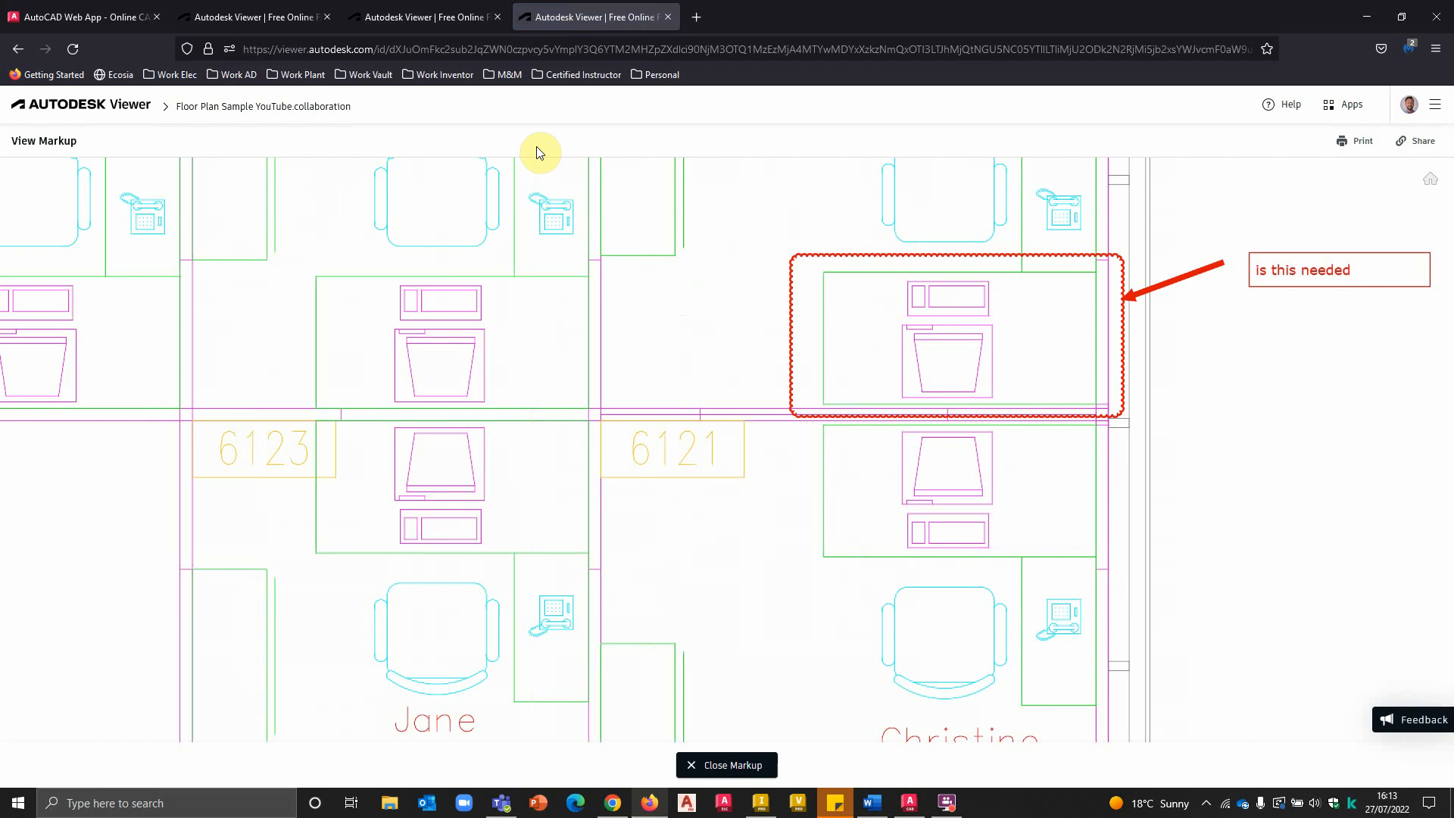
click(727, 765)
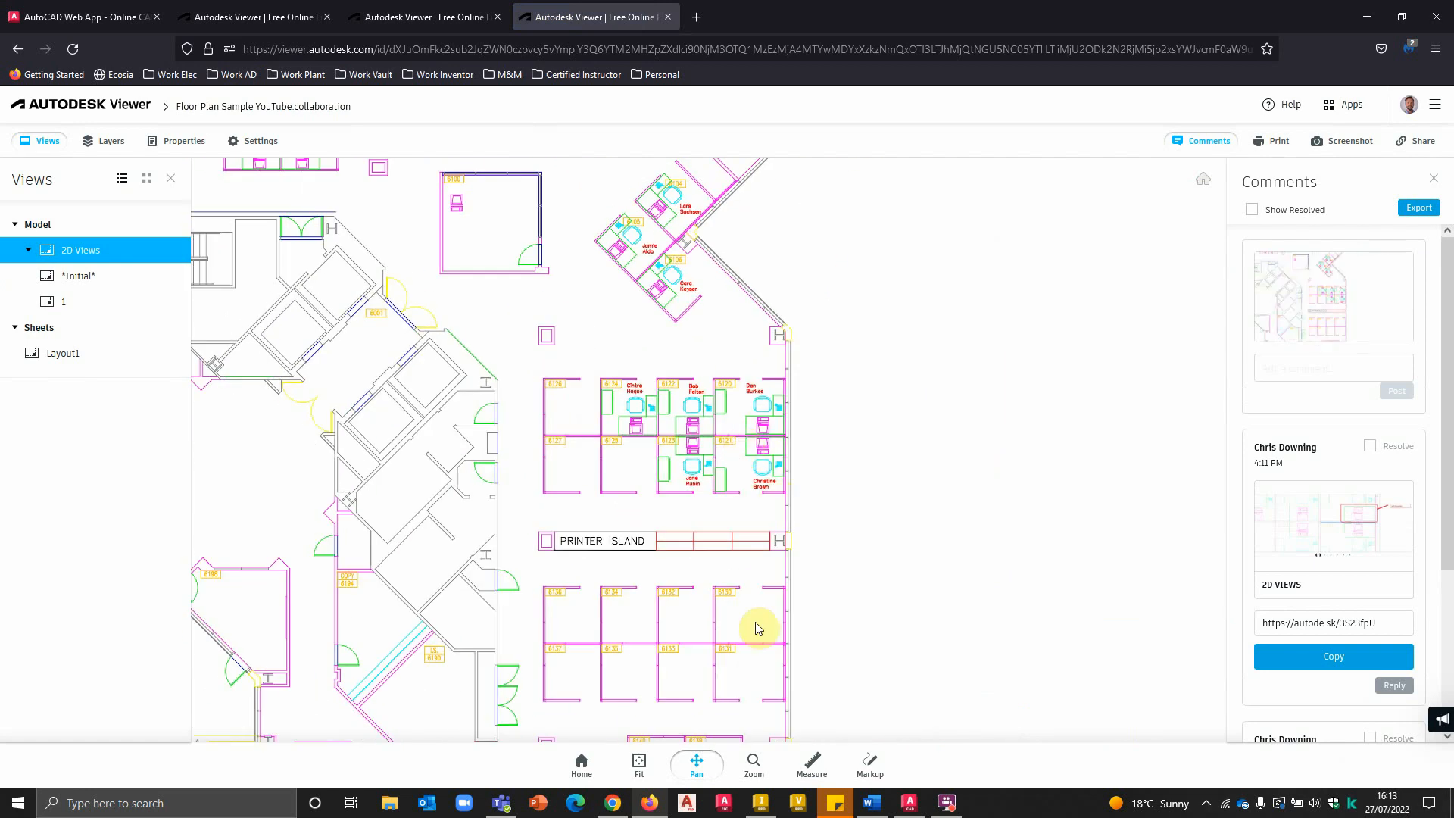
click(760, 803)
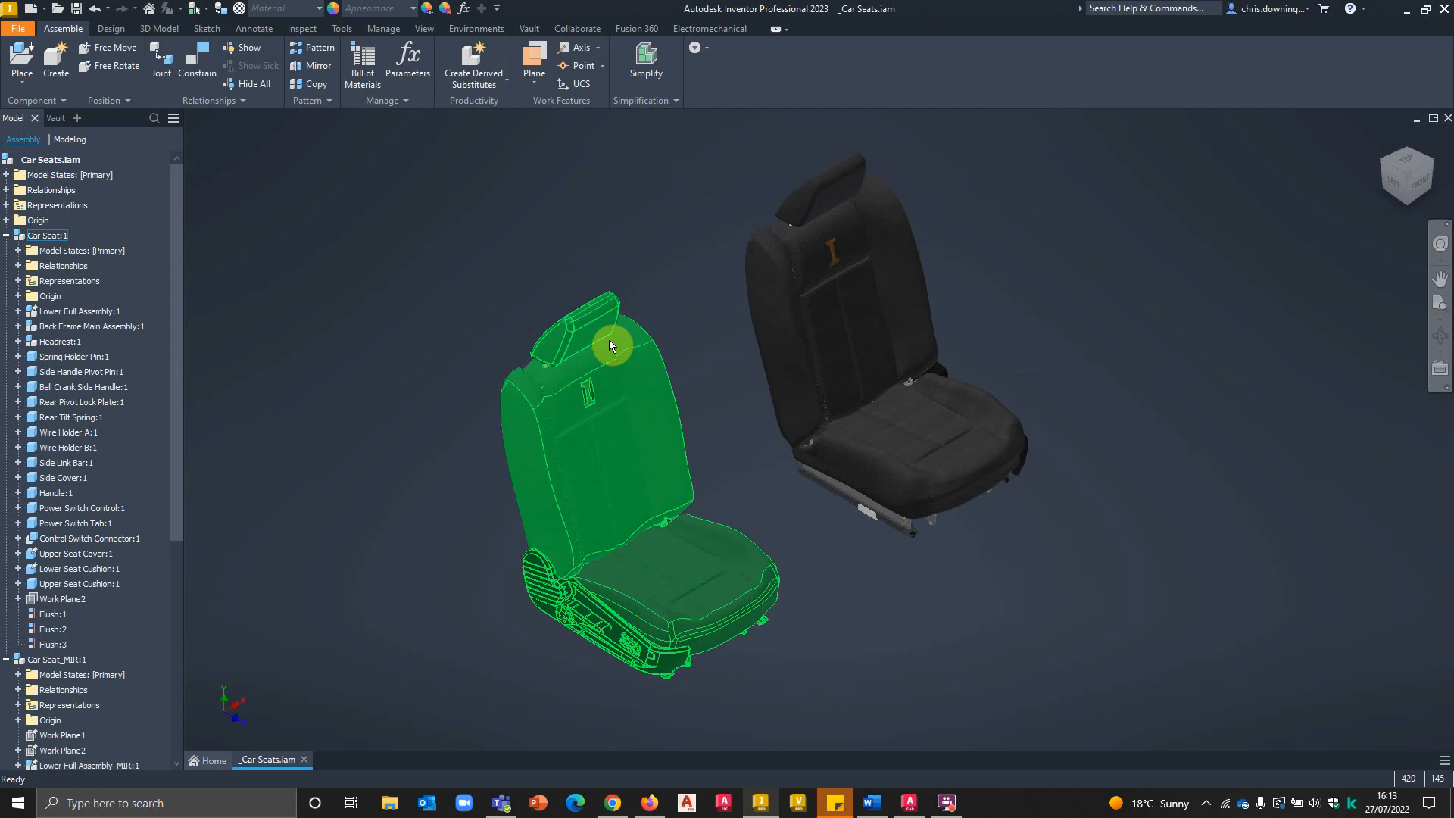
Step: Show the Collaborate tab's Shared Views panel and view a Floor Plan Sample entry's details
click(577, 29)
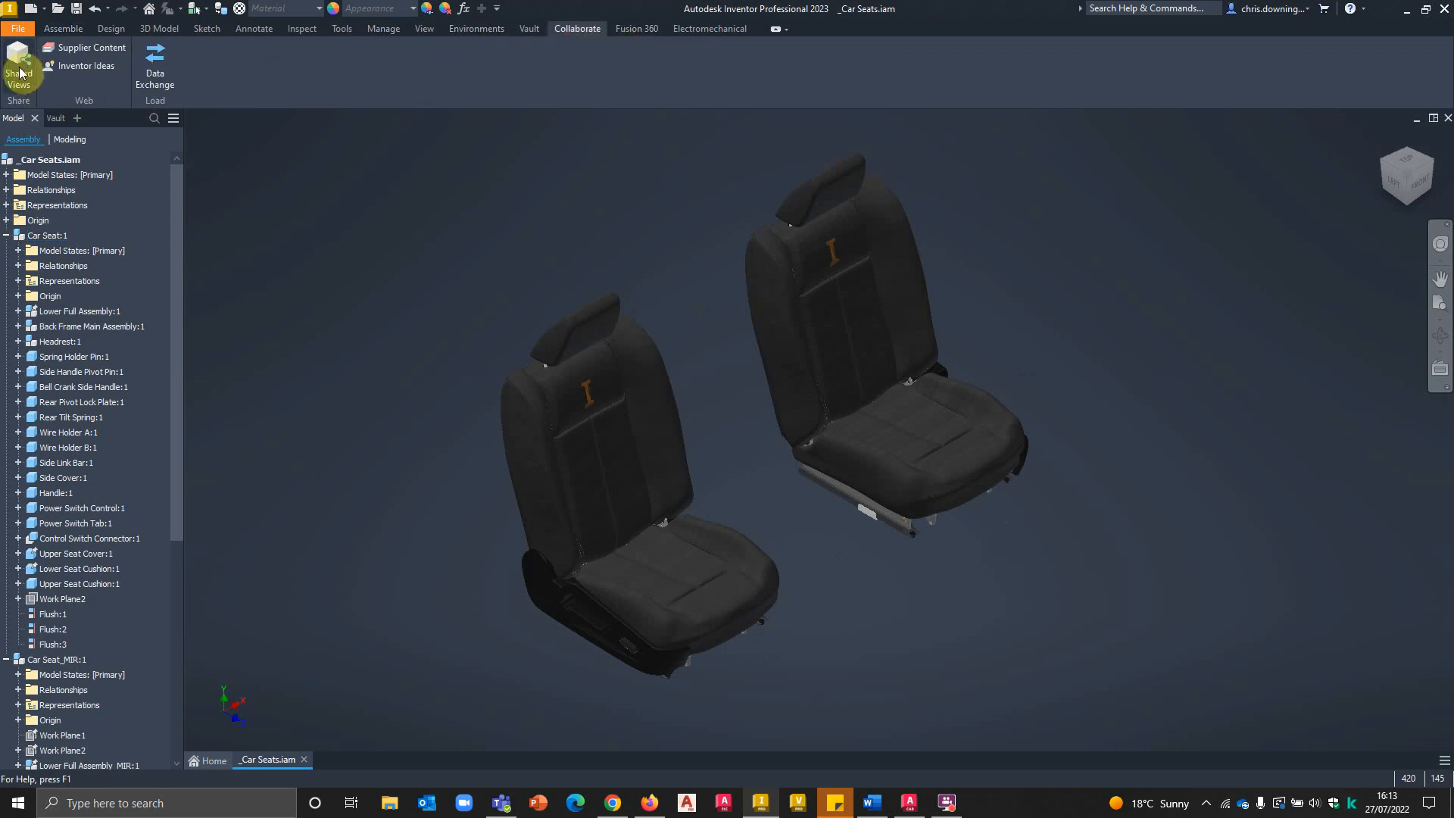
click(18, 66)
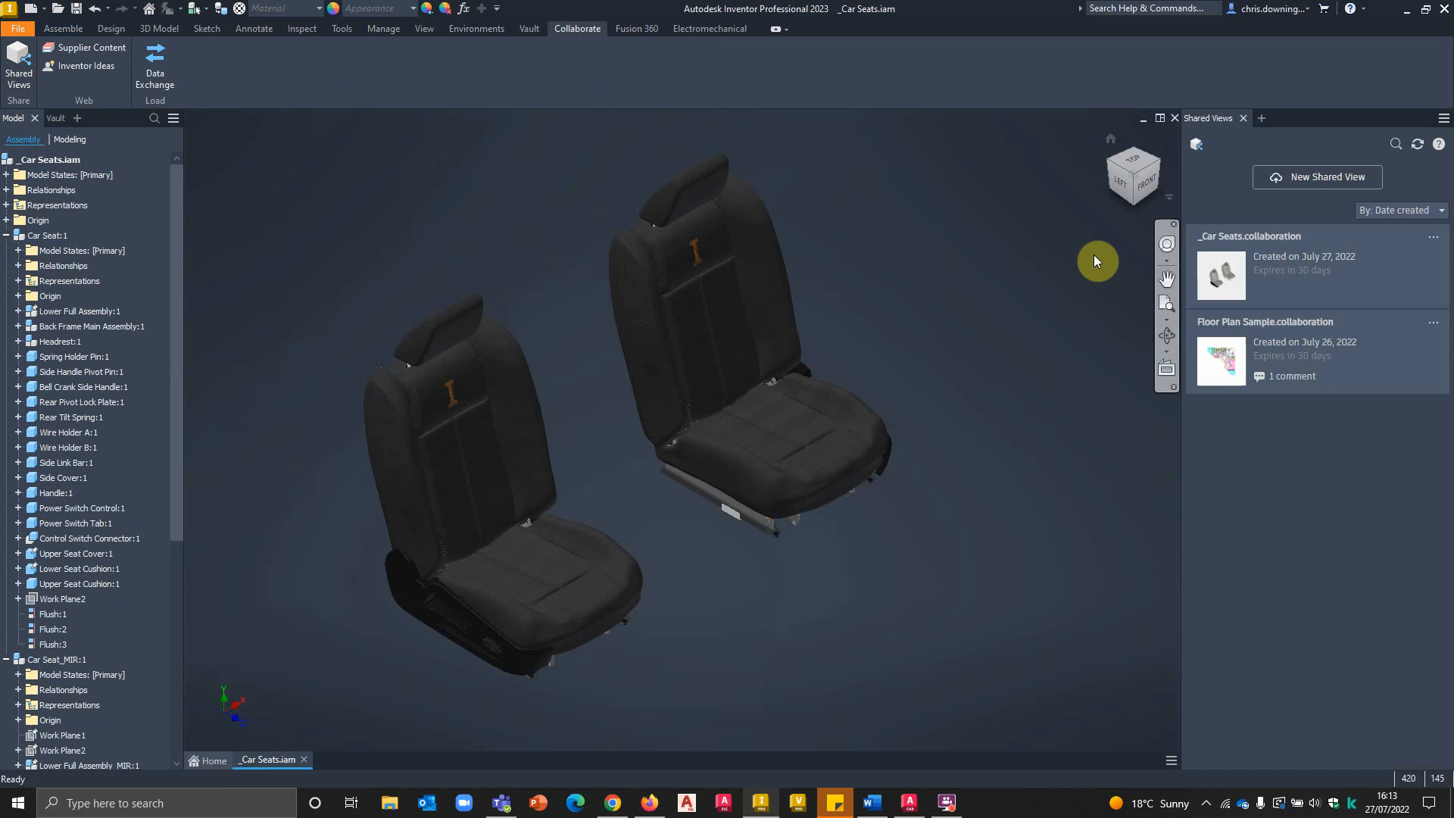
mouse_move(1408, 183)
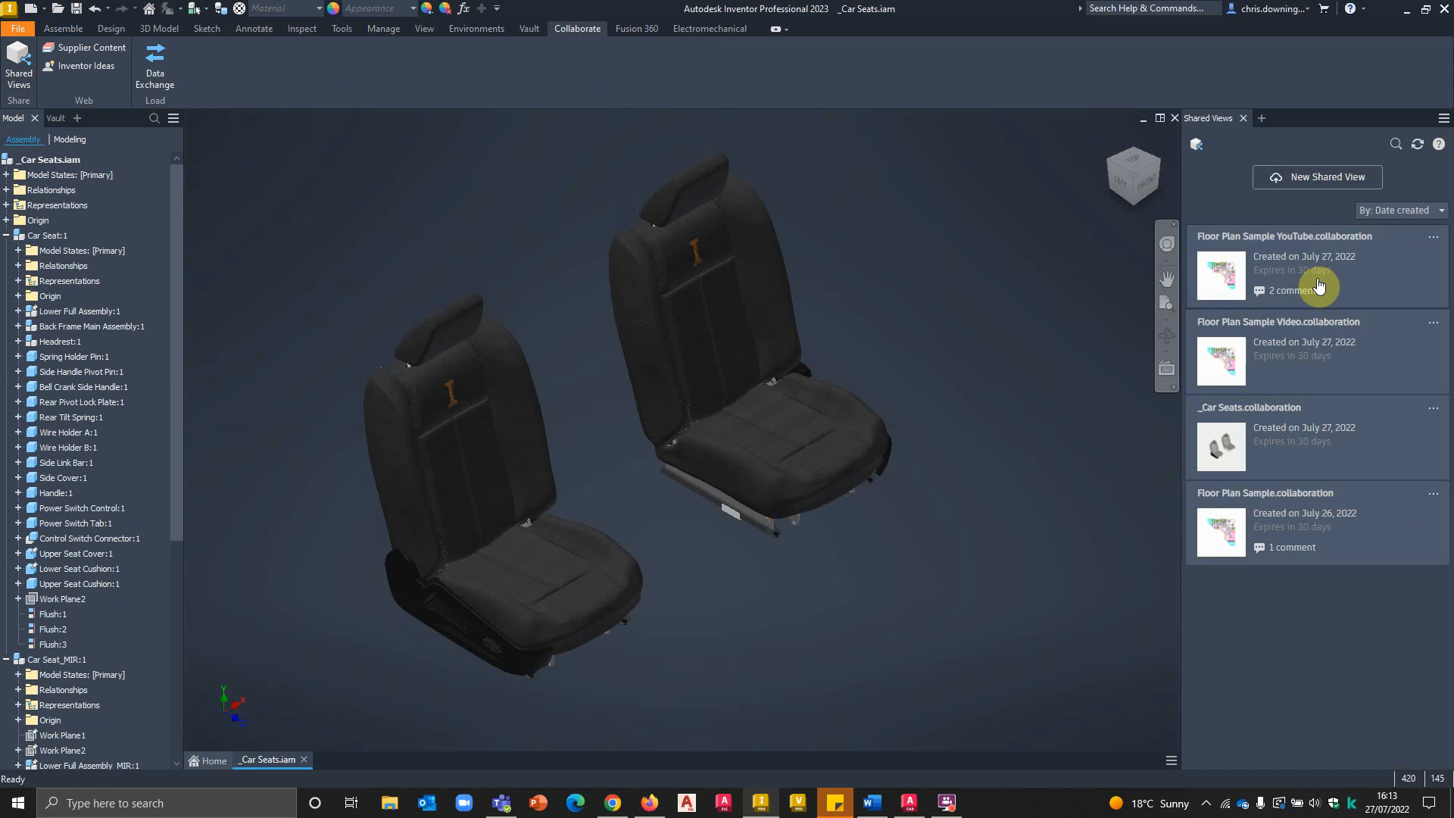
mouse_move(1273, 280)
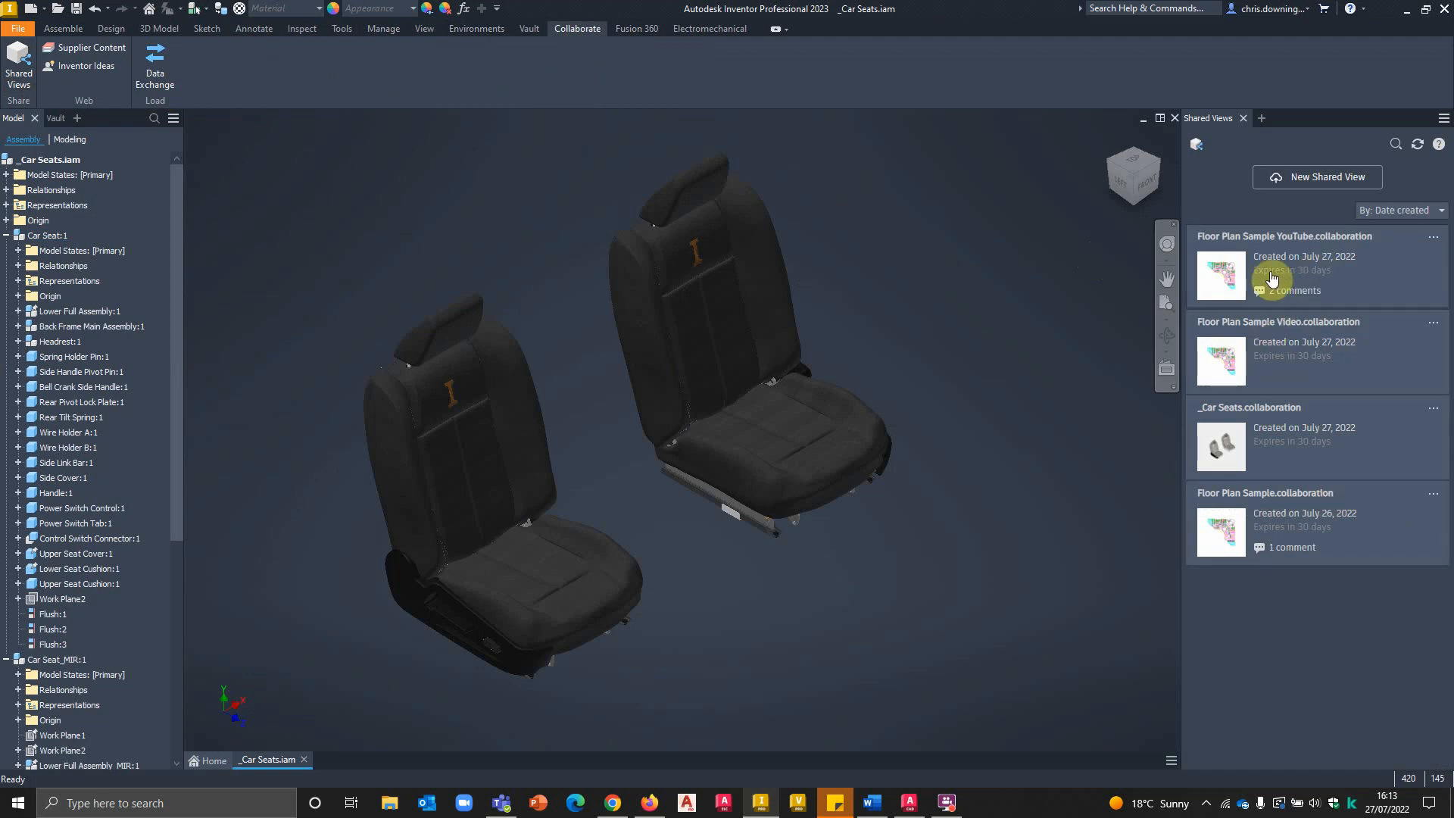
click(1278, 352)
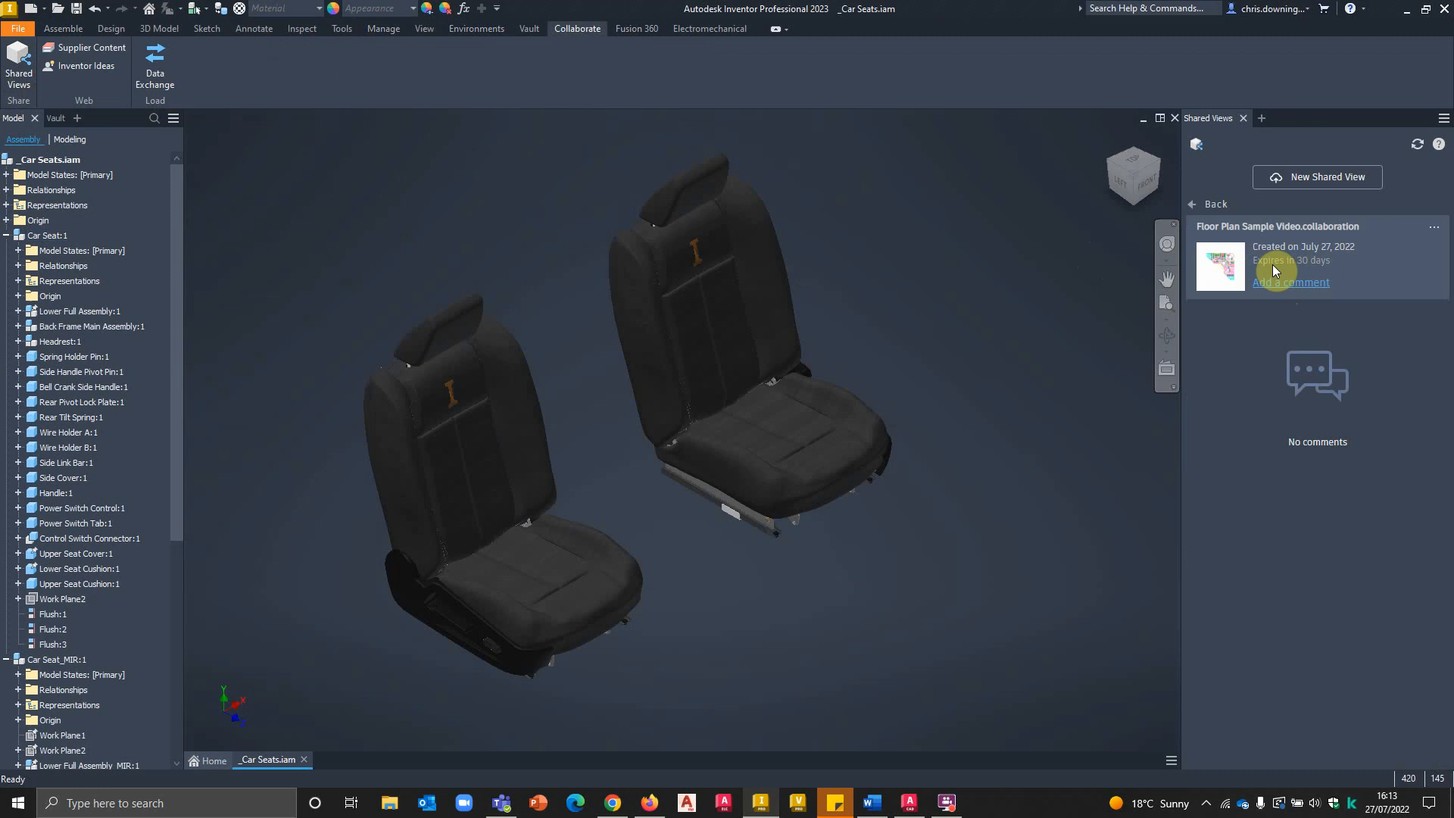
click(1220, 267)
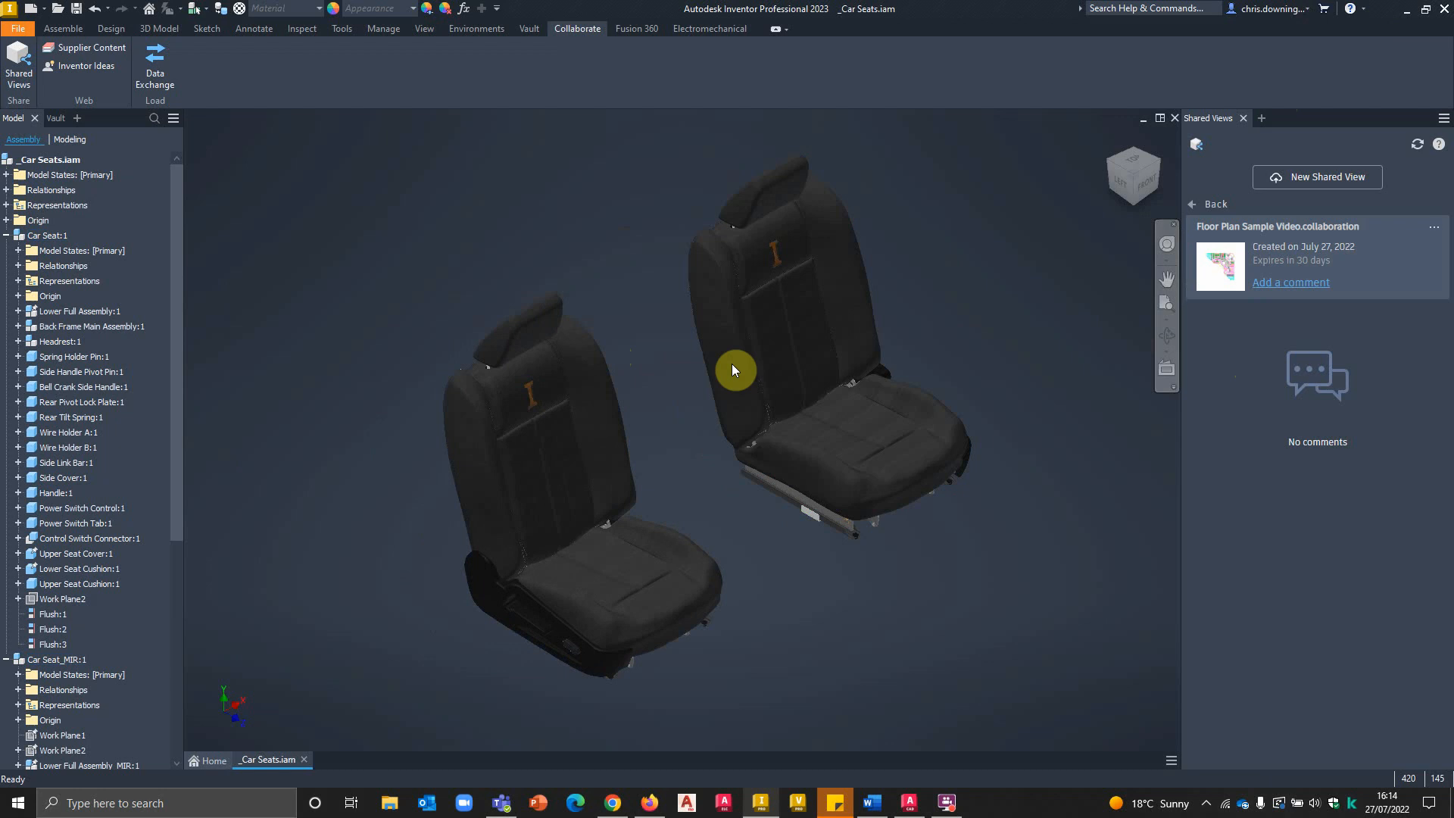
mouse_move(1254, 132)
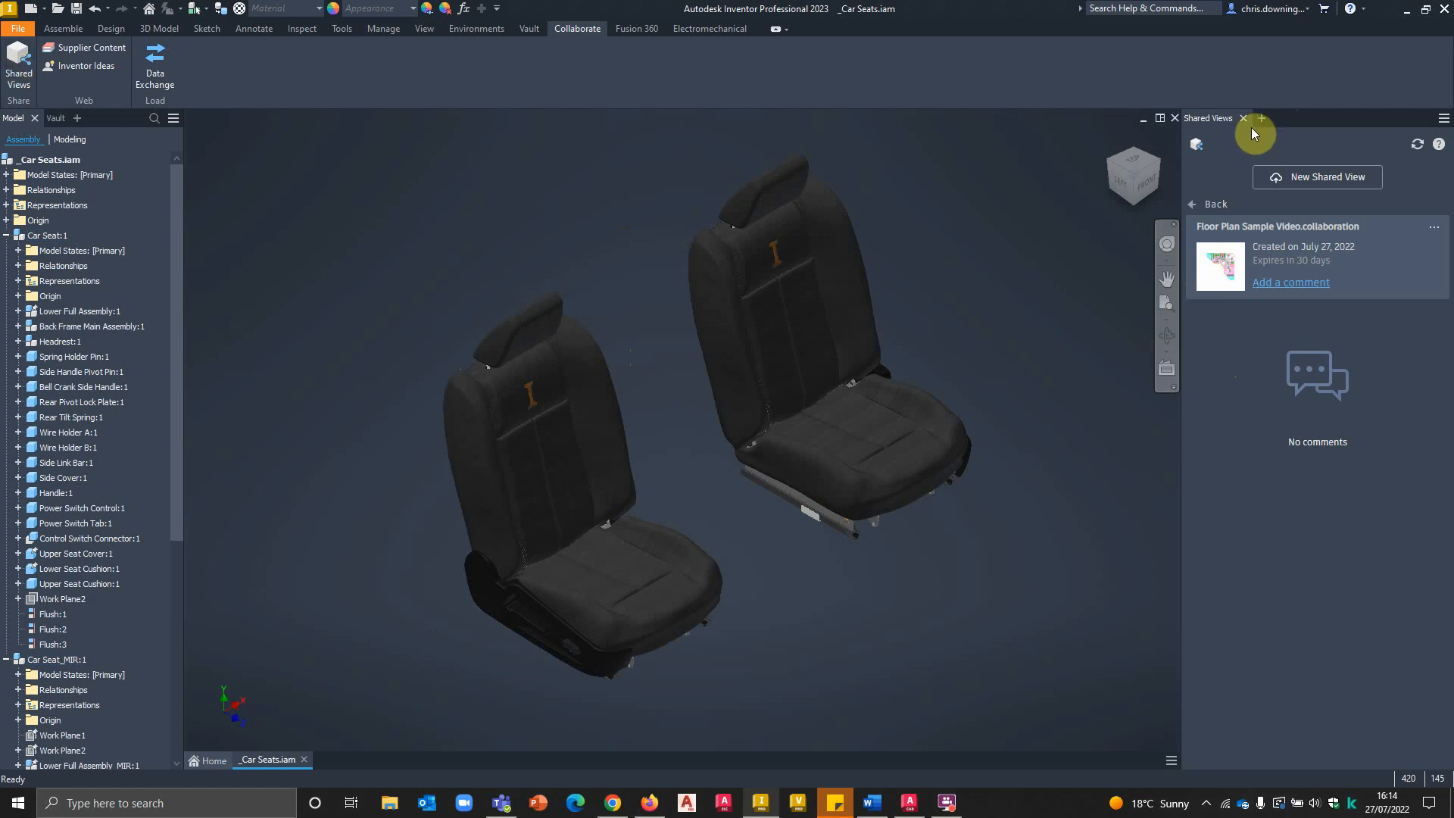
click(1317, 177)
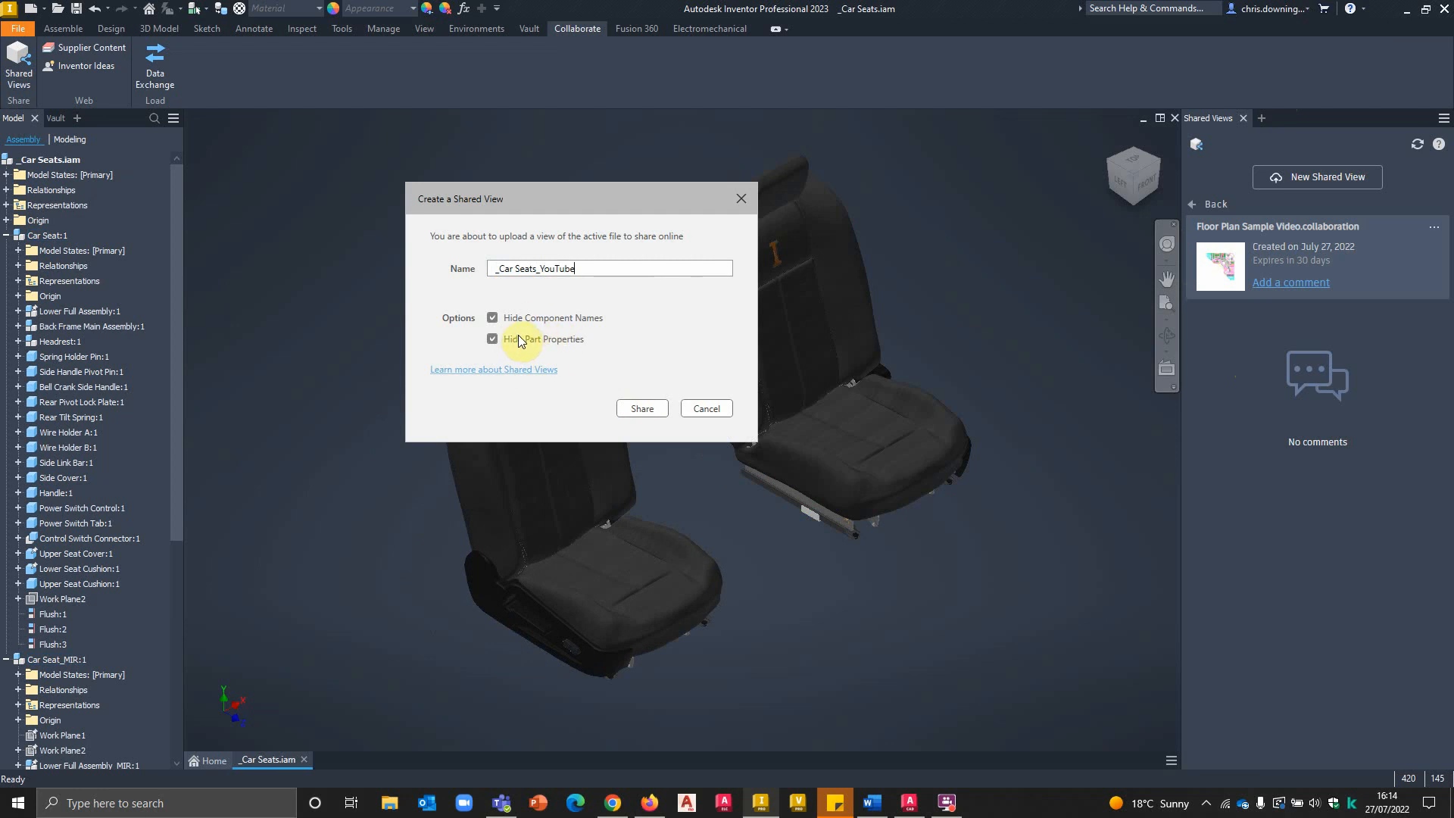
mouse_move(587, 337)
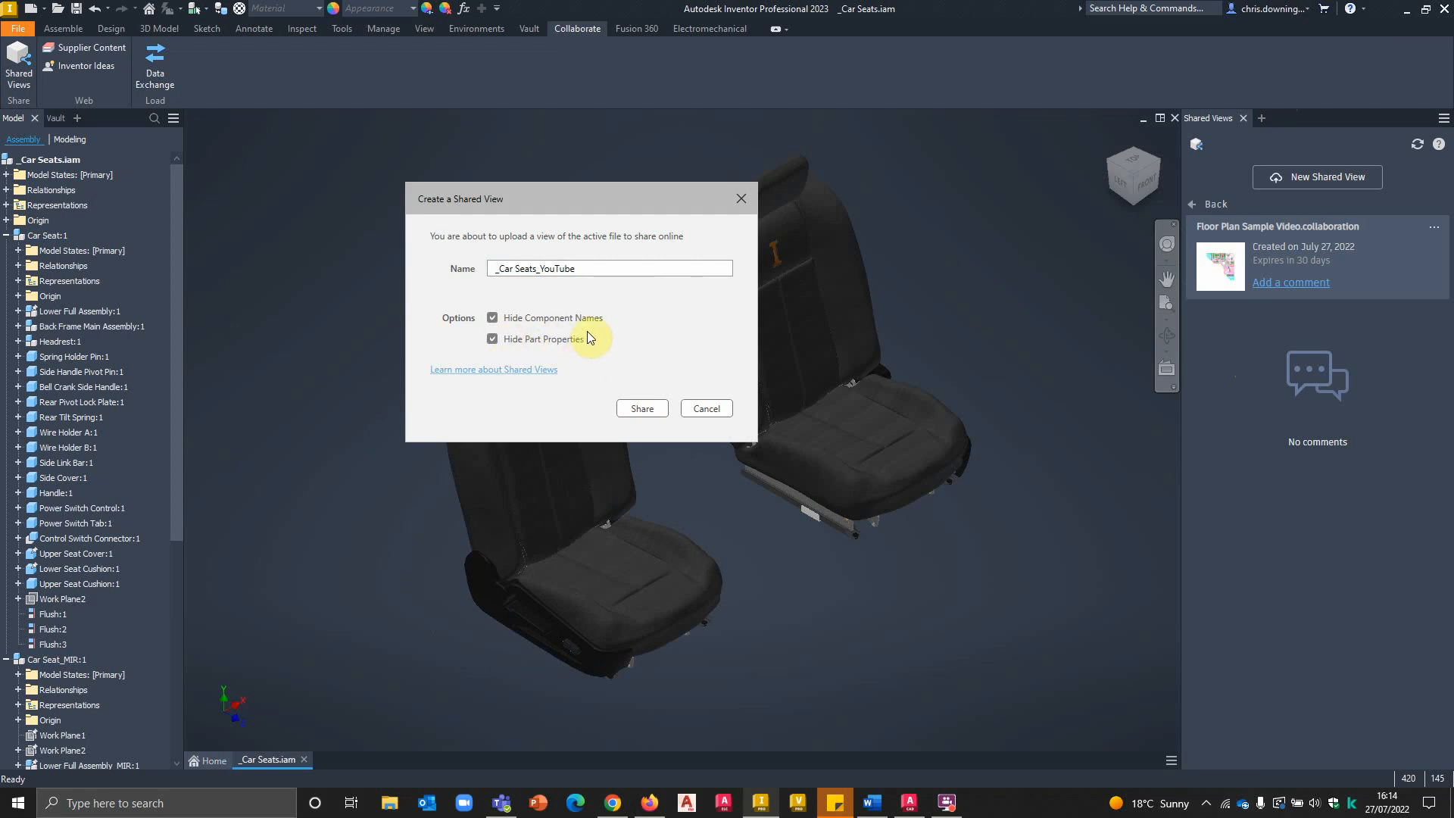
Step: Uncheck Hide Component Names and Hide Part Properties, then share _Car Seats_YouTube
click(493, 318)
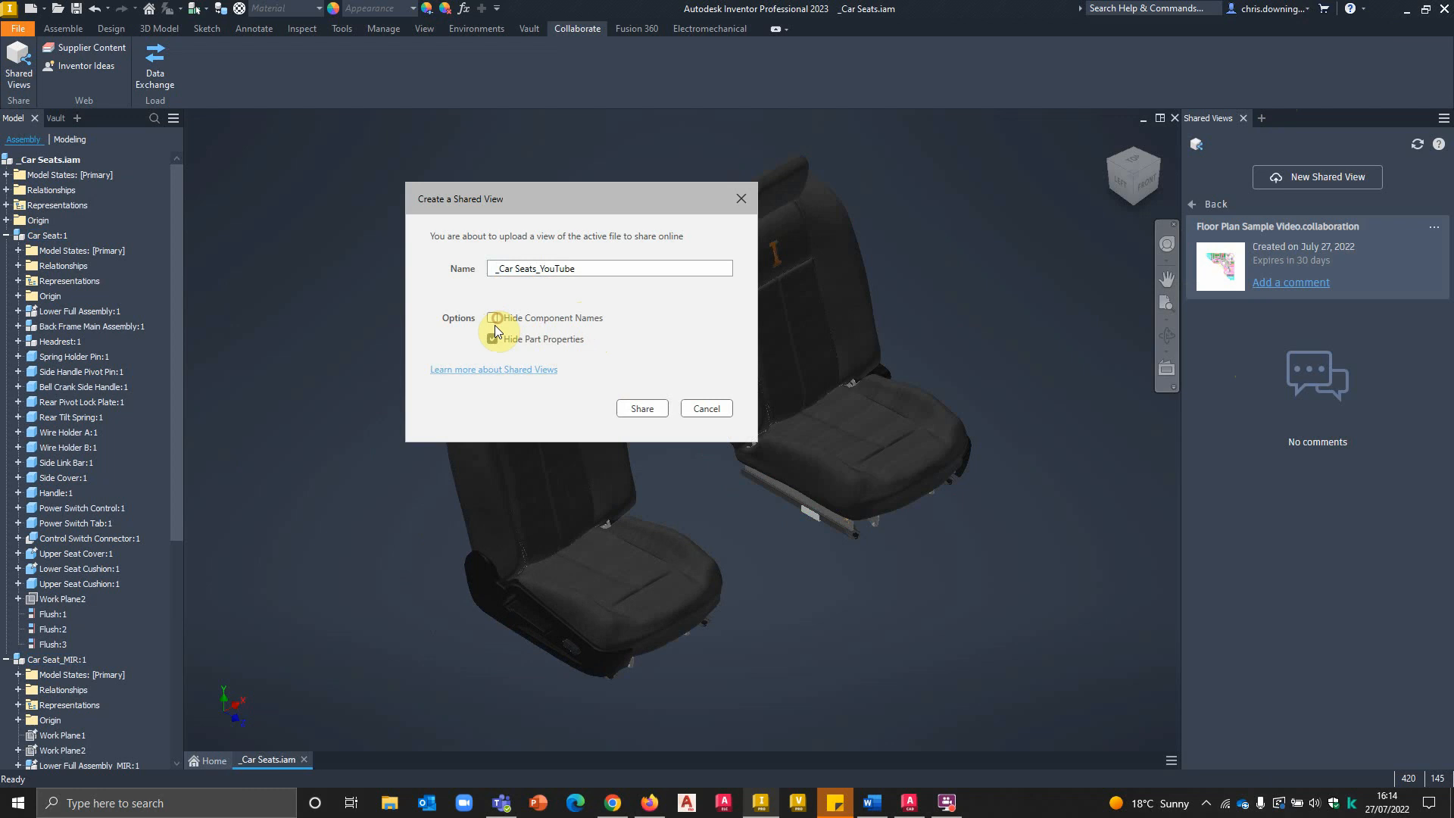
click(493, 339)
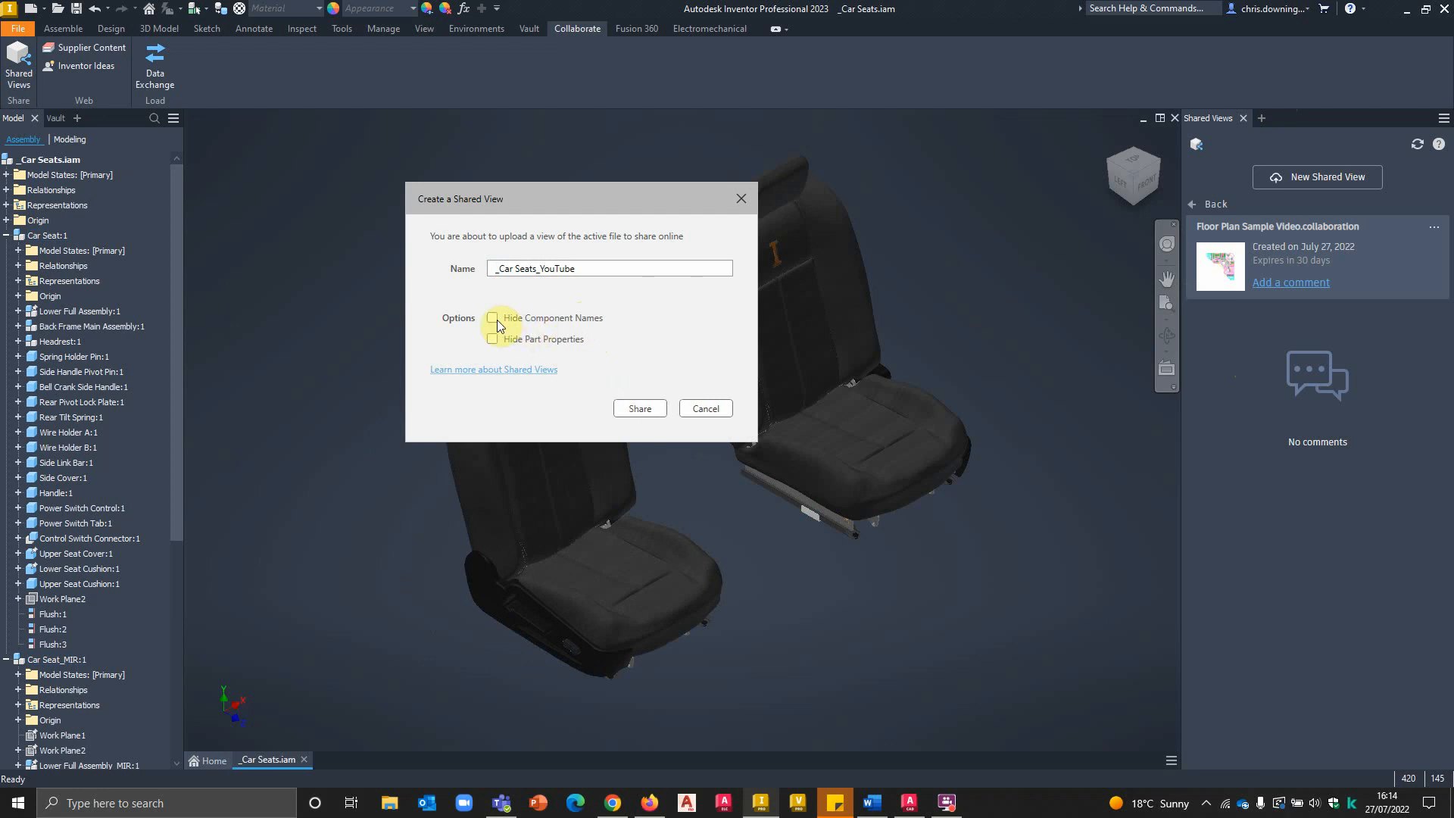
click(638, 409)
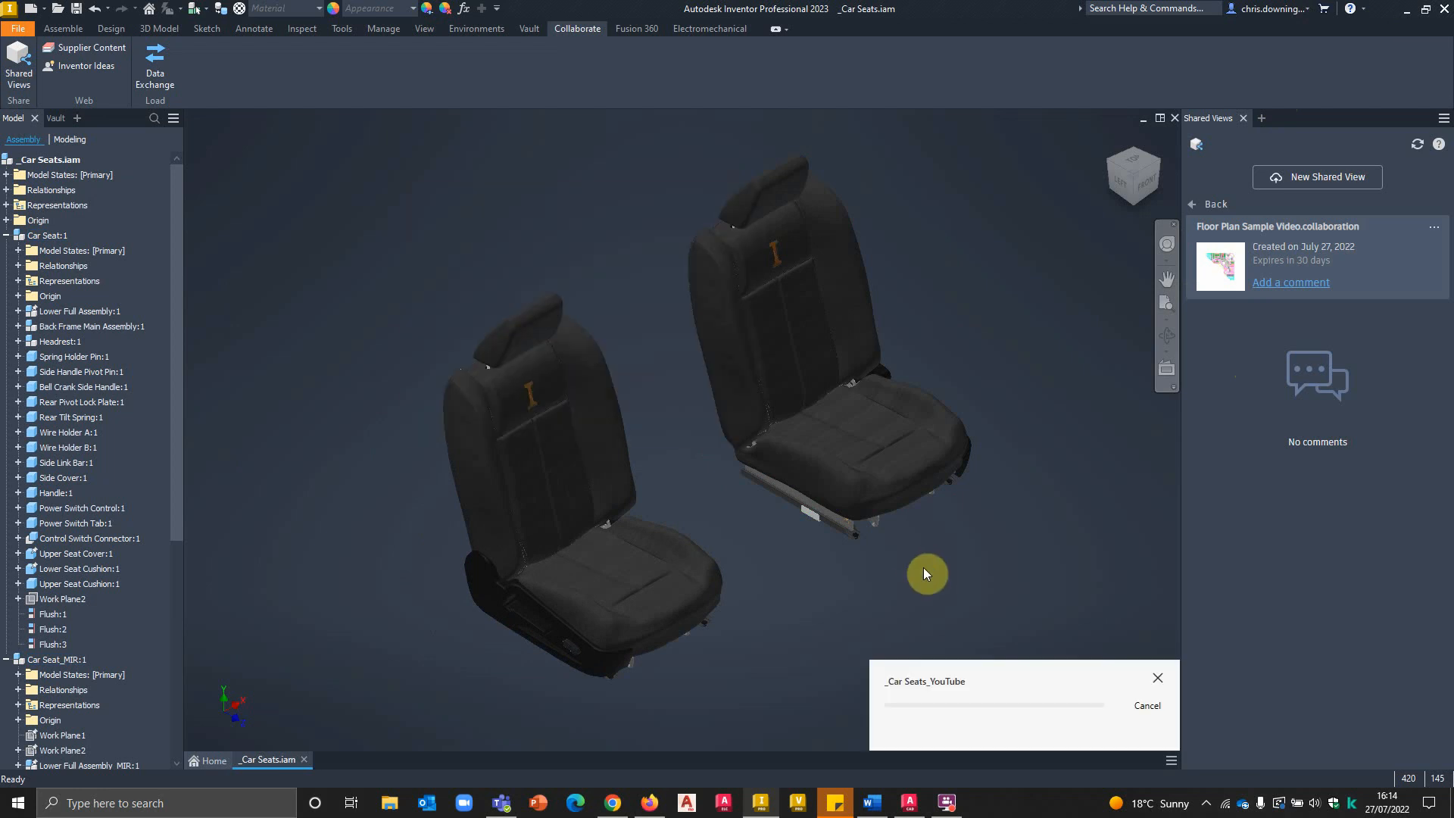
mouse_move(944, 576)
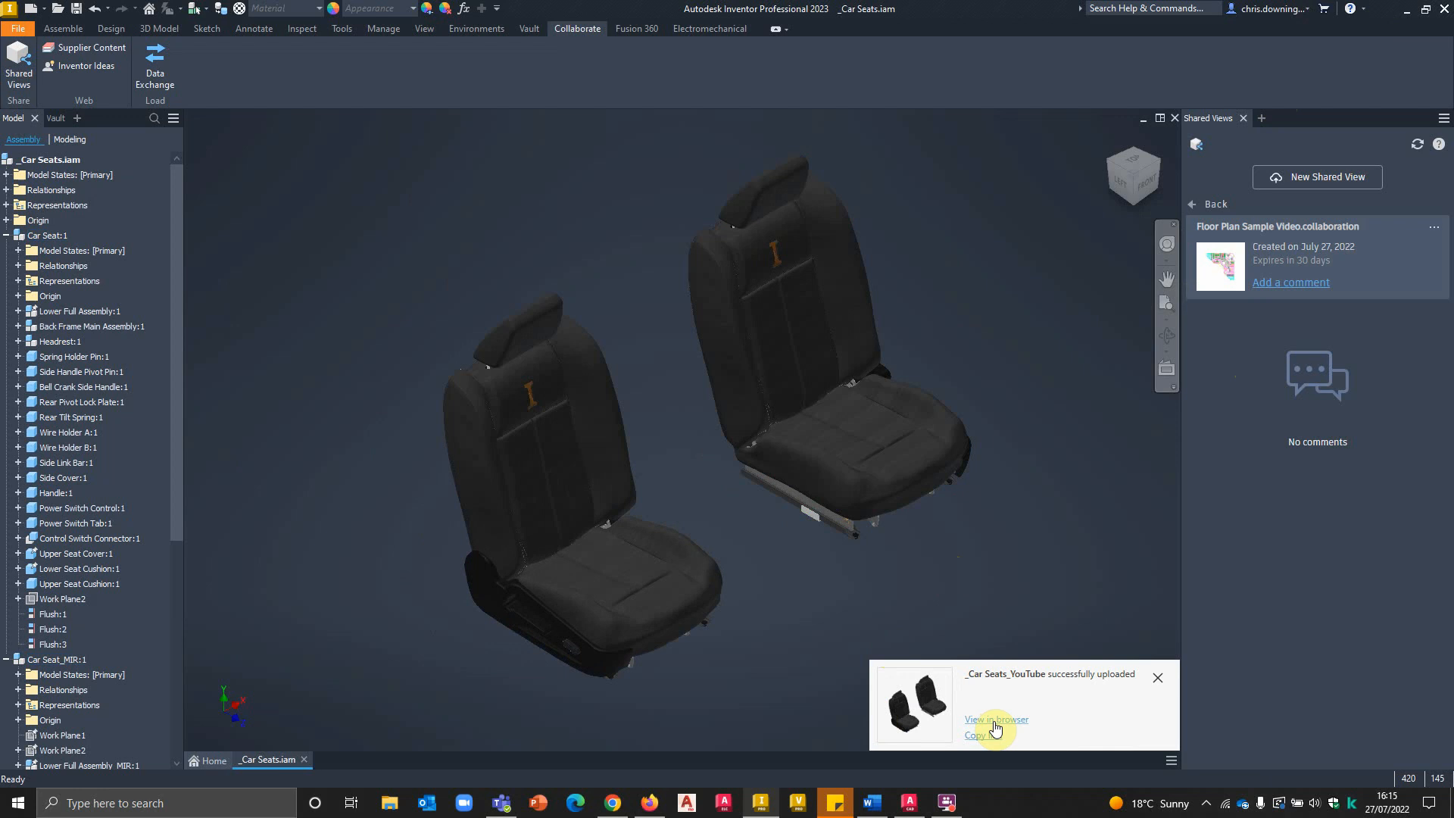
mouse_move(1218, 315)
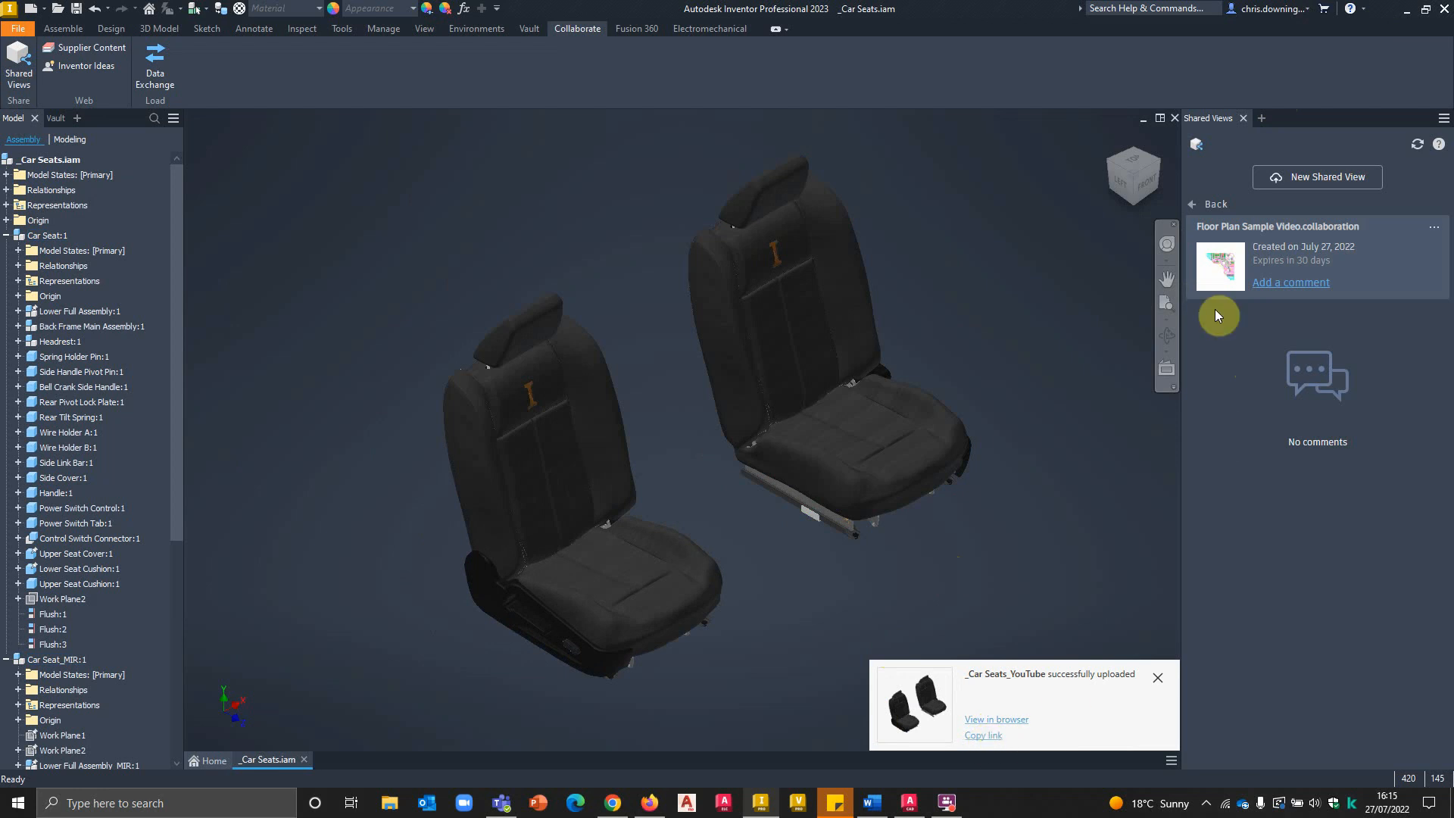
Step: Open the new _Car Seats_YouTube shared view's details and launch it in the browser
click(1210, 204)
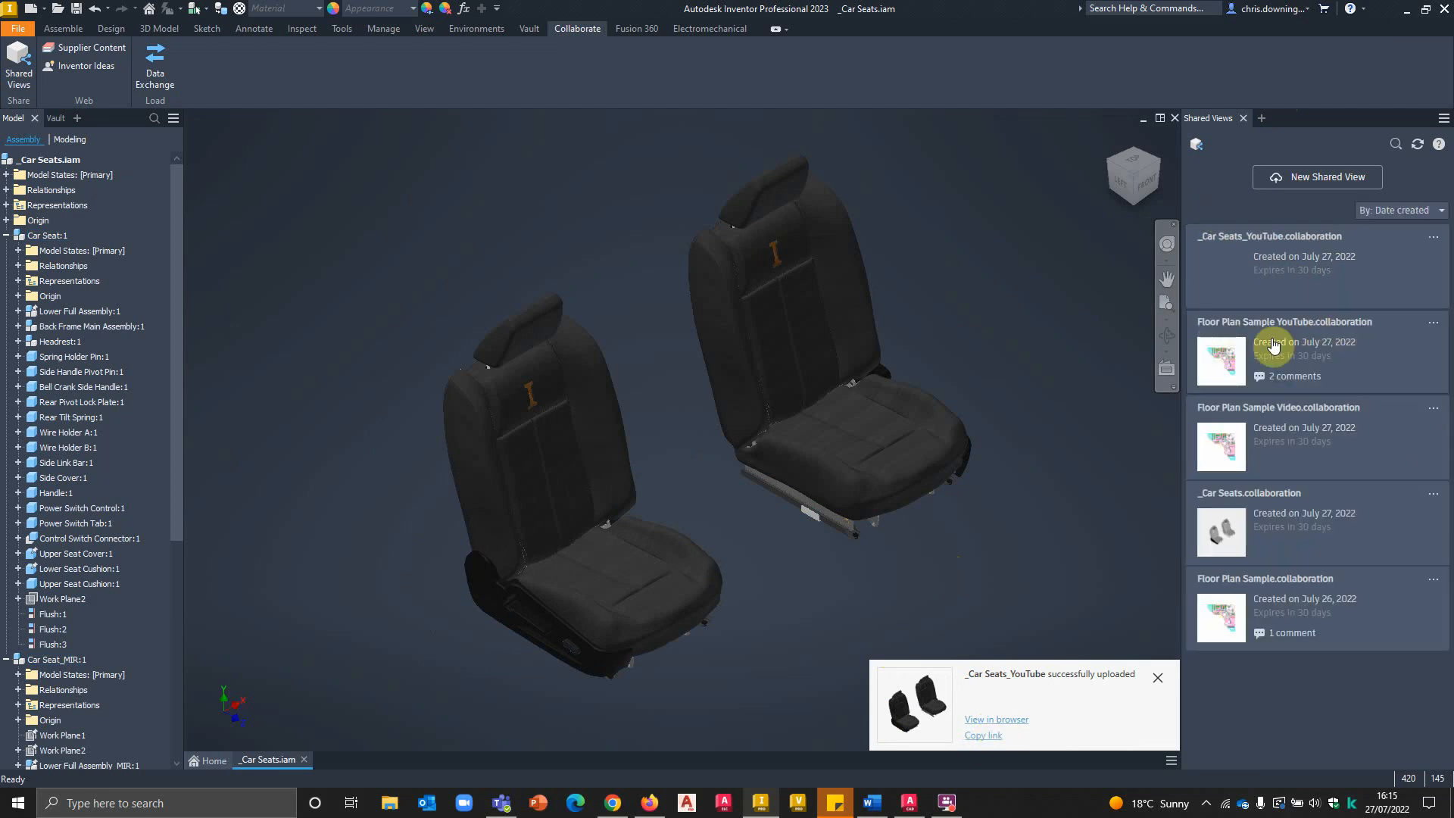
click(1417, 144)
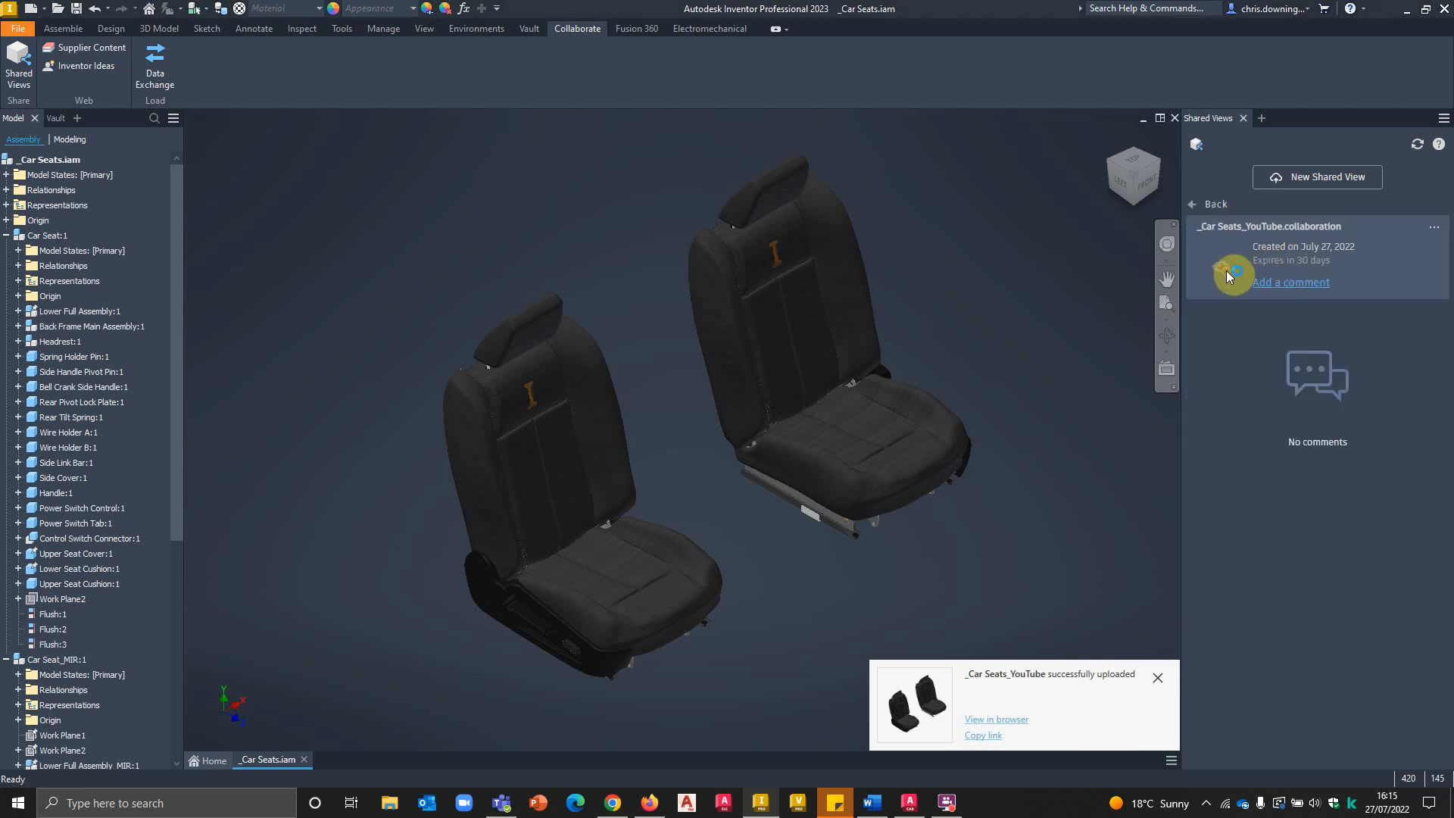
click(995, 718)
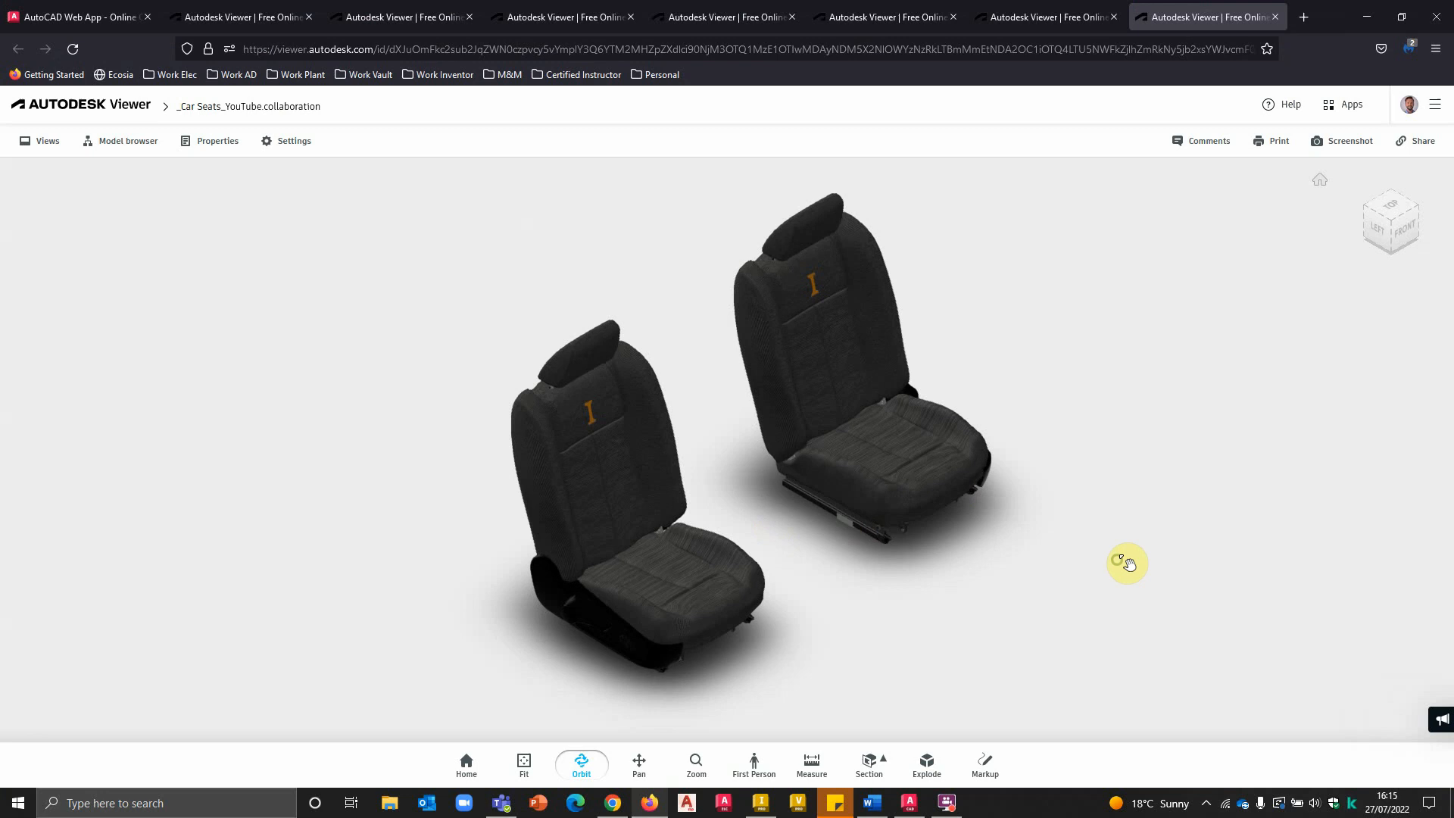
Step: Isolate Car Seat:1 in the Model browser and delete the 70.1 mm bell crank measurement
click(126, 140)
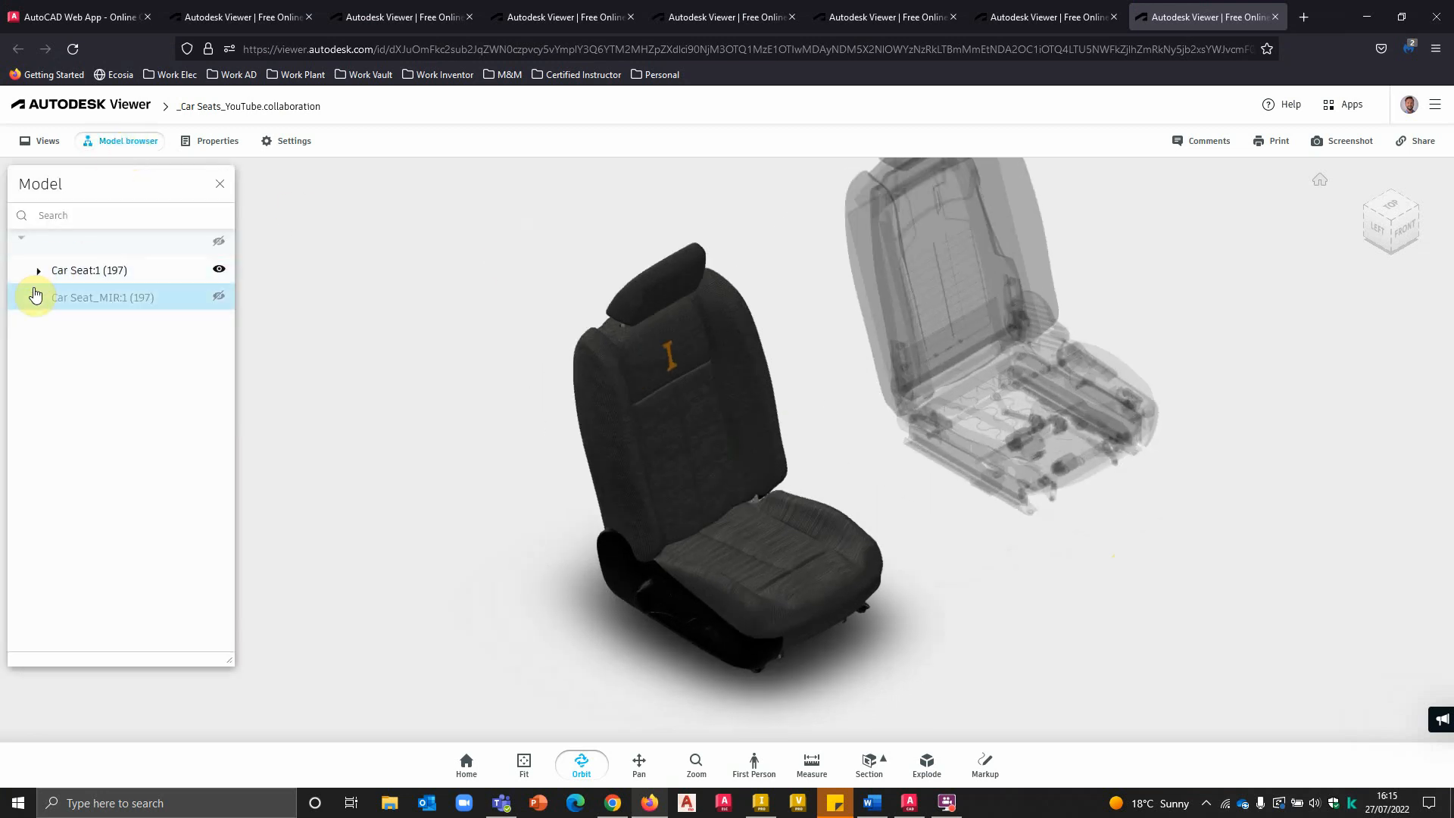
click(38, 269)
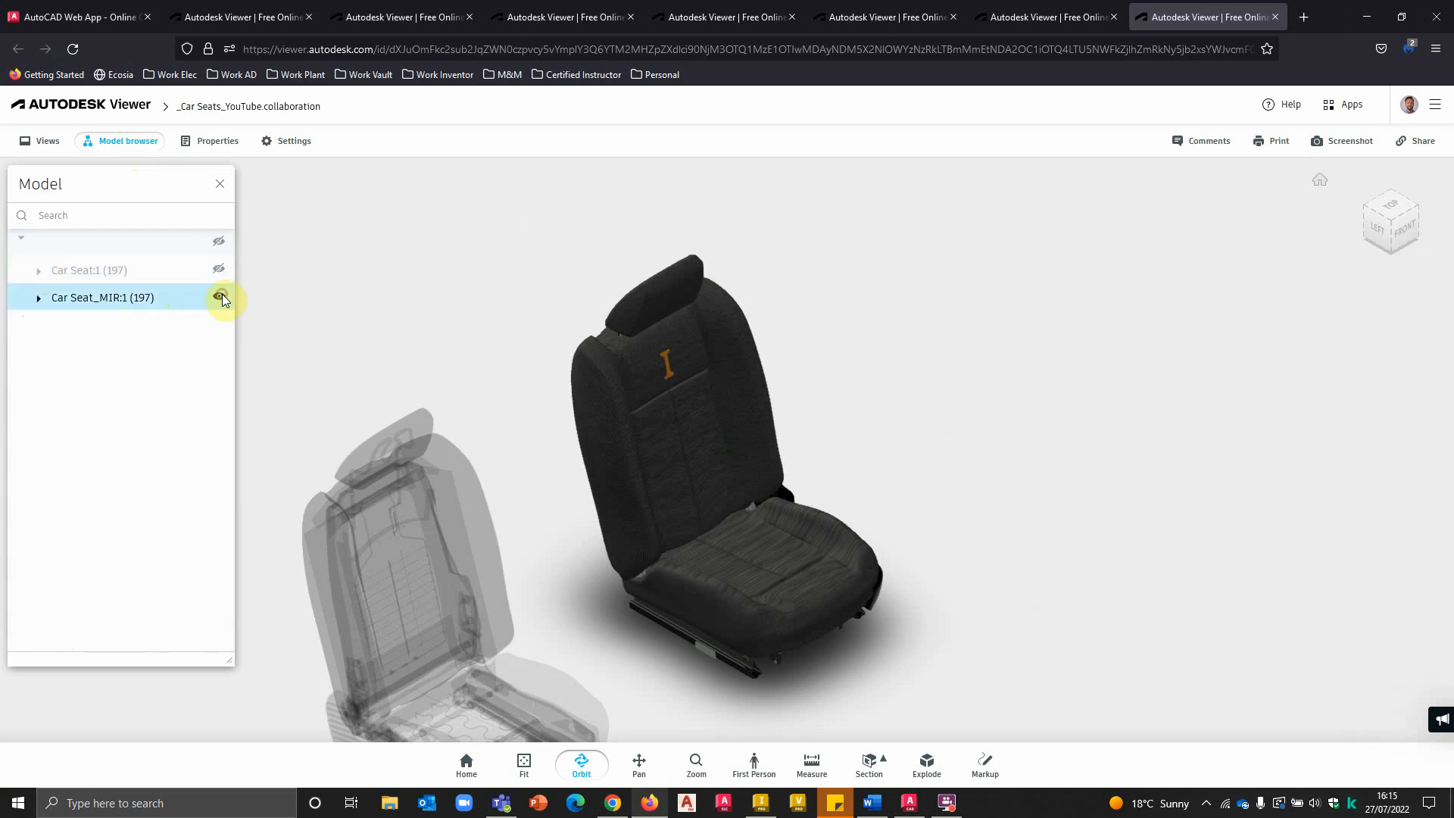
click(219, 269)
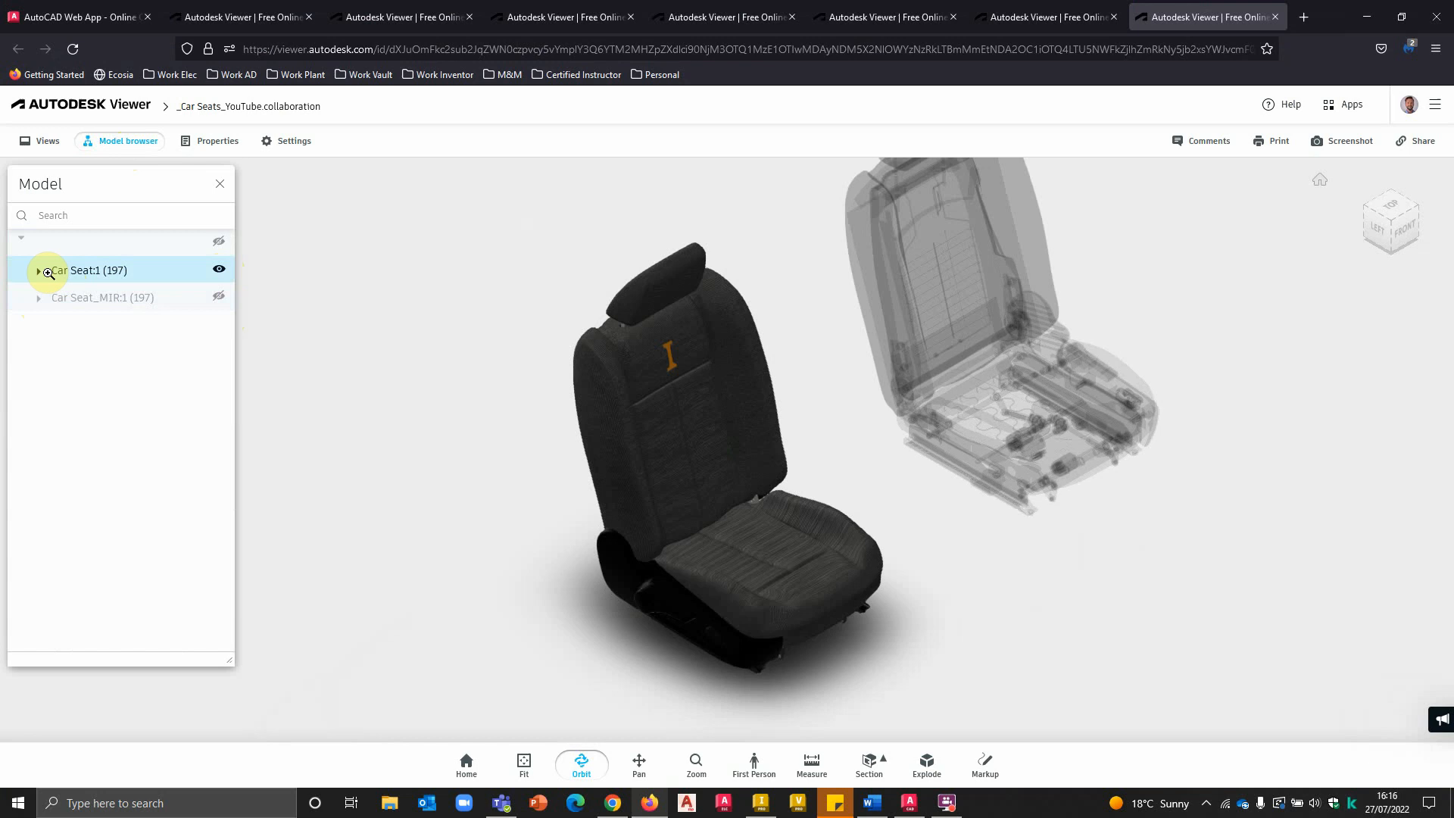
click(37, 270)
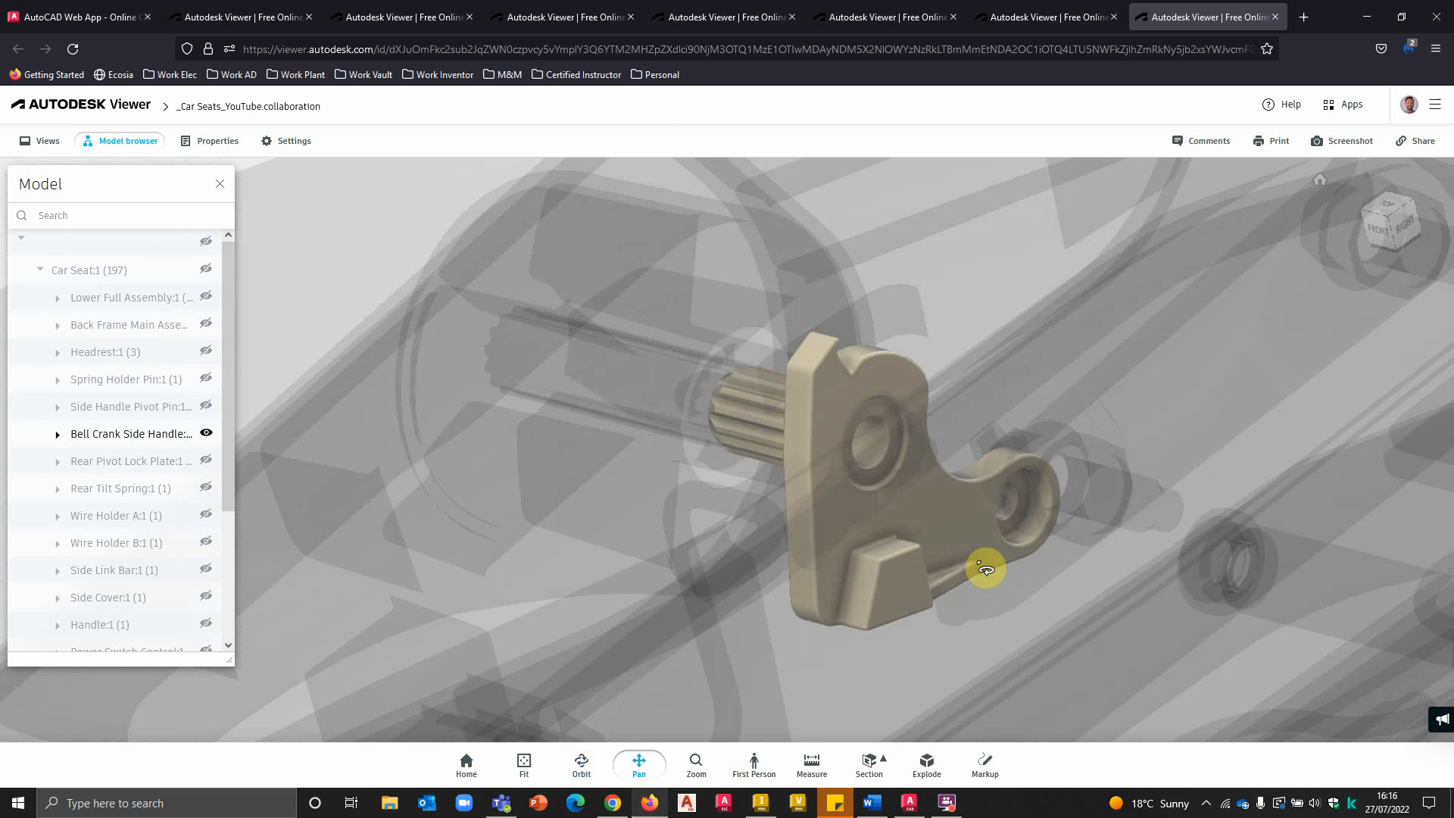
click(811, 761)
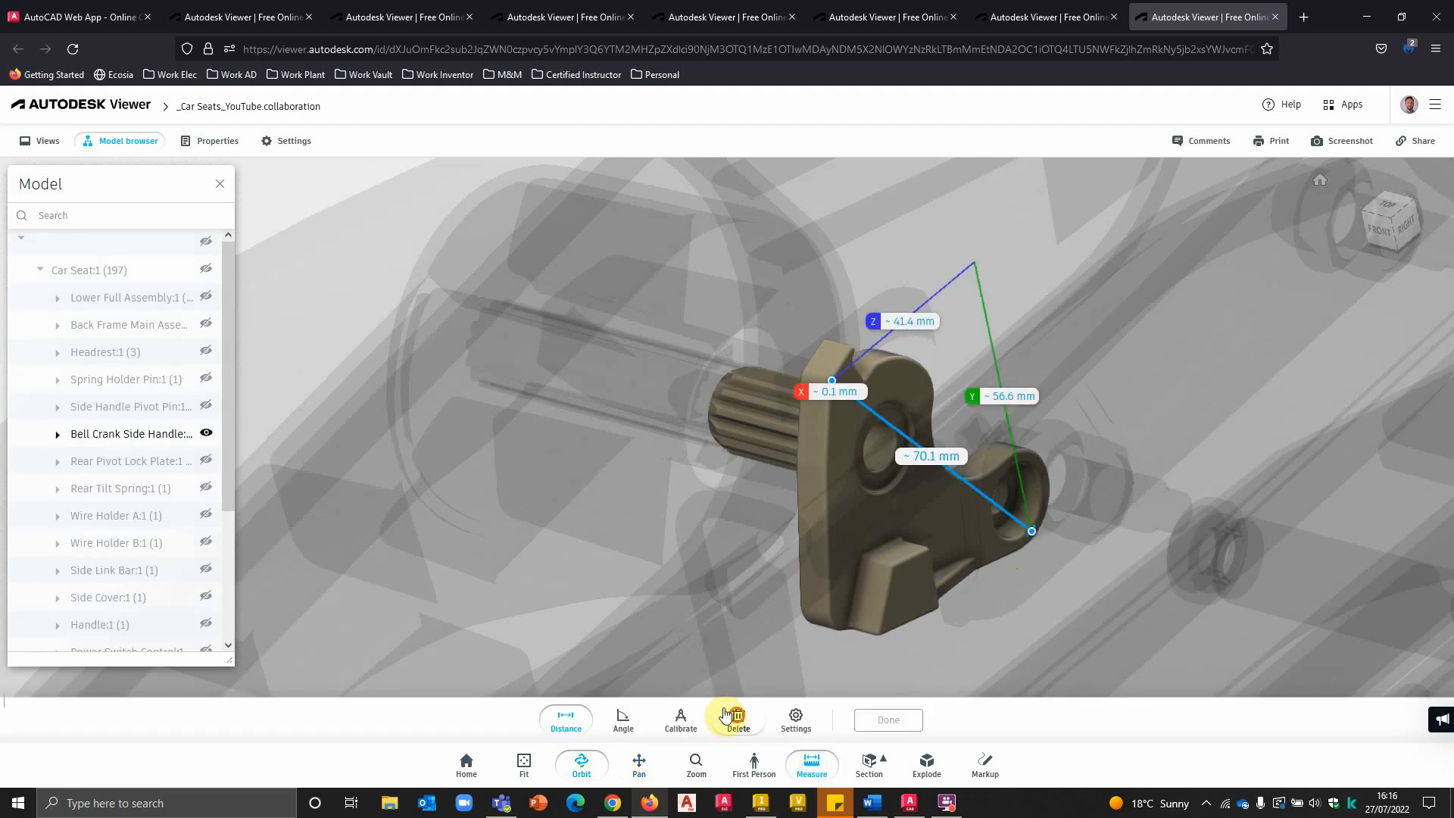
click(737, 719)
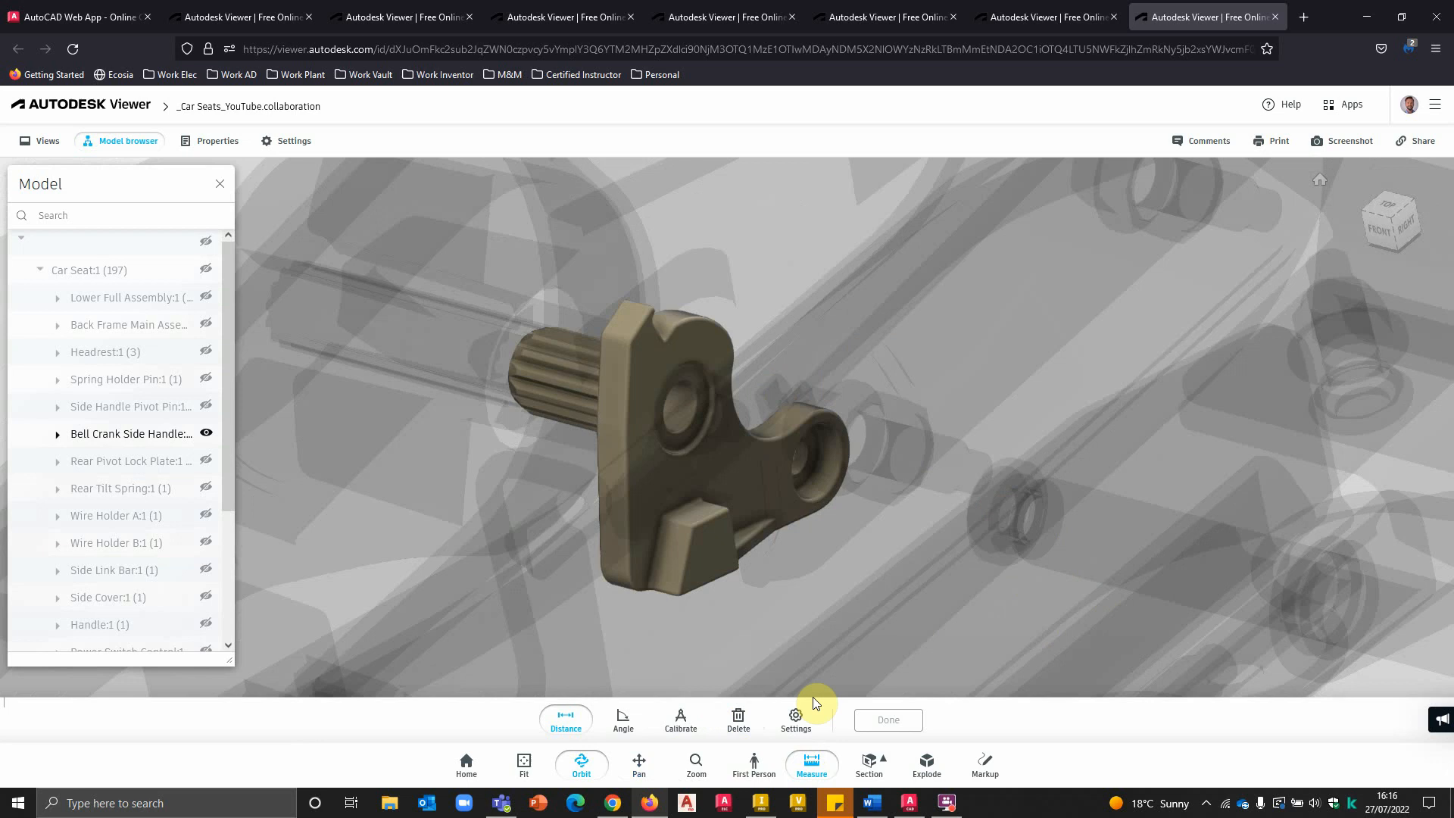
mouse_move(465, 760)
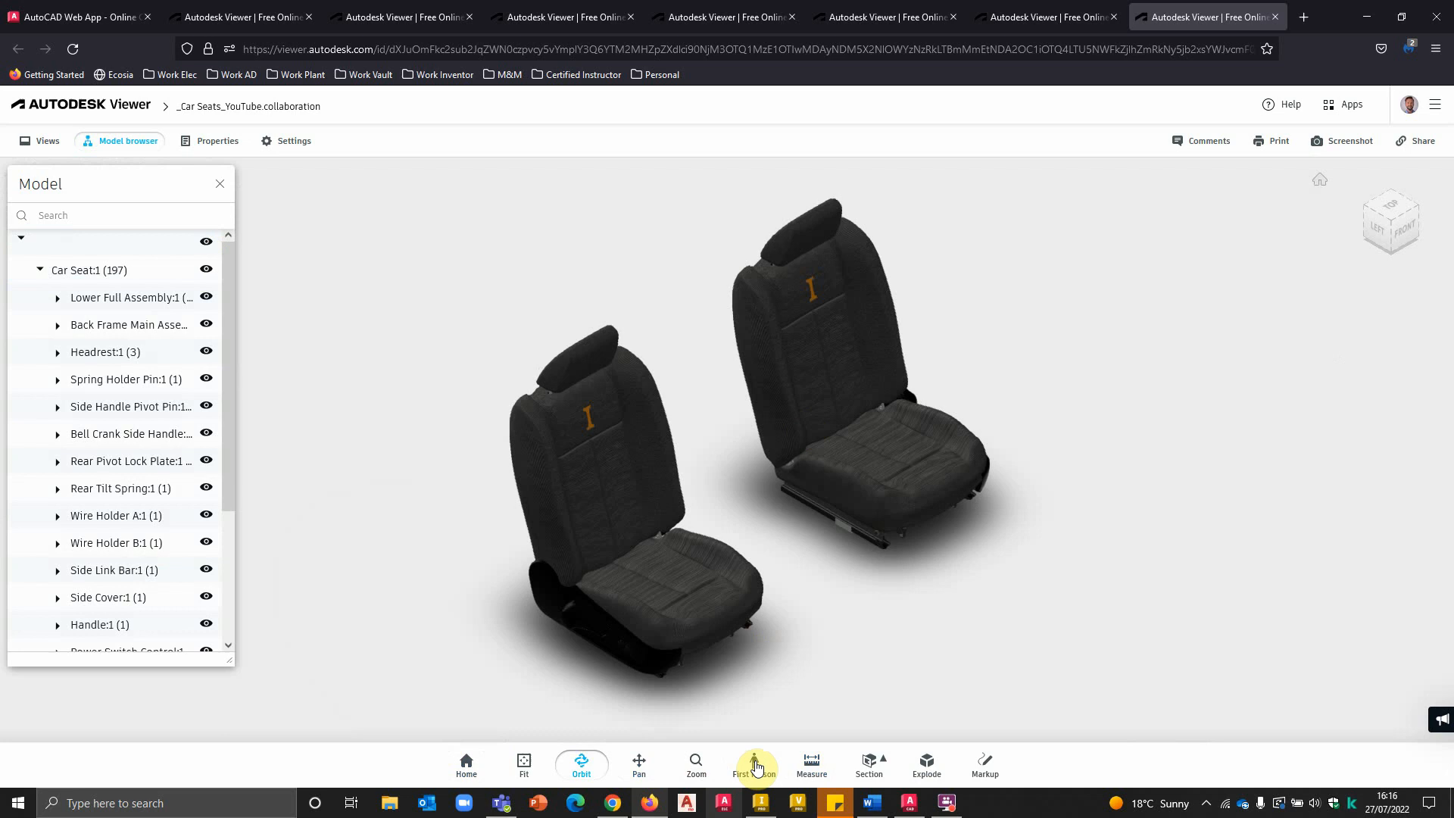
mouse_move(868, 761)
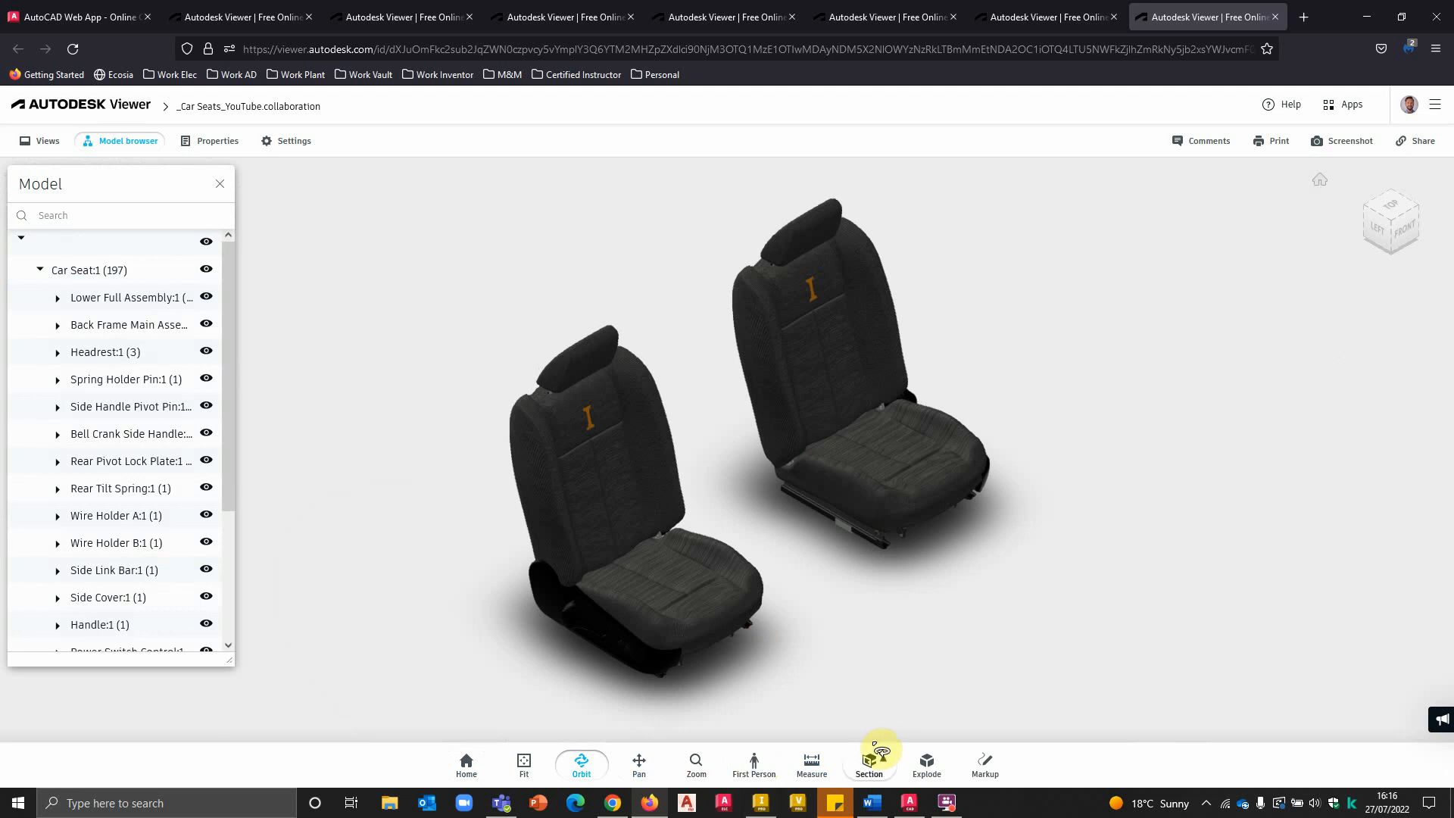
click(868, 761)
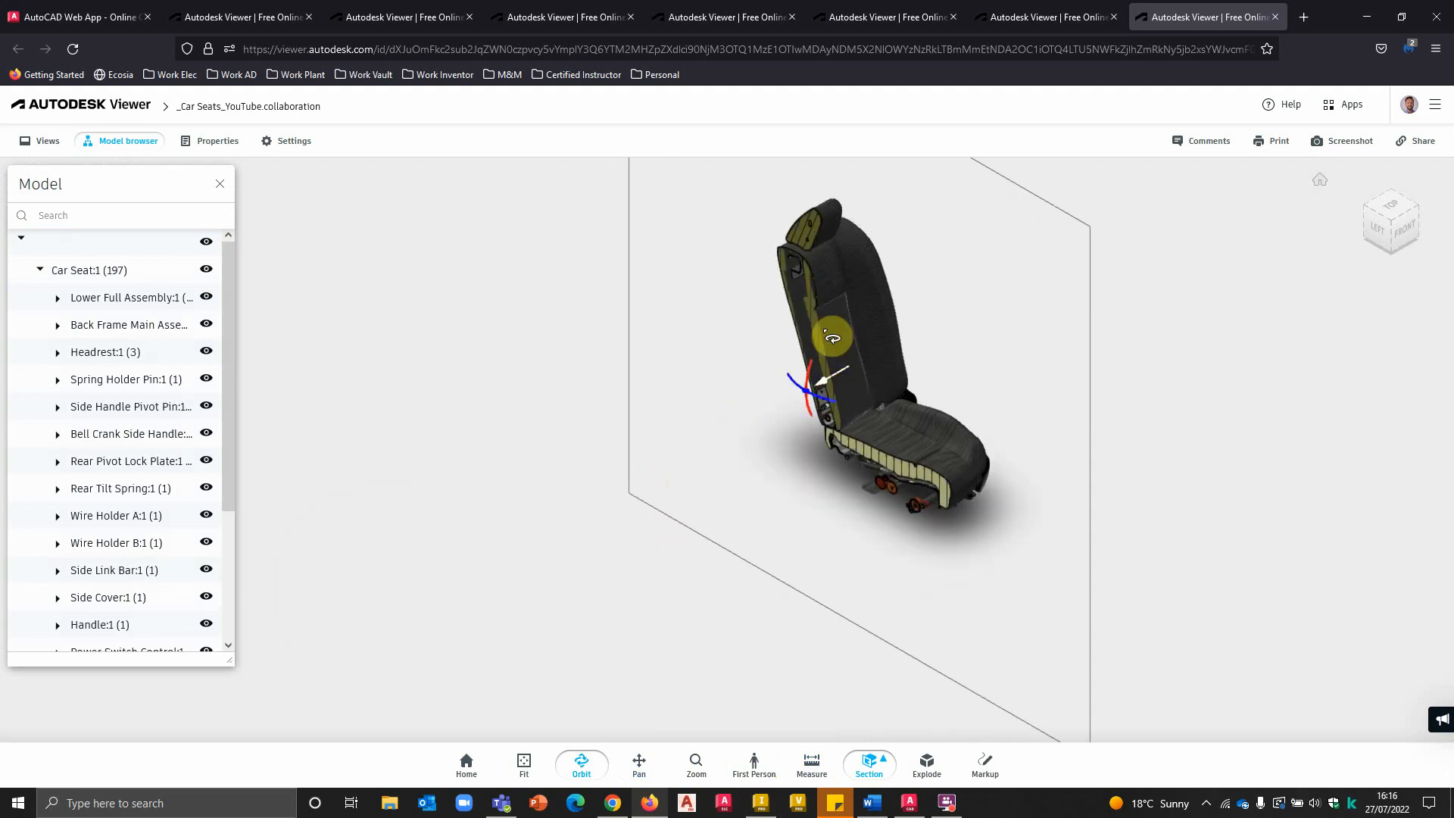
drag(830, 339, 830, 320)
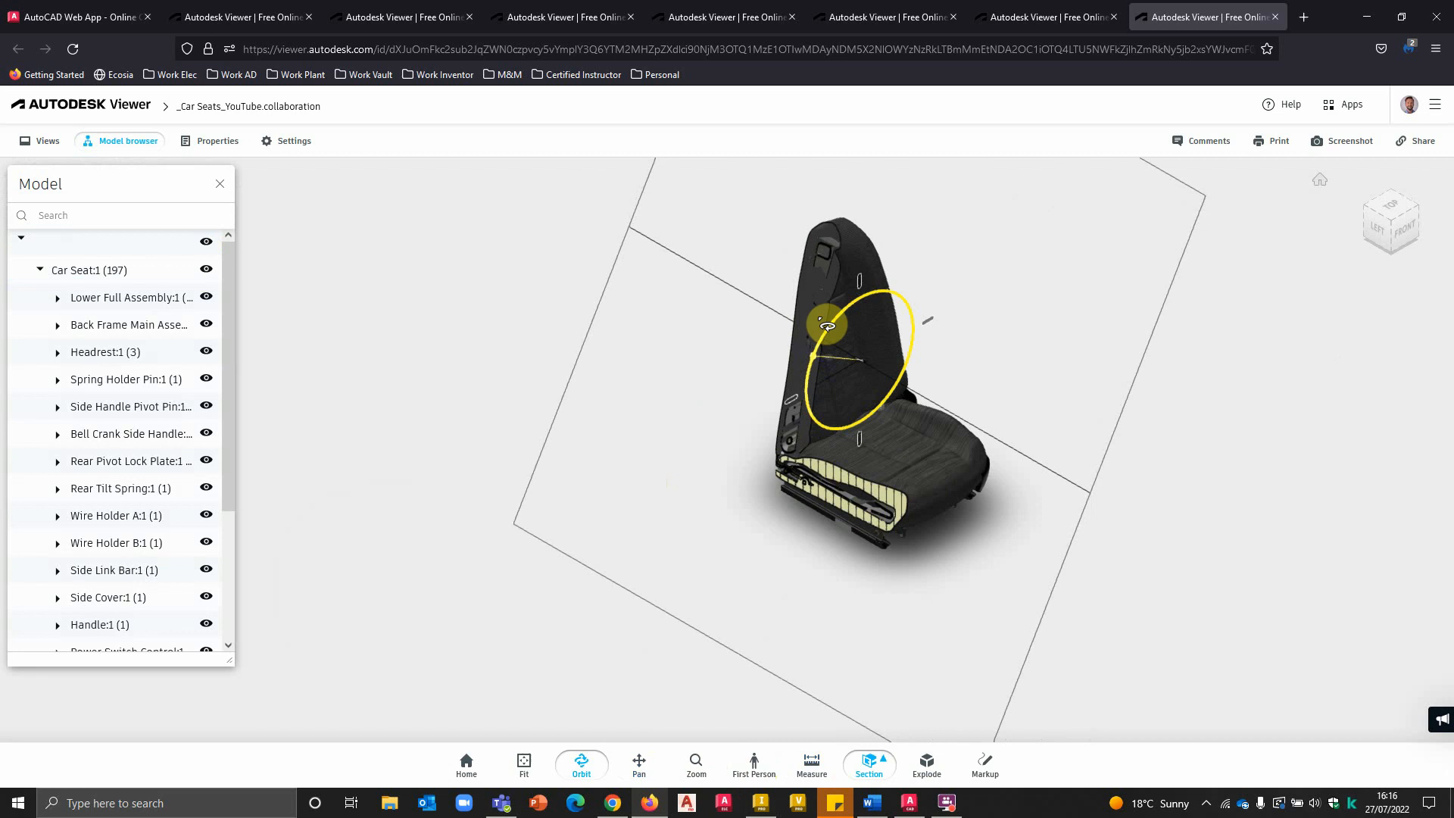
drag(826, 323, 811, 357)
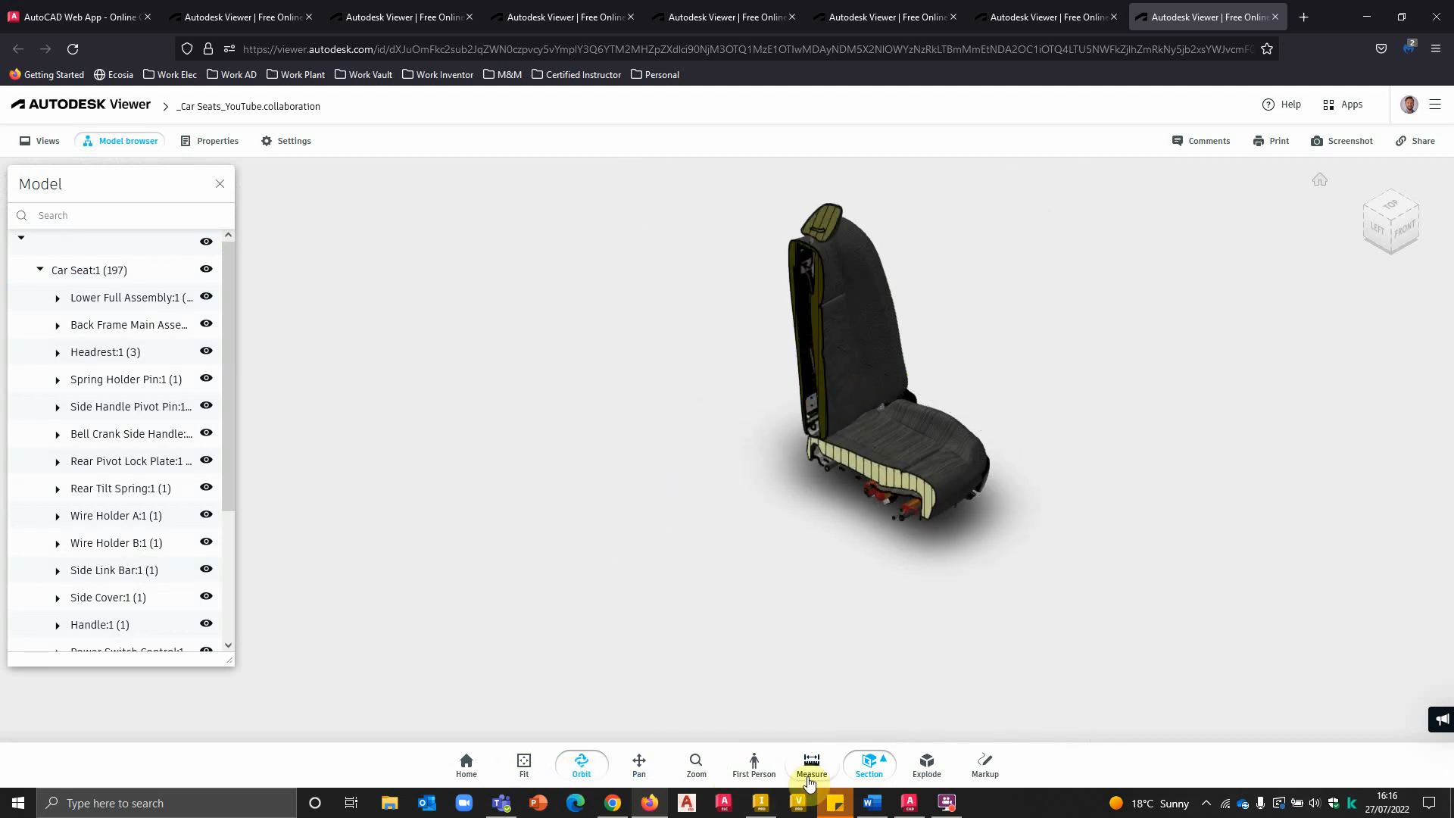
click(868, 764)
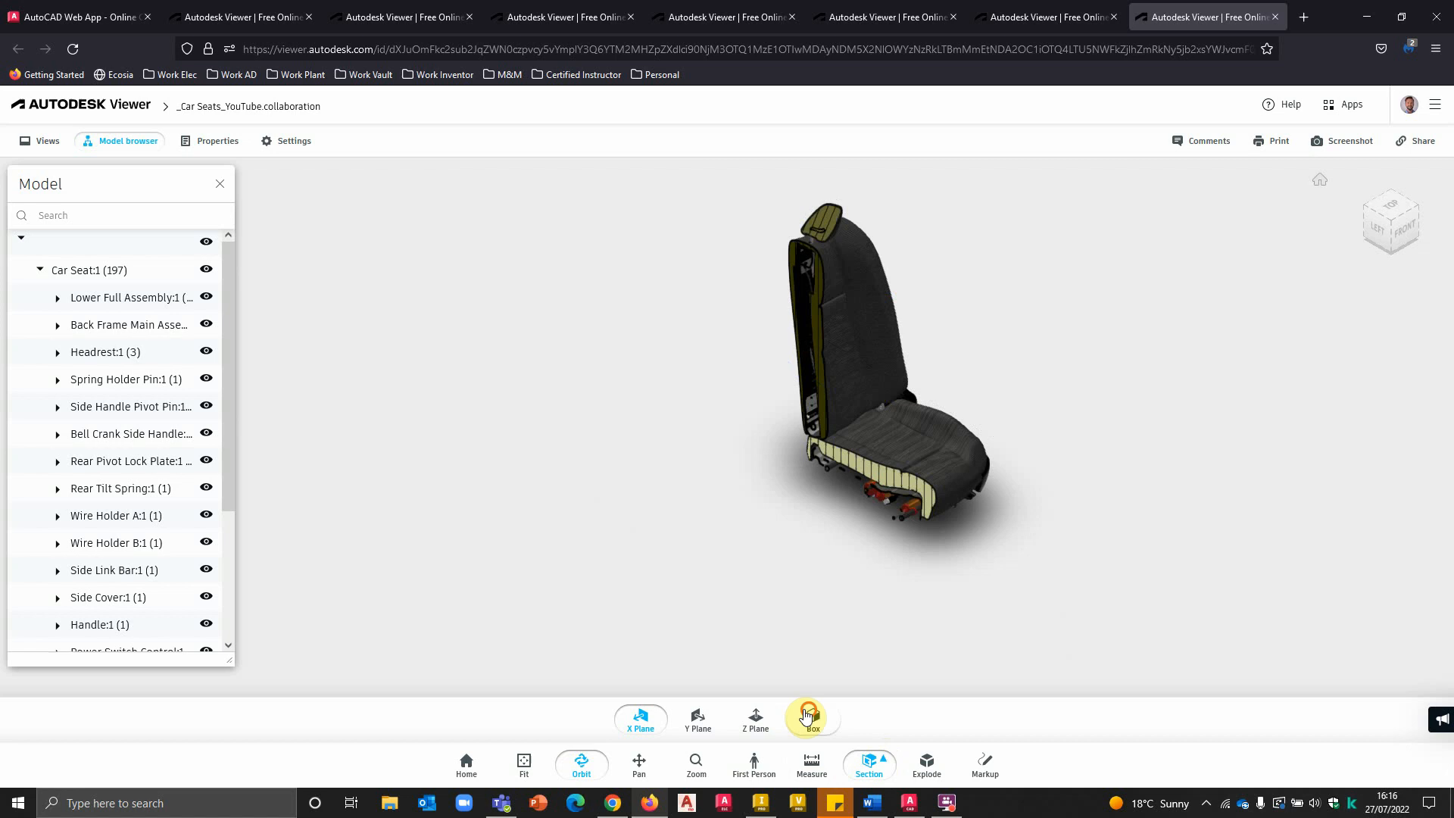
click(809, 717)
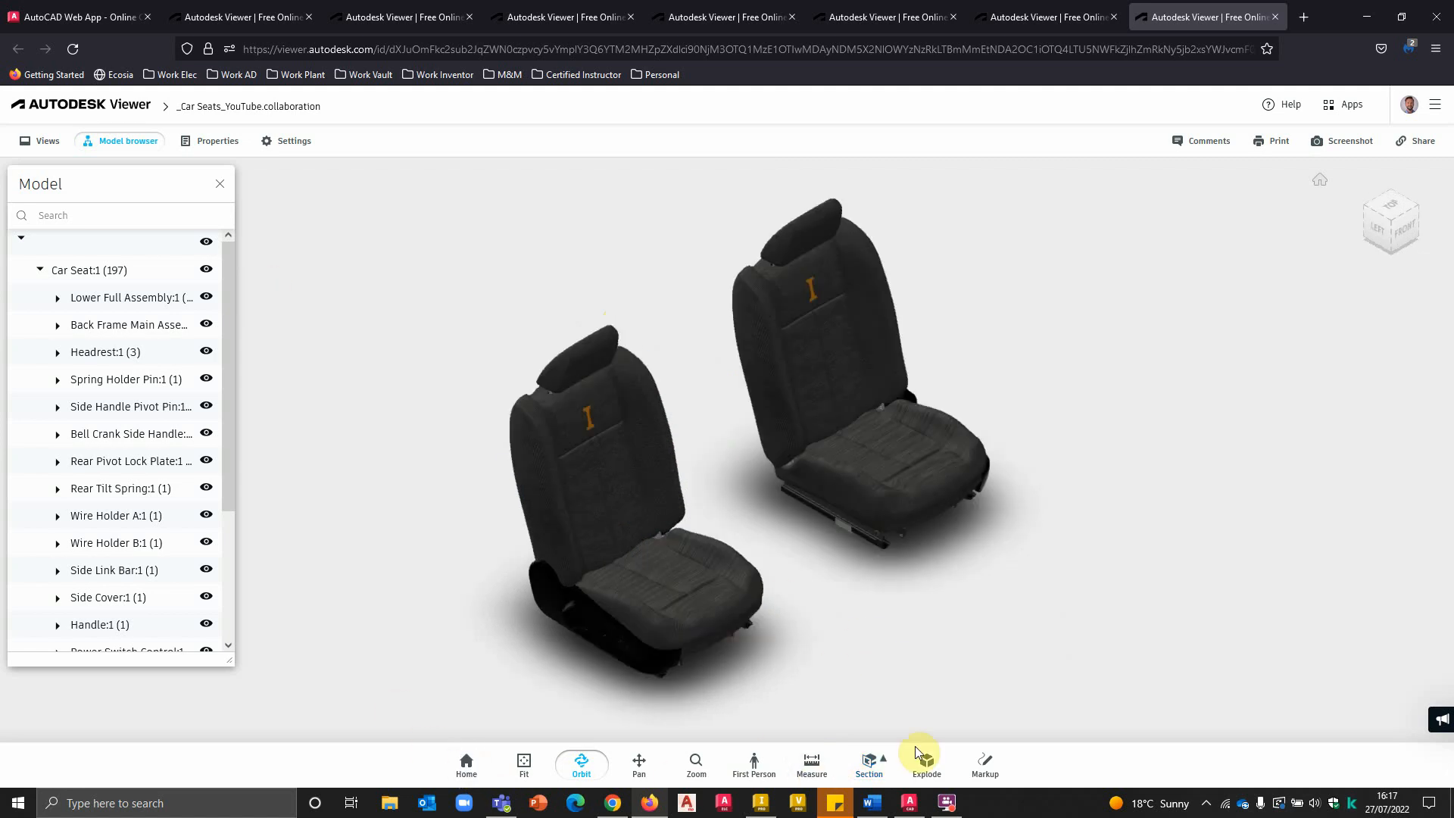
Step: Explode the car seats, select the bent plate, and measure its length at about 189.9 mm
click(924, 760)
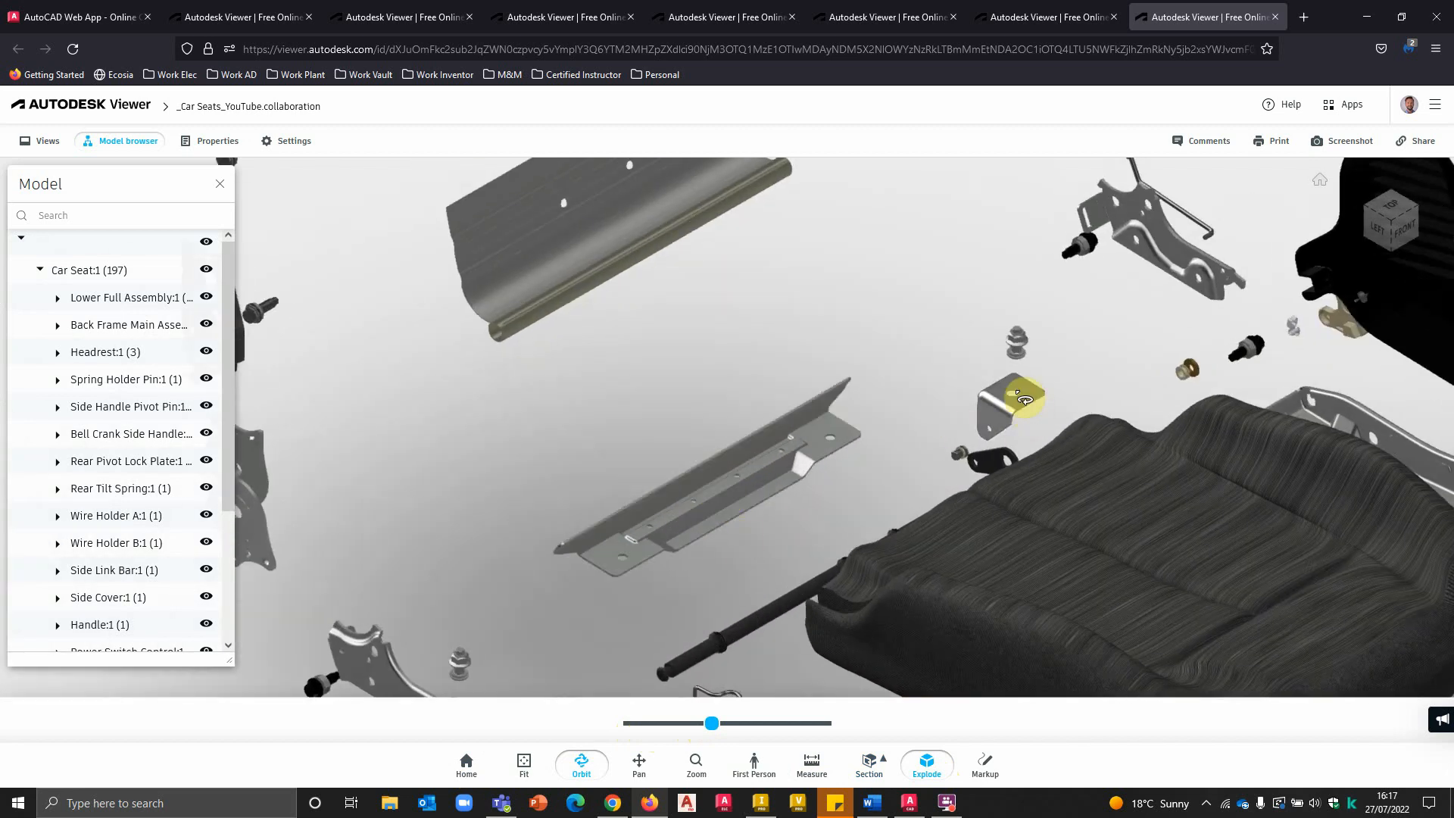
click(1018, 397)
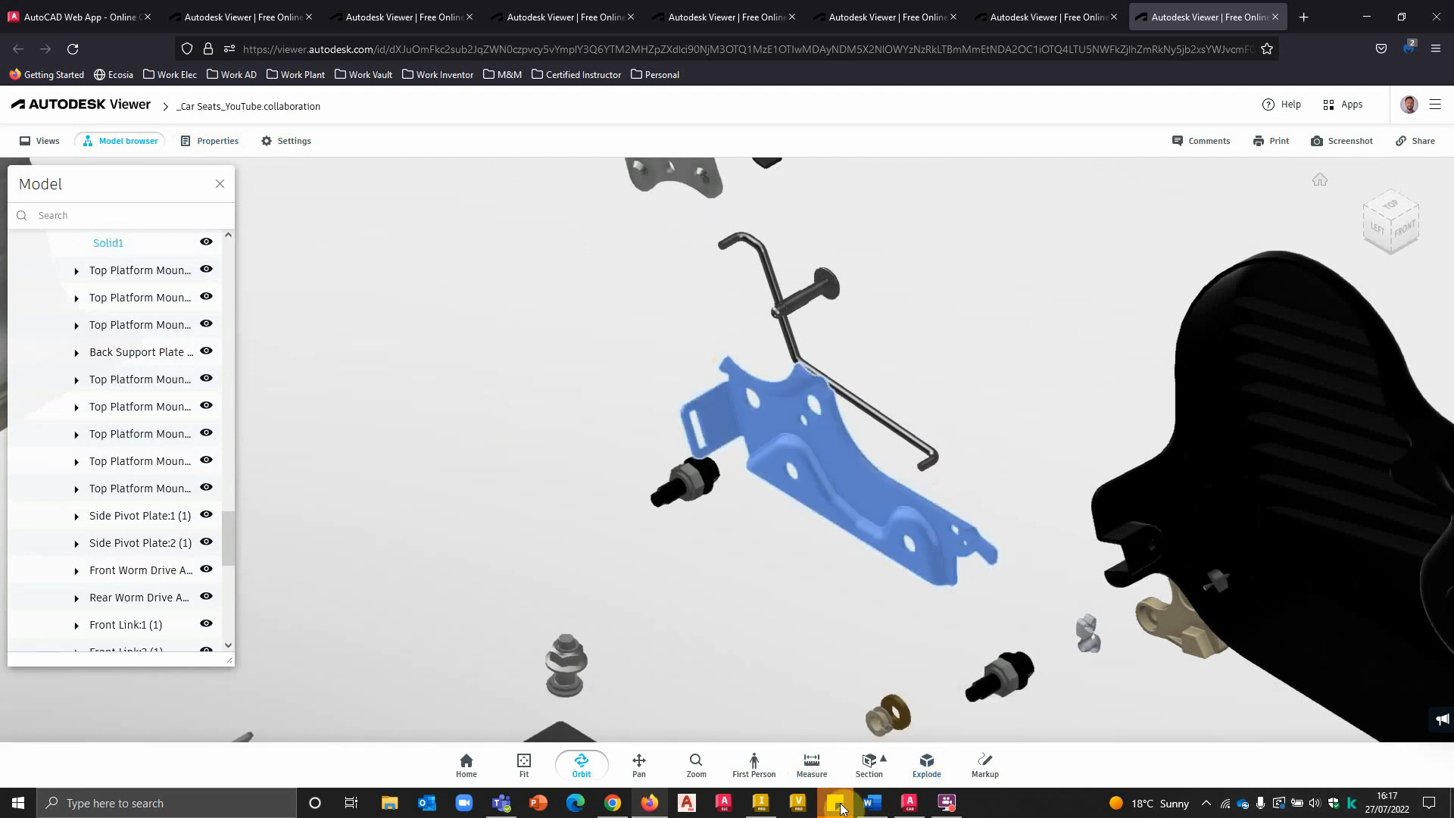
click(809, 763)
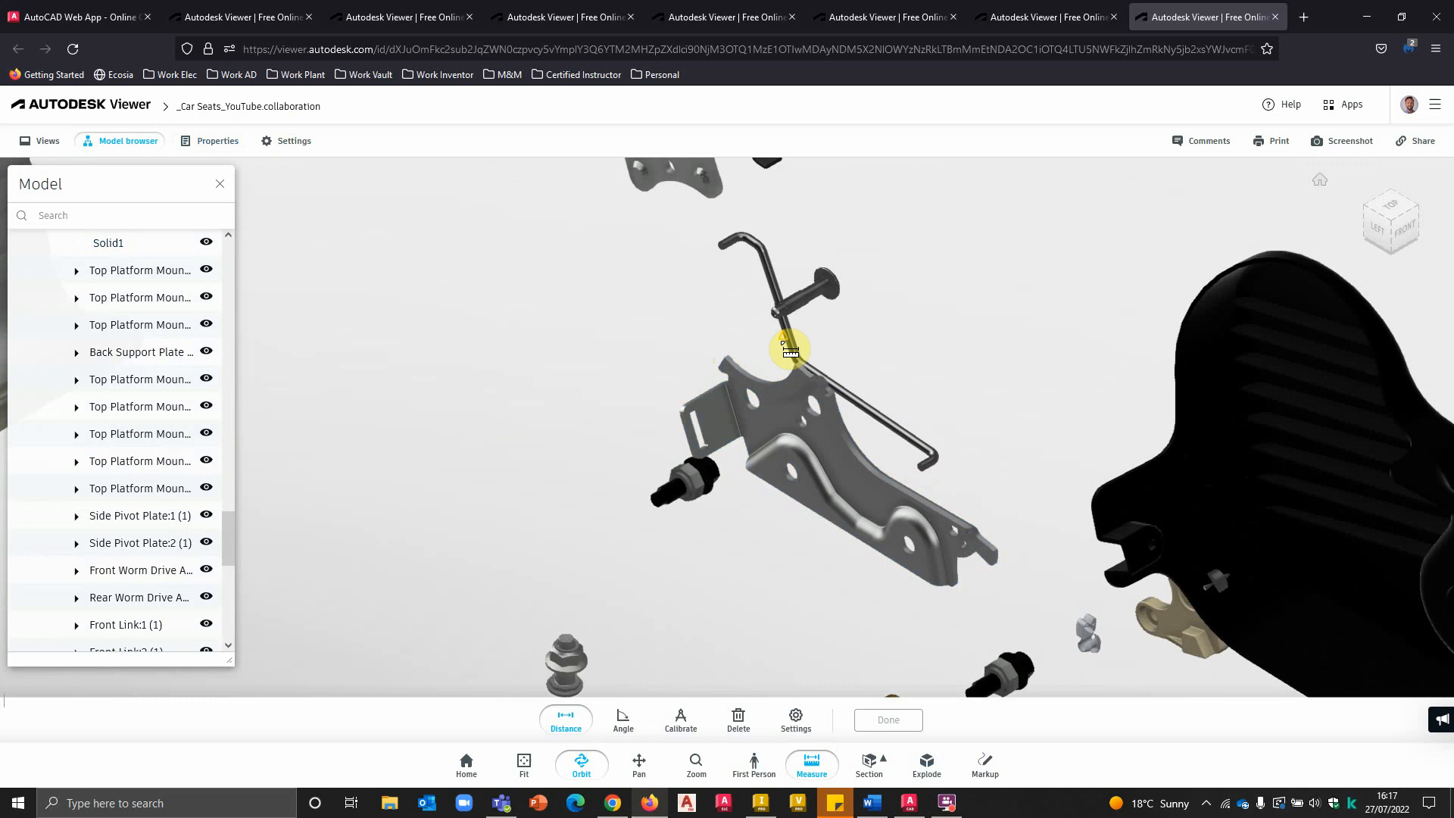
click(1003, 562)
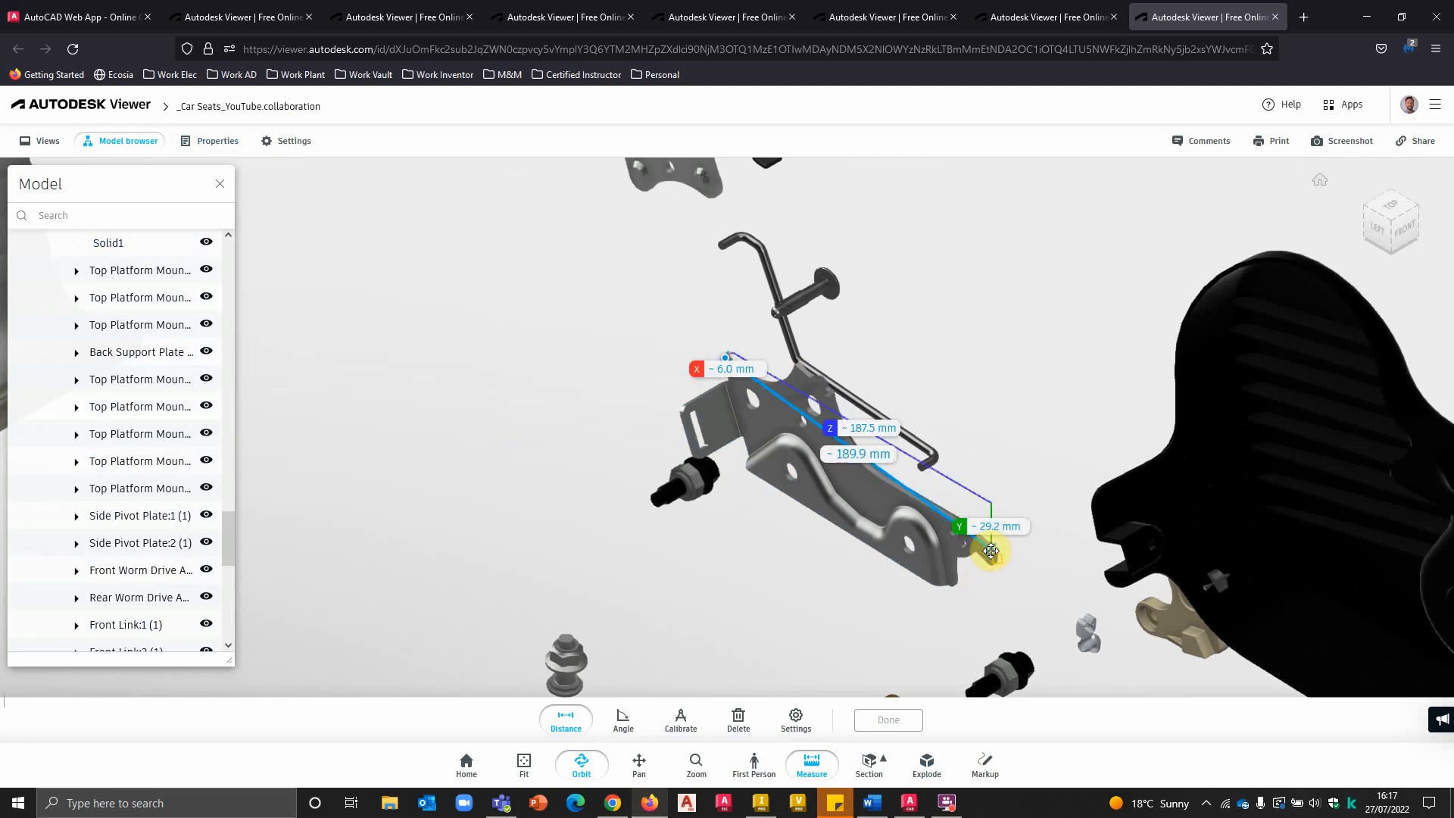
click(983, 760)
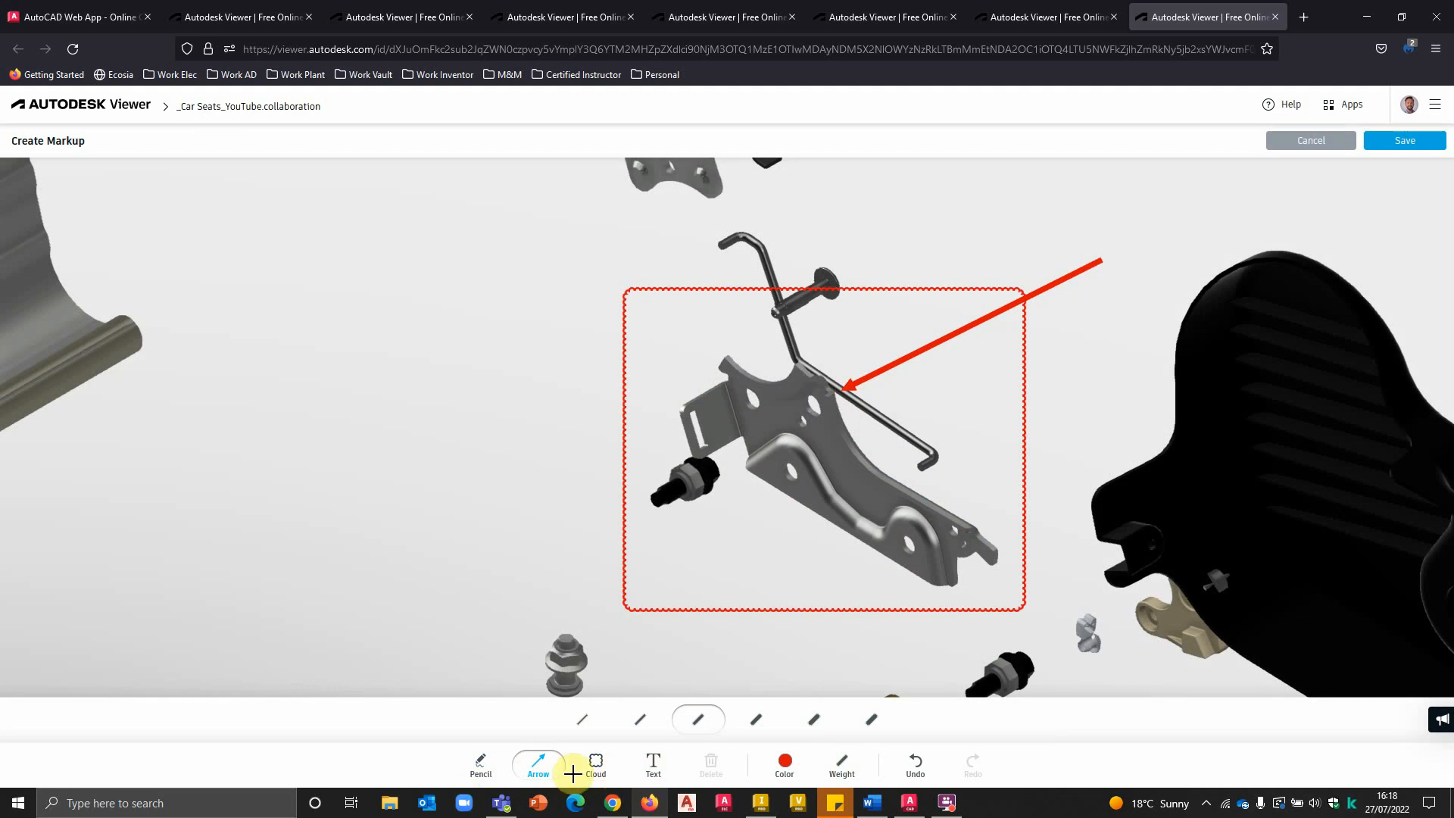
Step: Save the red arrow and box markup on the plate as a comment, then view and close it
click(1044, 591)
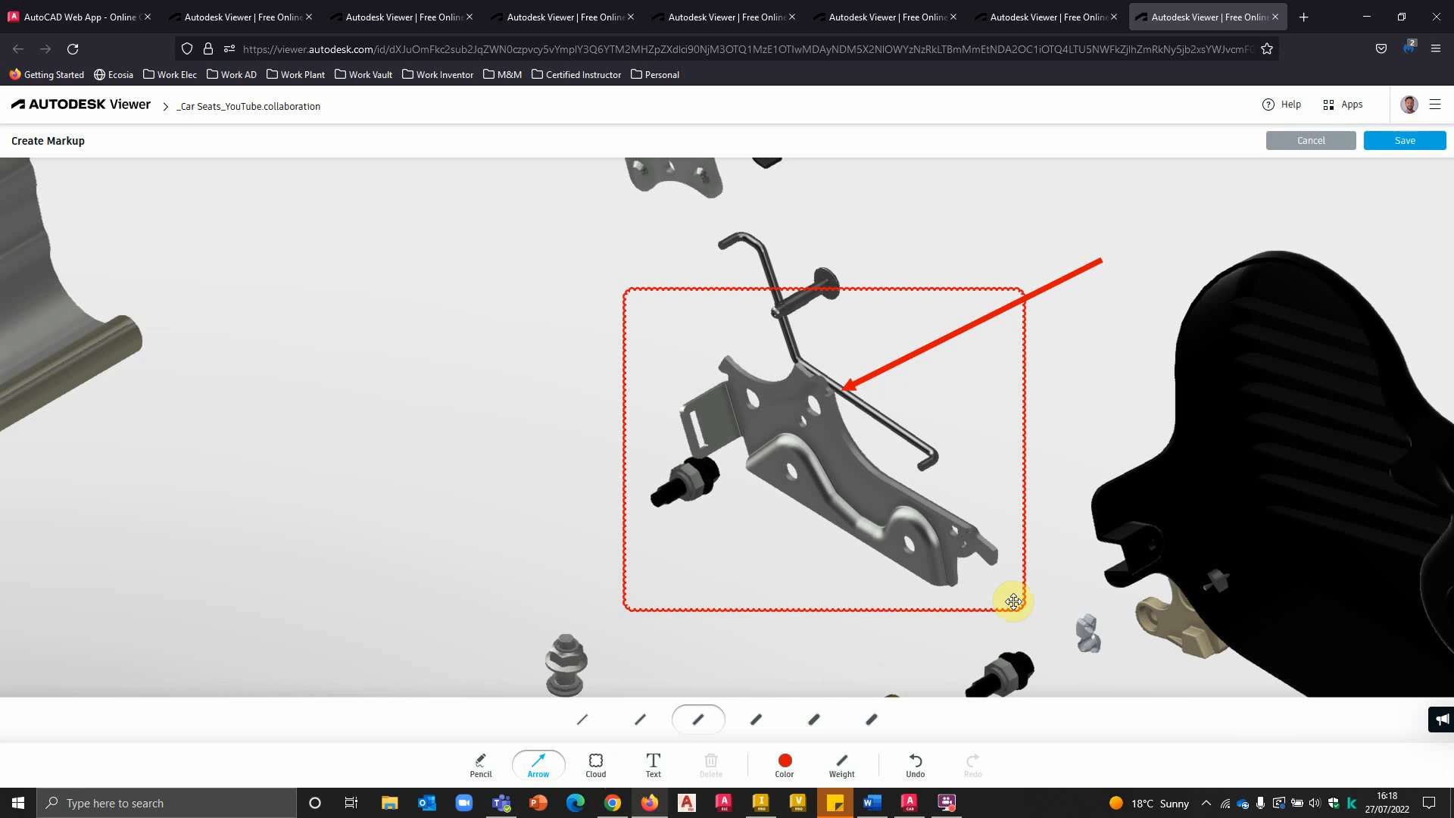
click(1404, 140)
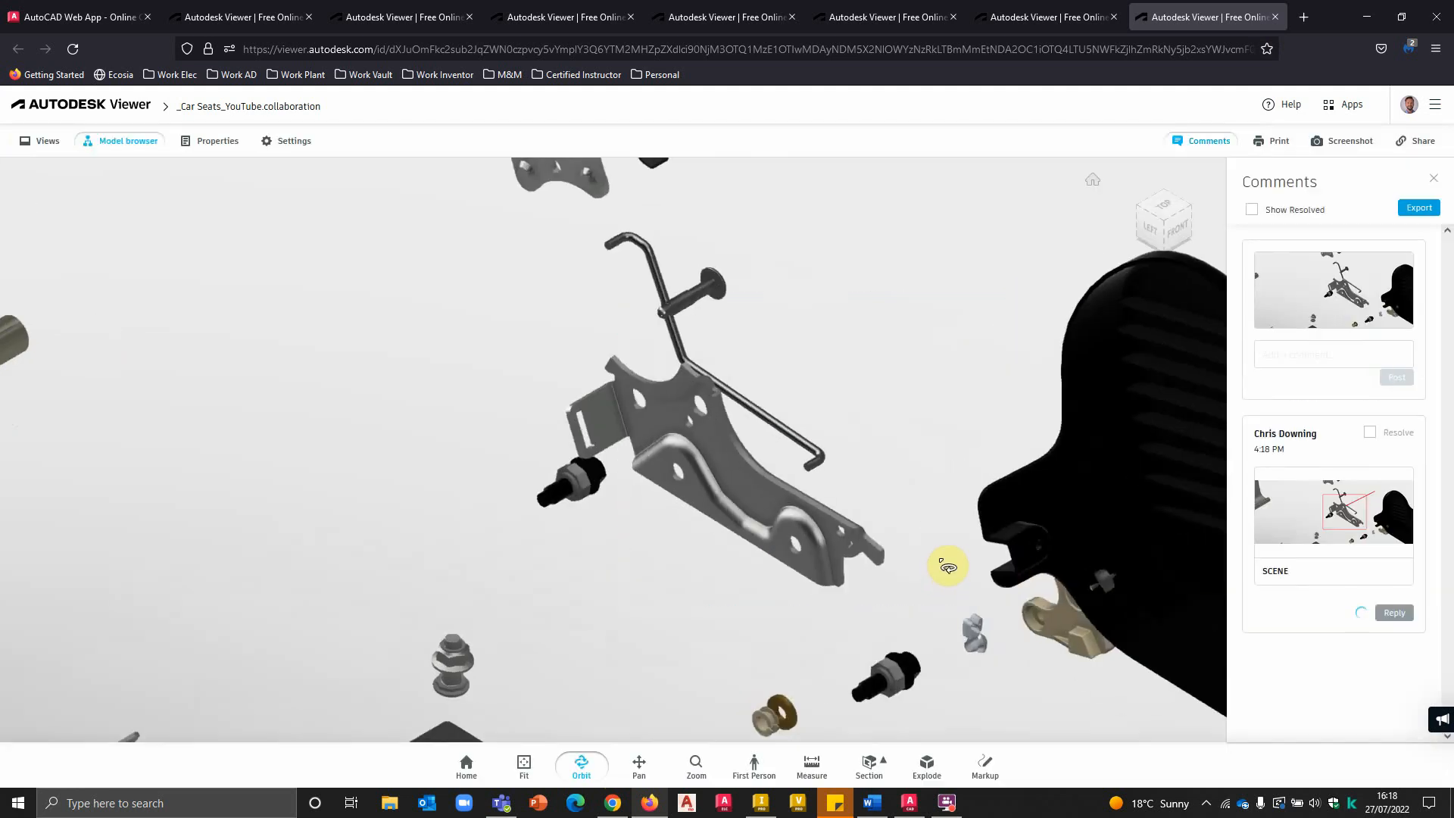
click(1333, 509)
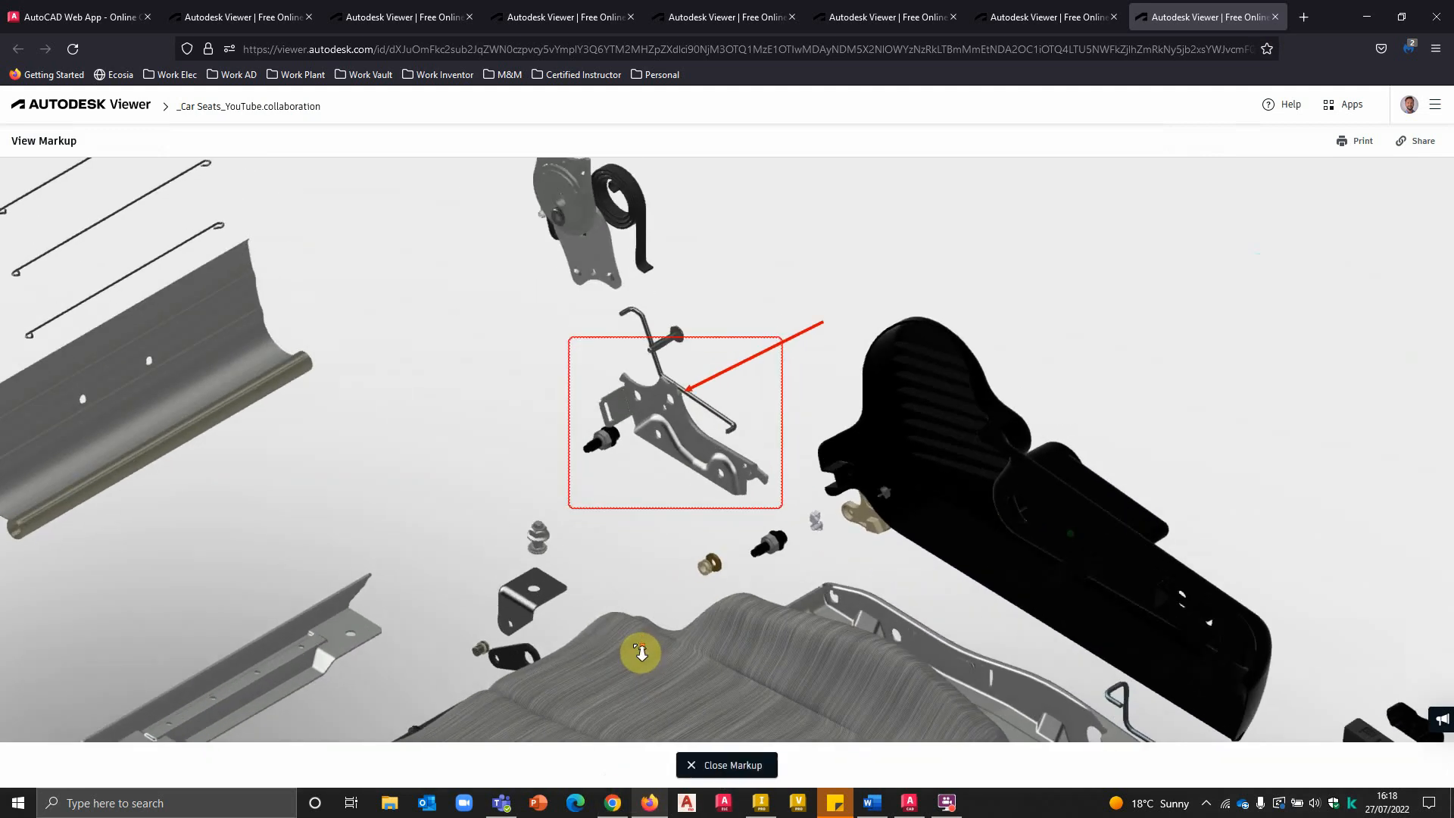
click(726, 765)
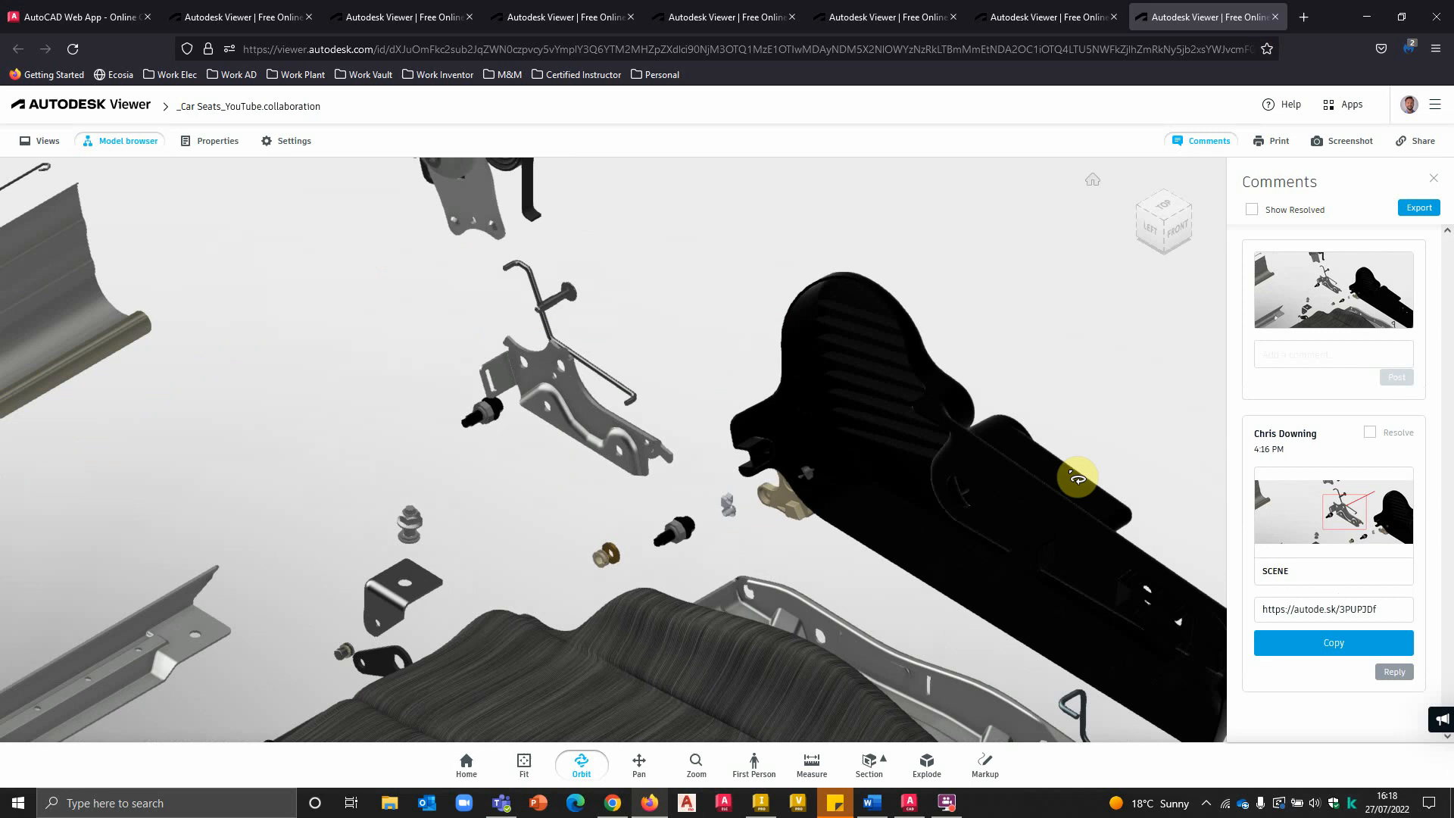
Step: Capture a screenshot of the exploded car-seat design and download it
click(1348, 140)
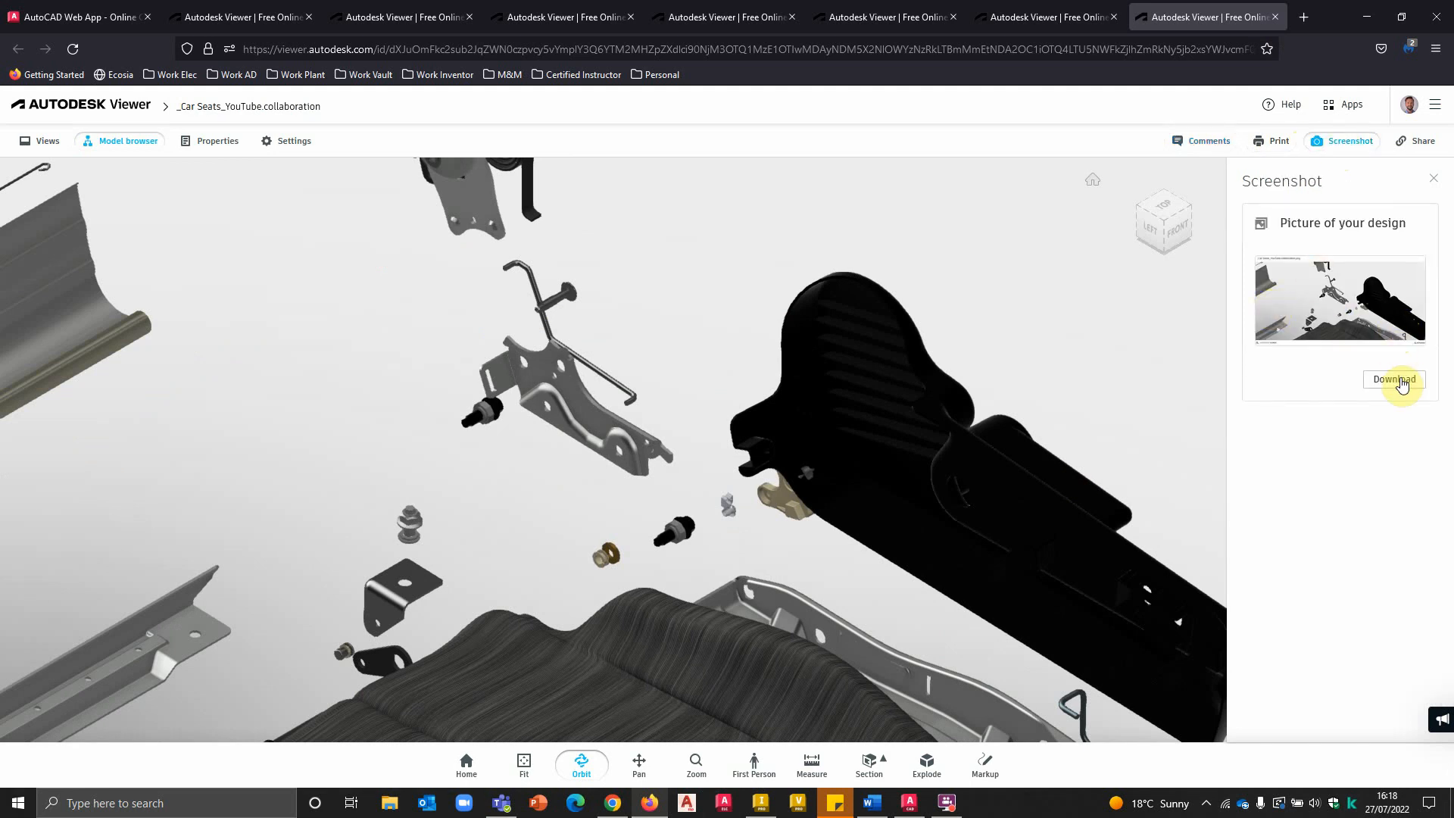
click(1415, 140)
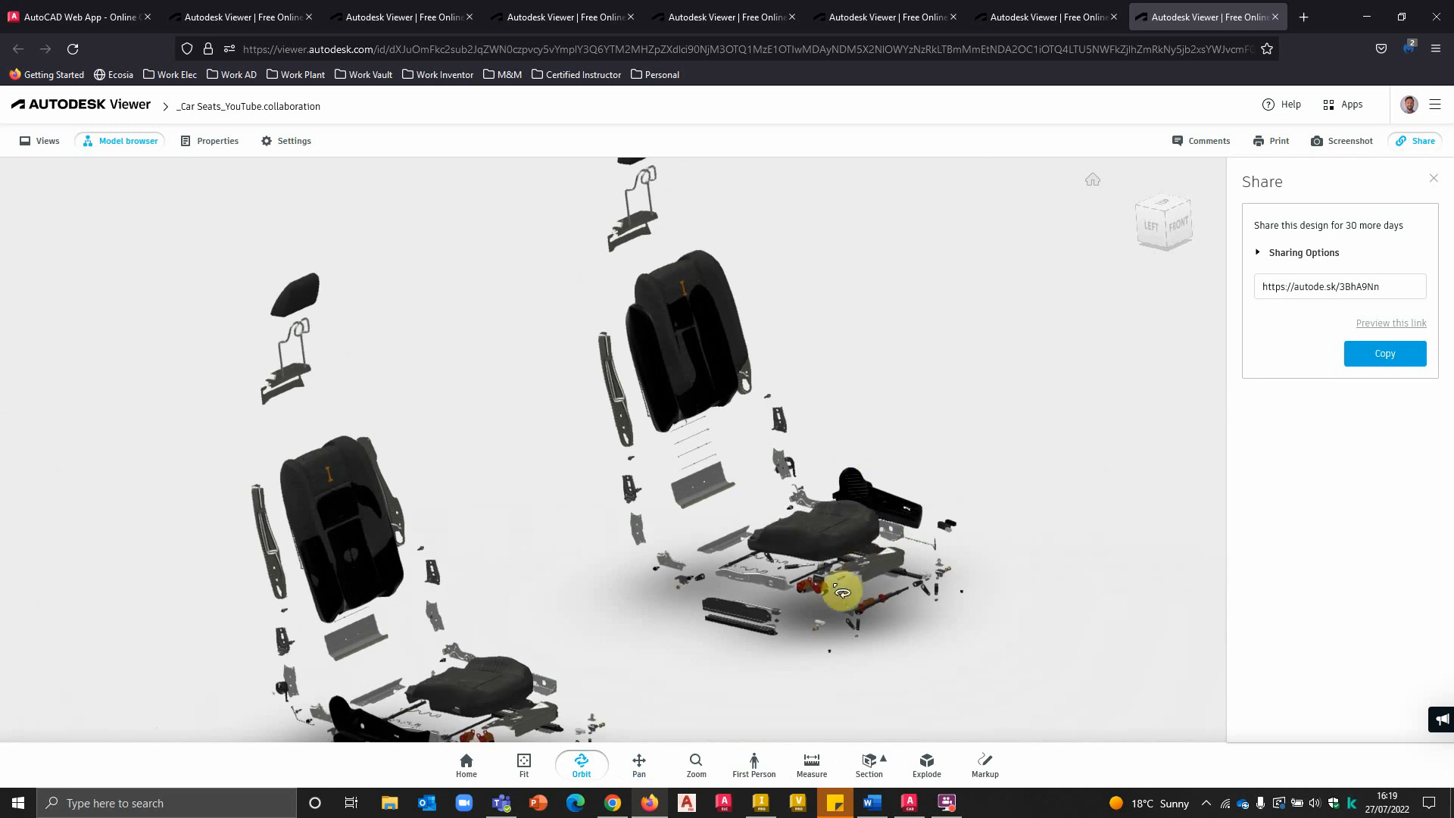
Step: Pan and then orbit around the exploded car seats
click(637, 760)
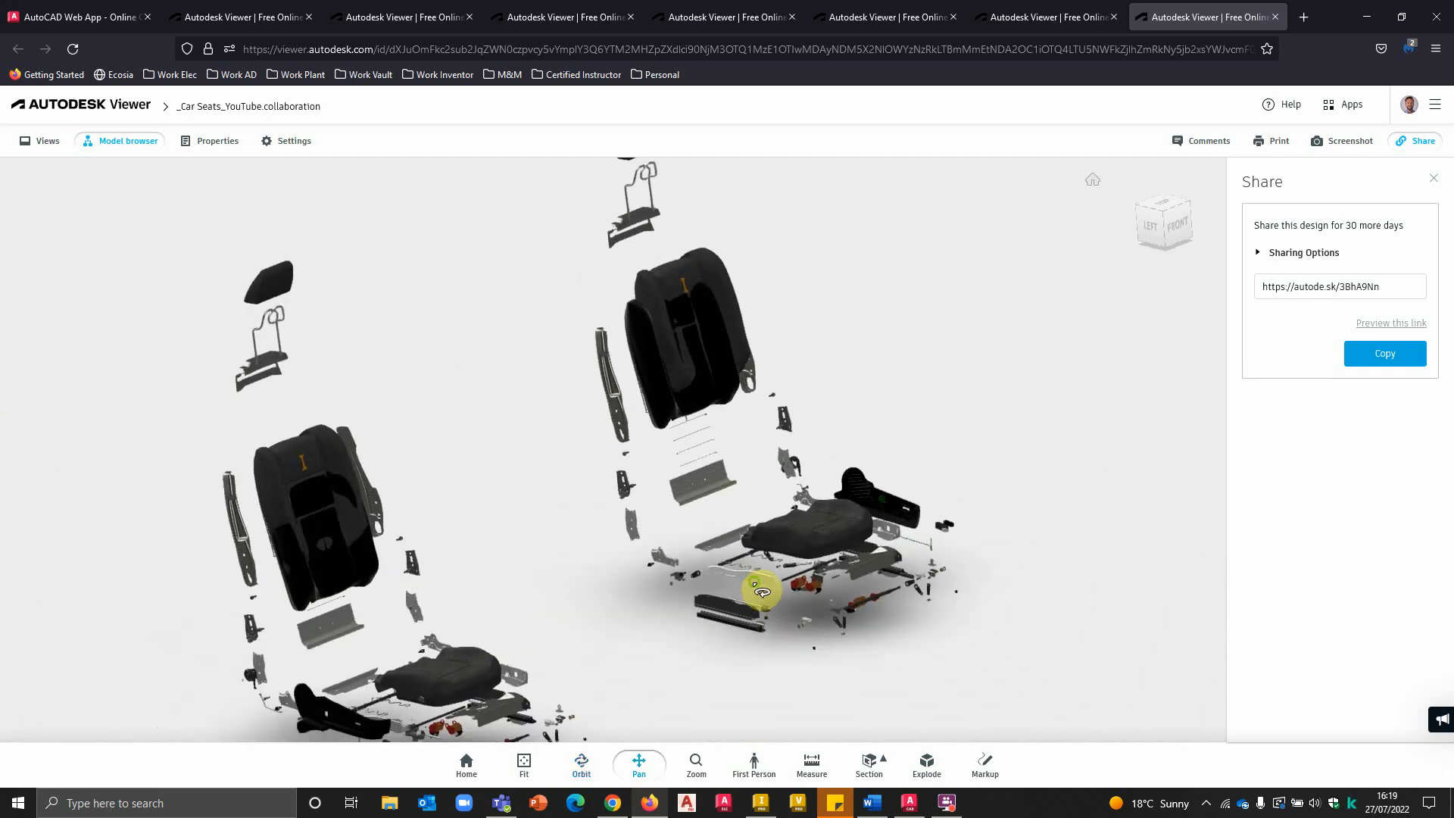
click(580, 764)
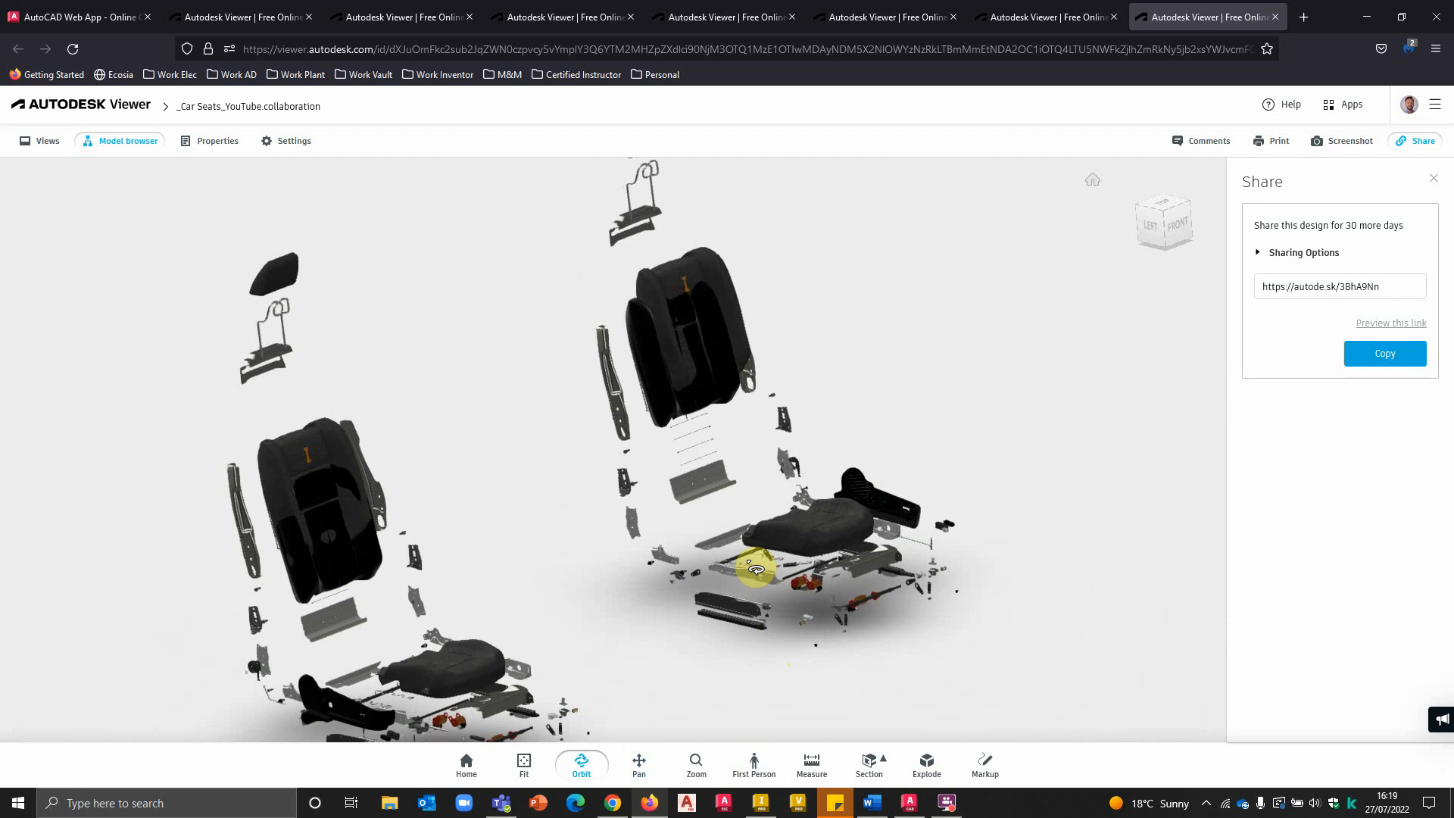
mouse_move(575, 579)
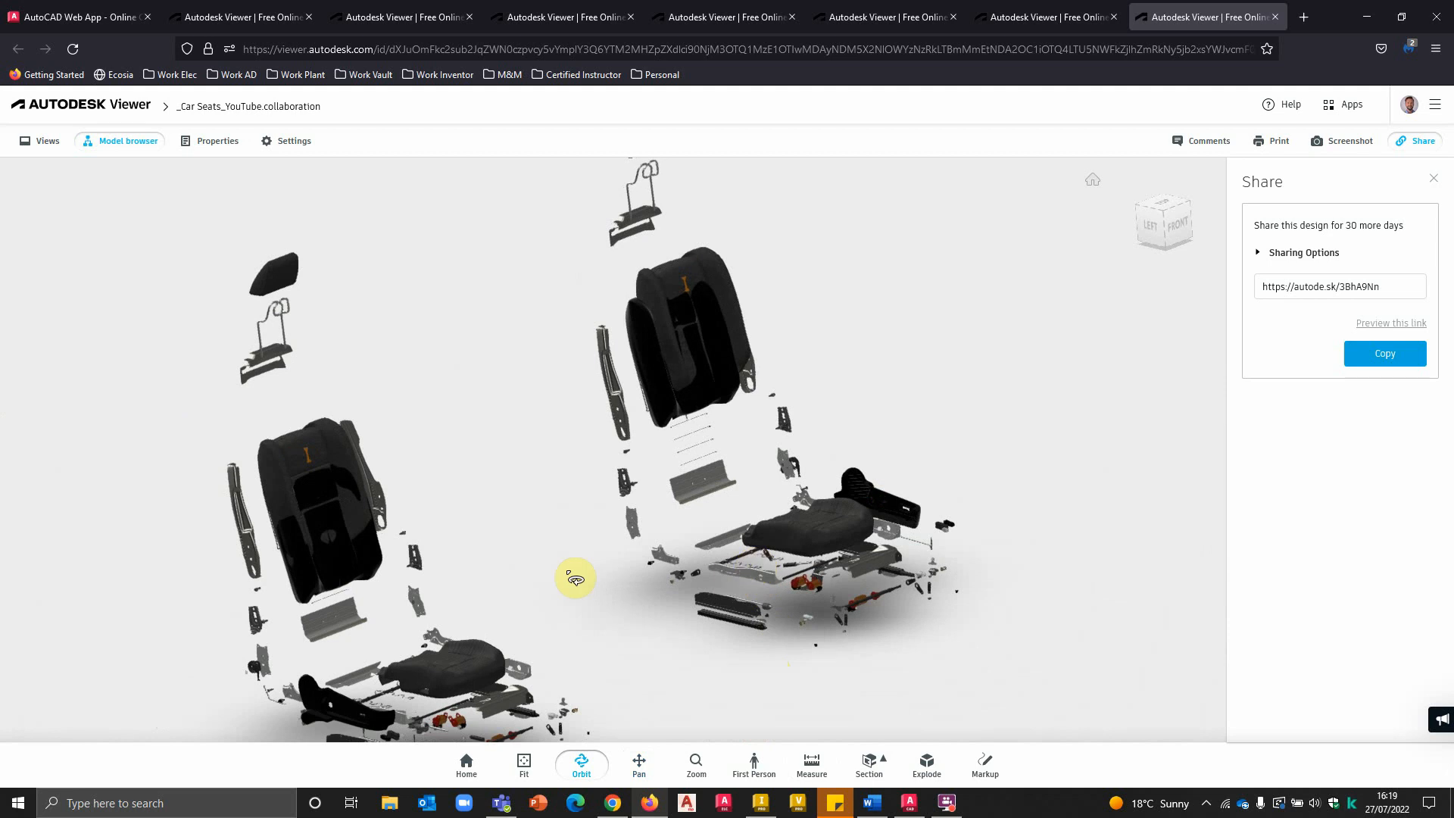
mouse_move(652, 690)
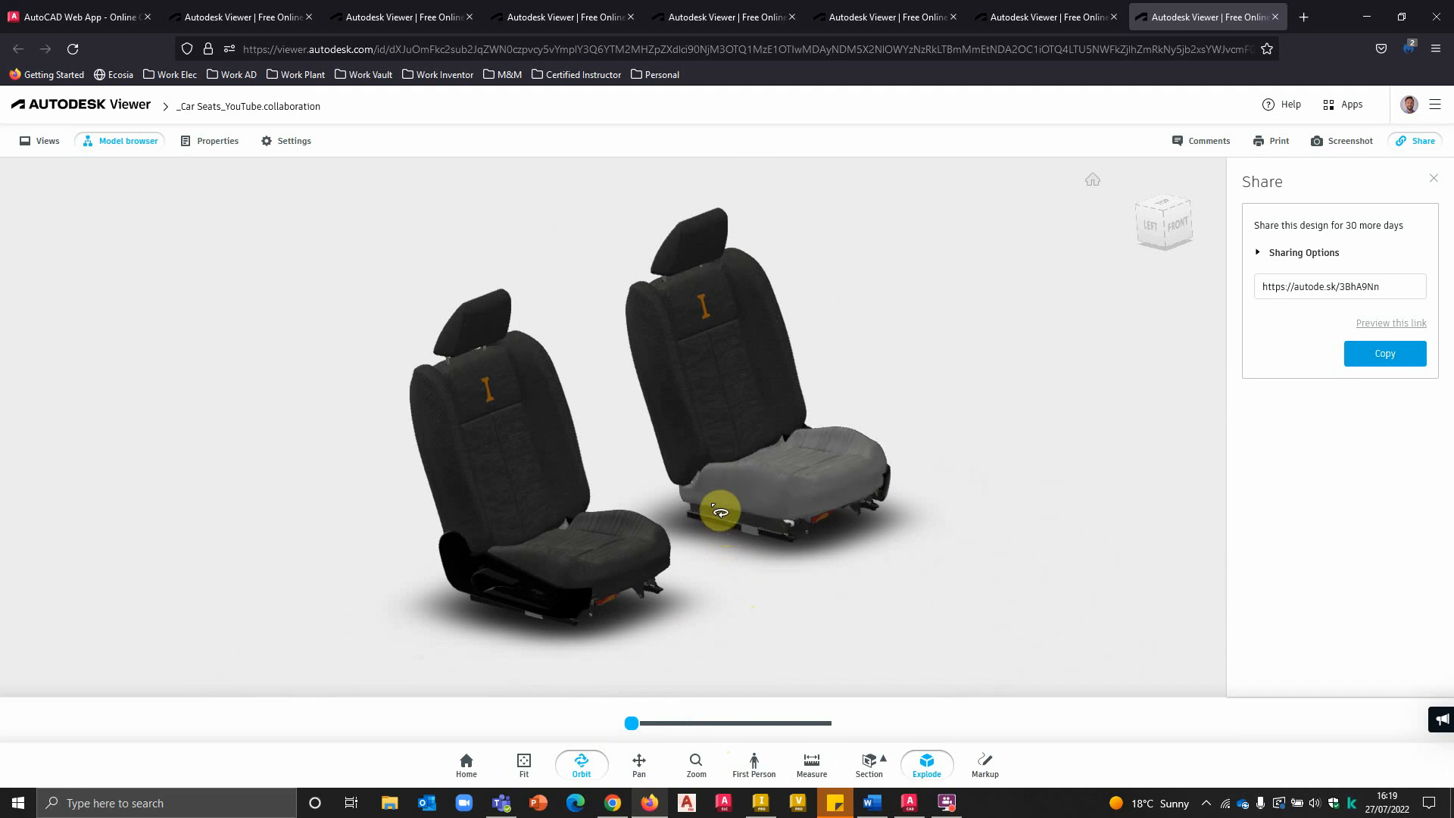
mouse_move(742, 510)
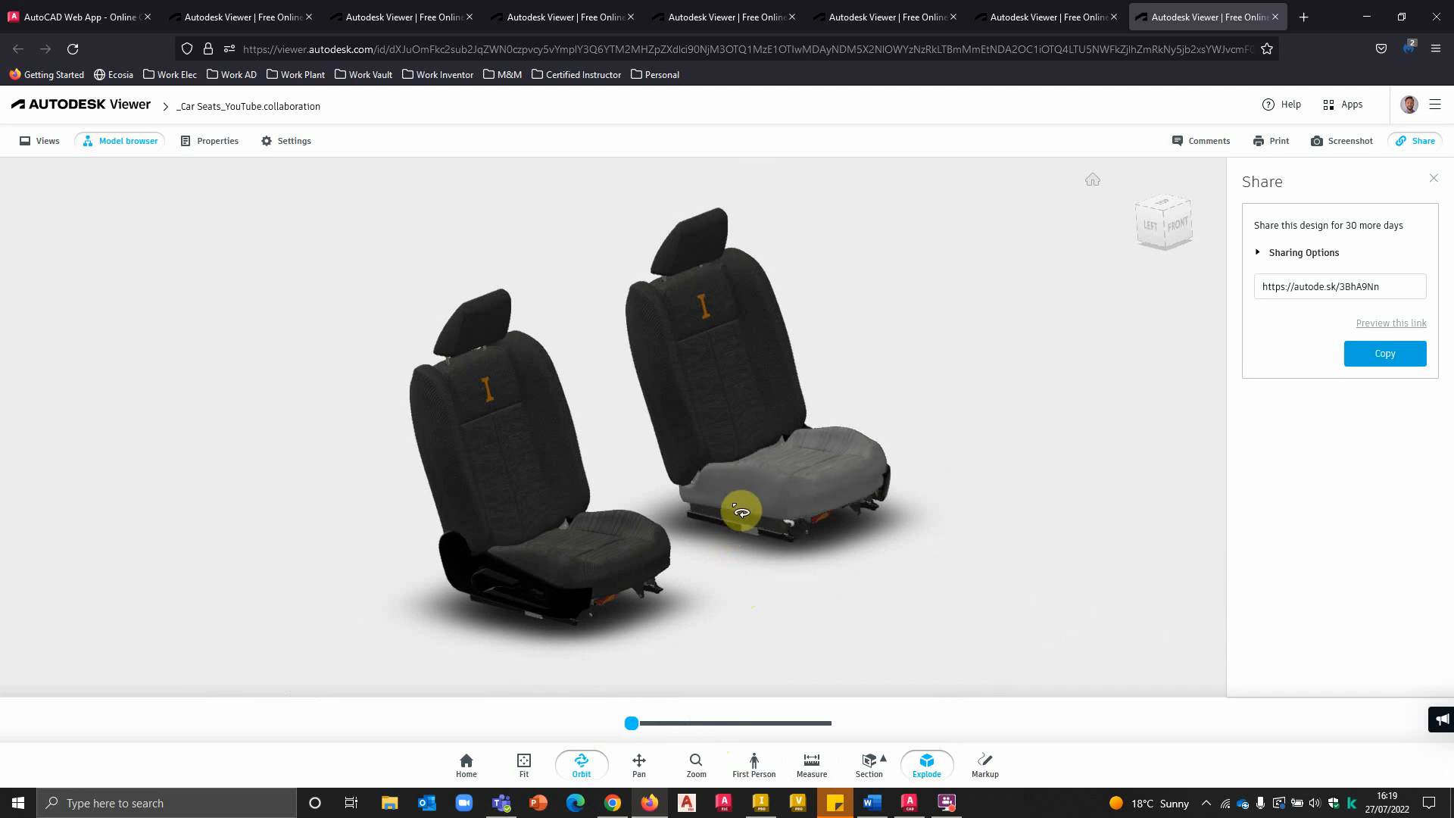